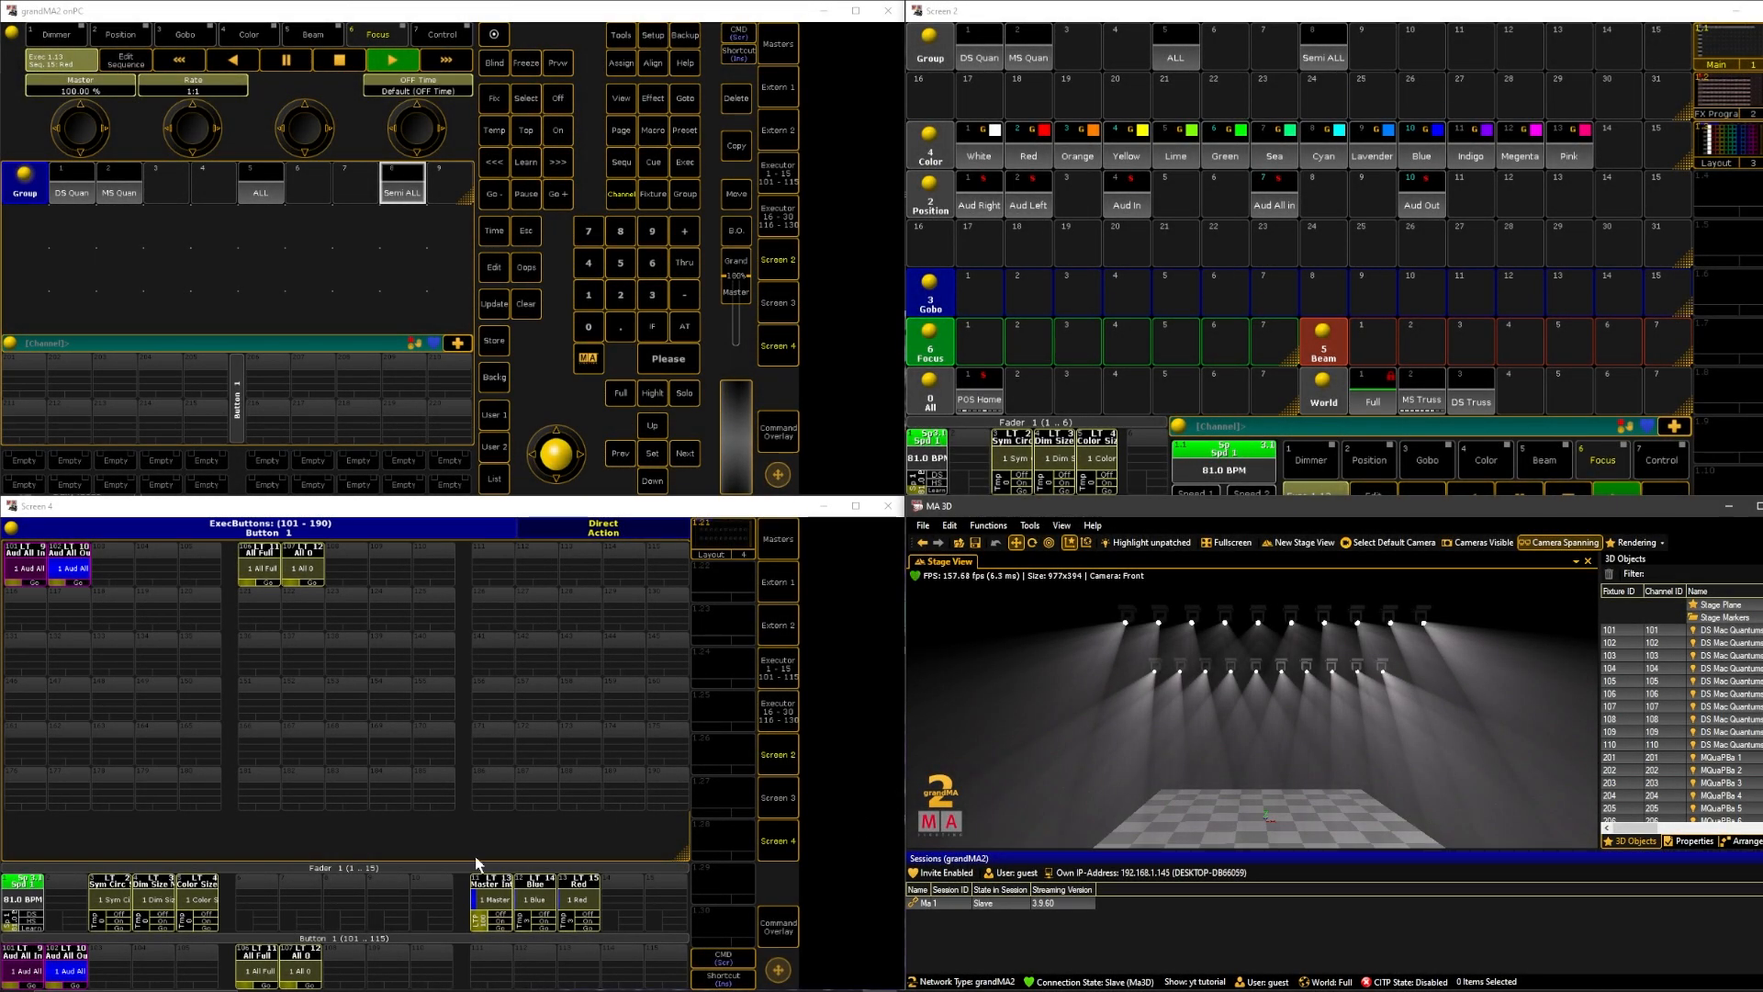
pyautogui.moveTo(169, 608)
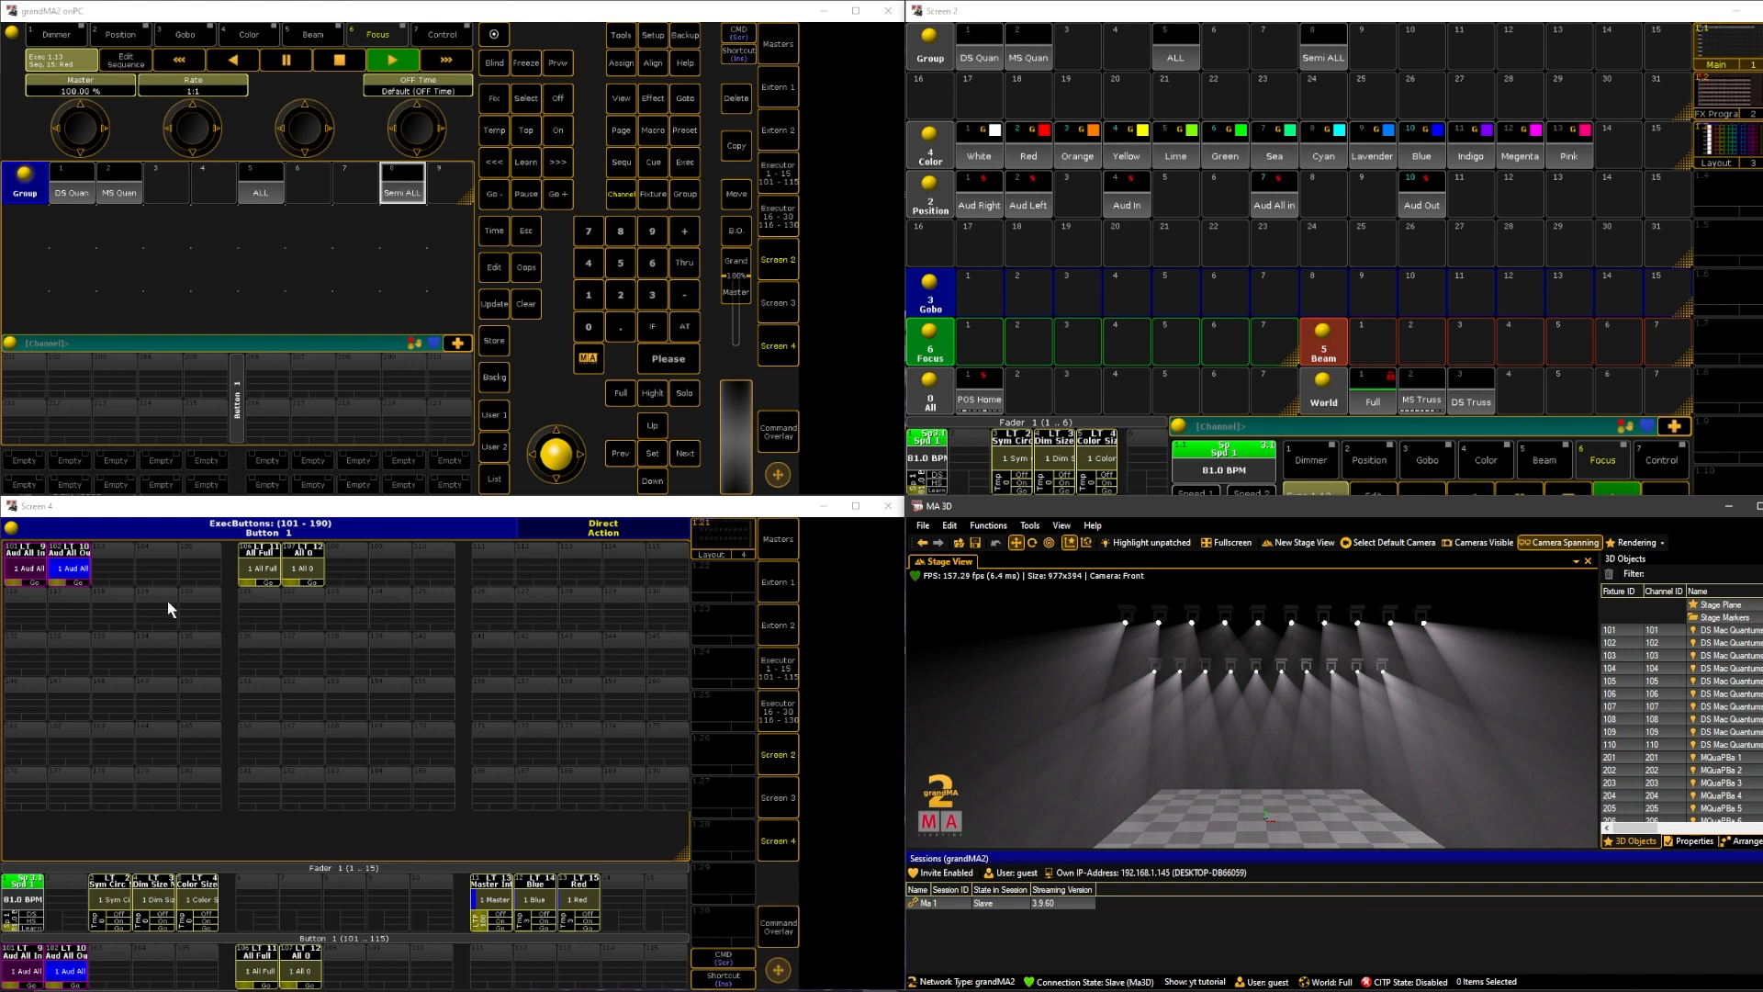
pyautogui.moveTo(397, 576)
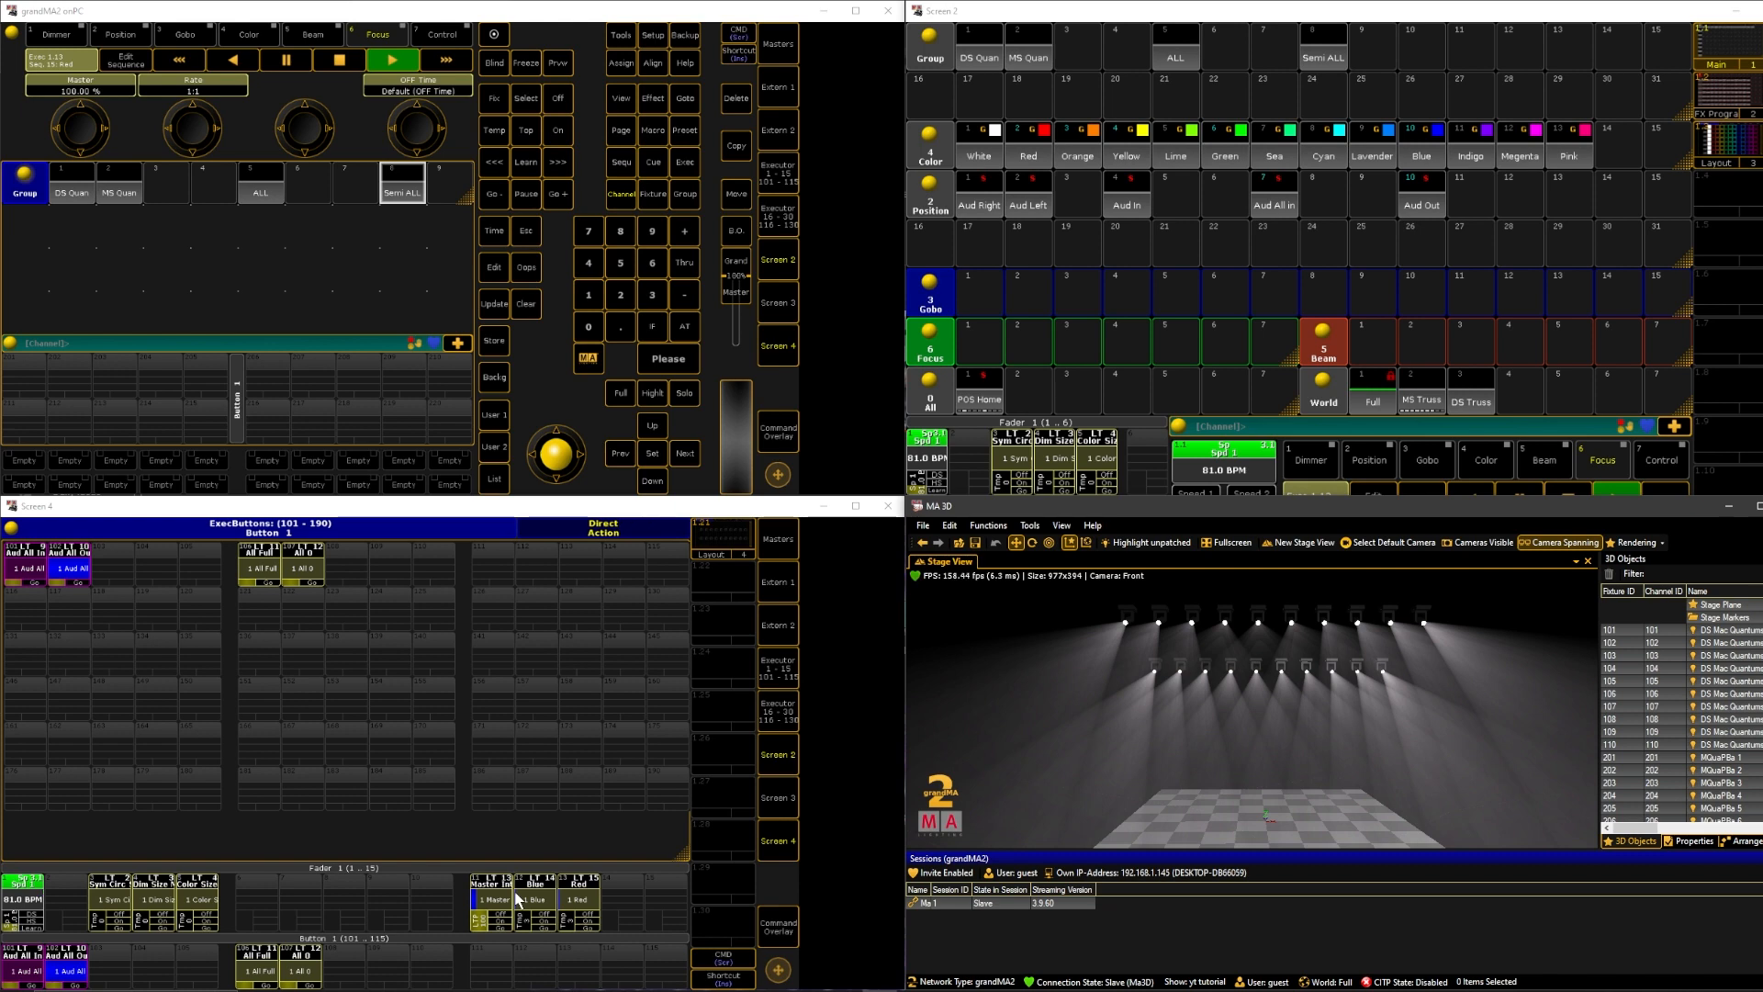
pyautogui.moveTo(472, 942)
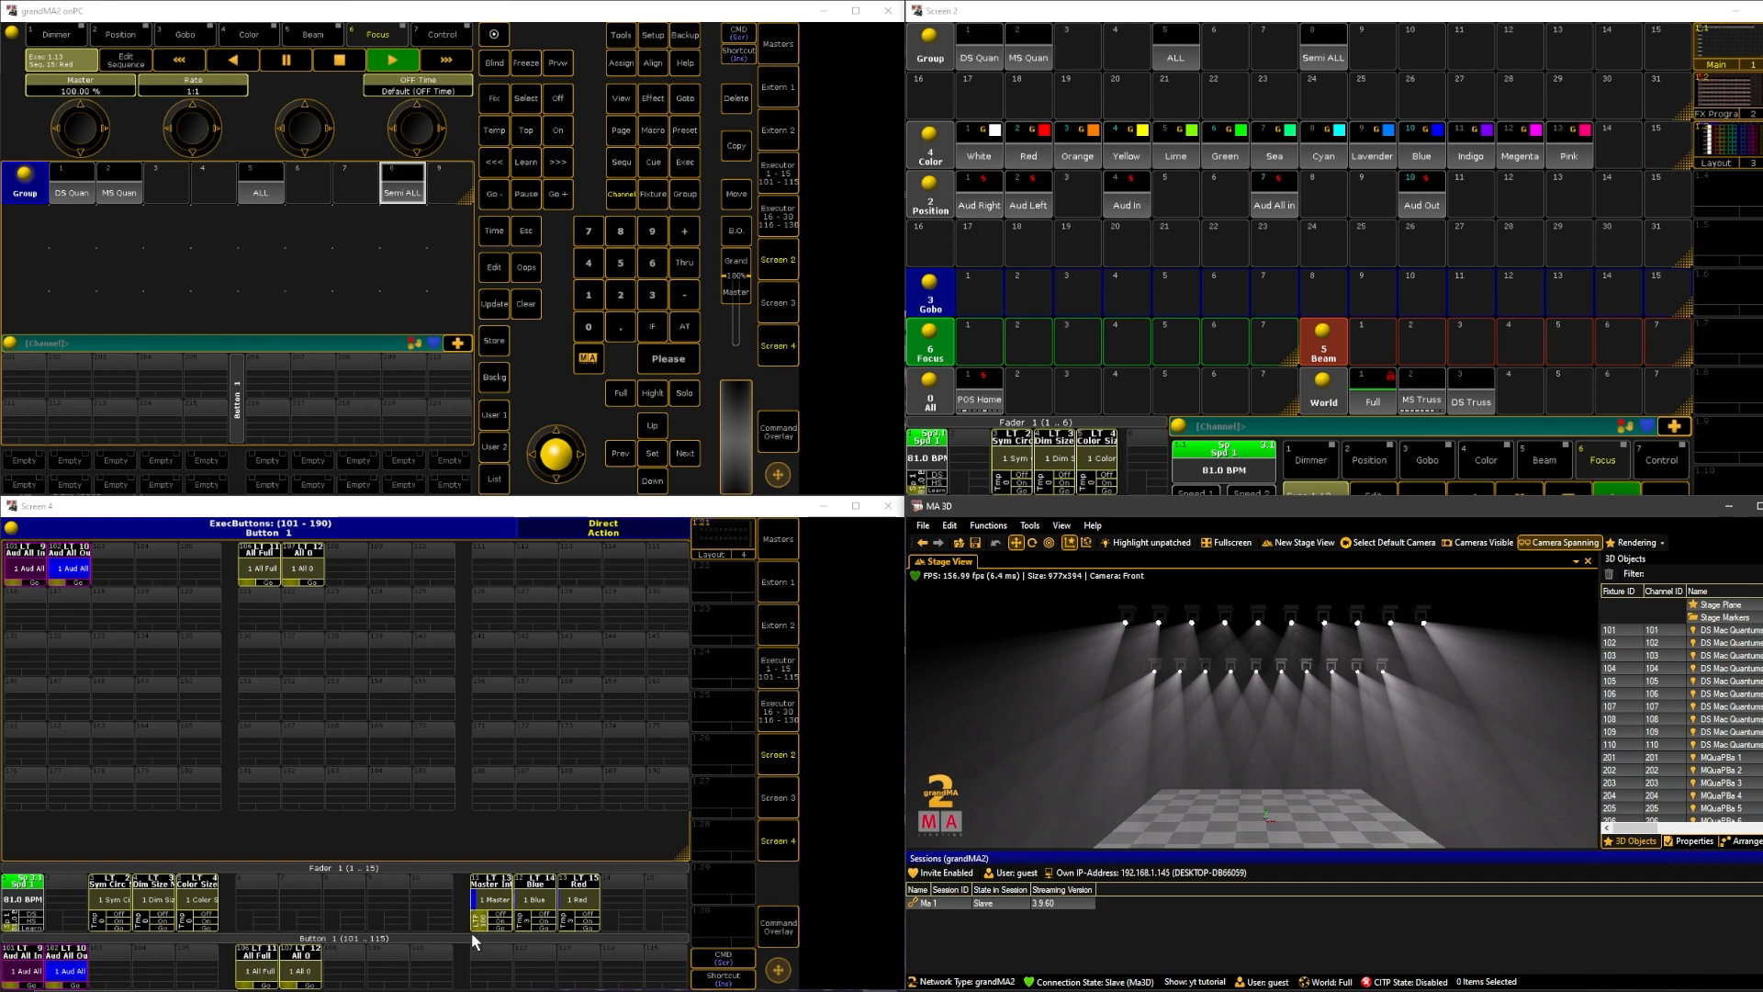
pyautogui.moveTo(647, 436)
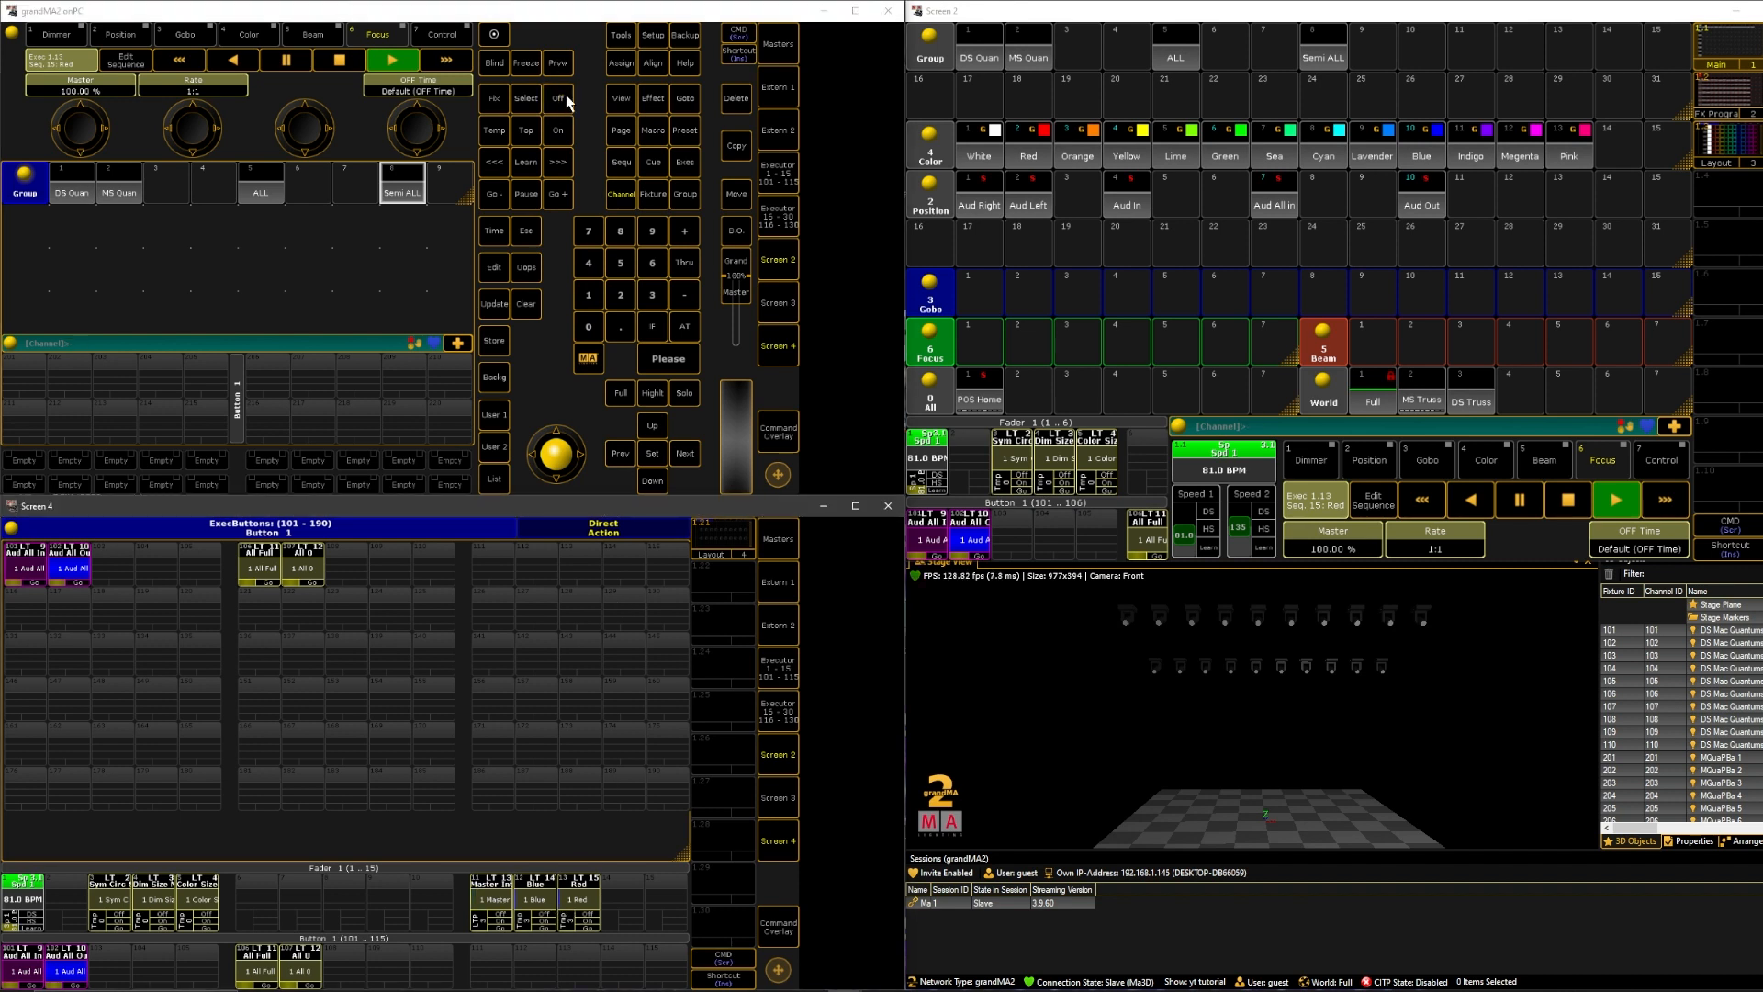
# Stop the running sequence and select all twenty fixtures in the Semi ALL group.
pyautogui.click(556, 99)
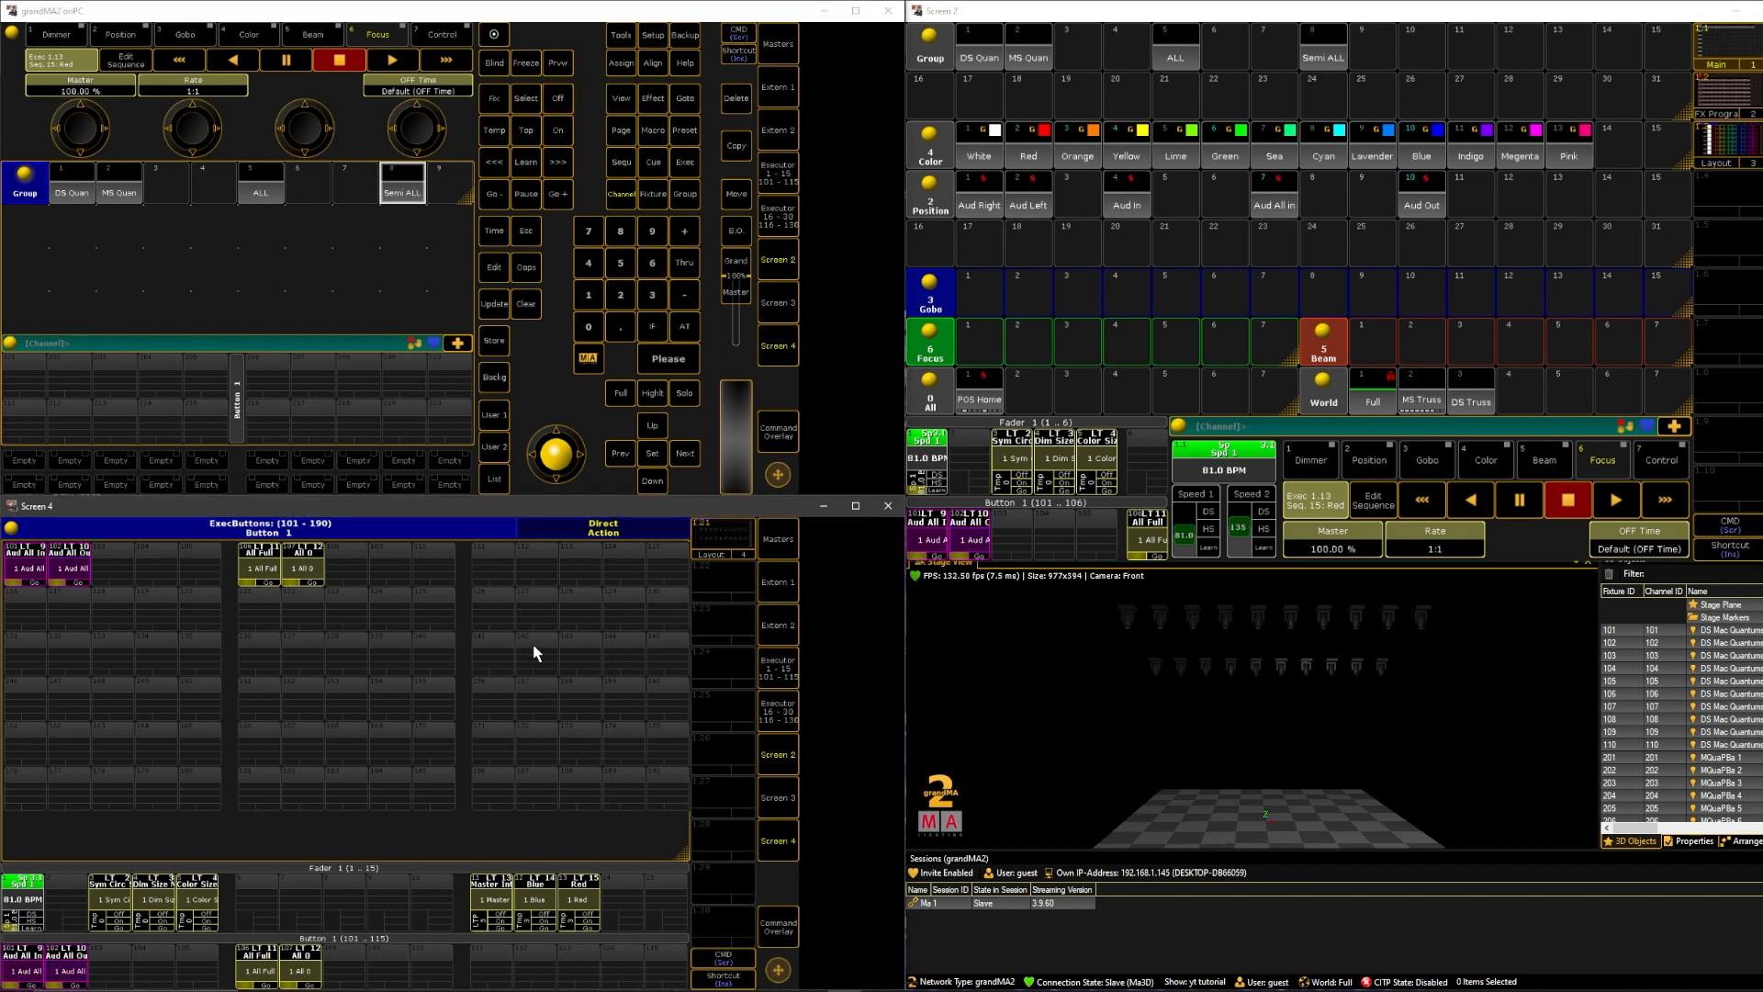
pyautogui.moveTo(866, 671)
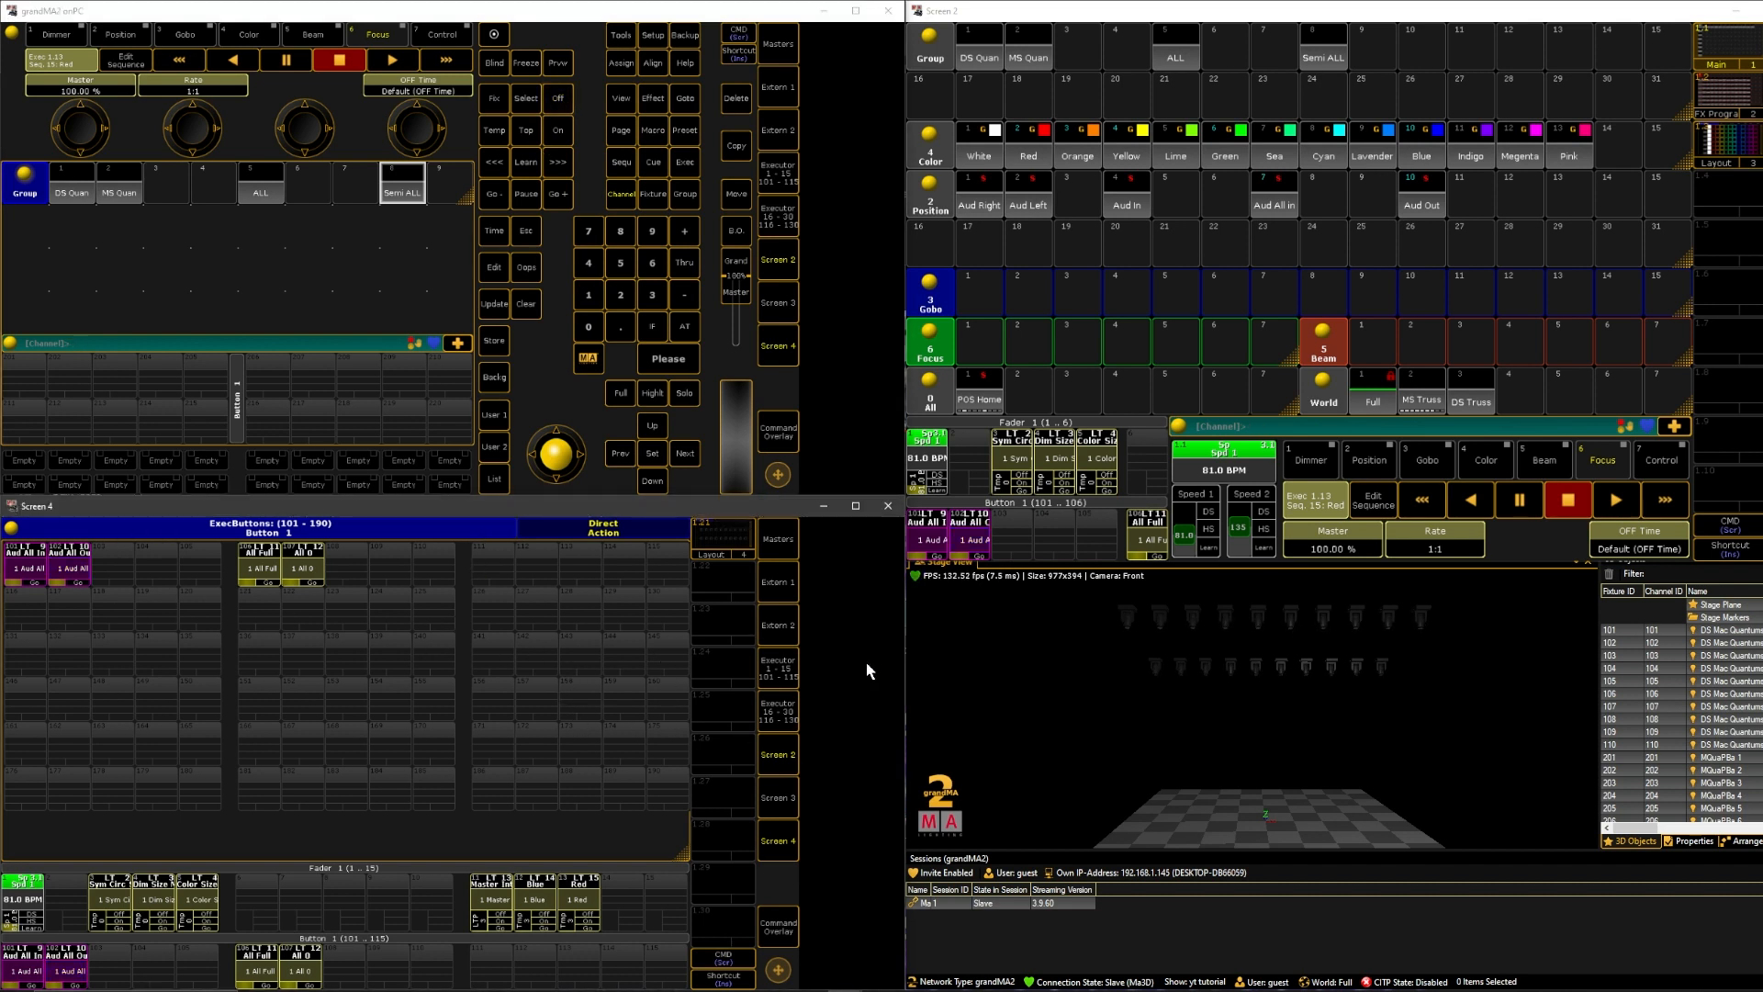
pyautogui.click(1324, 57)
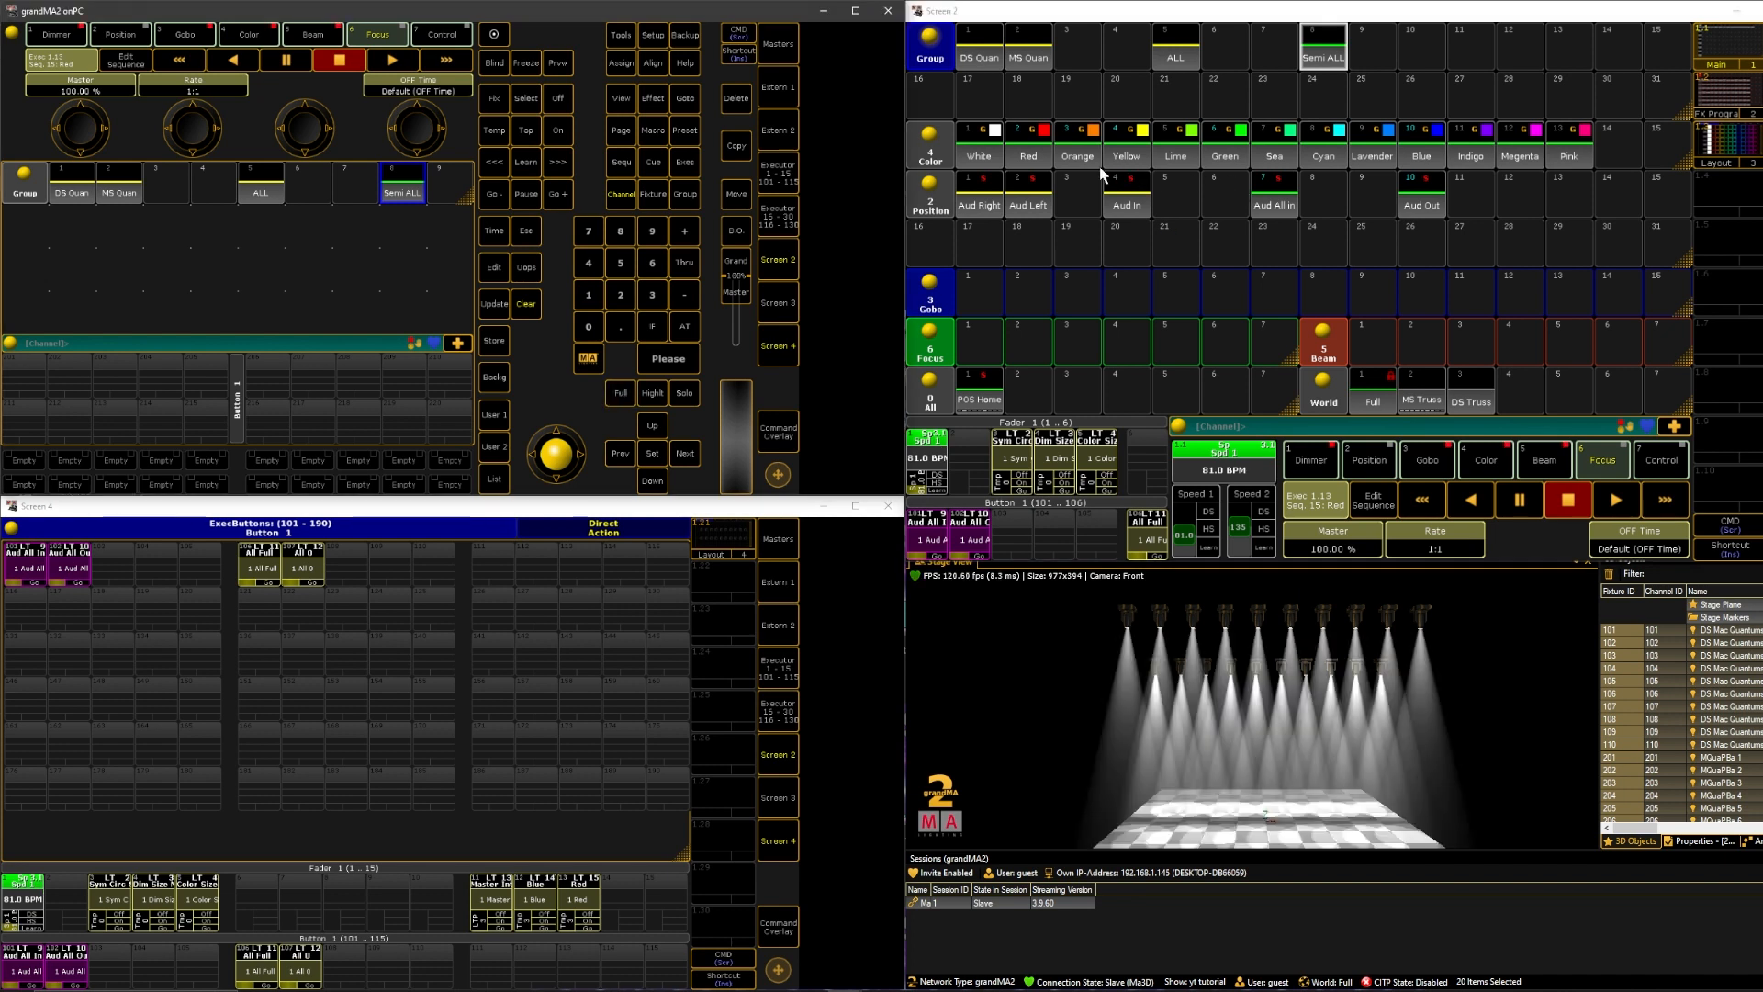
# Colour all twenty fixtures with the Red preset and begin storing Cue 1.
pyautogui.click(1026, 155)
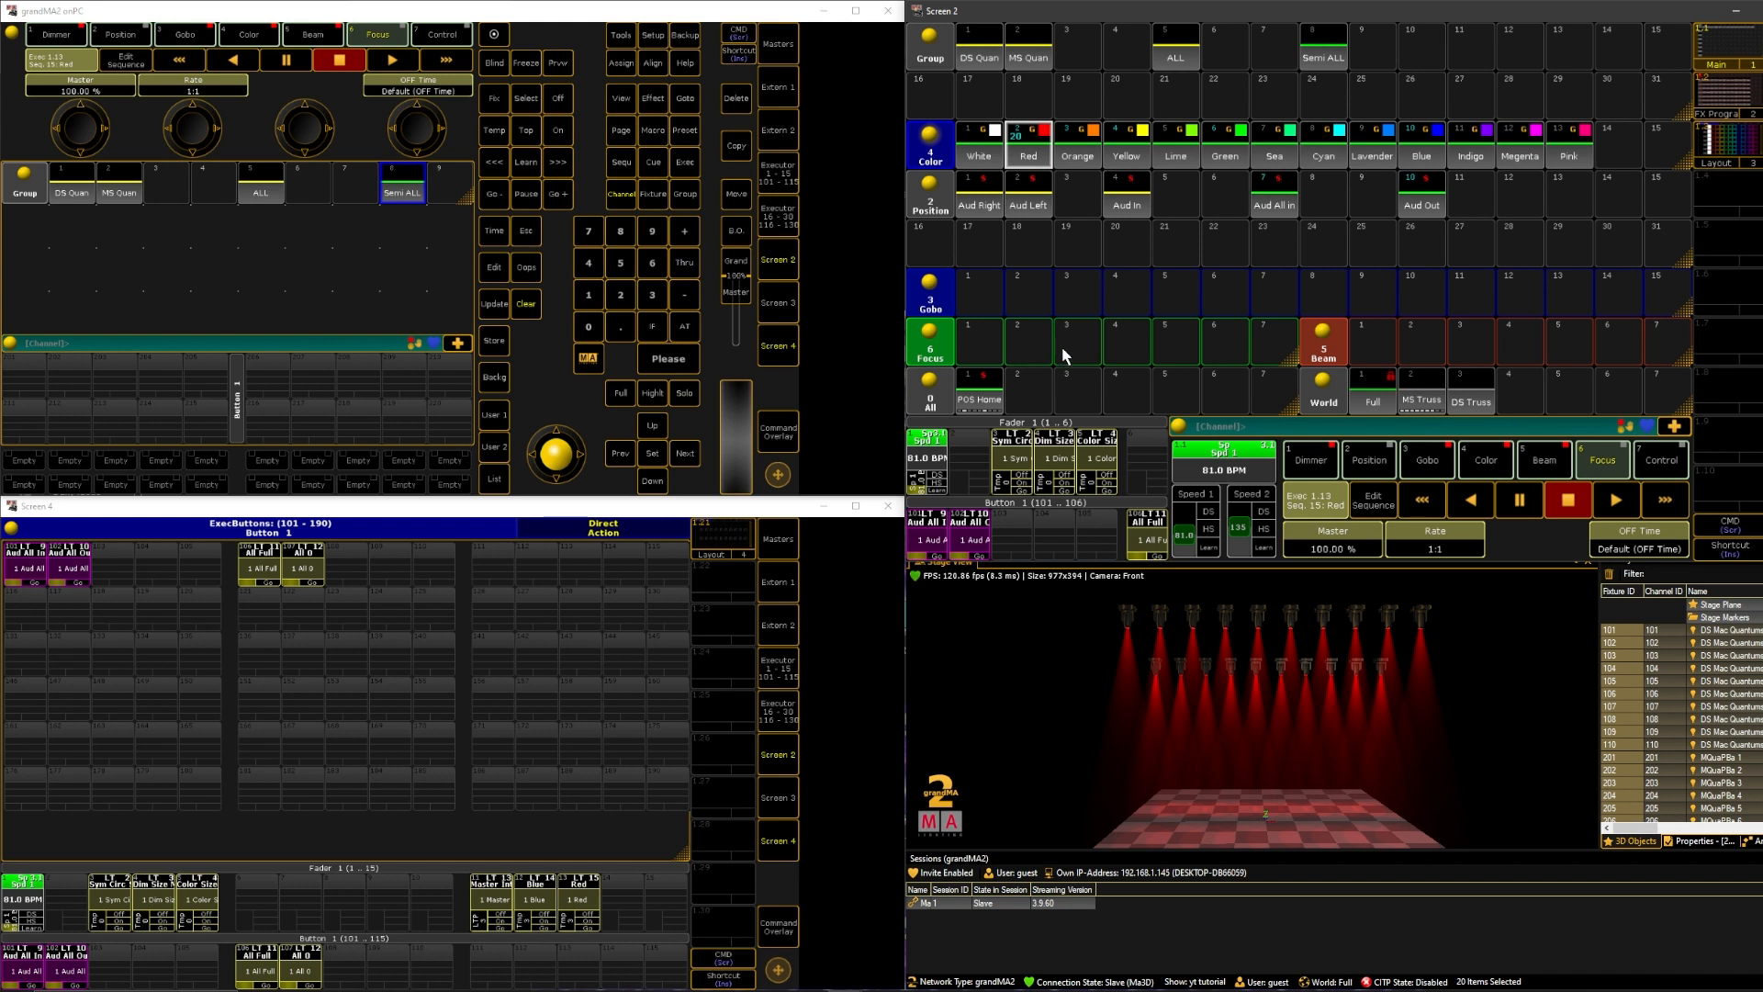
pyautogui.moveTo(502, 357)
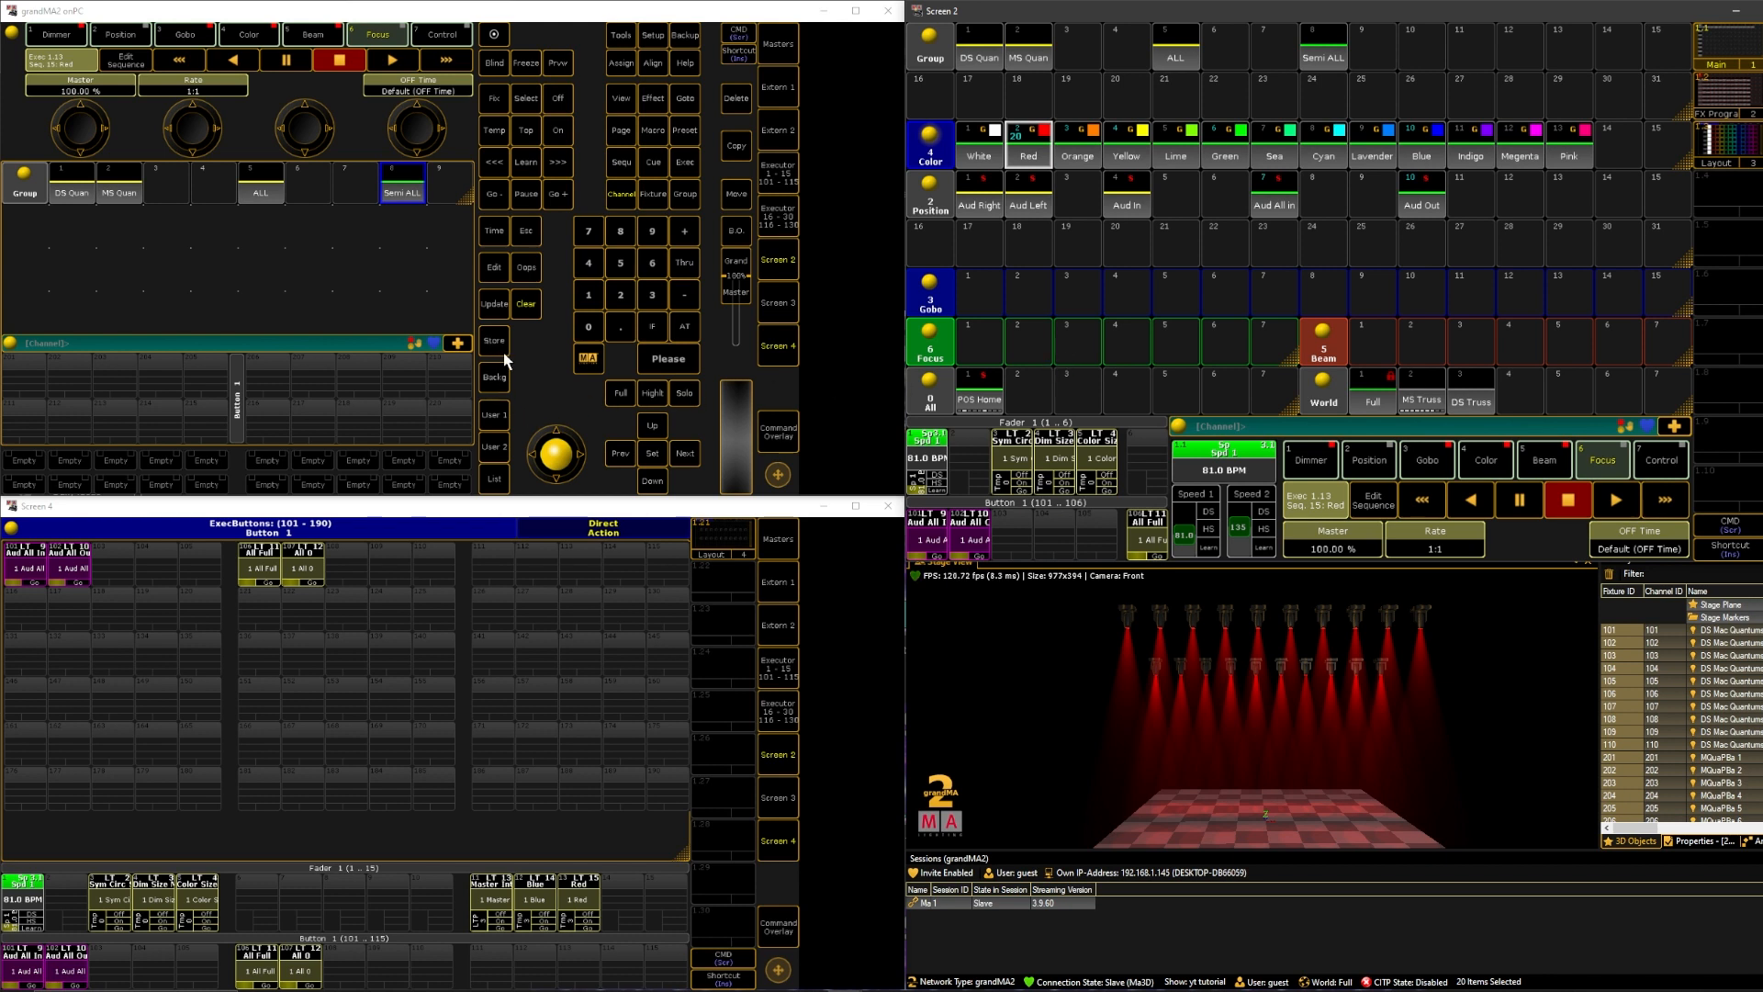
pyautogui.click(494, 341)
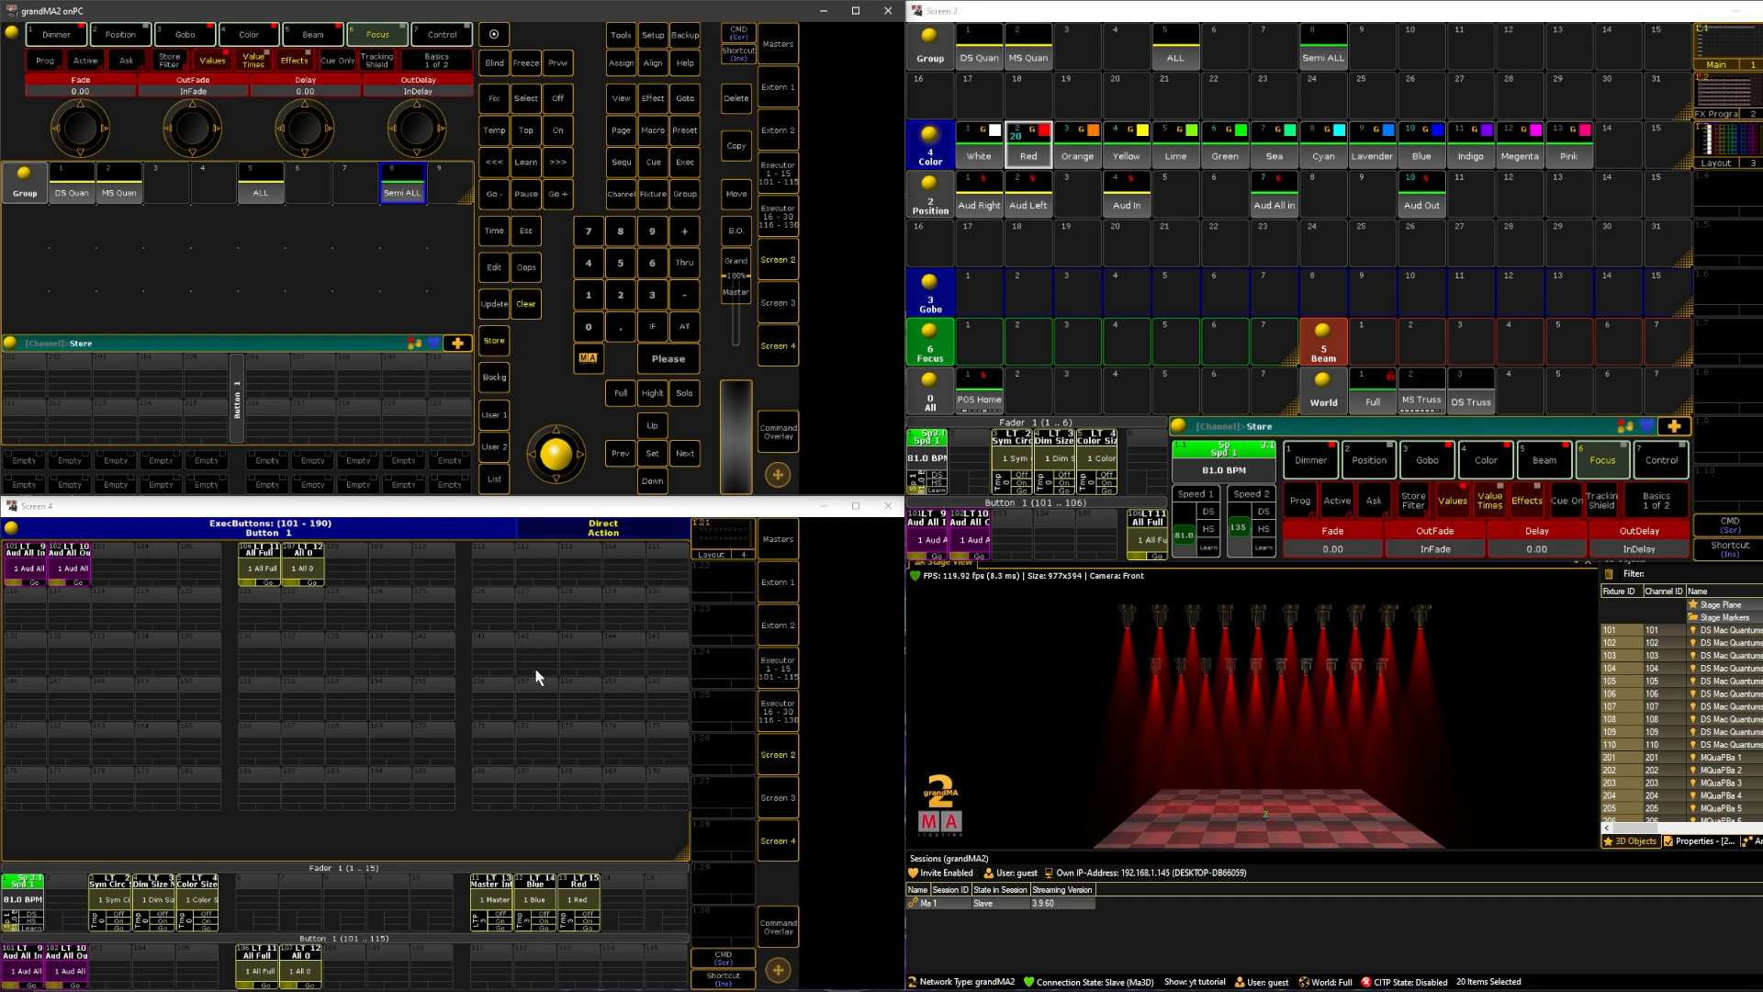
pyautogui.moveTo(346, 900)
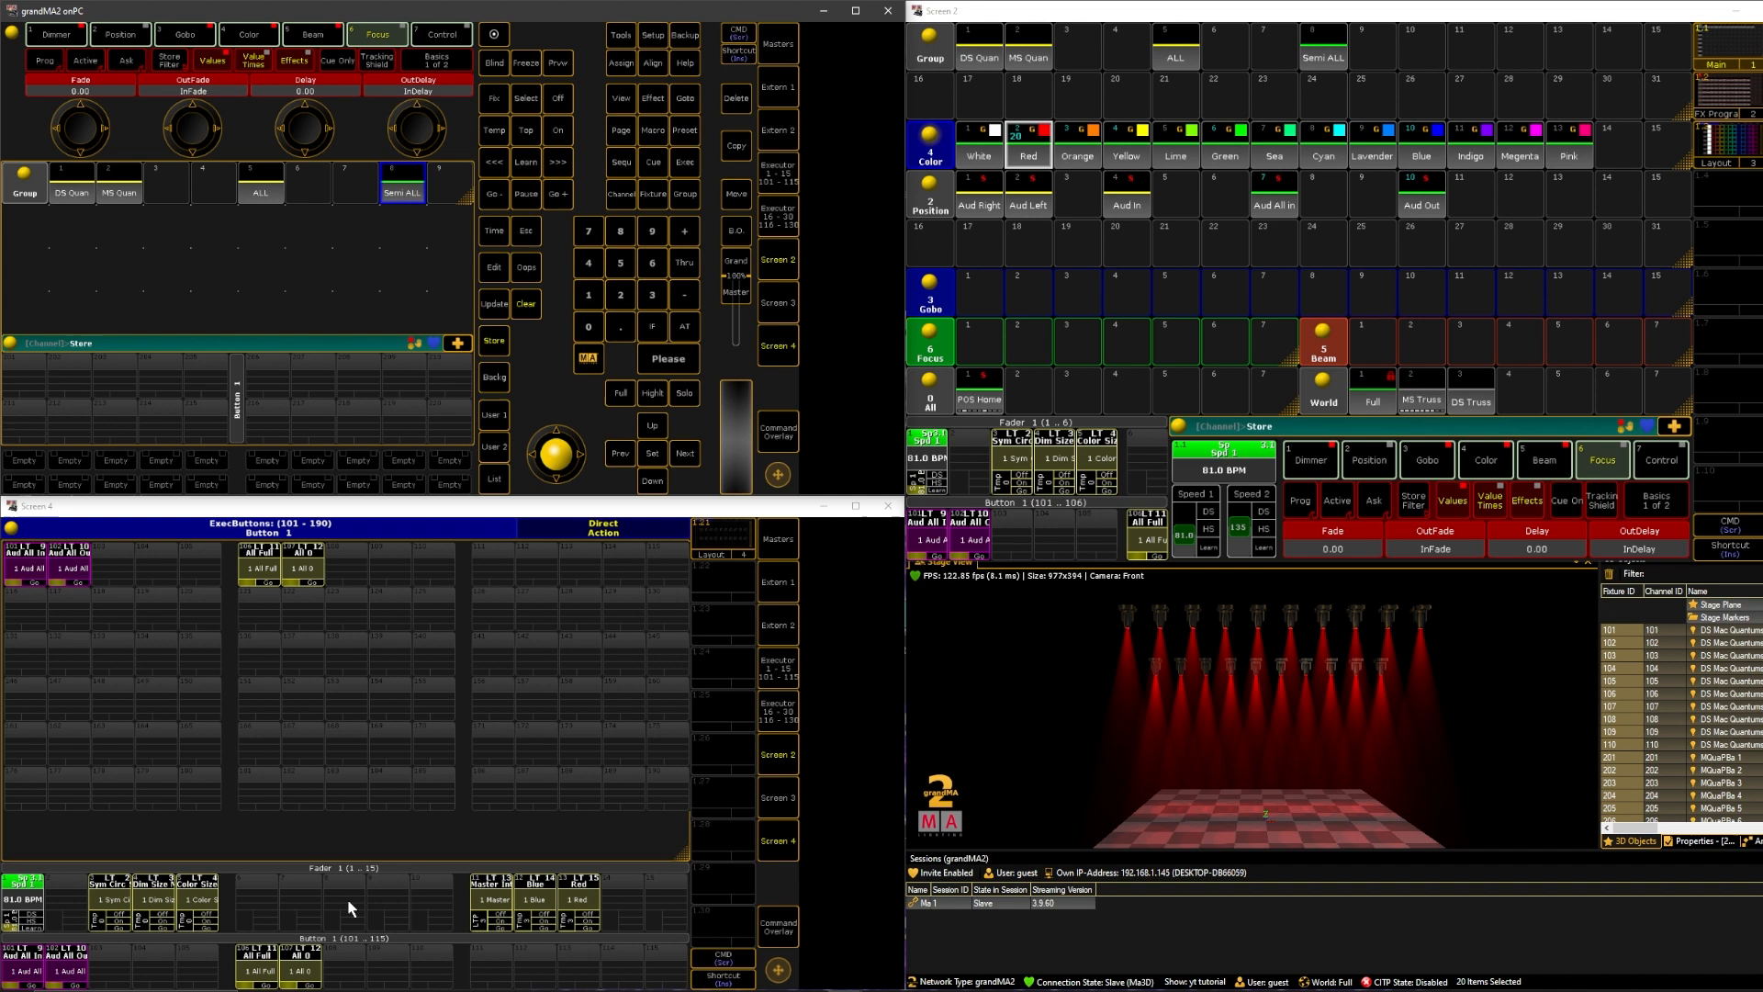
pyautogui.moveTo(410, 649)
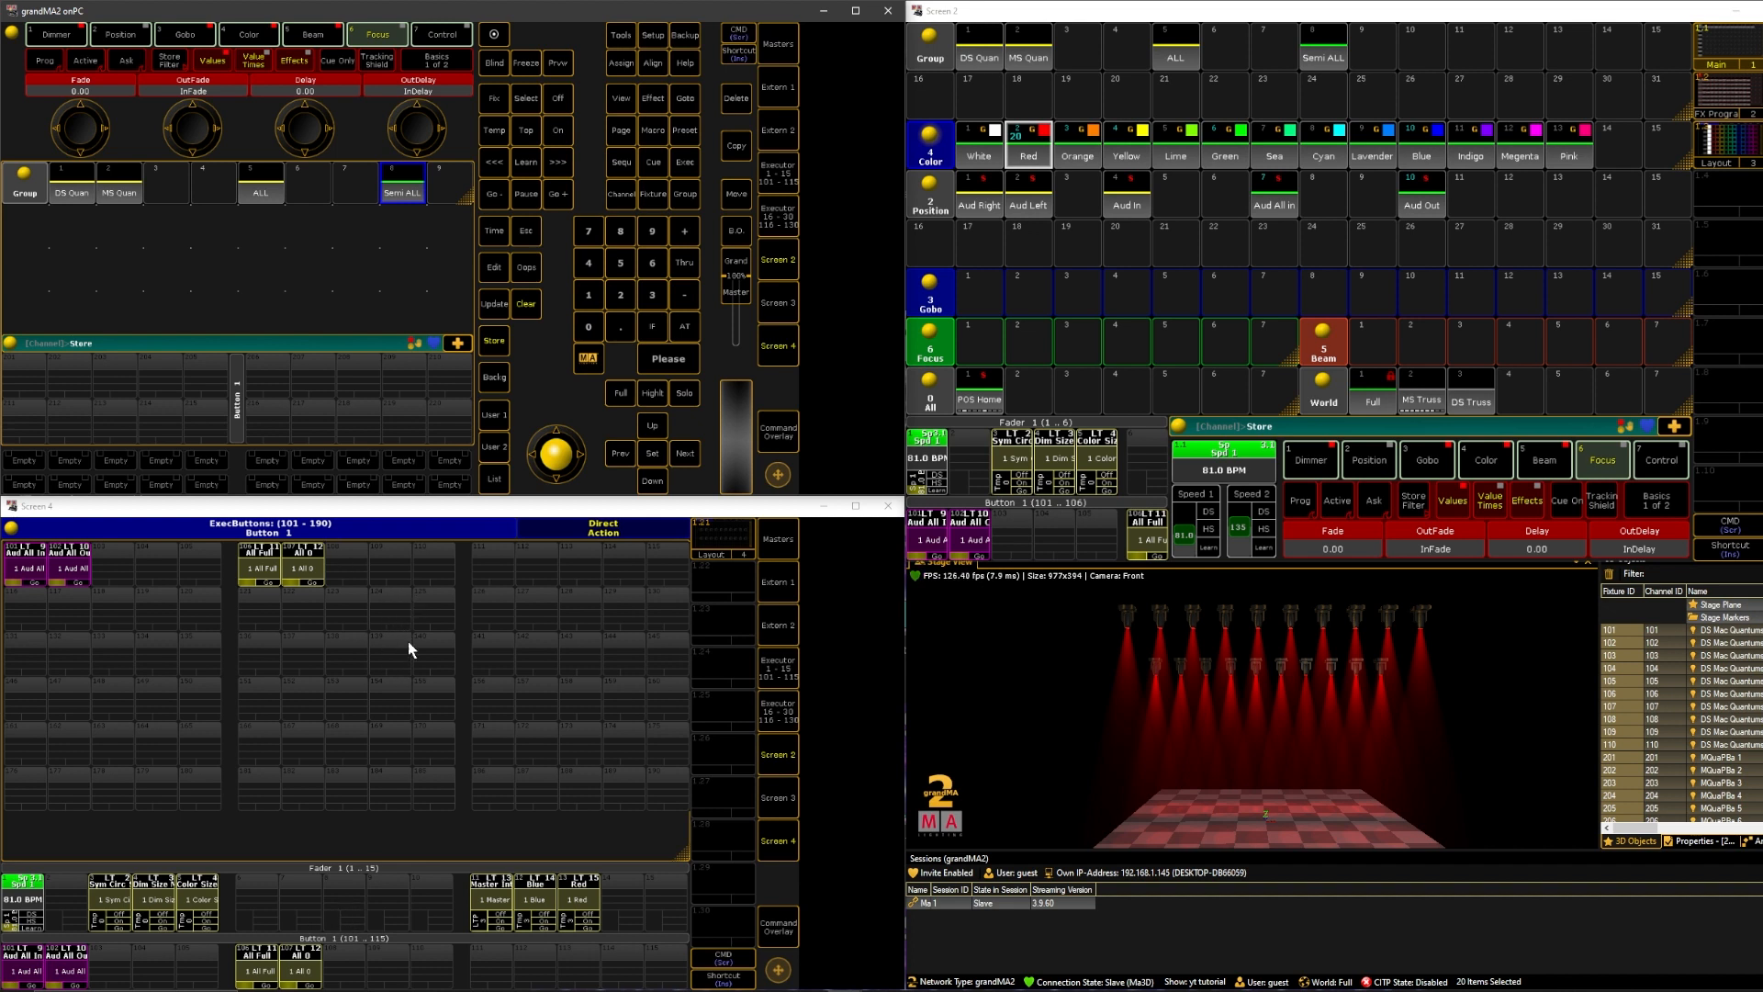
pyautogui.moveTo(341, 901)
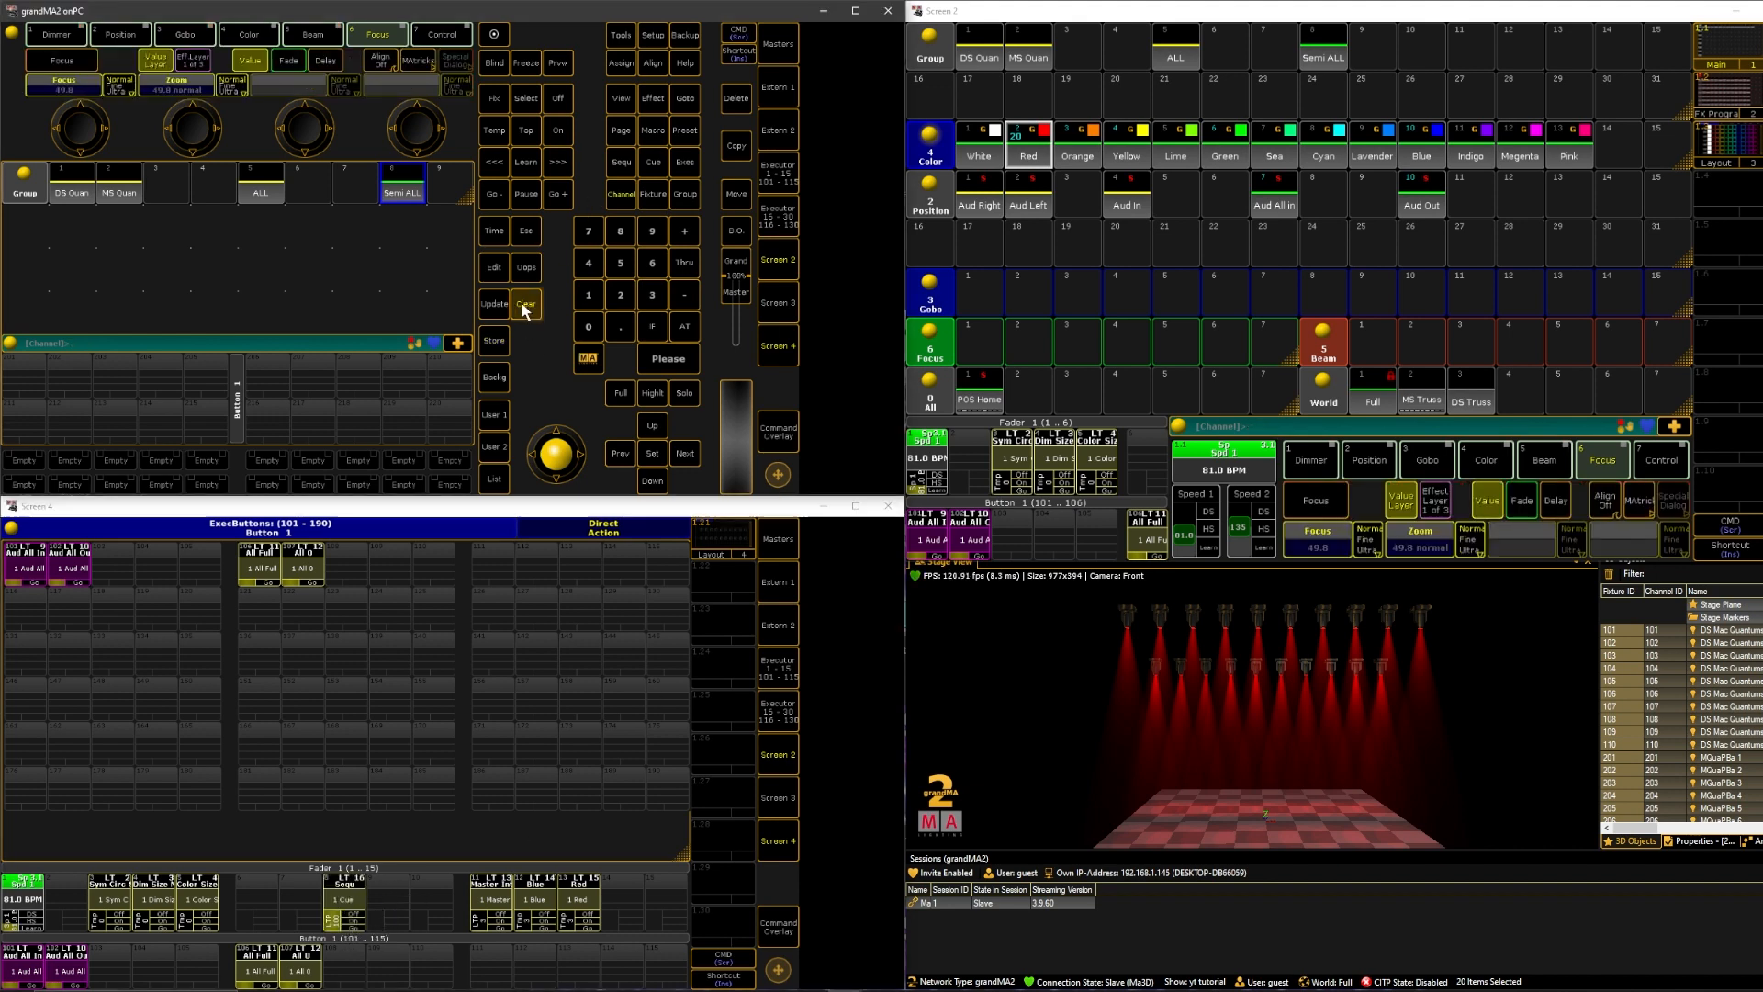
# Clear the programmer, then Go and release the red cue on its executor.
pyautogui.click(524, 303)
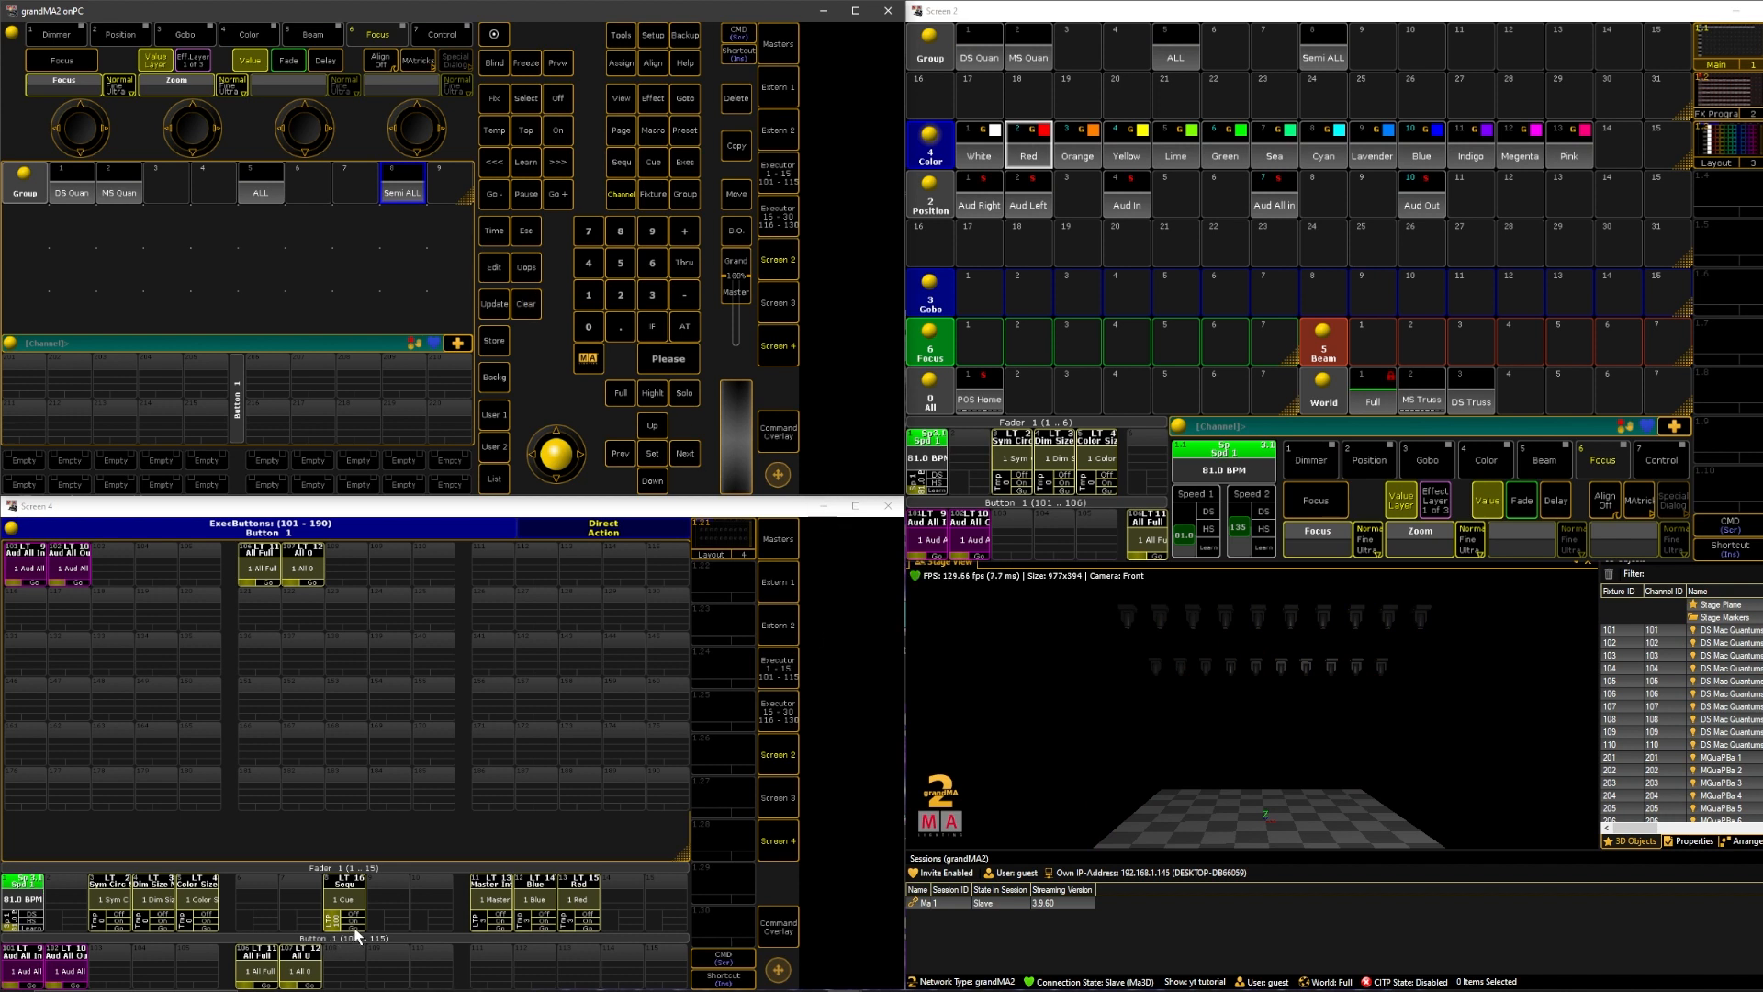
pyautogui.click(343, 898)
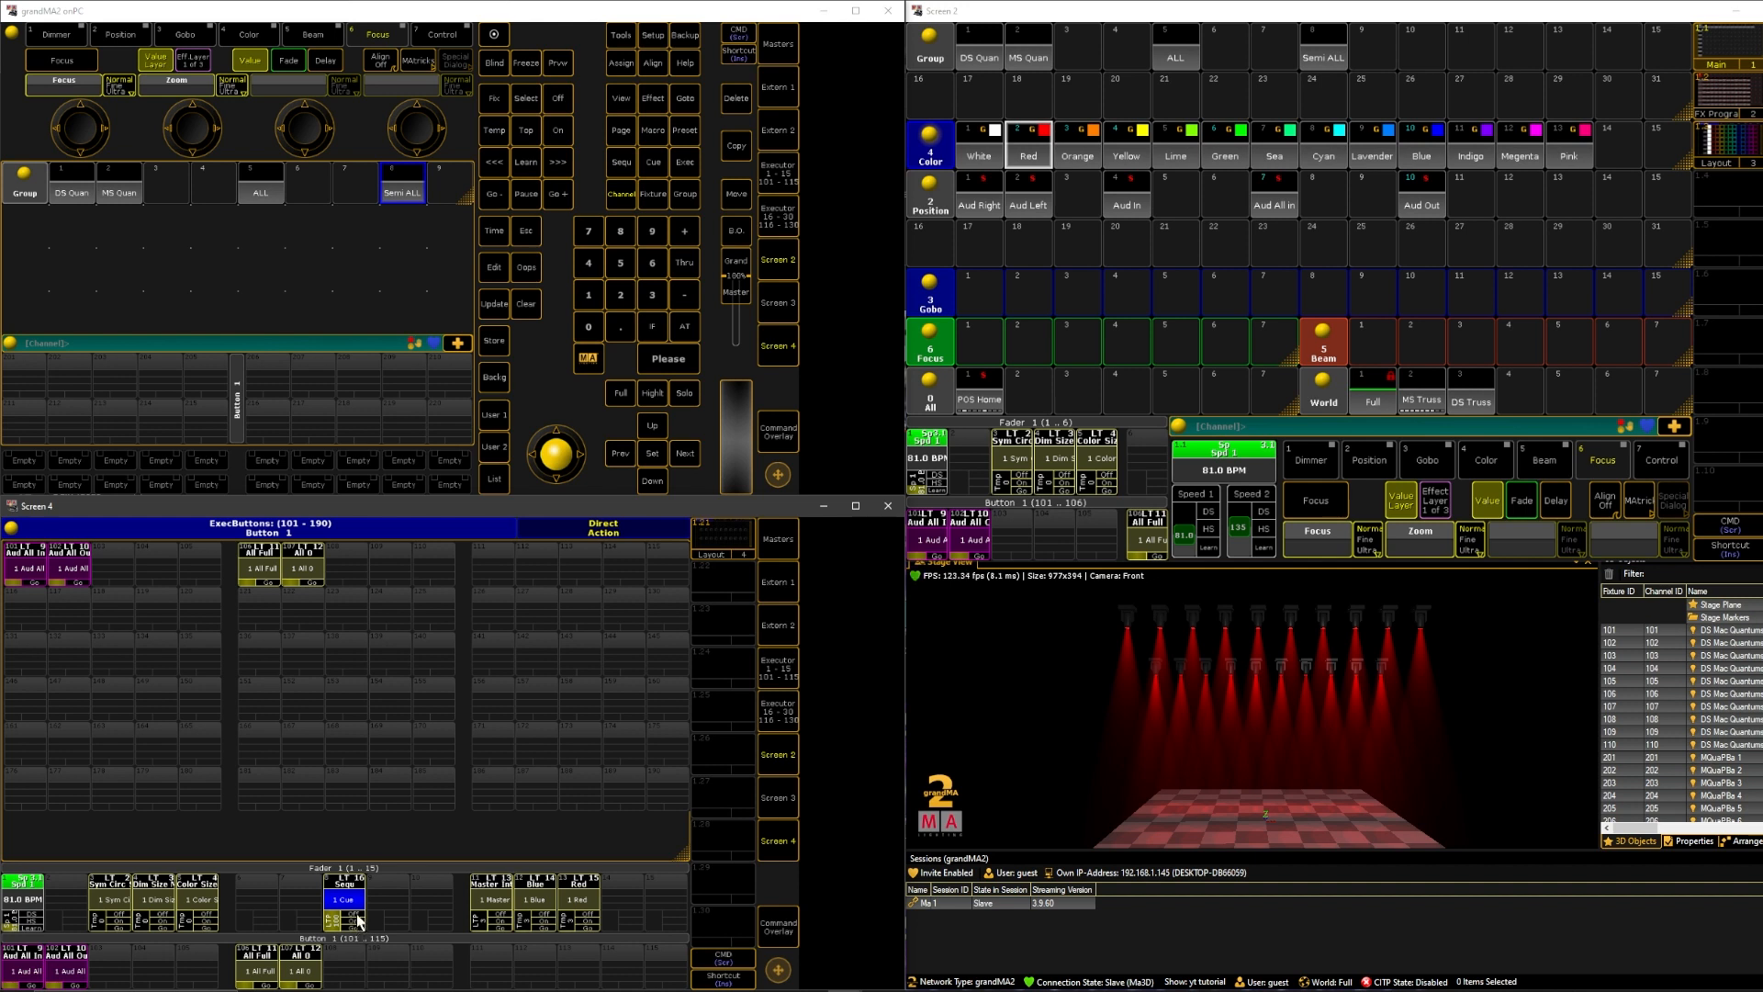
pyautogui.click(343, 898)
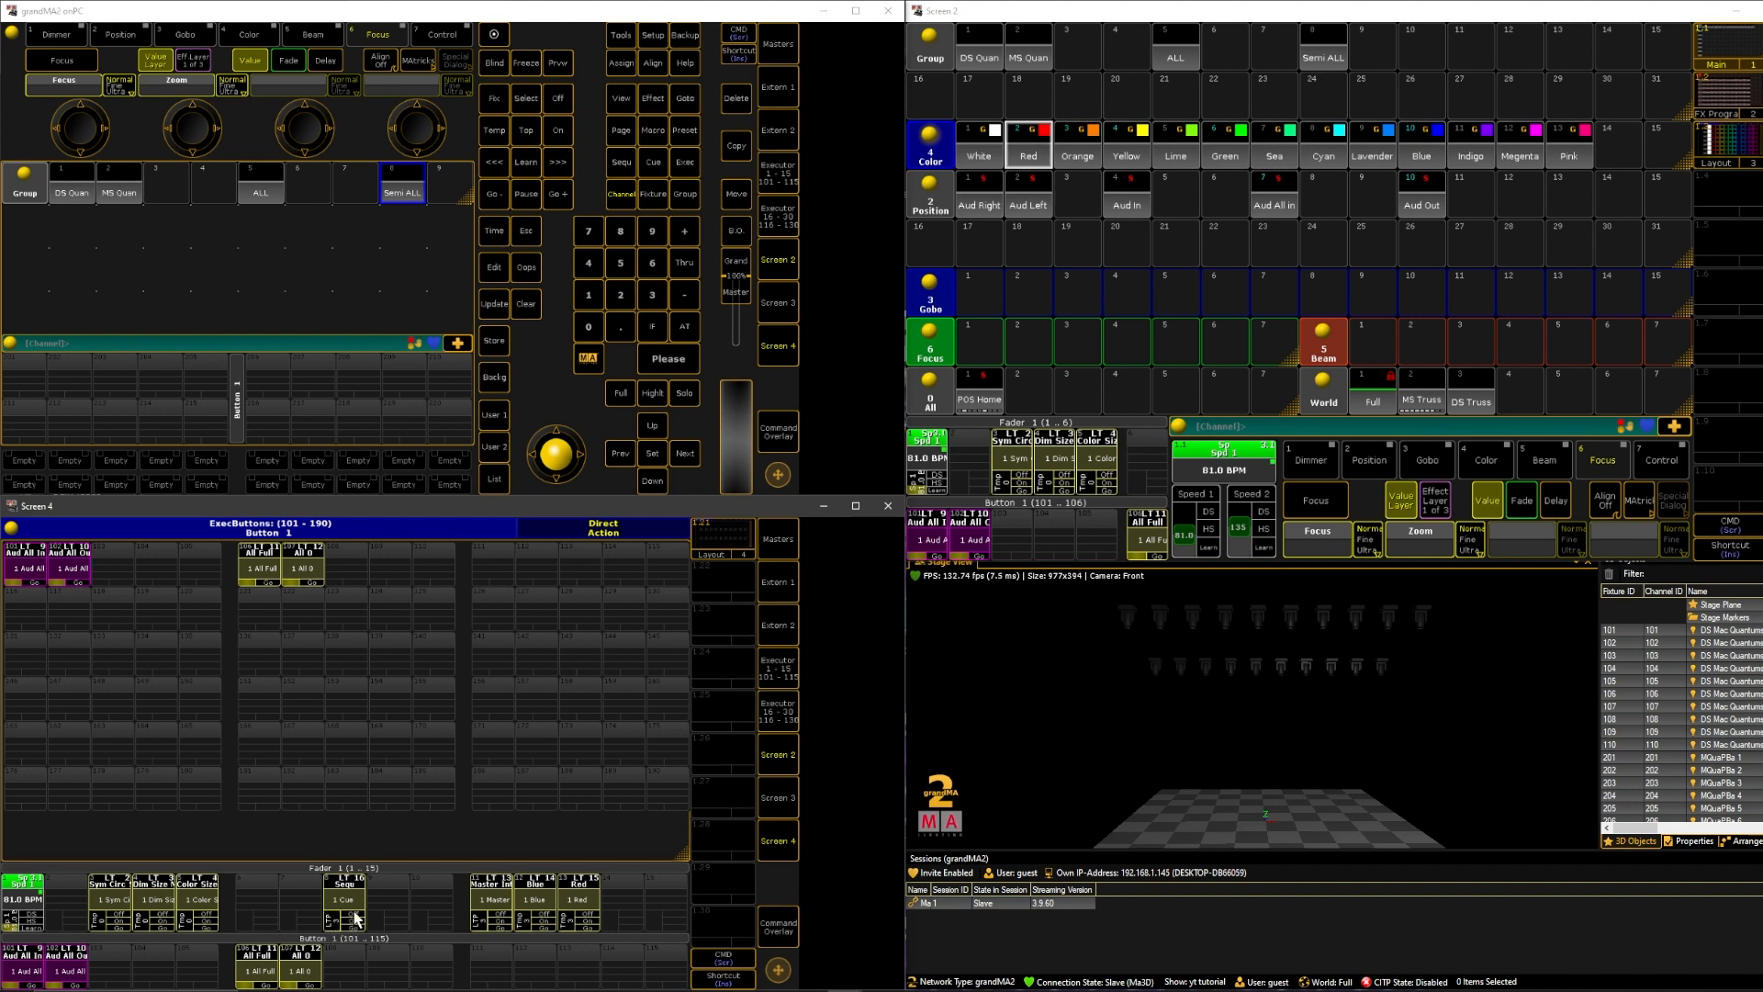
pyautogui.click(343, 898)
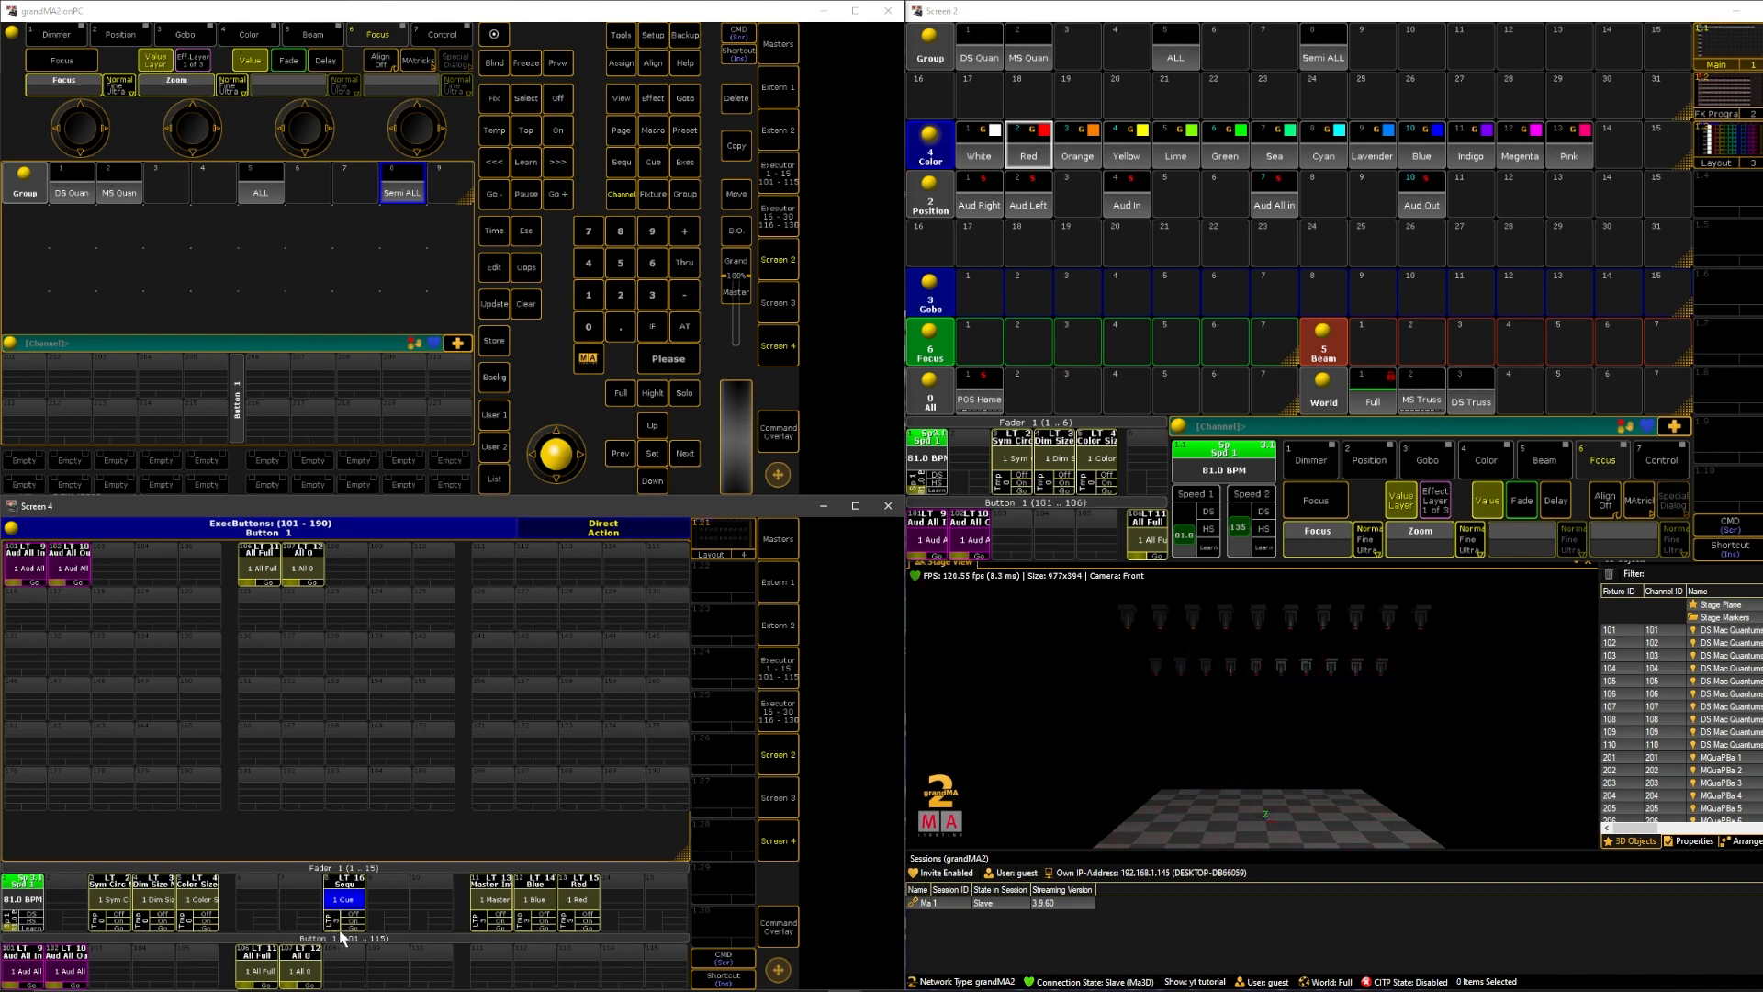
pyautogui.click(340, 922)
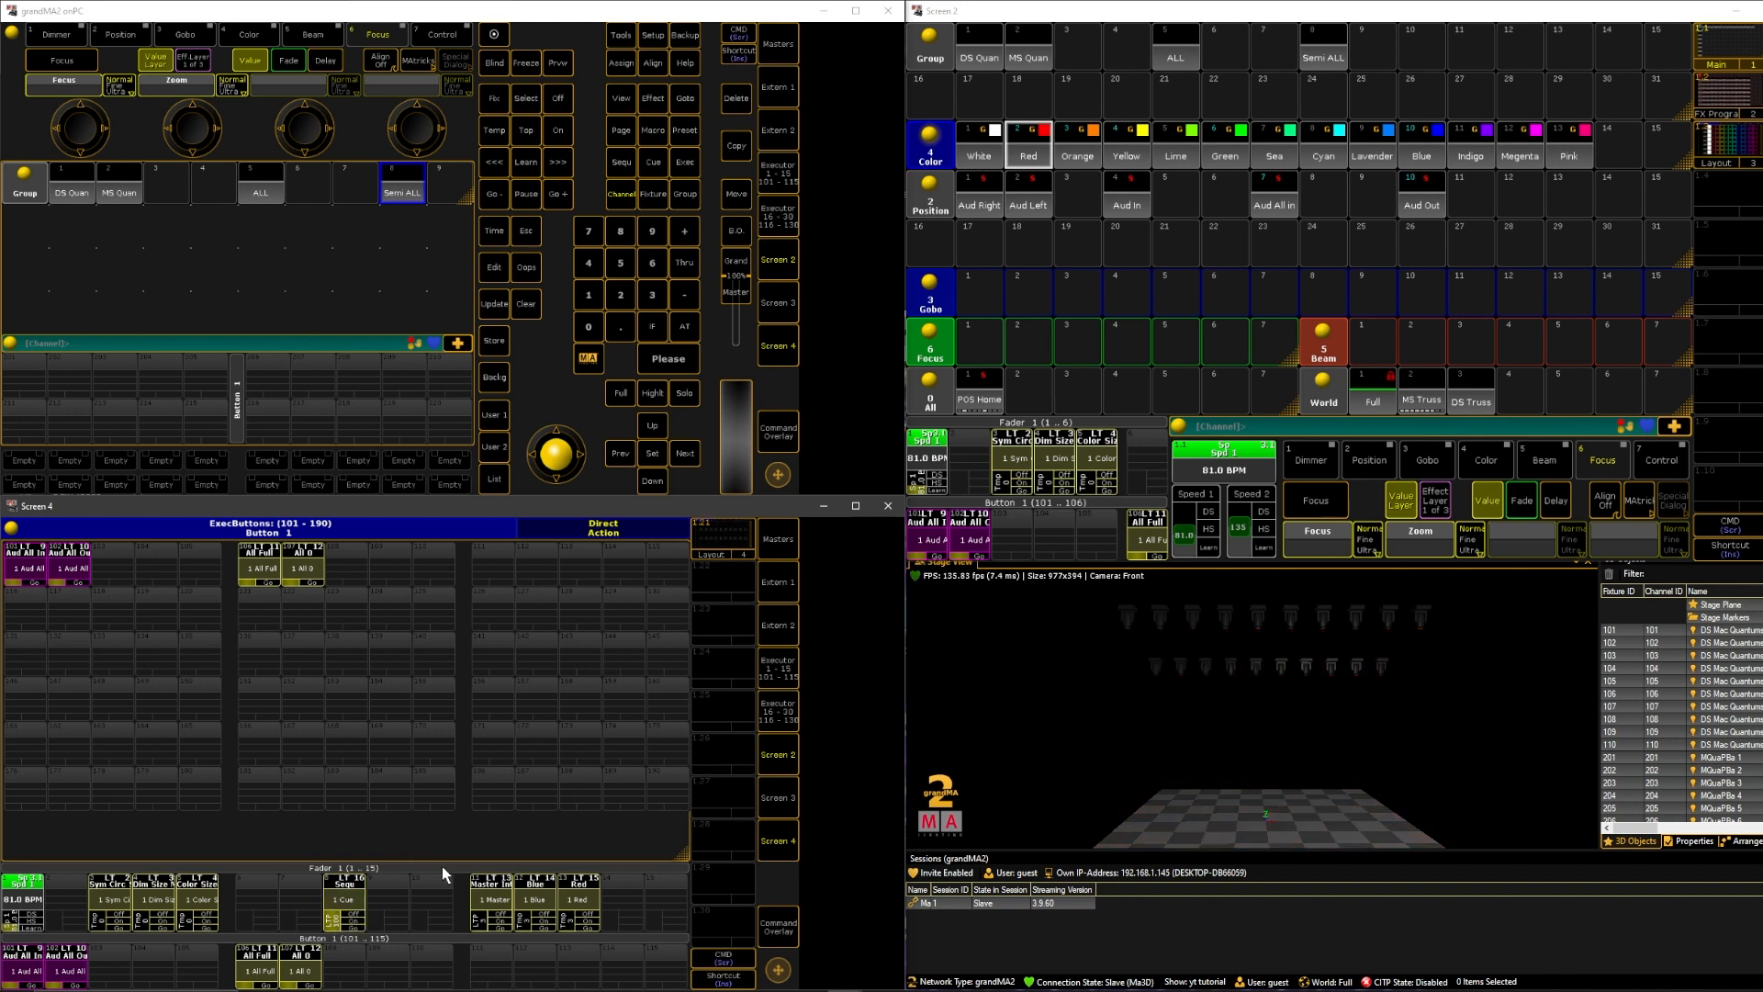
pyautogui.moveTo(875, 241)
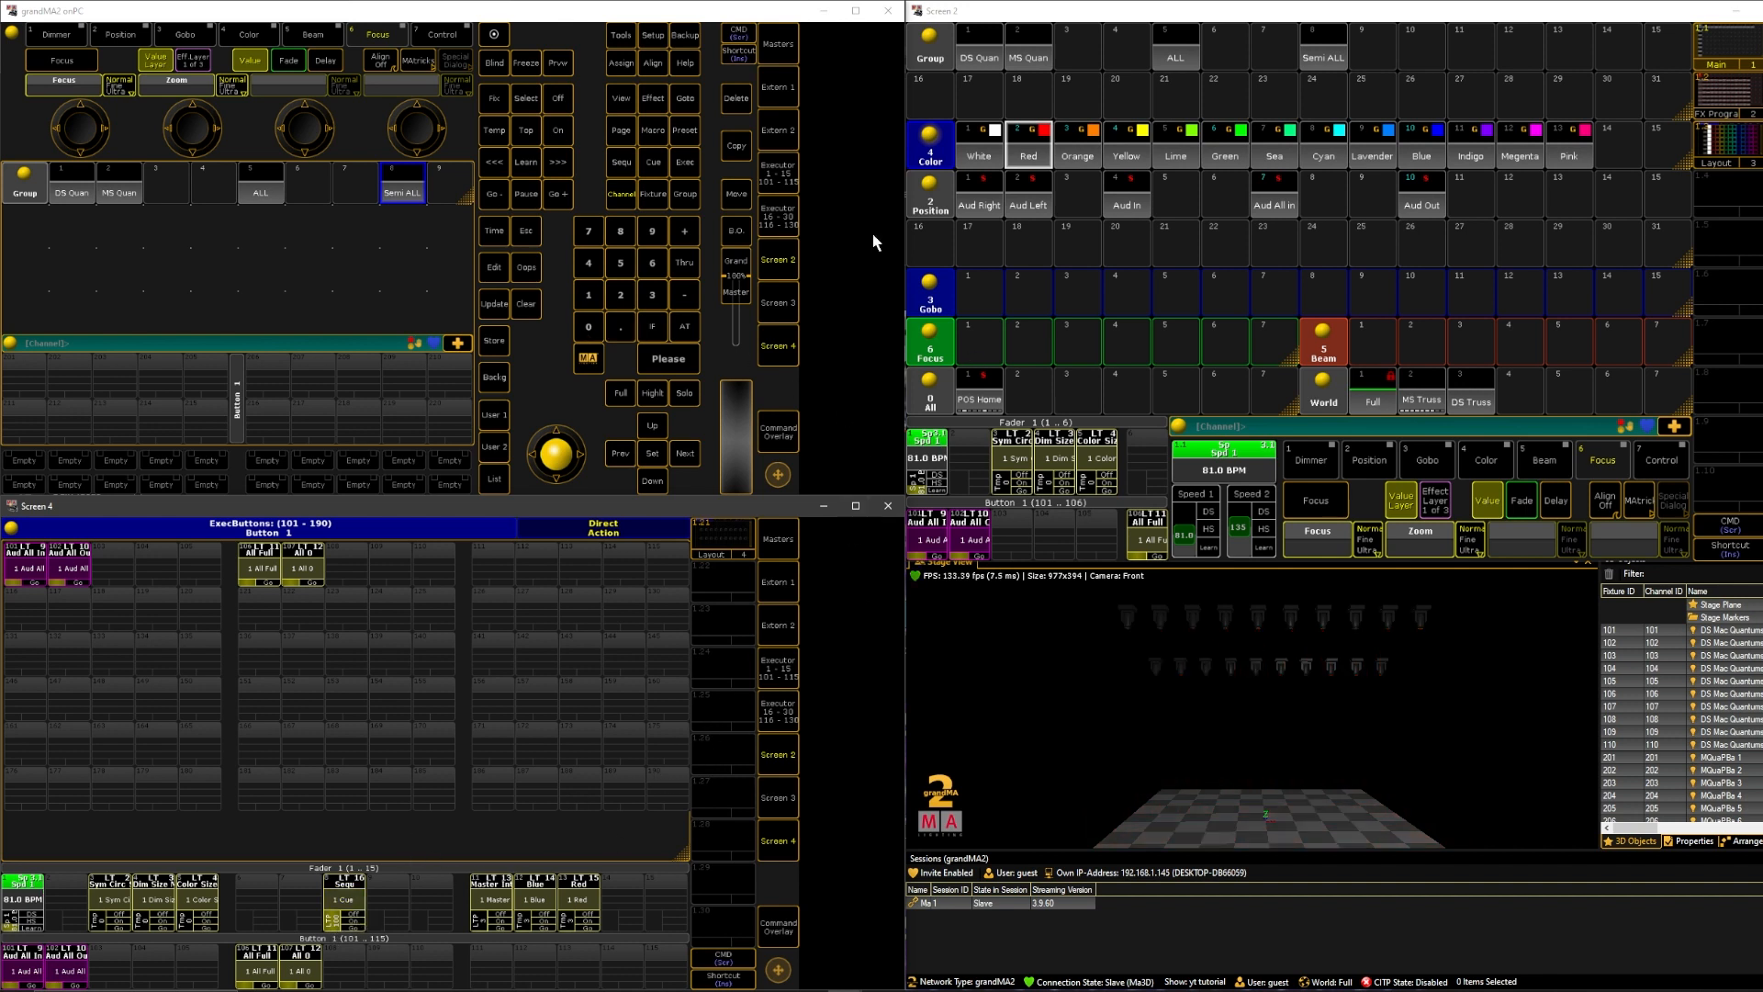
# Select Semi ALL, apply Sea colour and Aud All In position, and begin storing.
pyautogui.click(1322, 57)
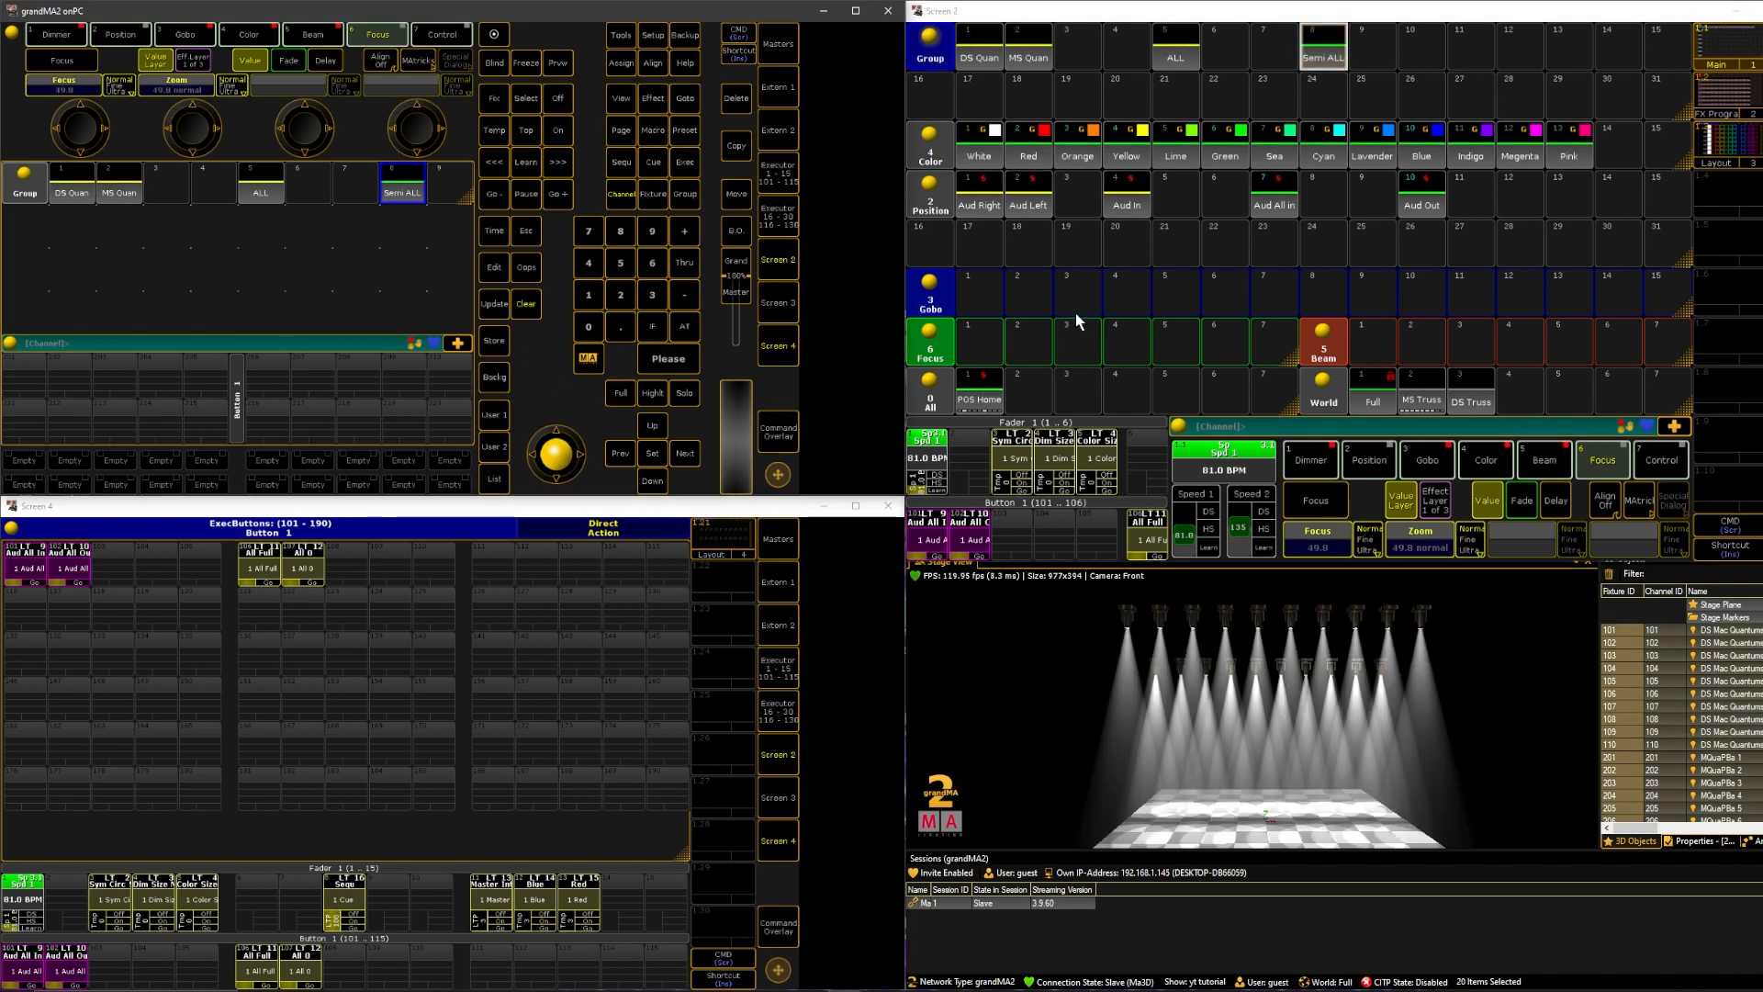
pyautogui.click(1272, 155)
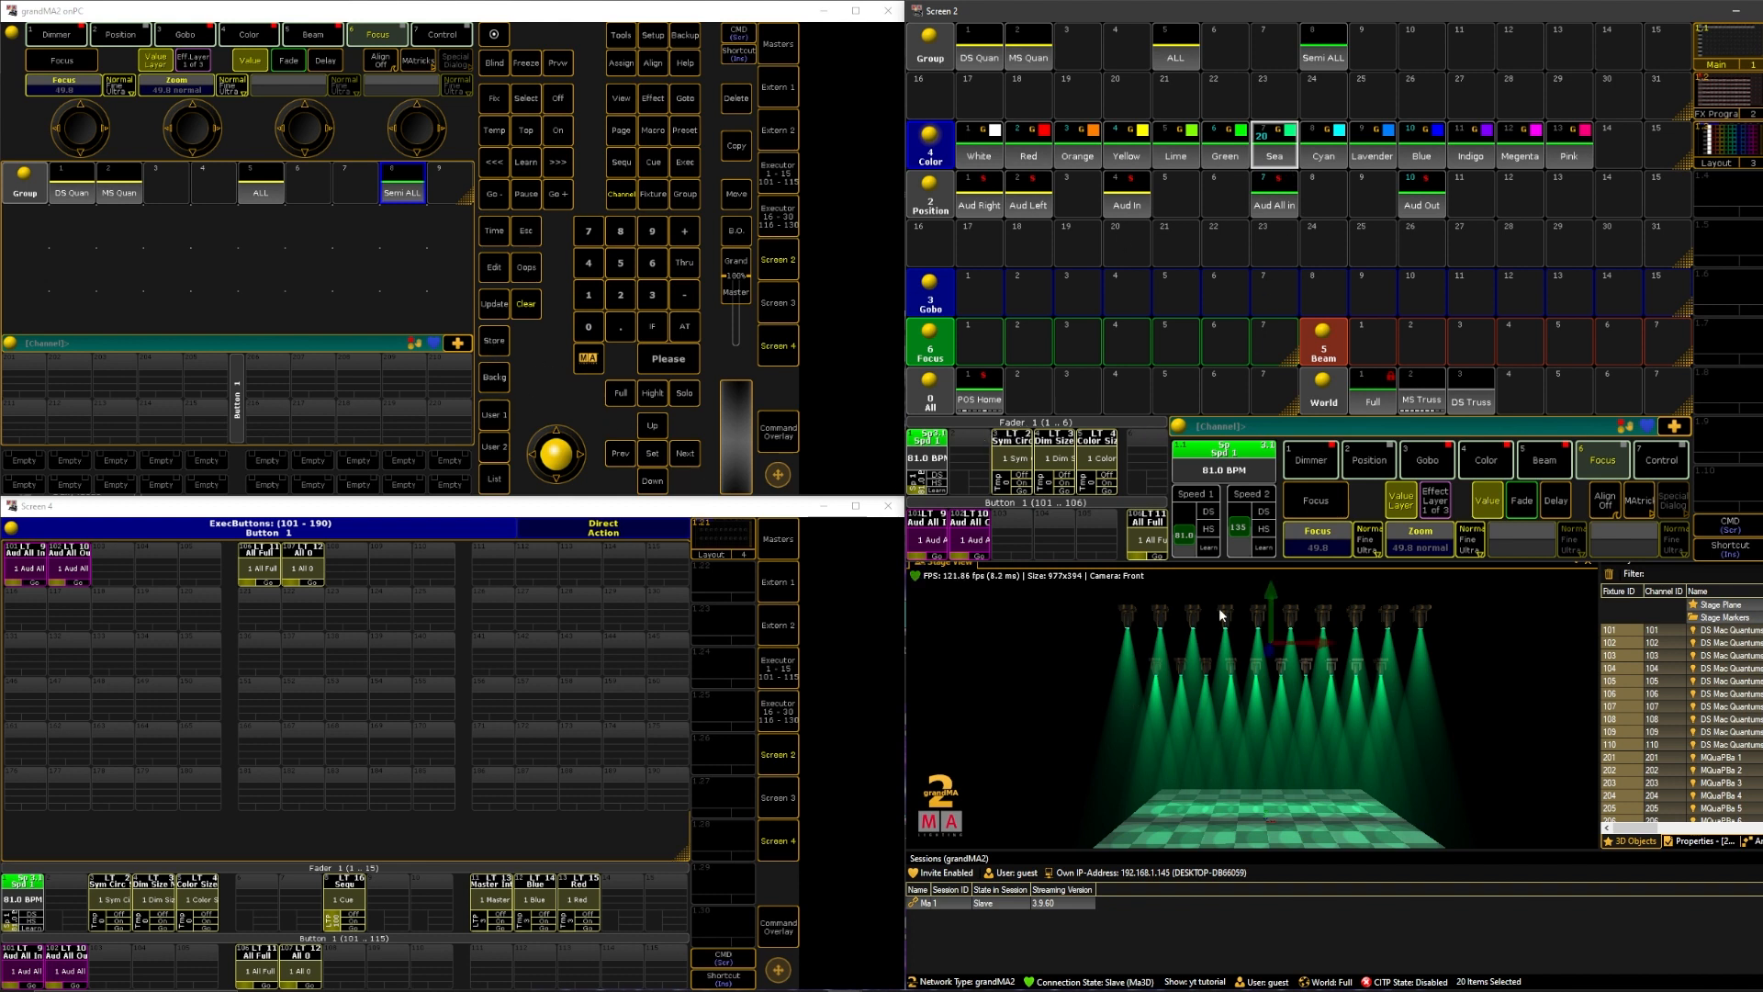
pyautogui.moveTo(1273, 253)
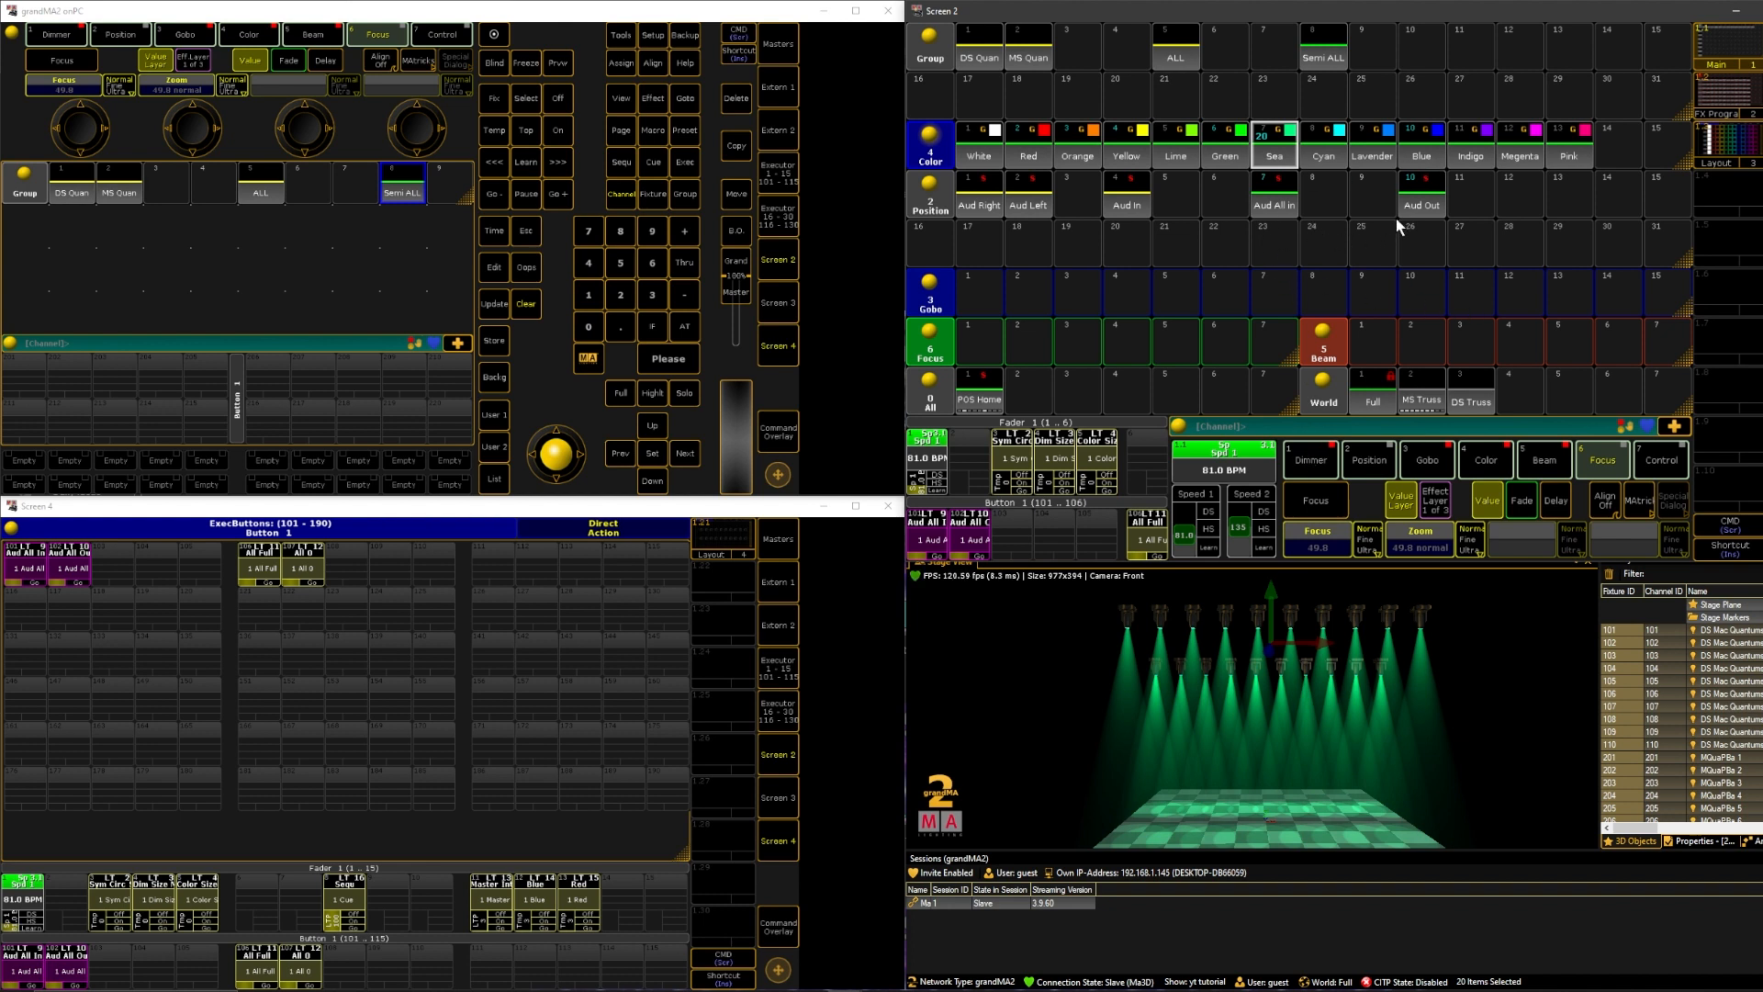
pyautogui.click(1273, 205)
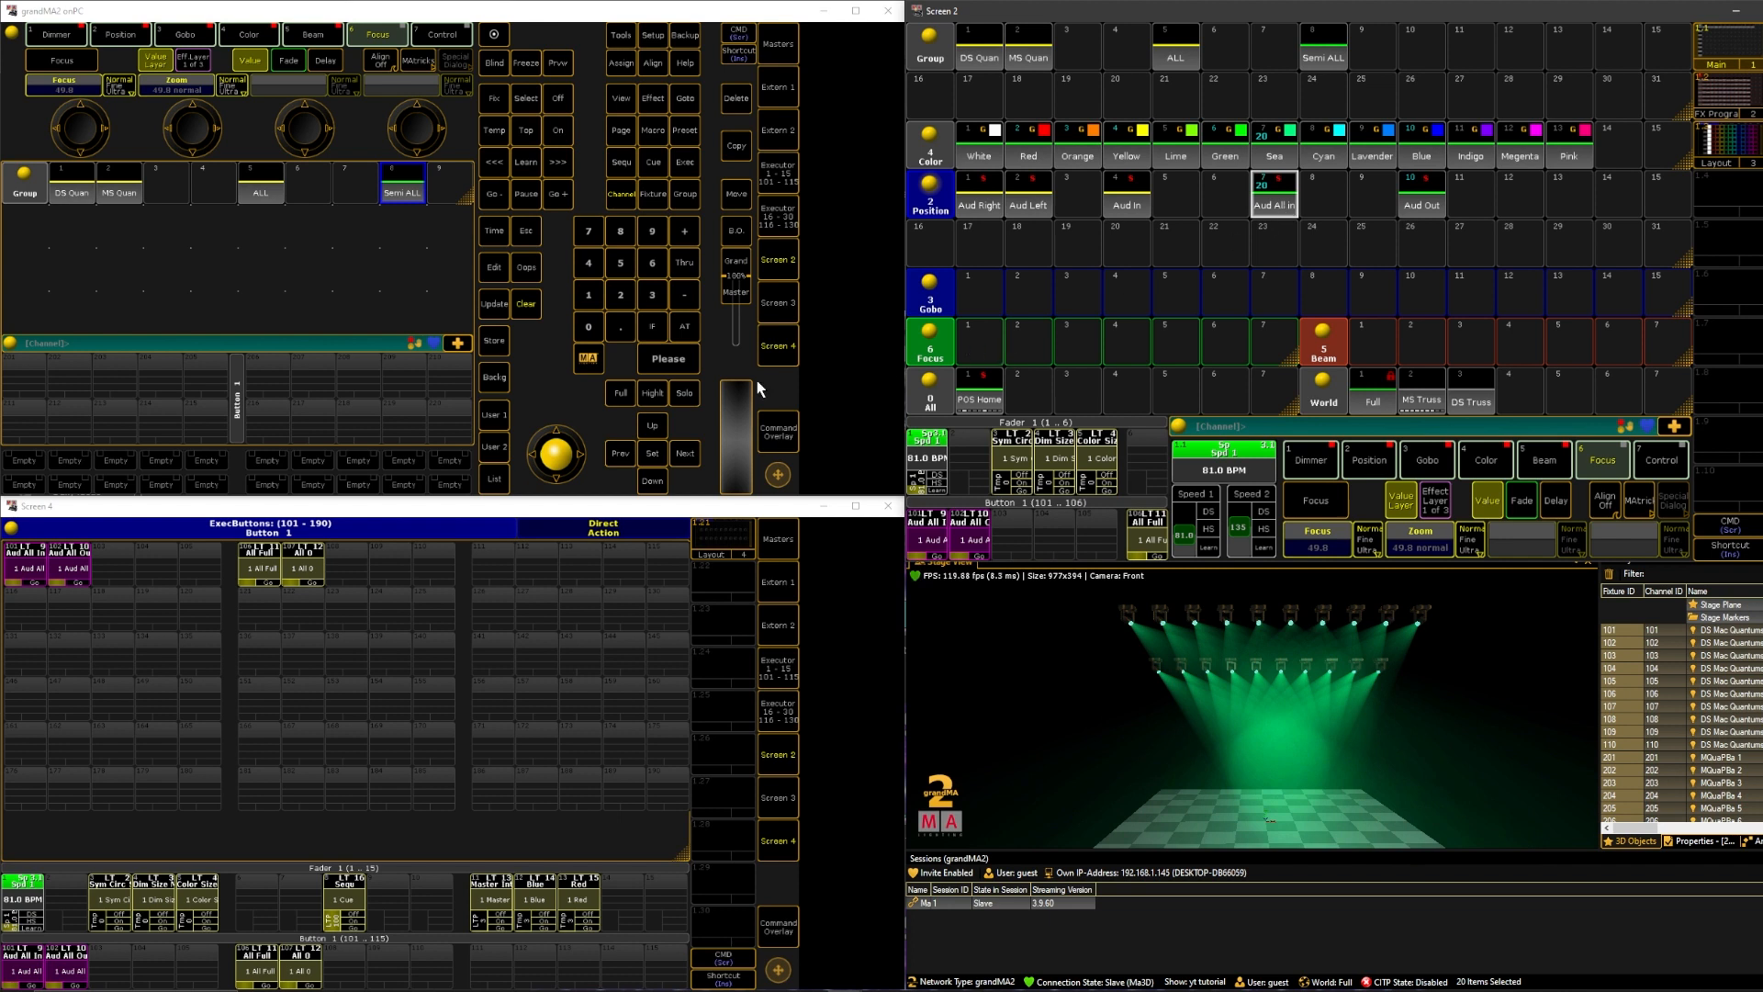
pyautogui.moveTo(1111, 331)
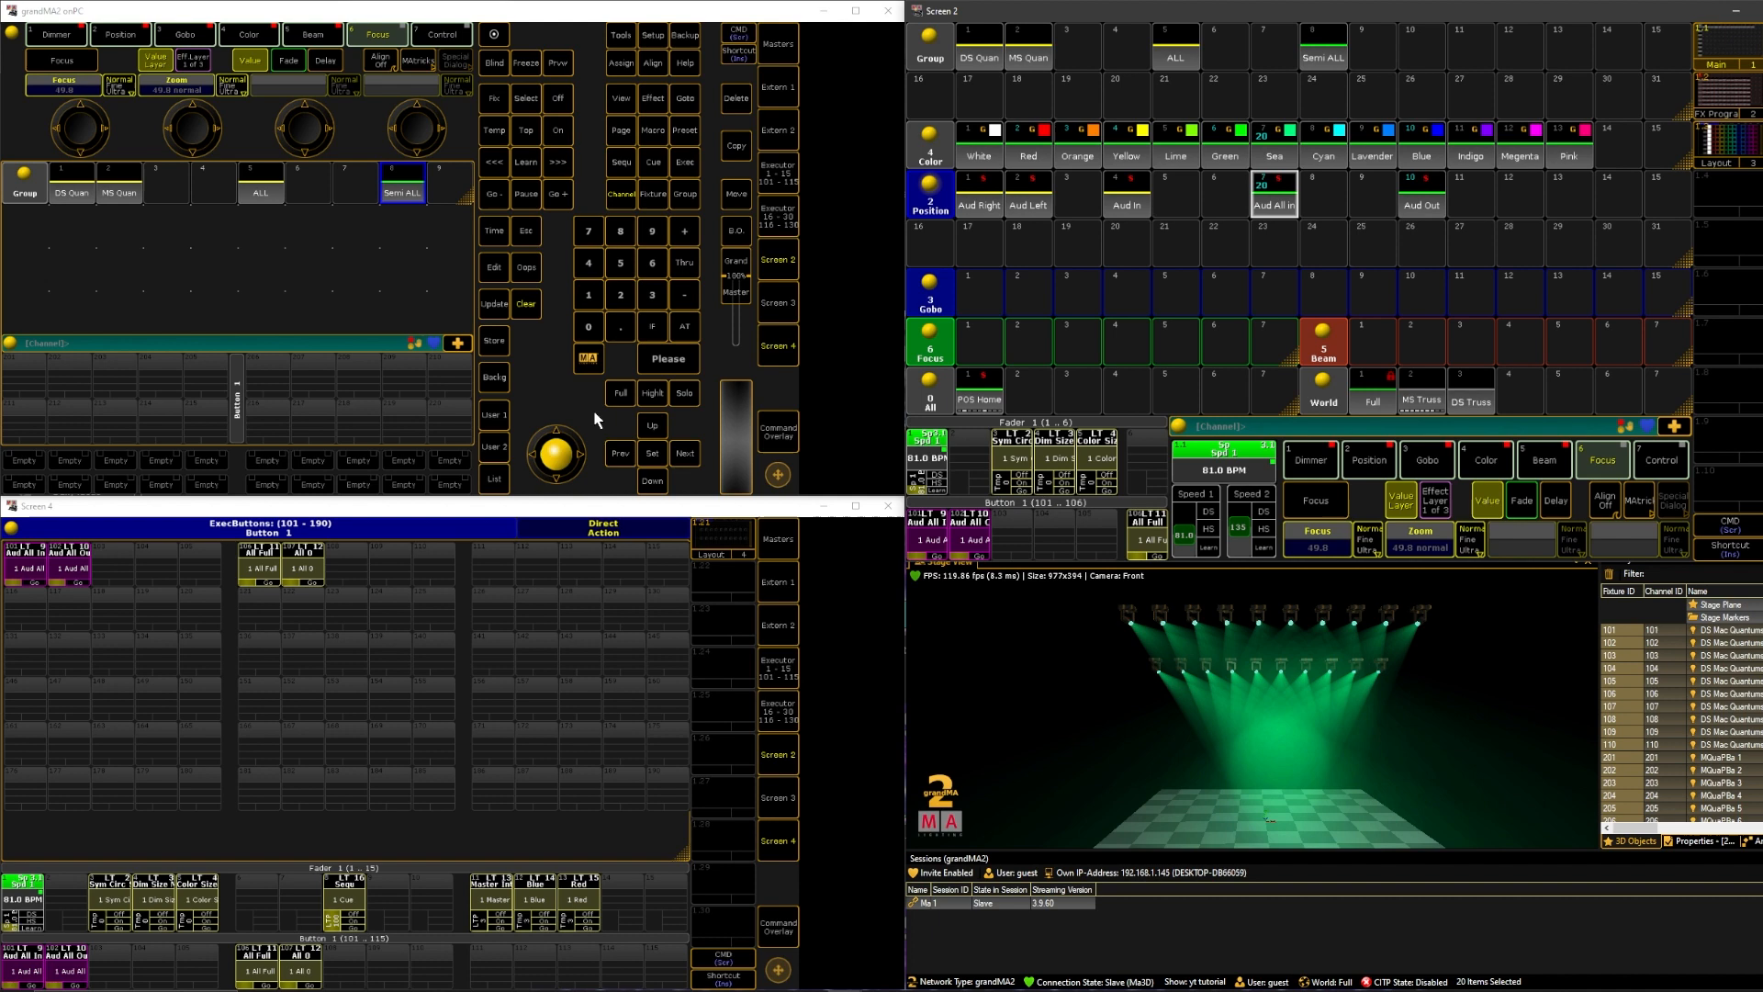
pyautogui.click(492, 341)
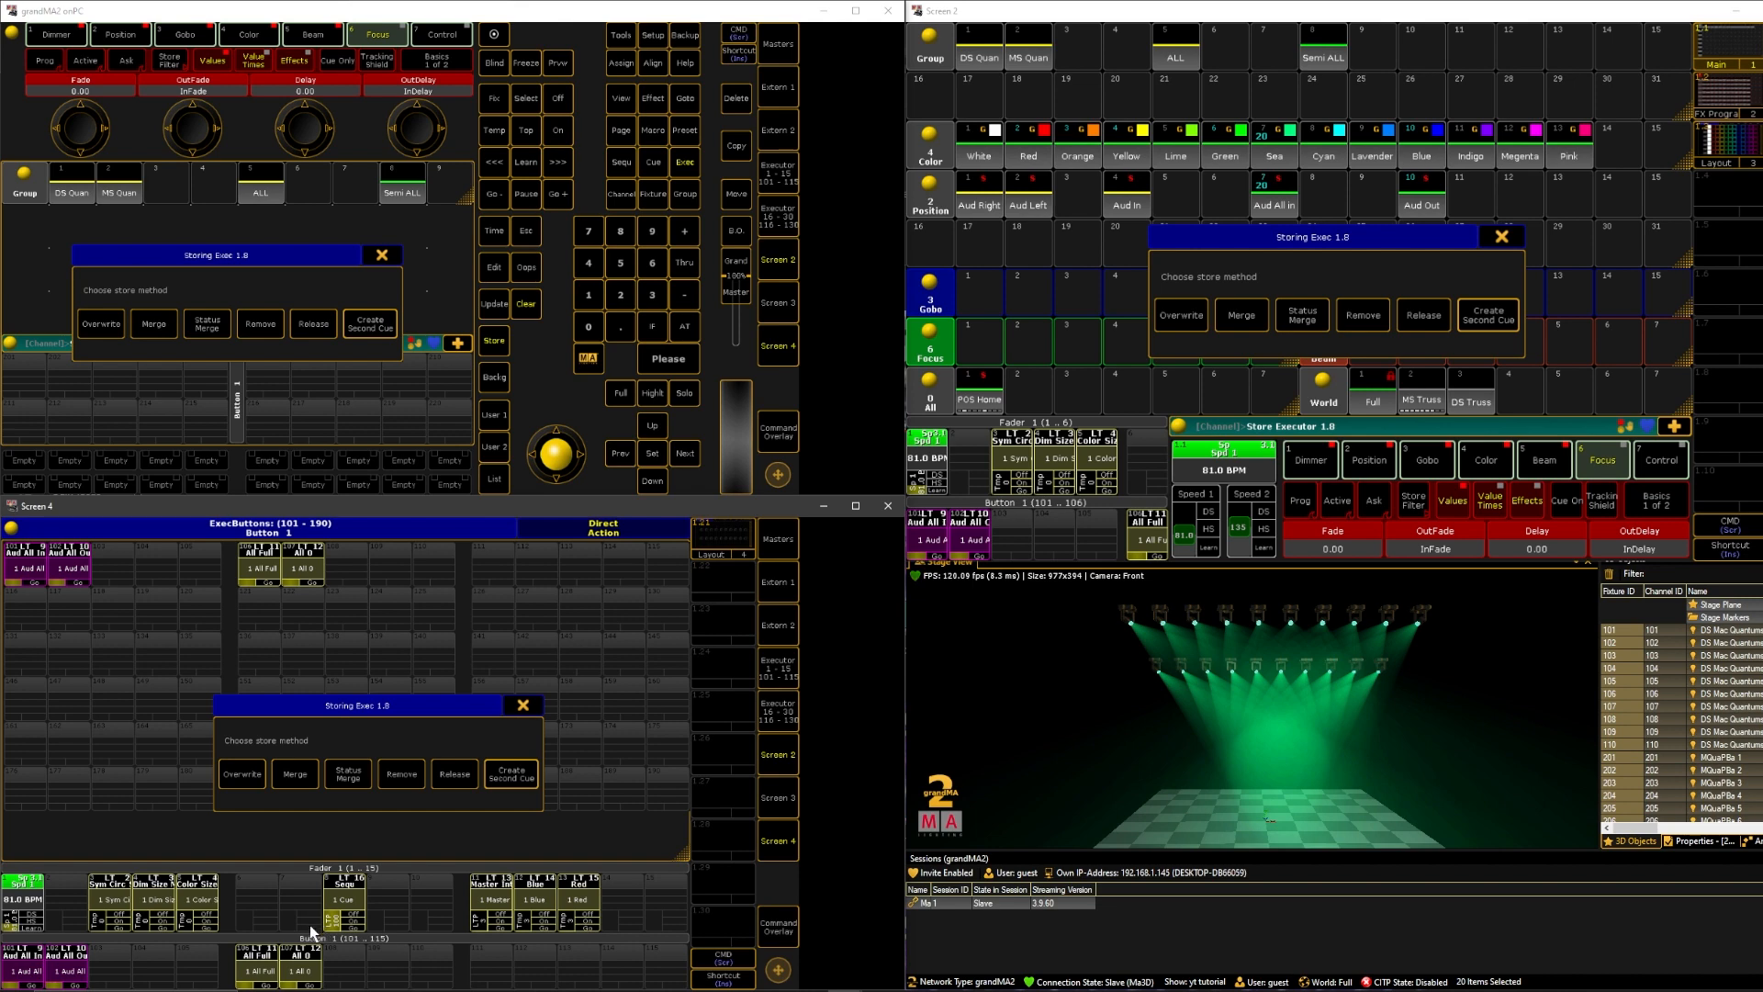
pyautogui.moveTo(386, 715)
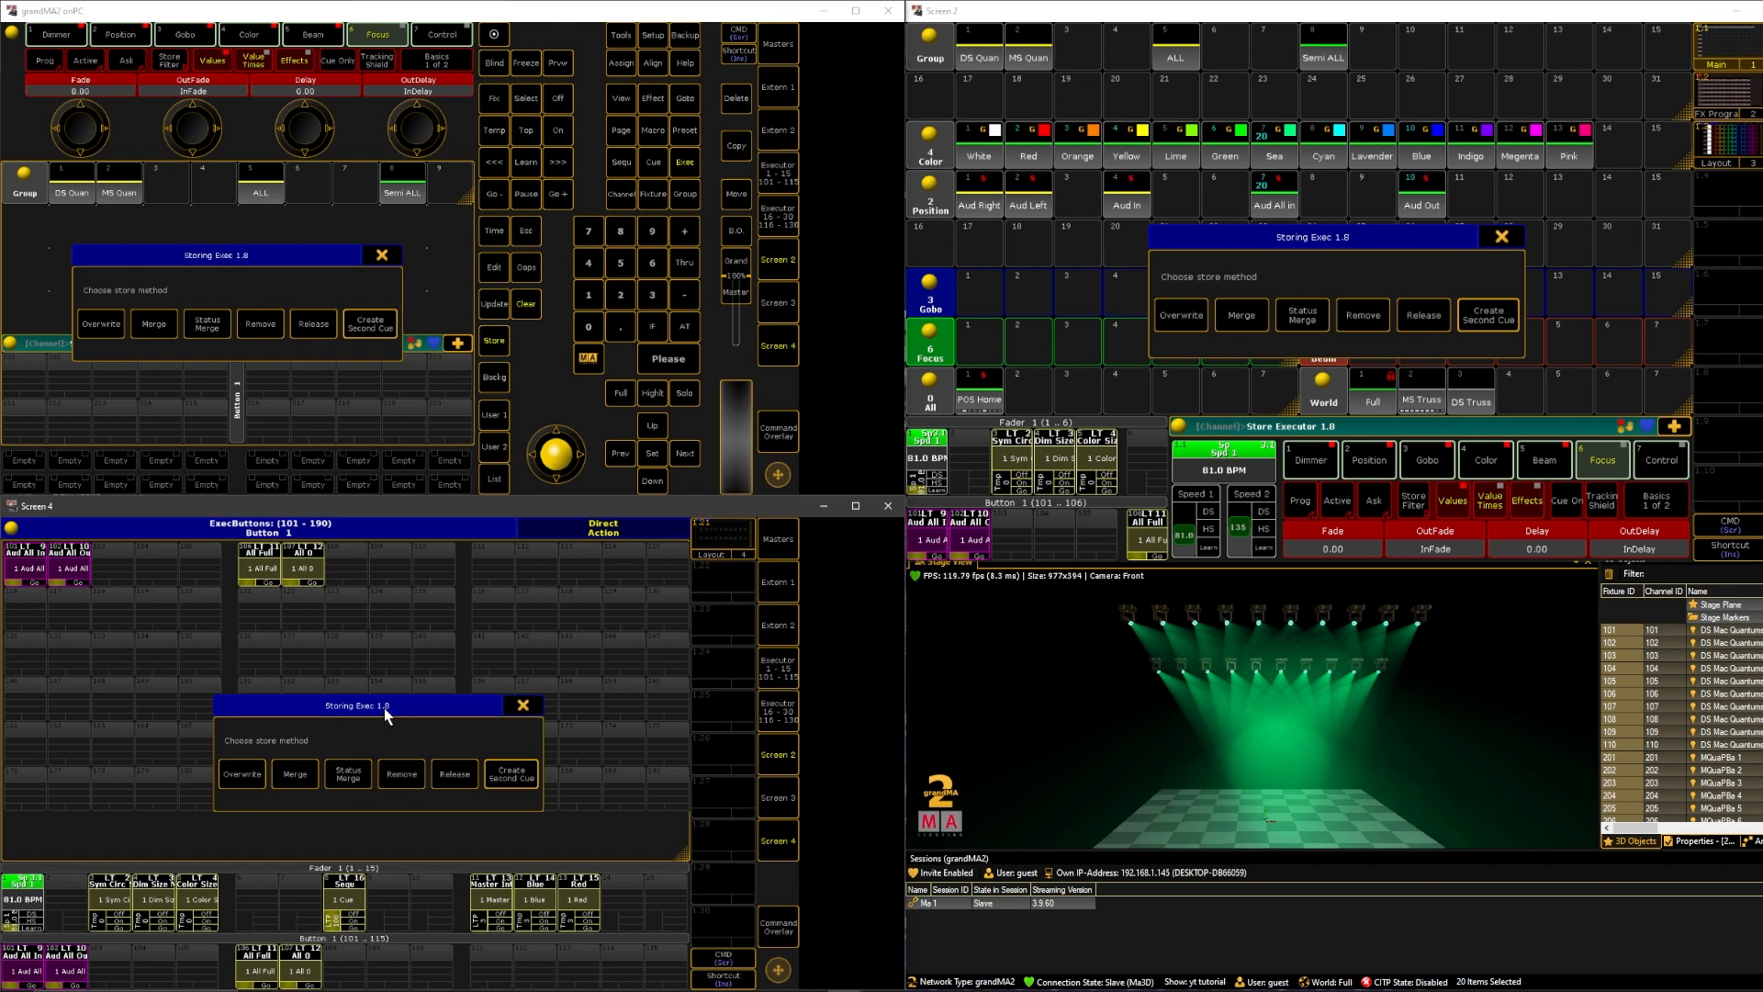
pyautogui.moveTo(298, 770)
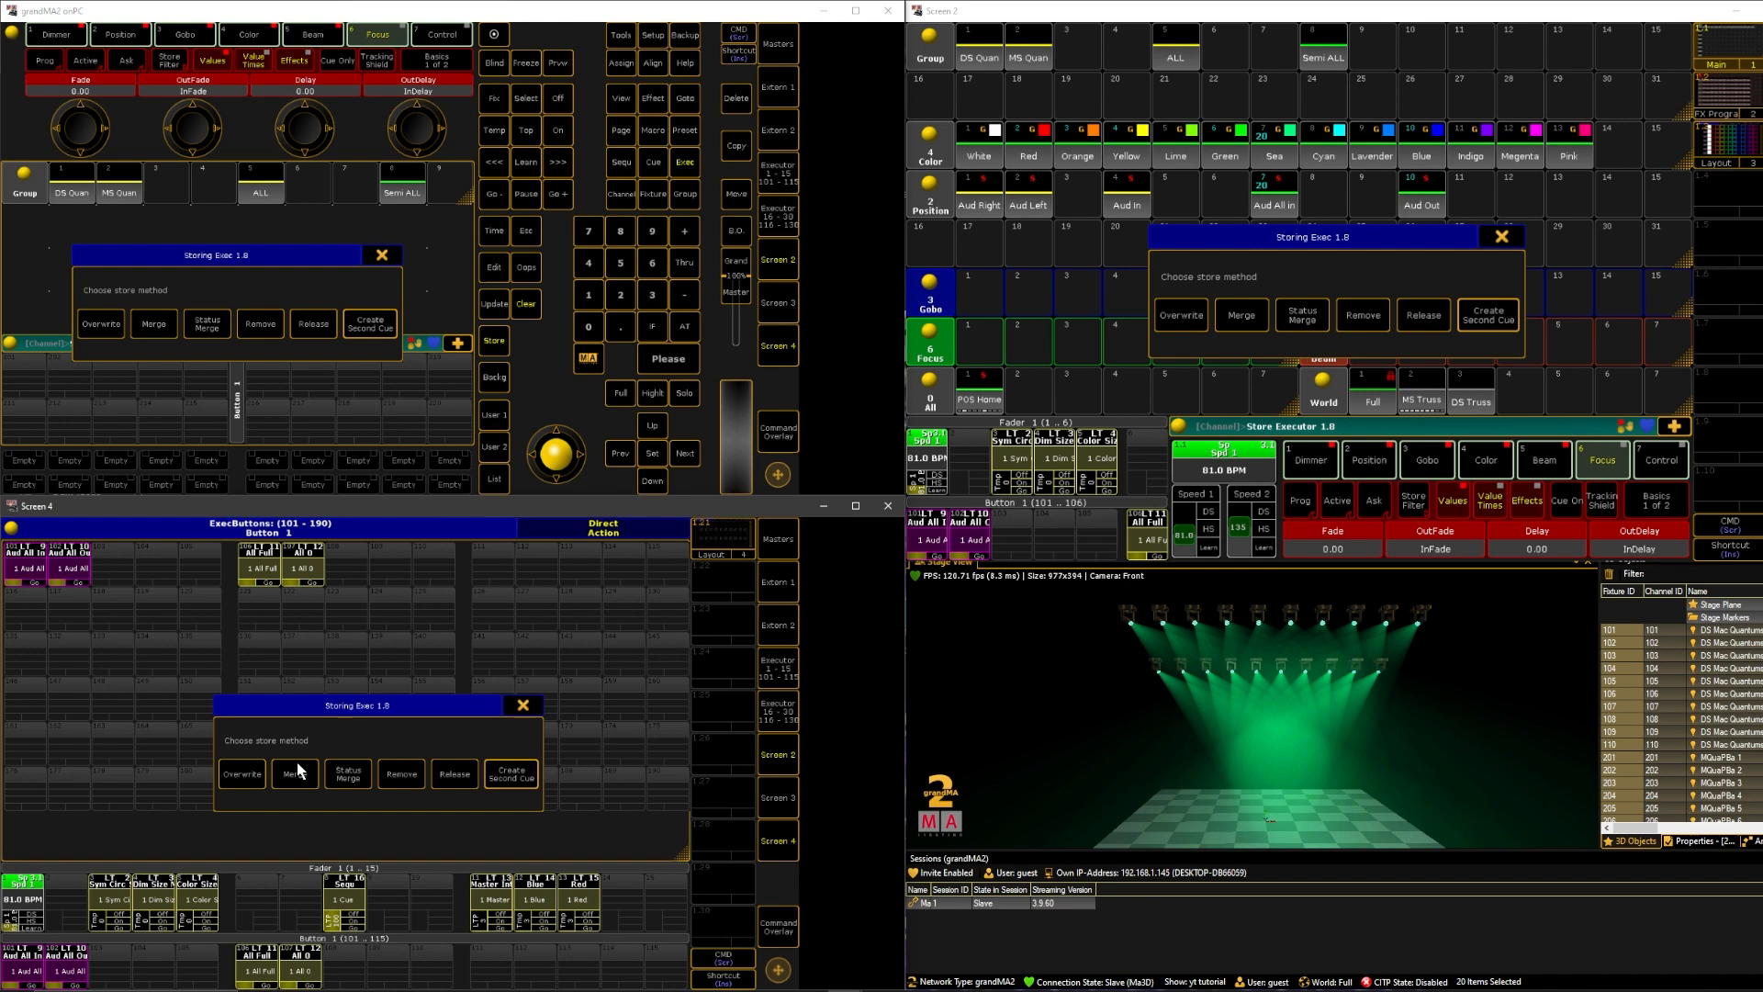
pyautogui.moveTo(455, 793)
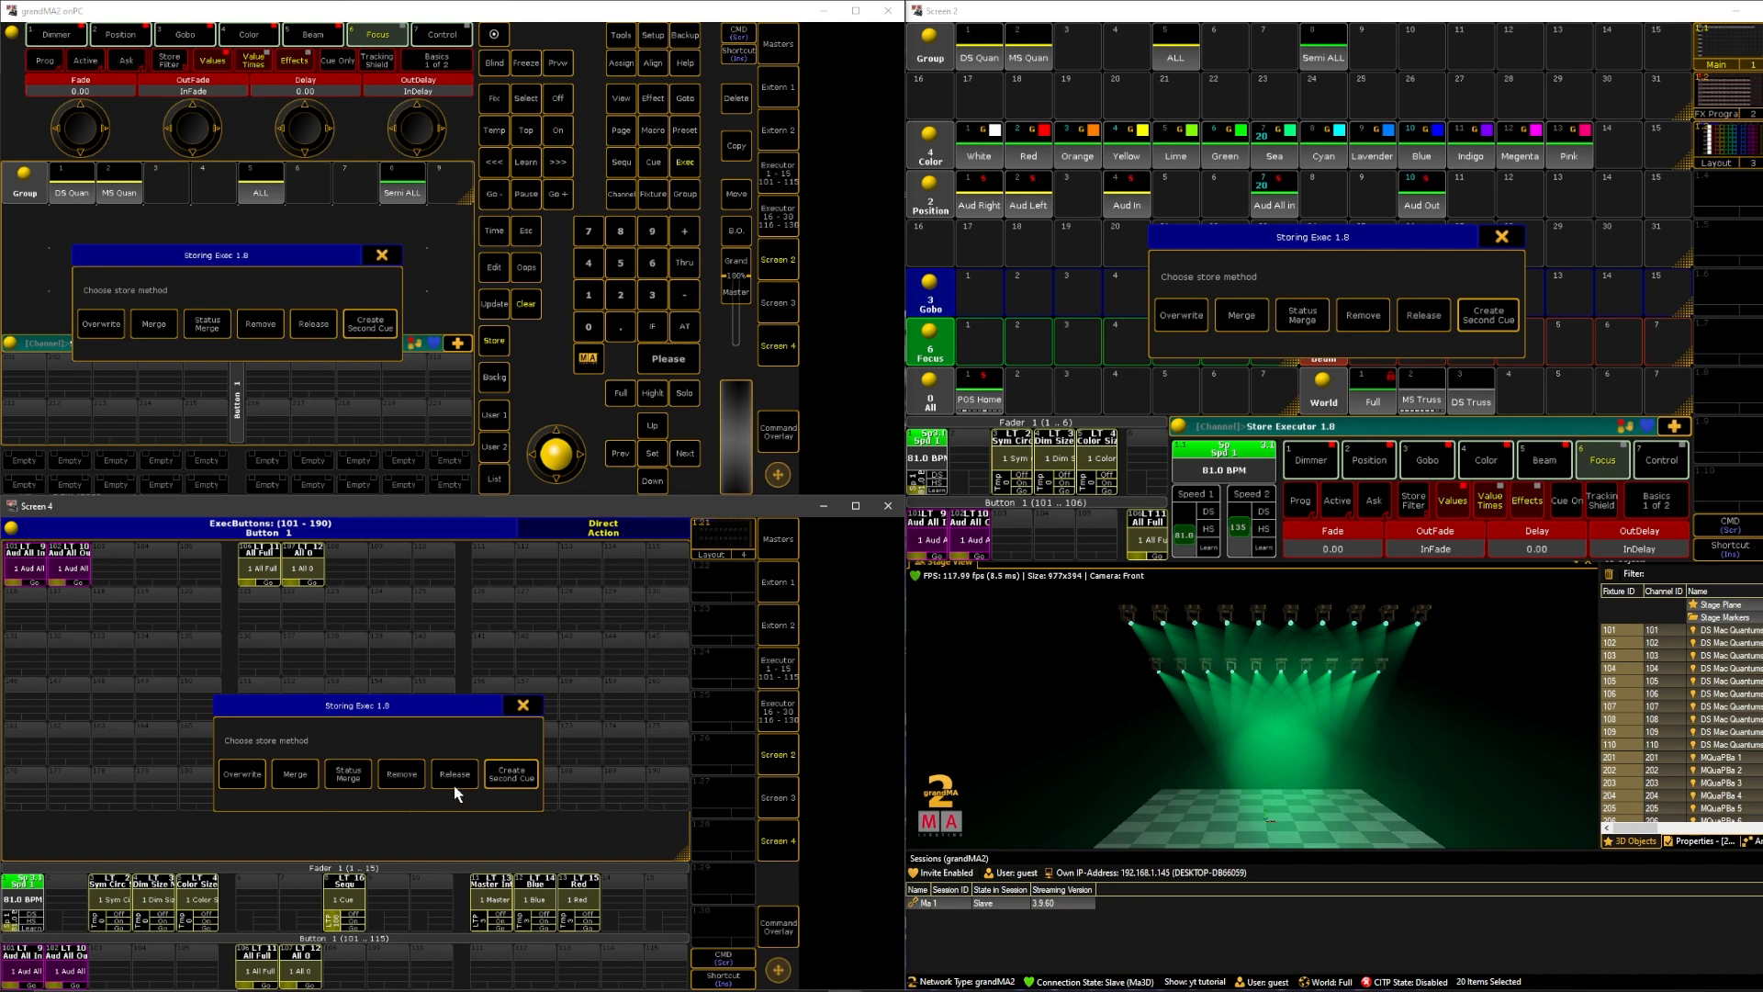
pyautogui.moveTo(555, 778)
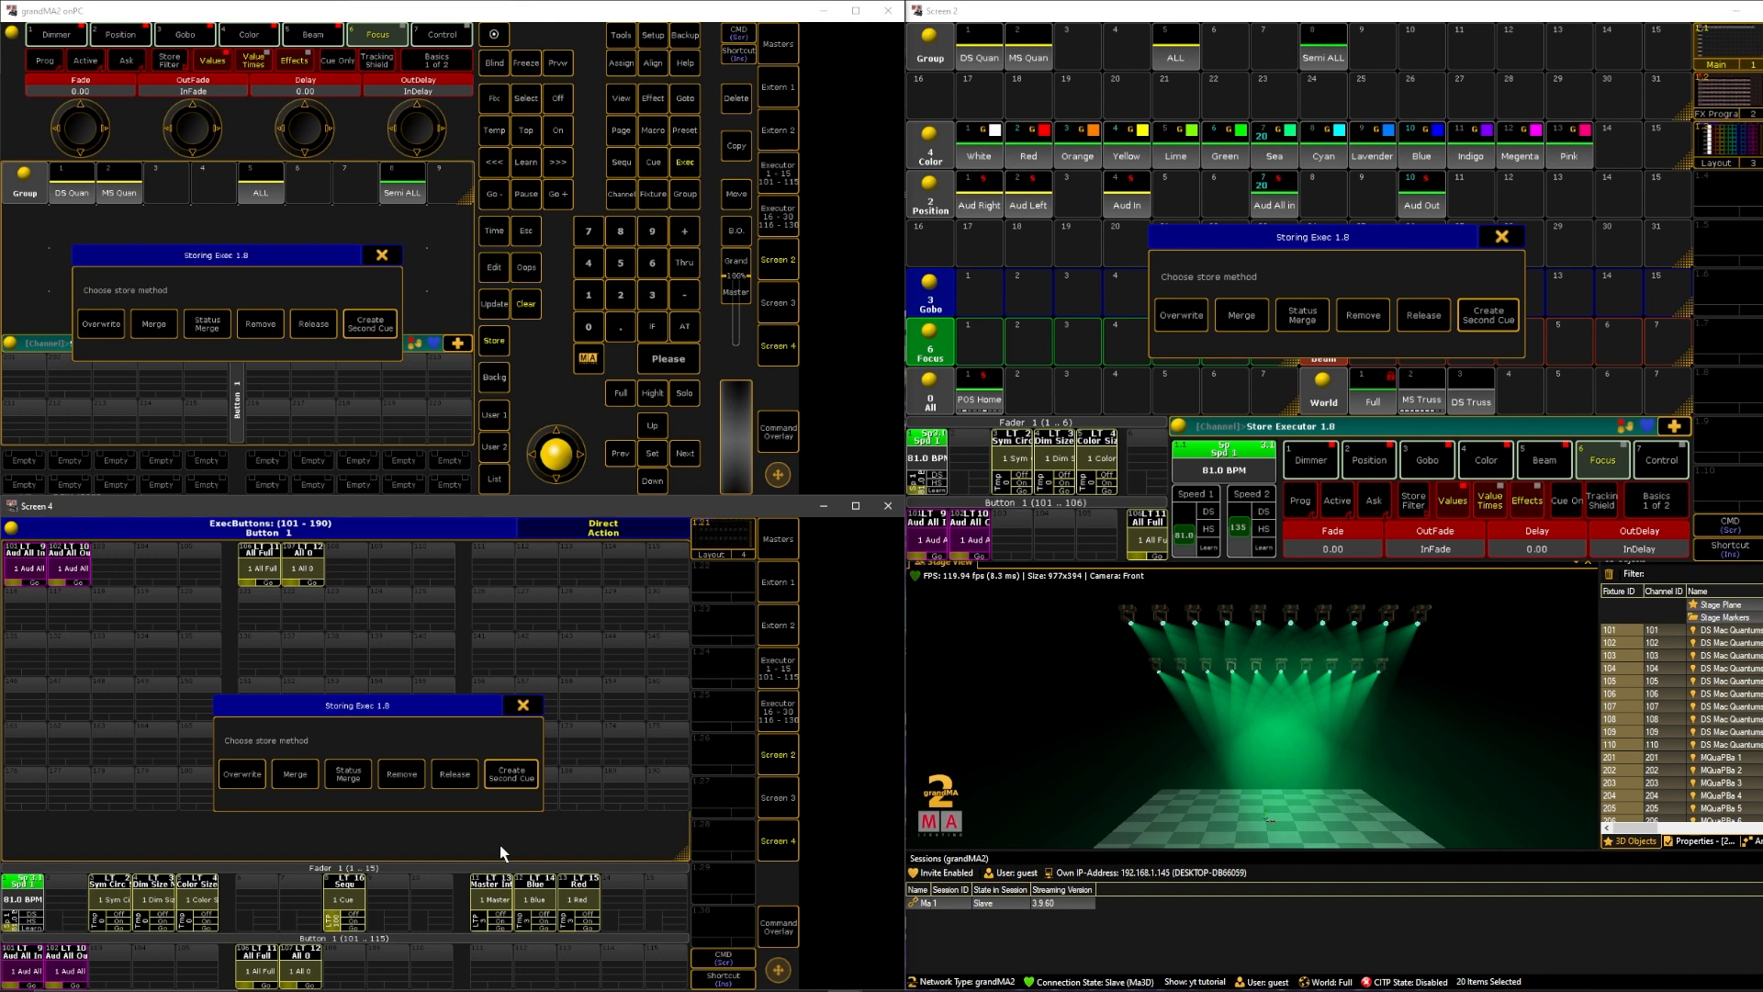
pyautogui.moveTo(508, 787)
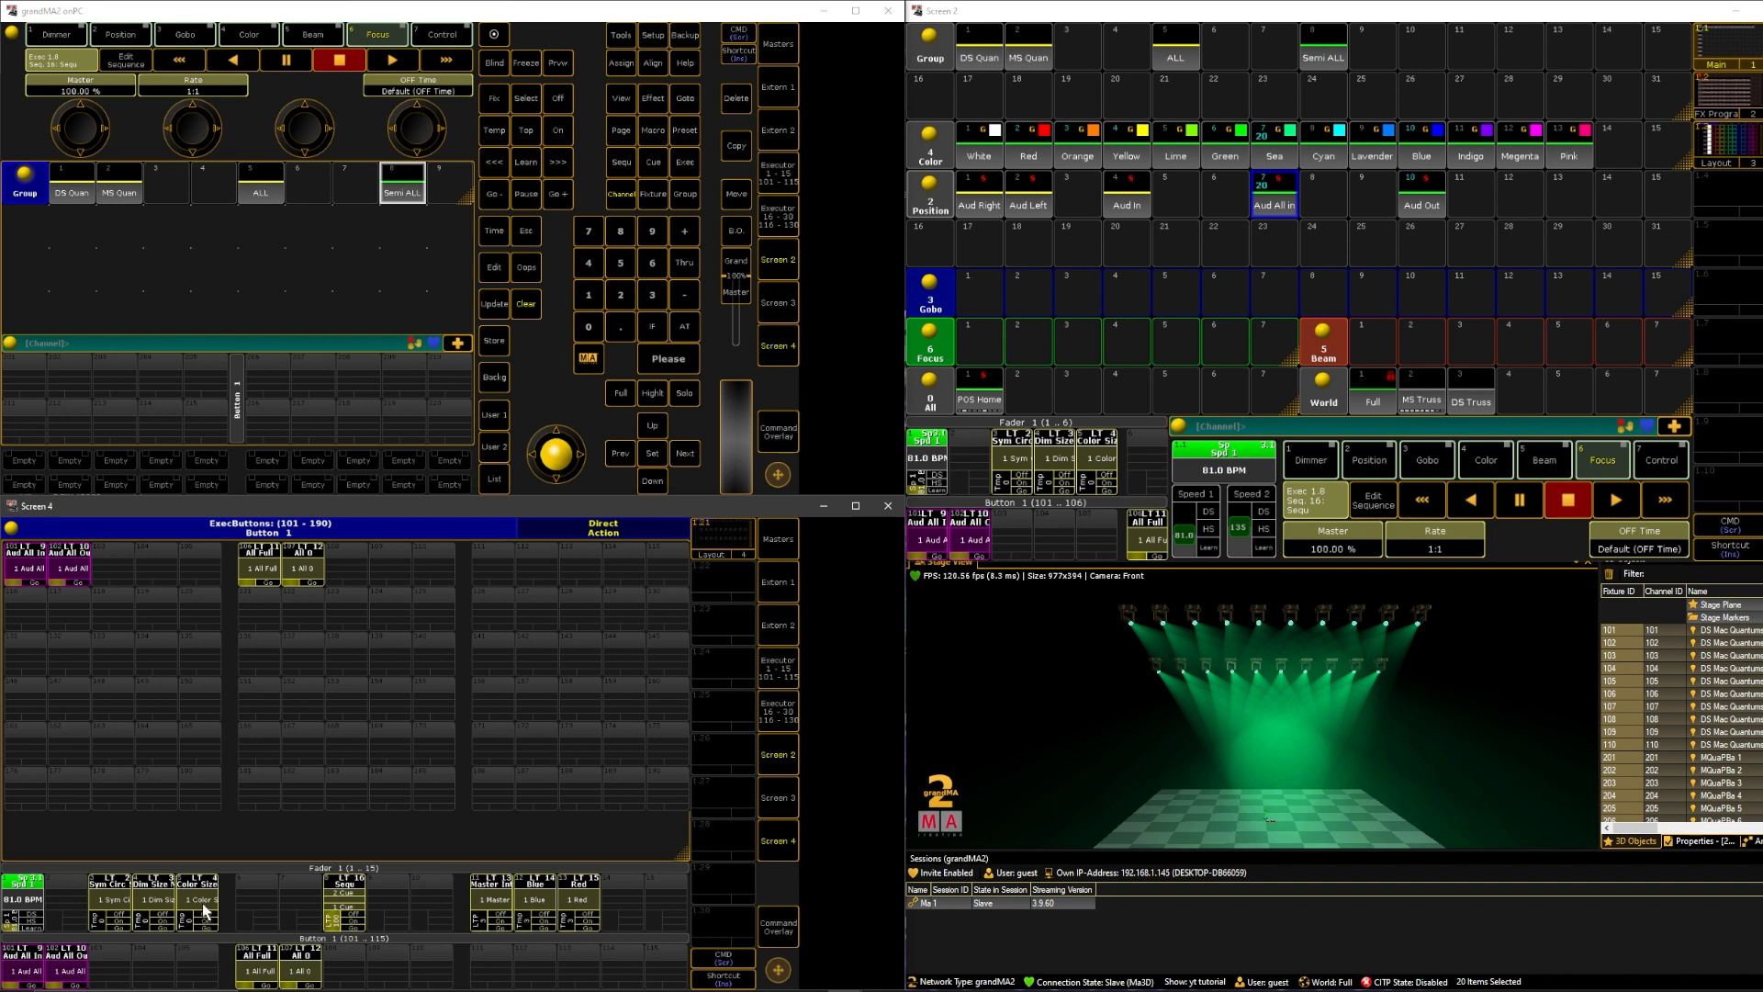
pyautogui.moveTo(232, 827)
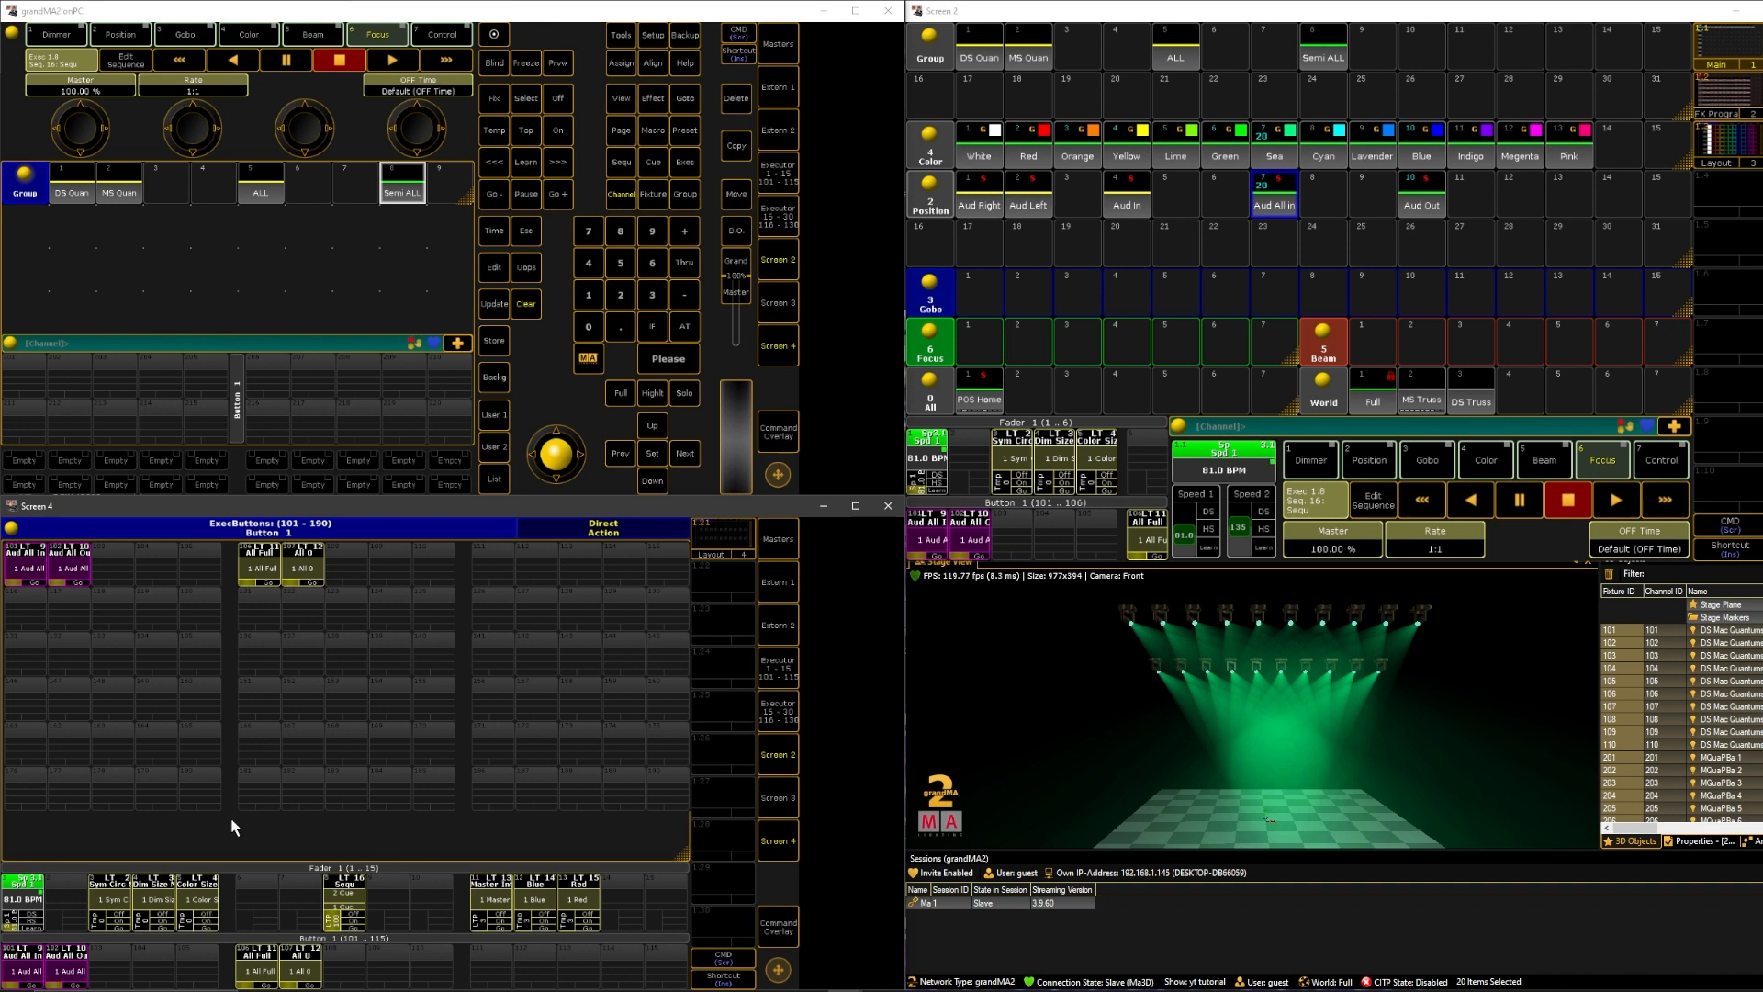
pyautogui.moveTo(314, 951)
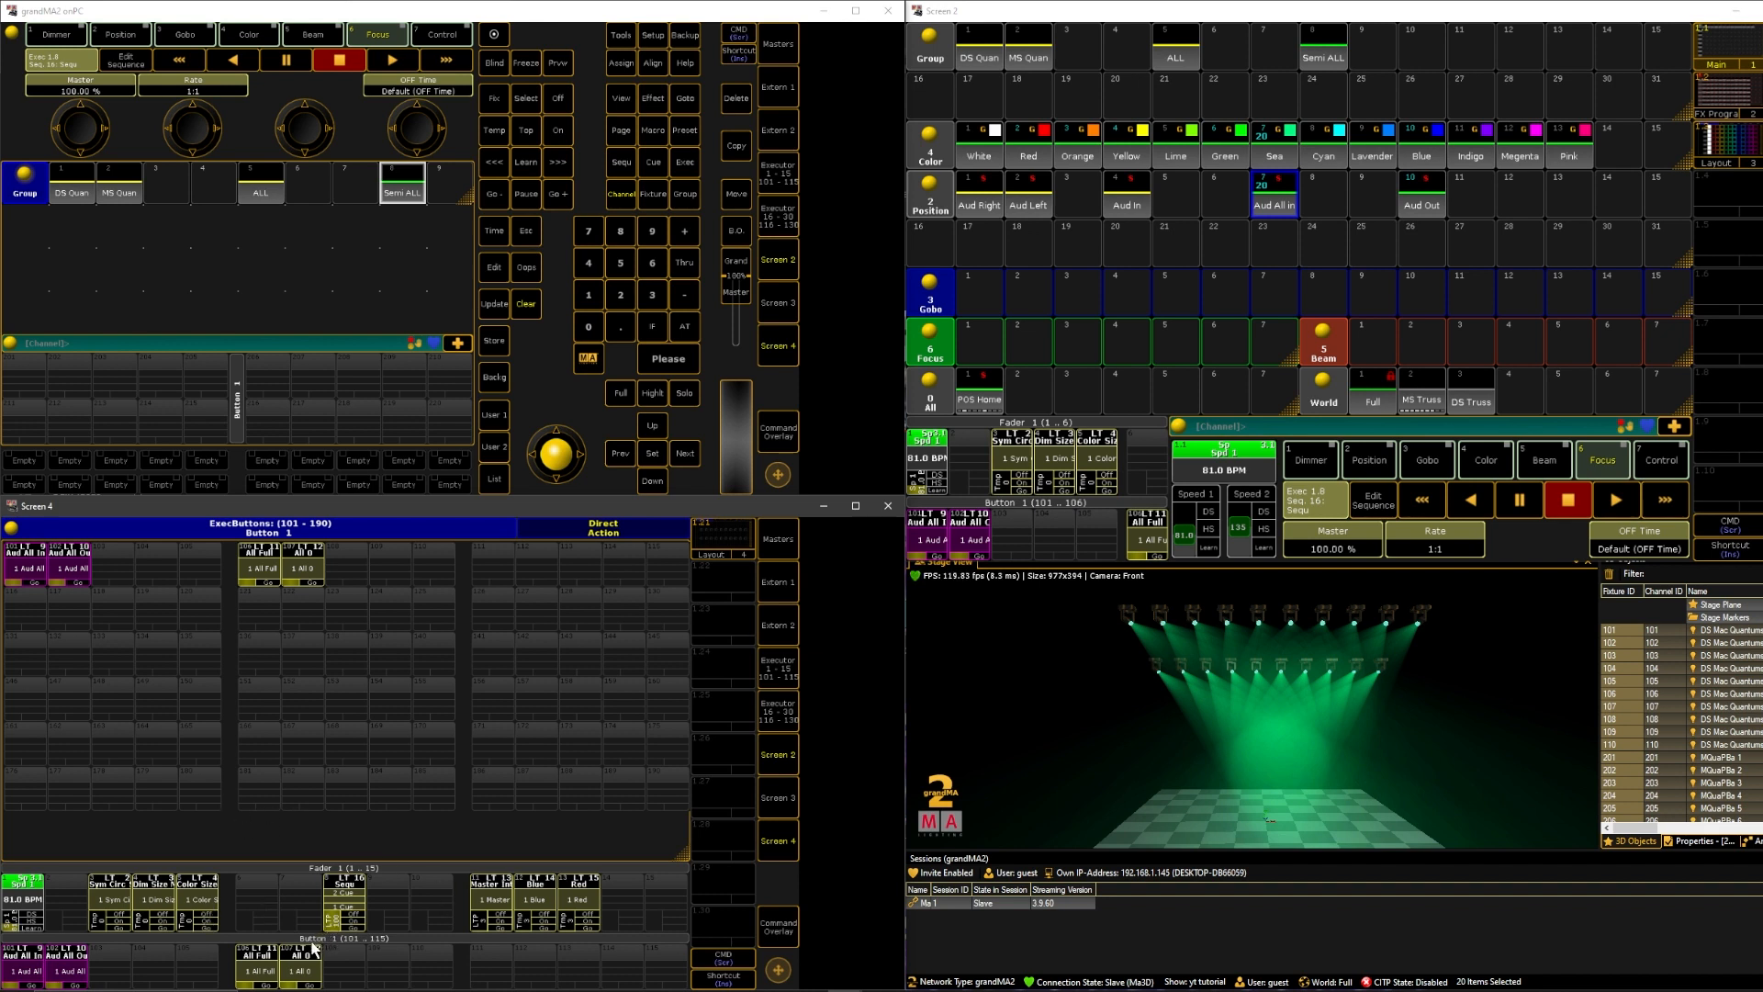
pyautogui.moveTo(340, 947)
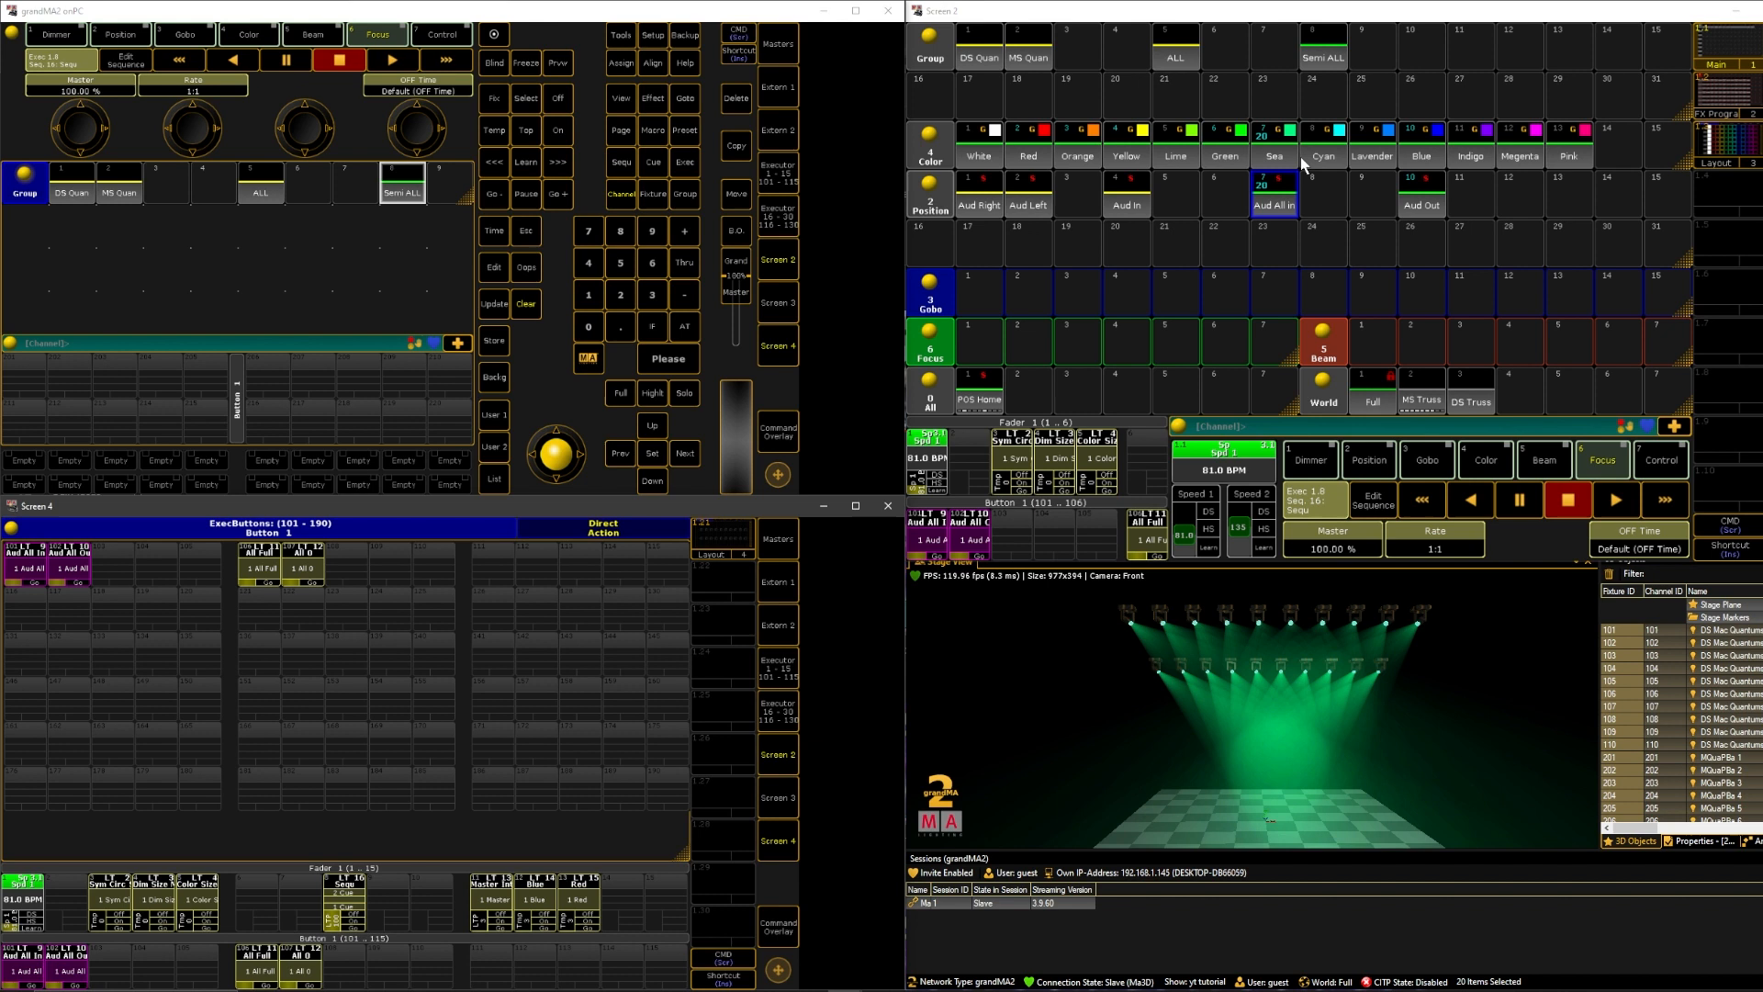
# Apply the Magenta colour preset and adjust the Focus/Zoom attributes.
pyautogui.click(1517, 135)
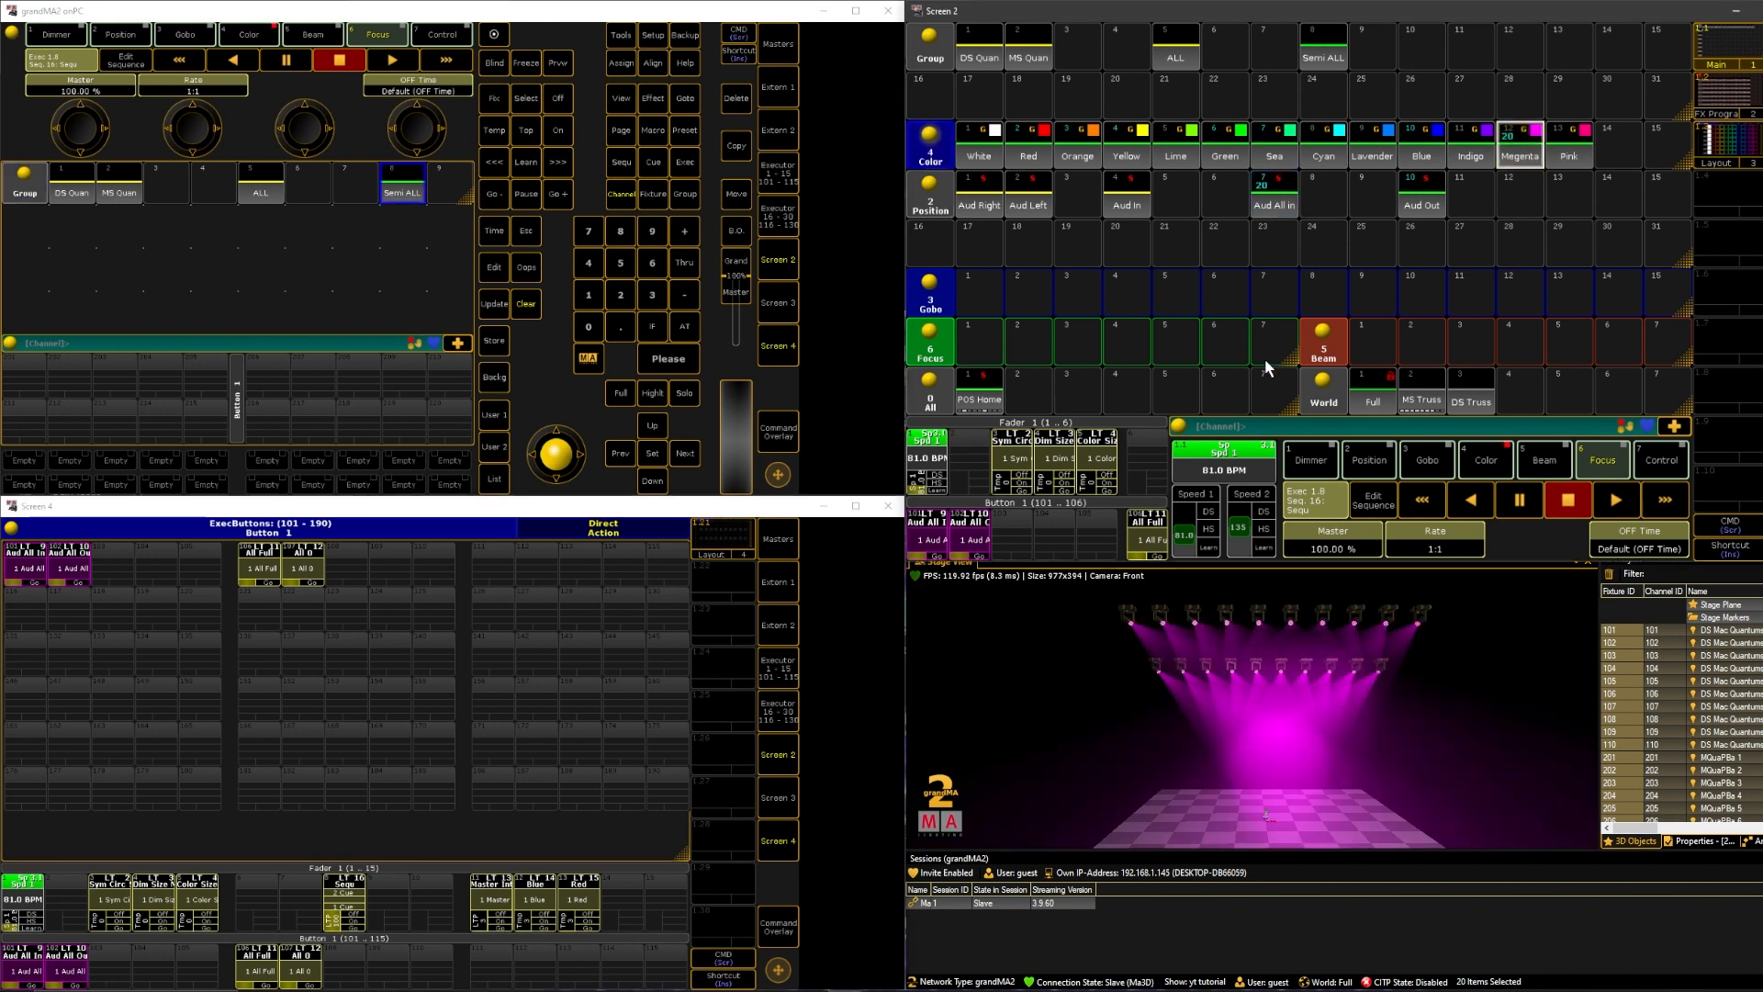
pyautogui.click(1420, 205)
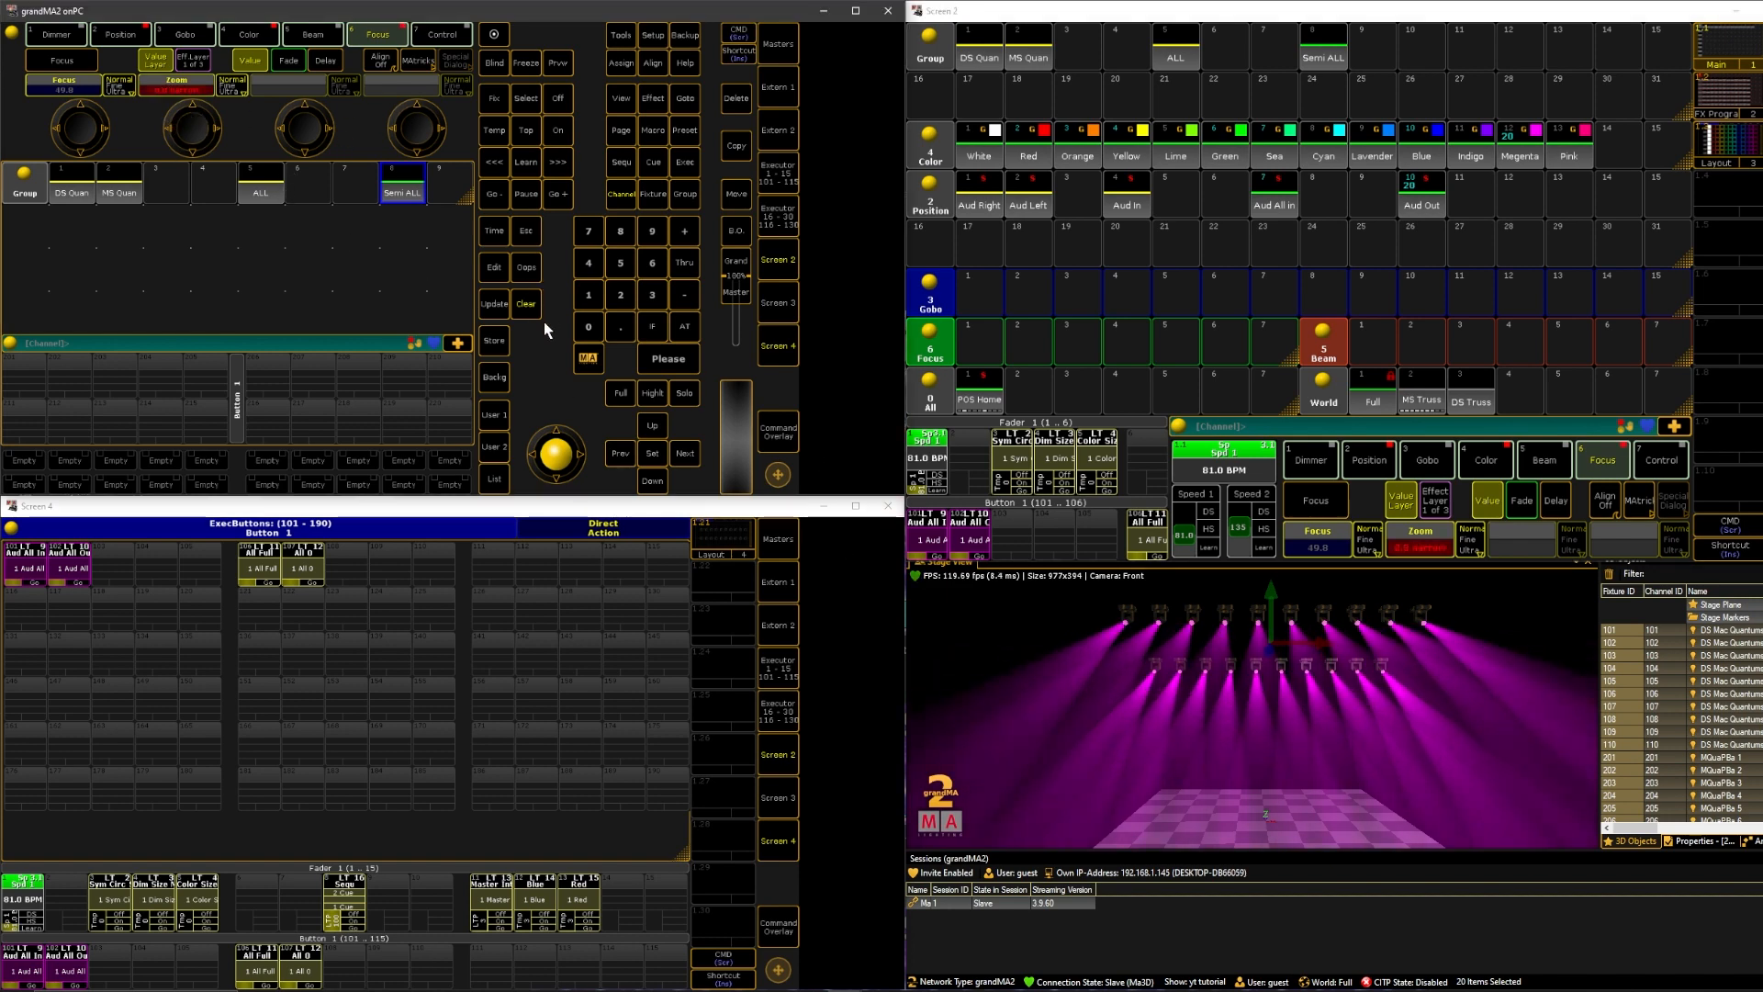
# Store the magenta look as a cue, then apply Lime colour and gobo G2.
pyautogui.click(492, 340)
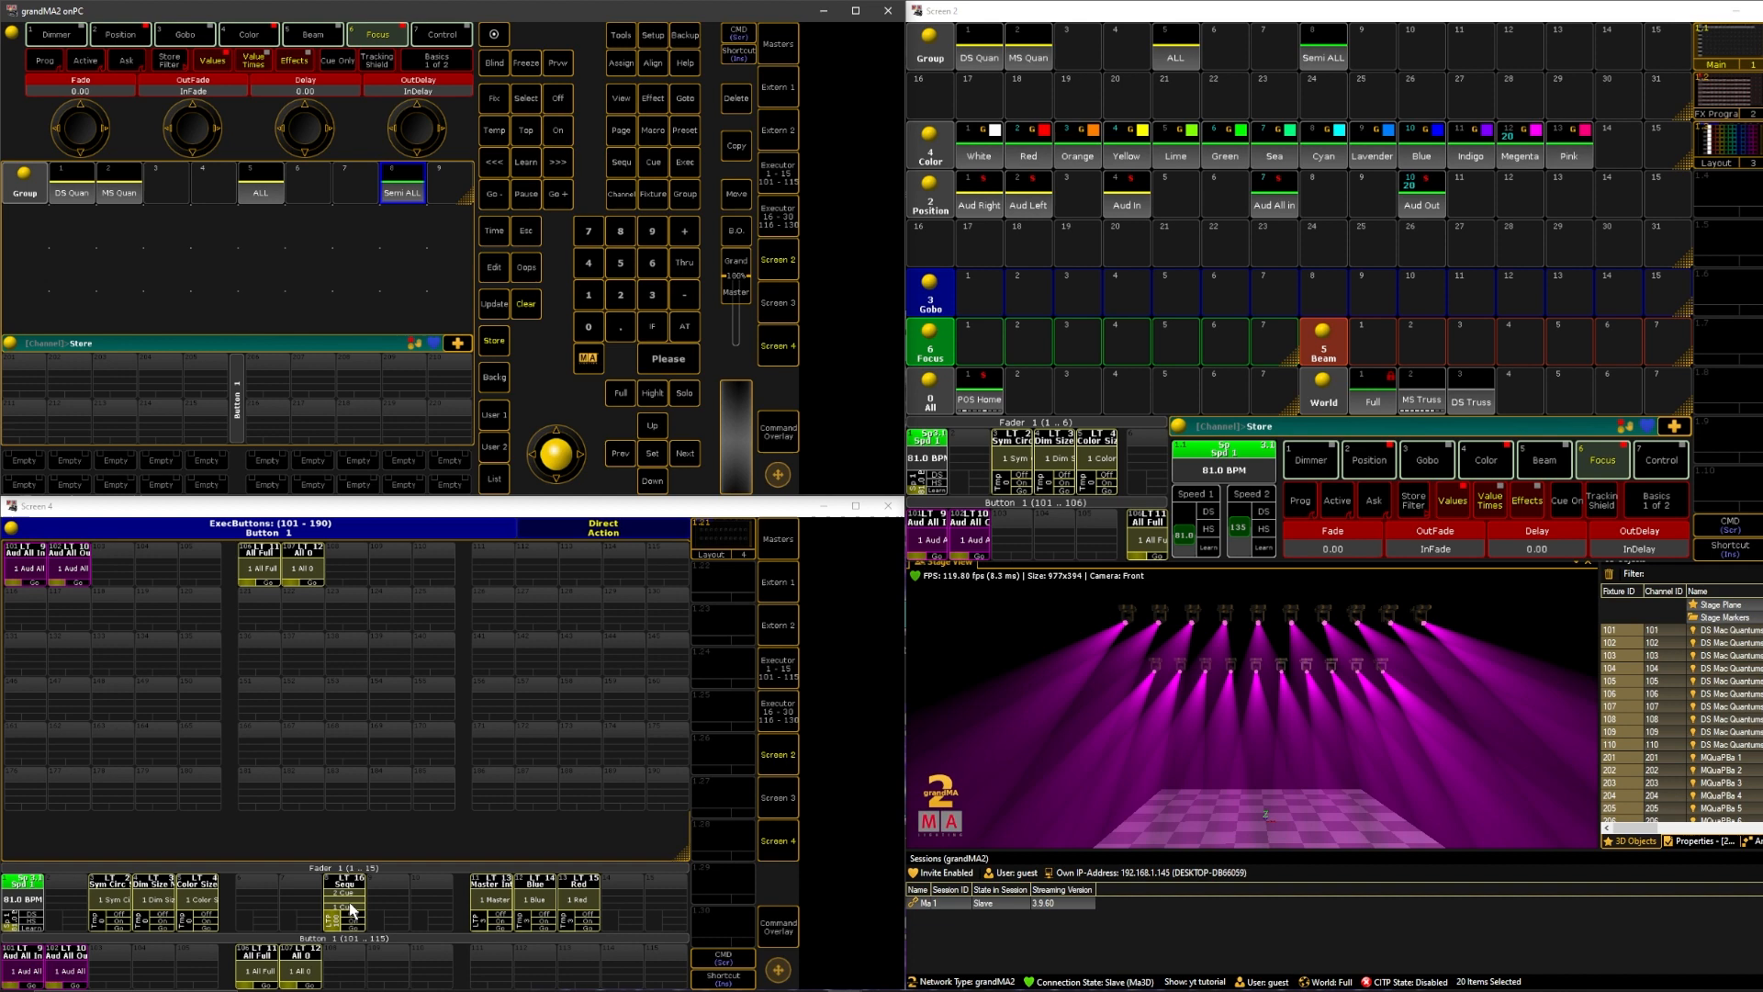
pyautogui.moveTo(345, 903)
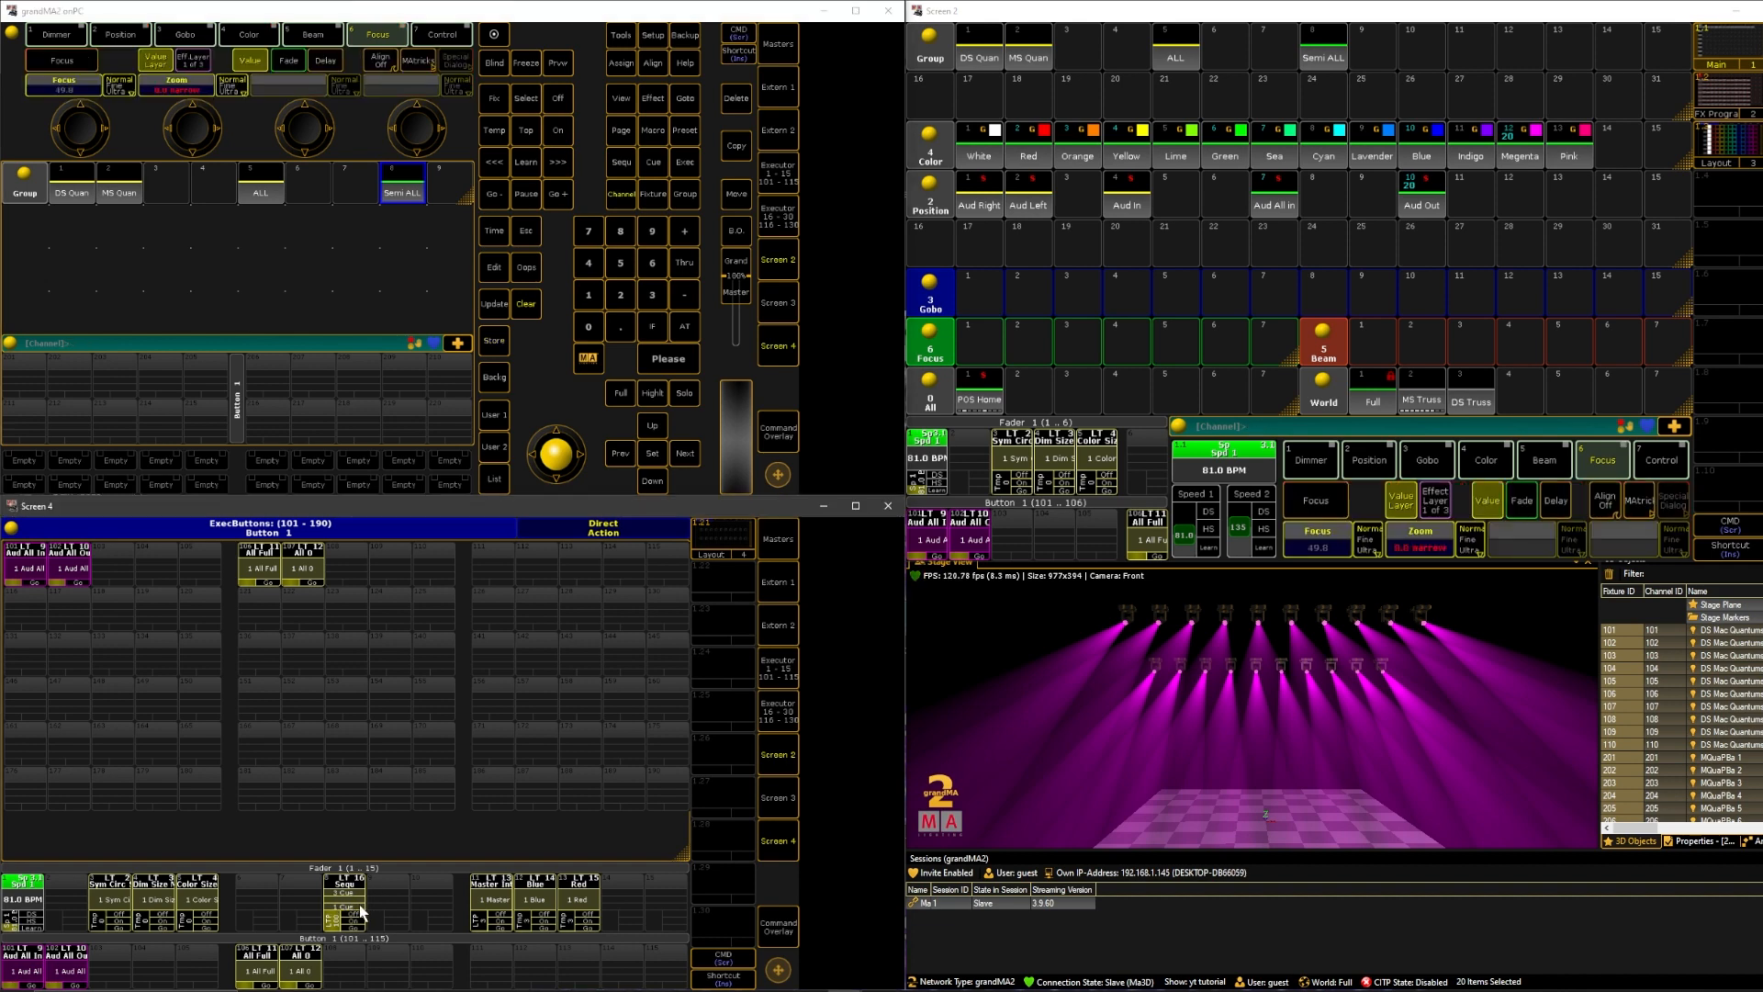
pyautogui.moveTo(374, 973)
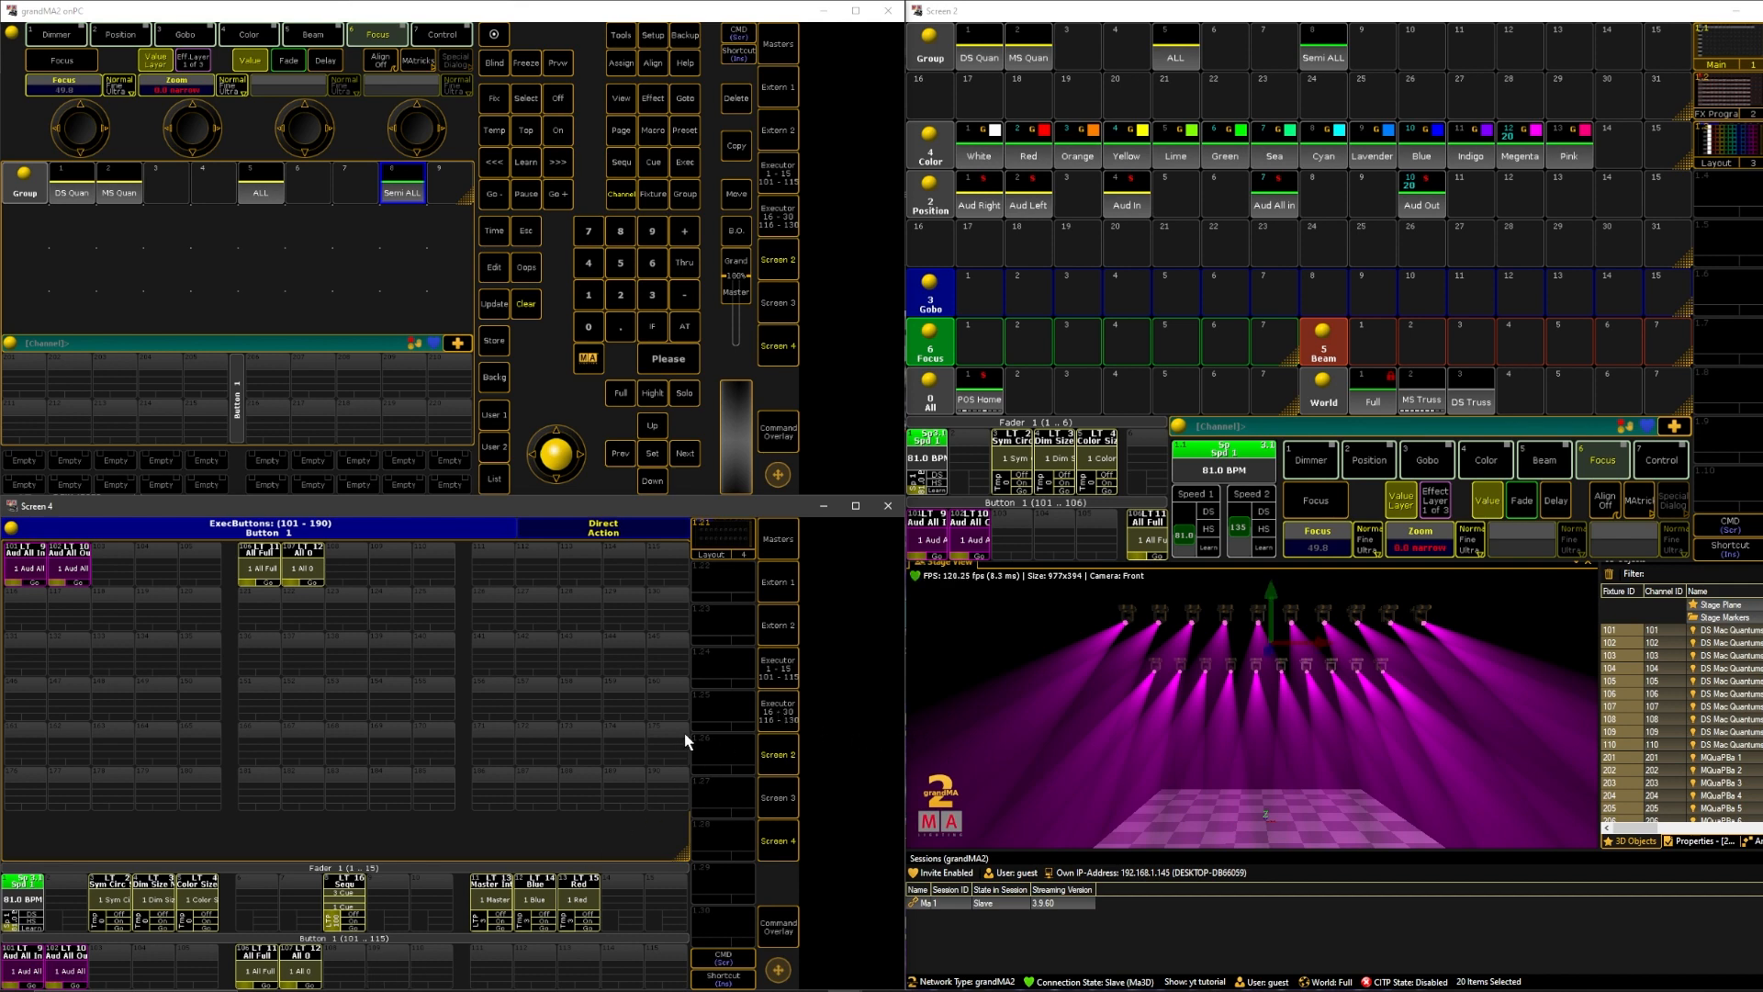
pyautogui.moveTo(773, 712)
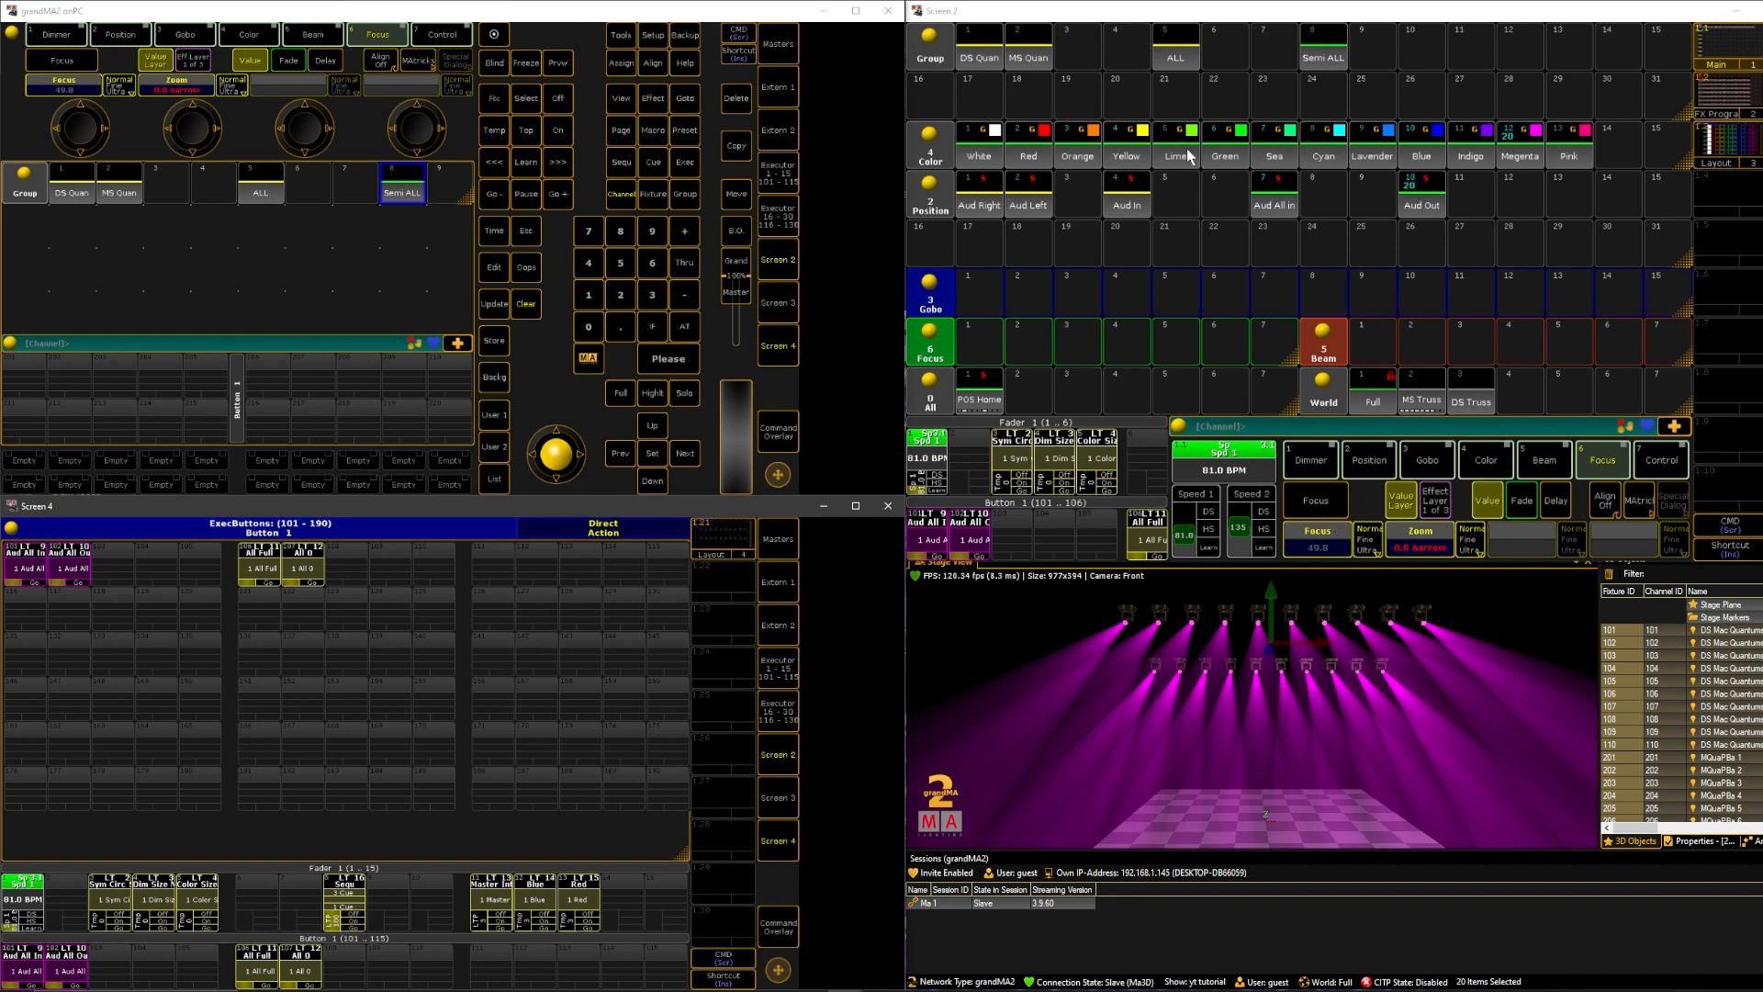
pyautogui.click(1173, 146)
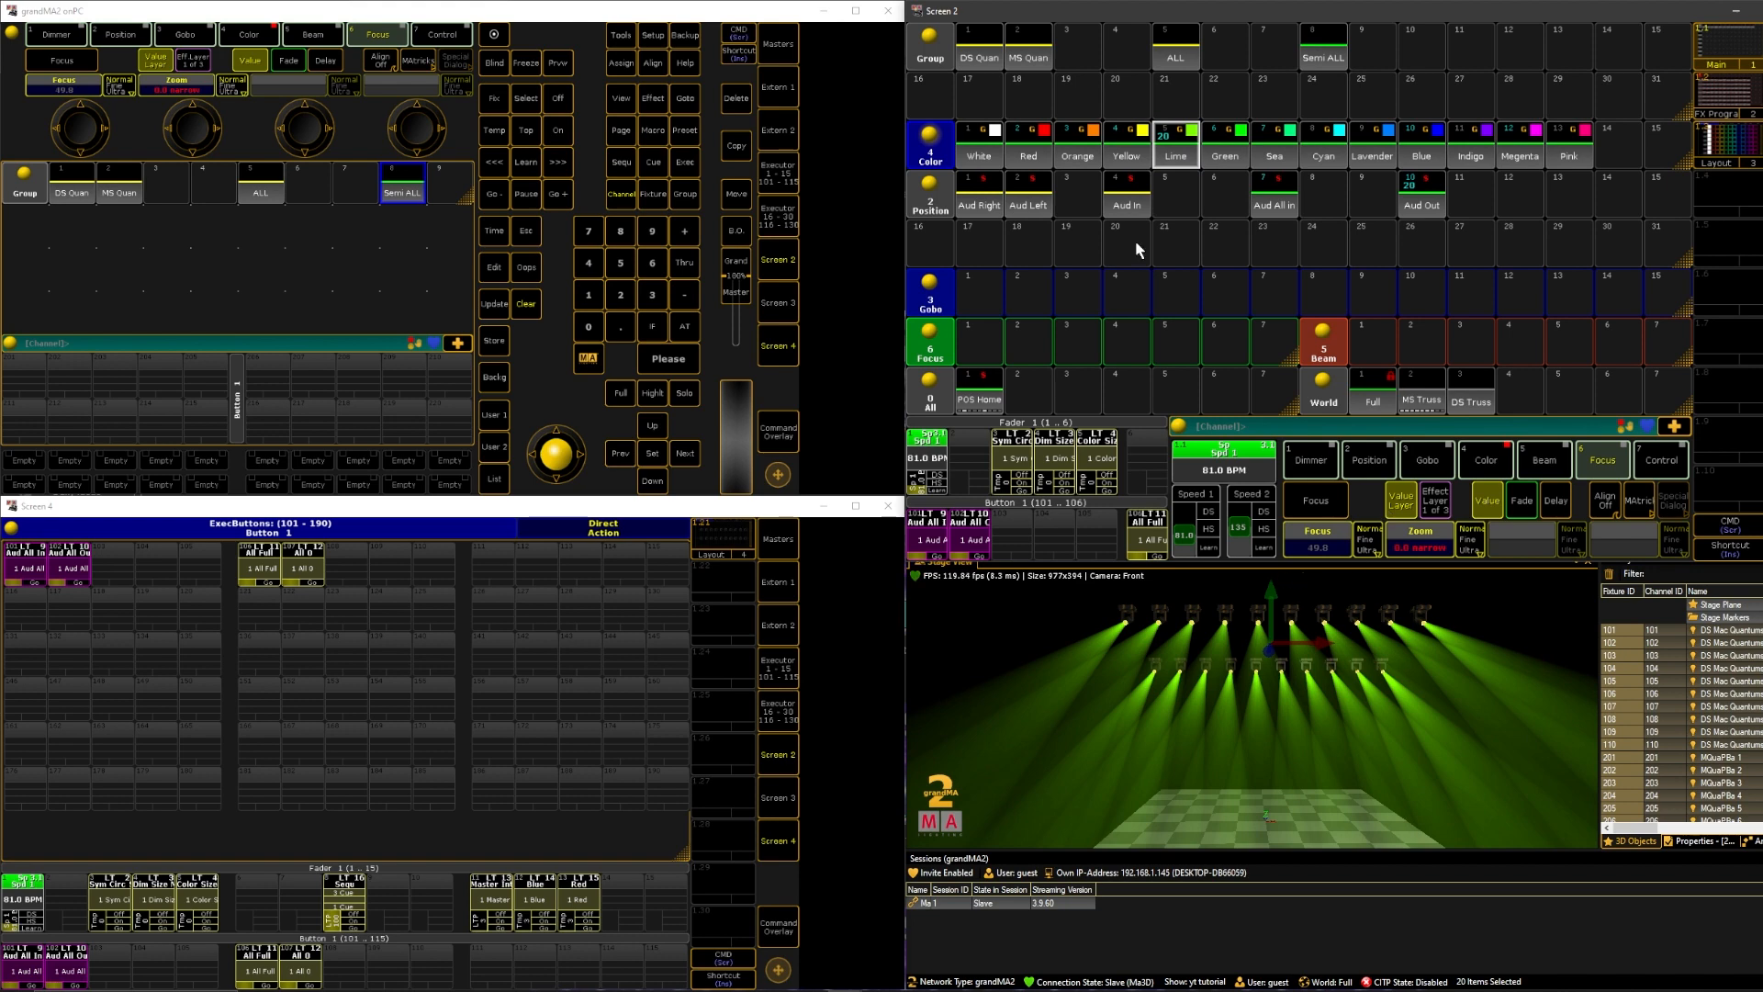
pyautogui.click(1224, 154)
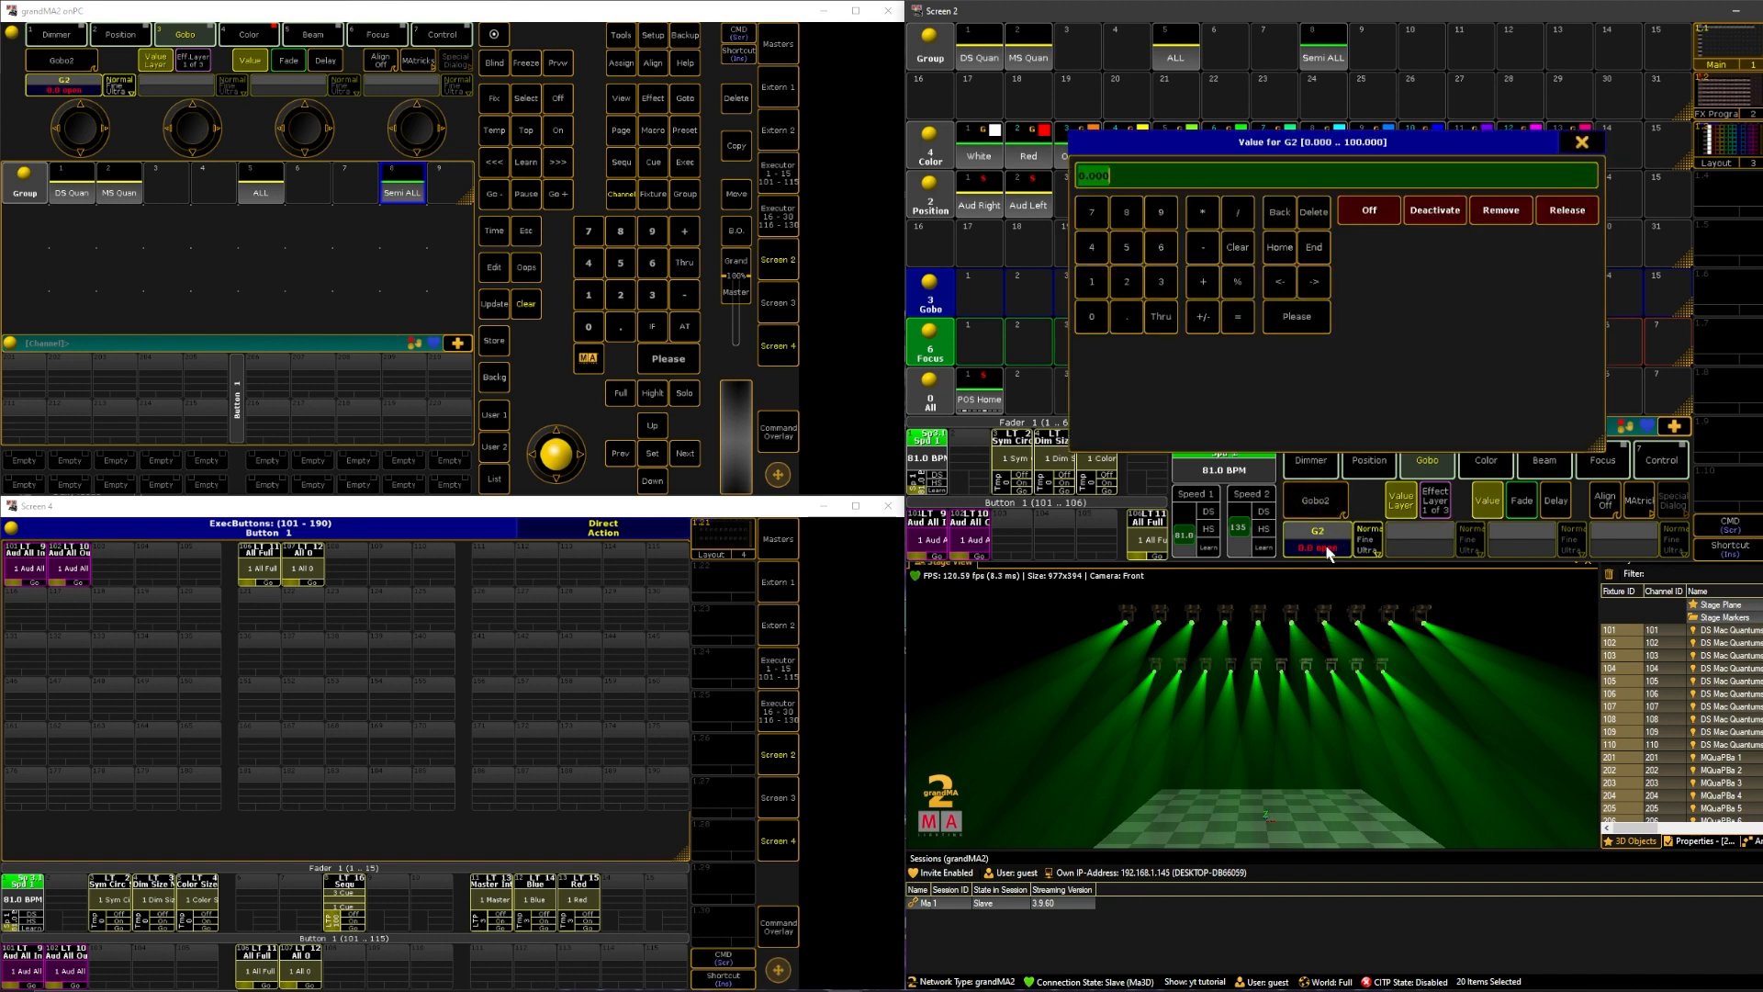
pyautogui.moveTo(1333, 515)
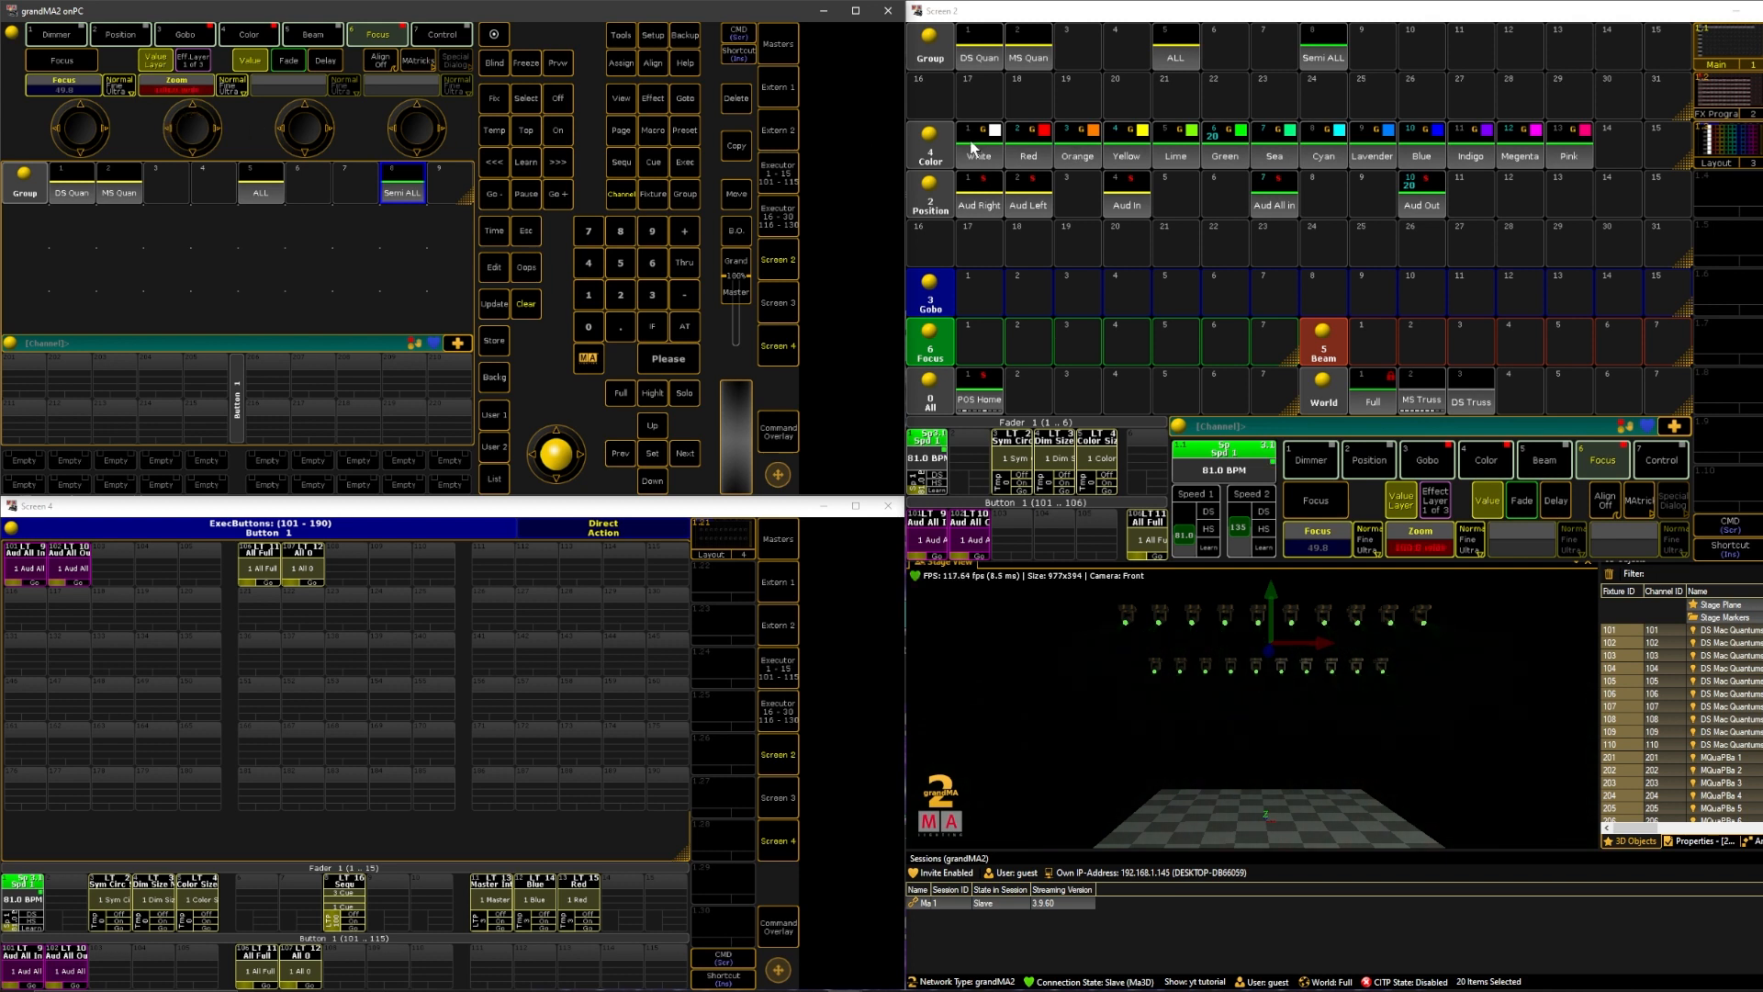
# Switch the fixtures to White, dismiss the gobo value entry, and begin storing.
pyautogui.click(978, 129)
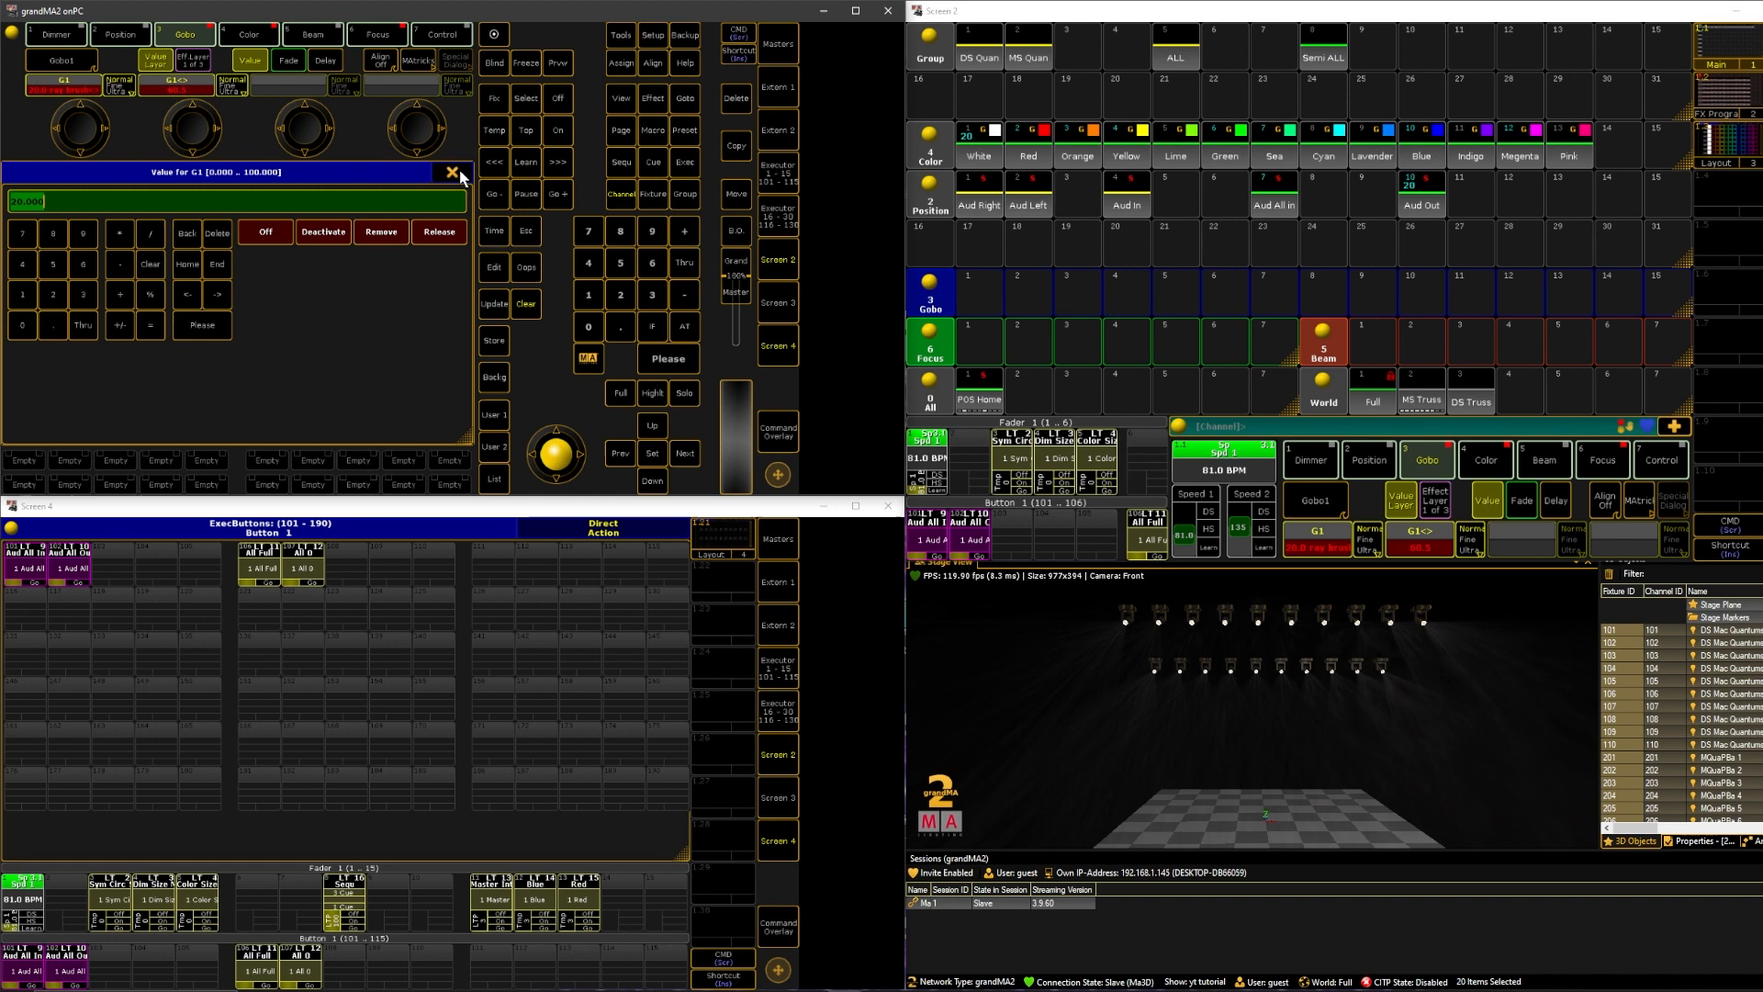
pyautogui.click(451, 171)
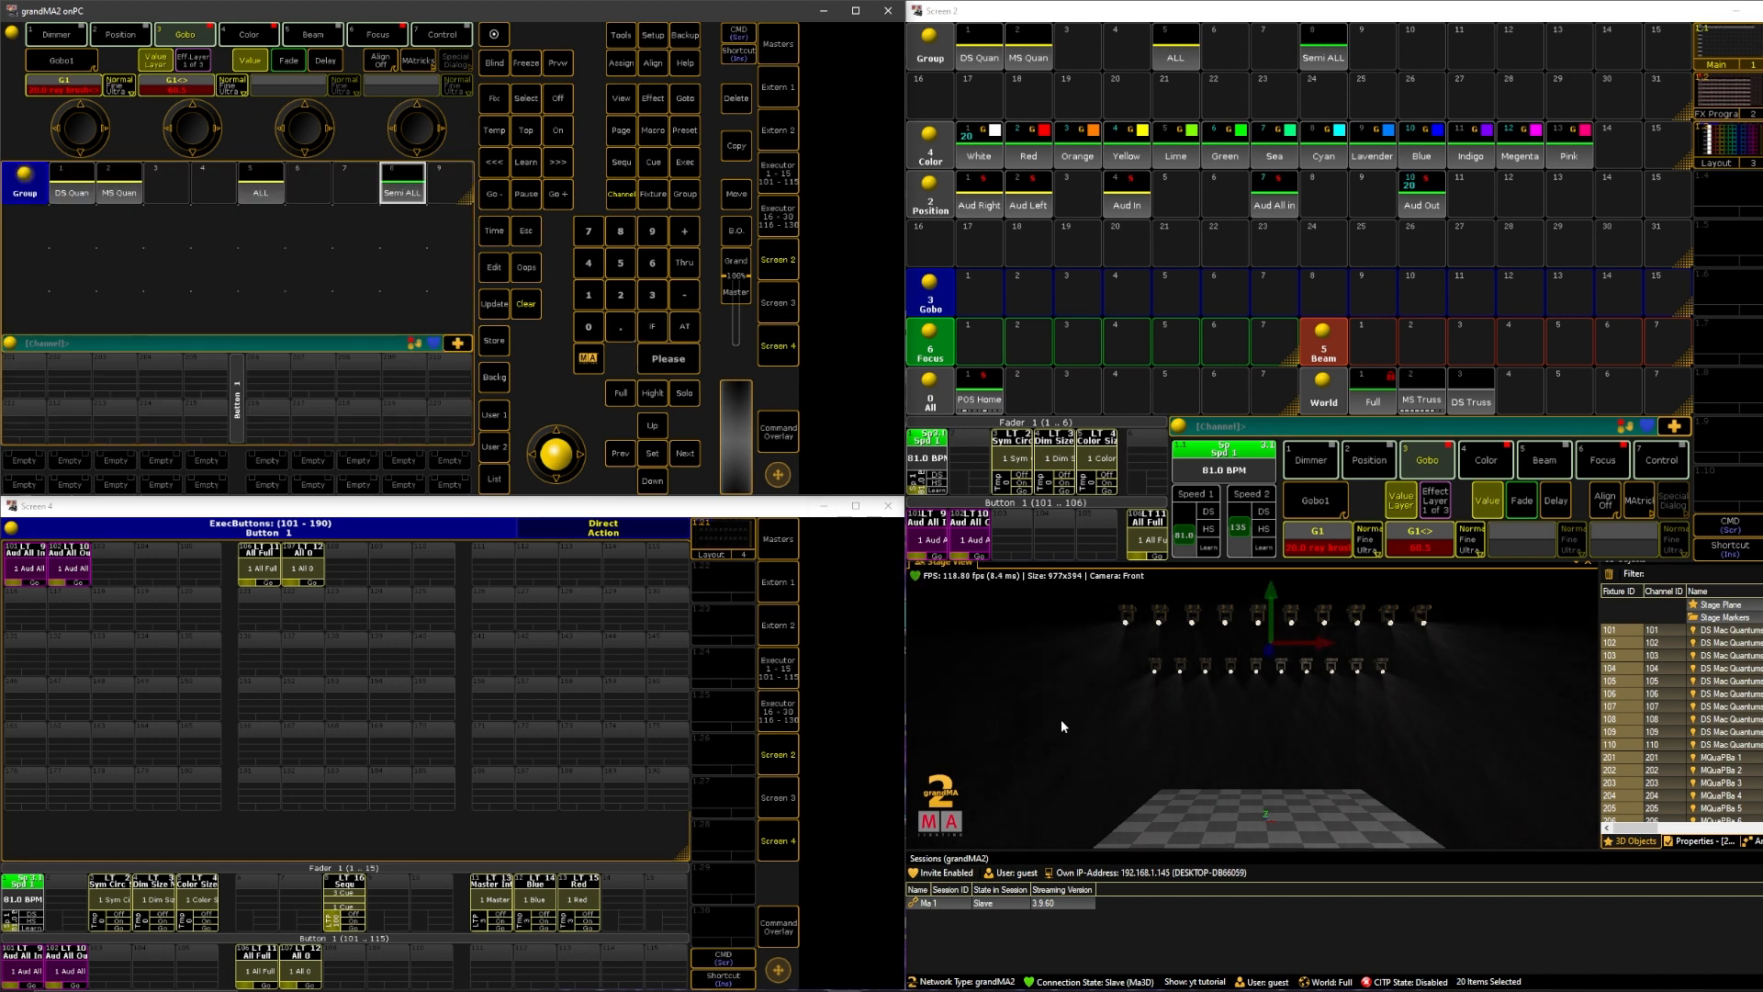
pyautogui.click(492, 341)
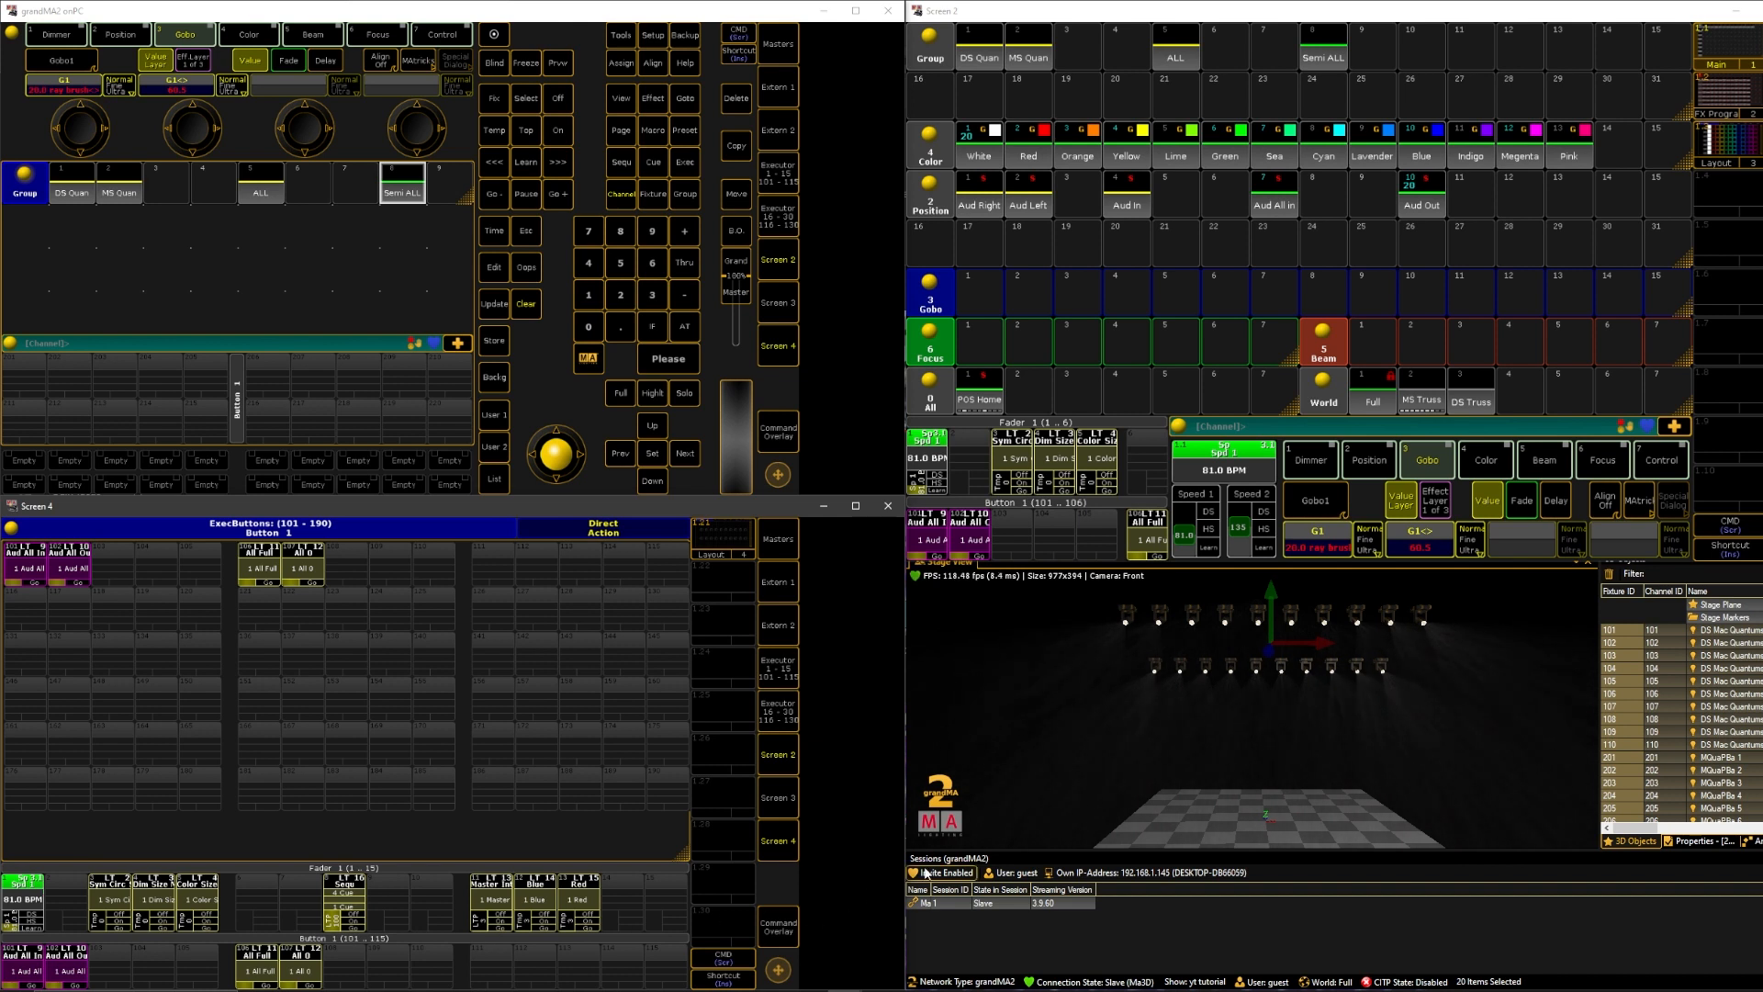
pyautogui.moveTo(1347, 597)
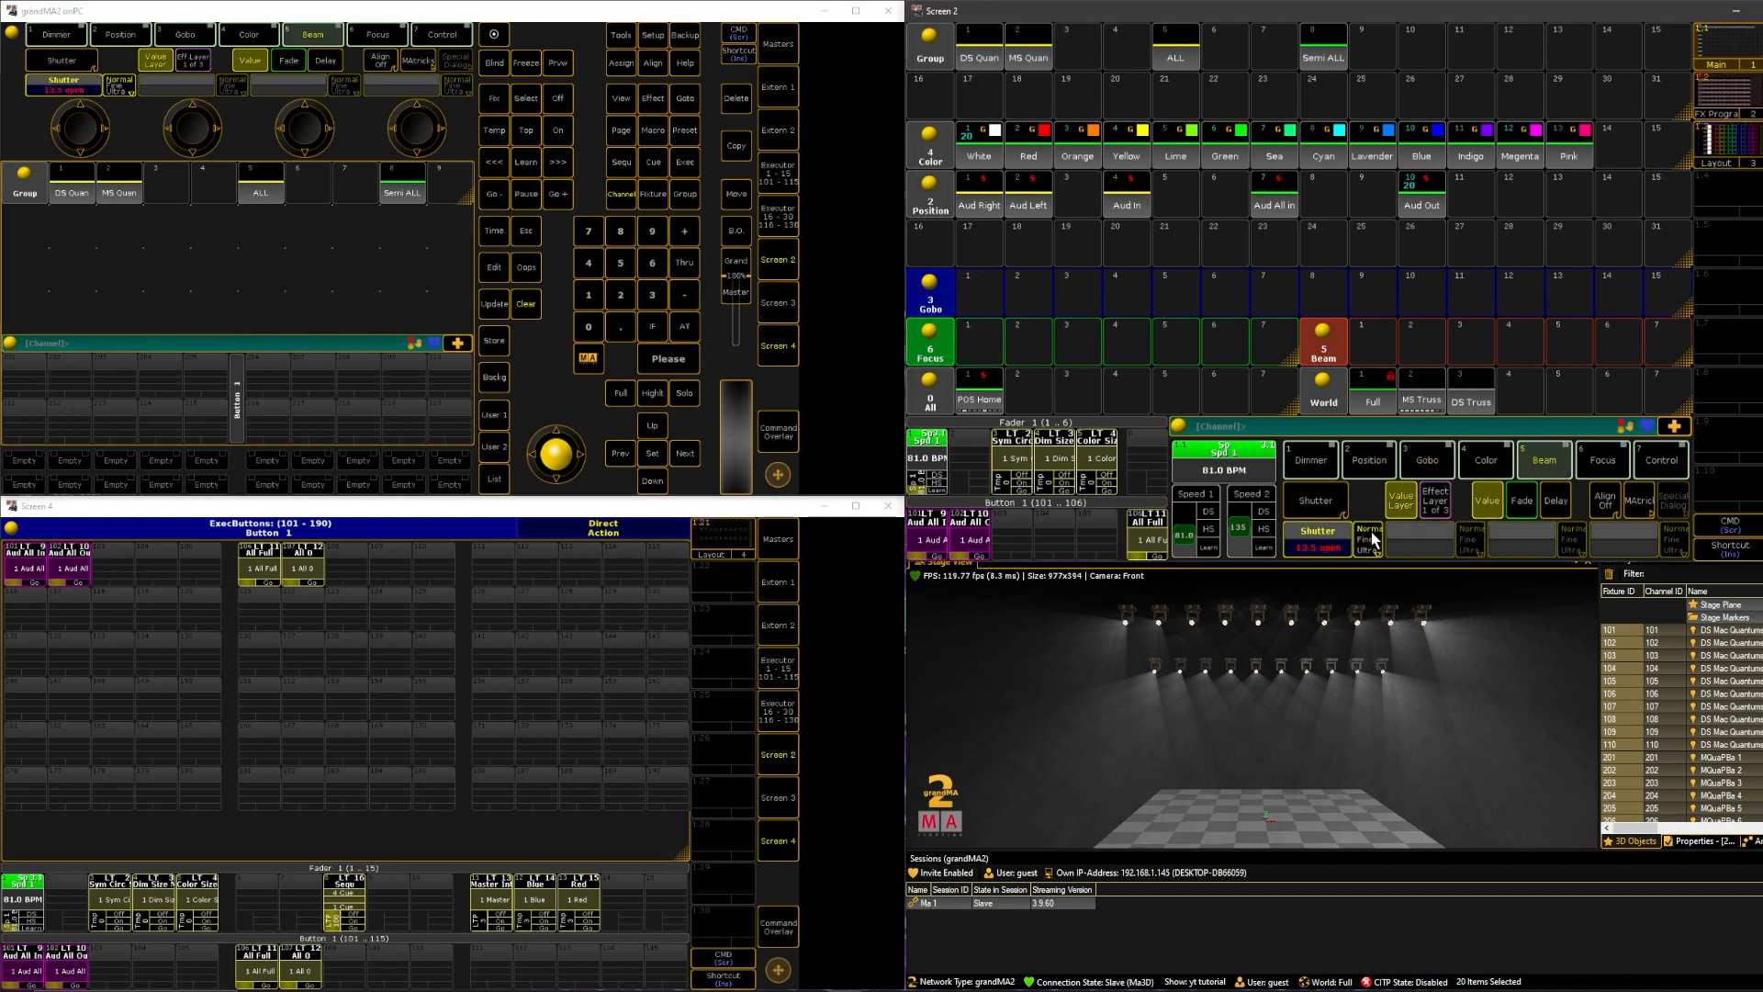
# Adjust the beam shutter and aim the fixtures Aud Left, then Aud In.
pyautogui.click(1419, 529)
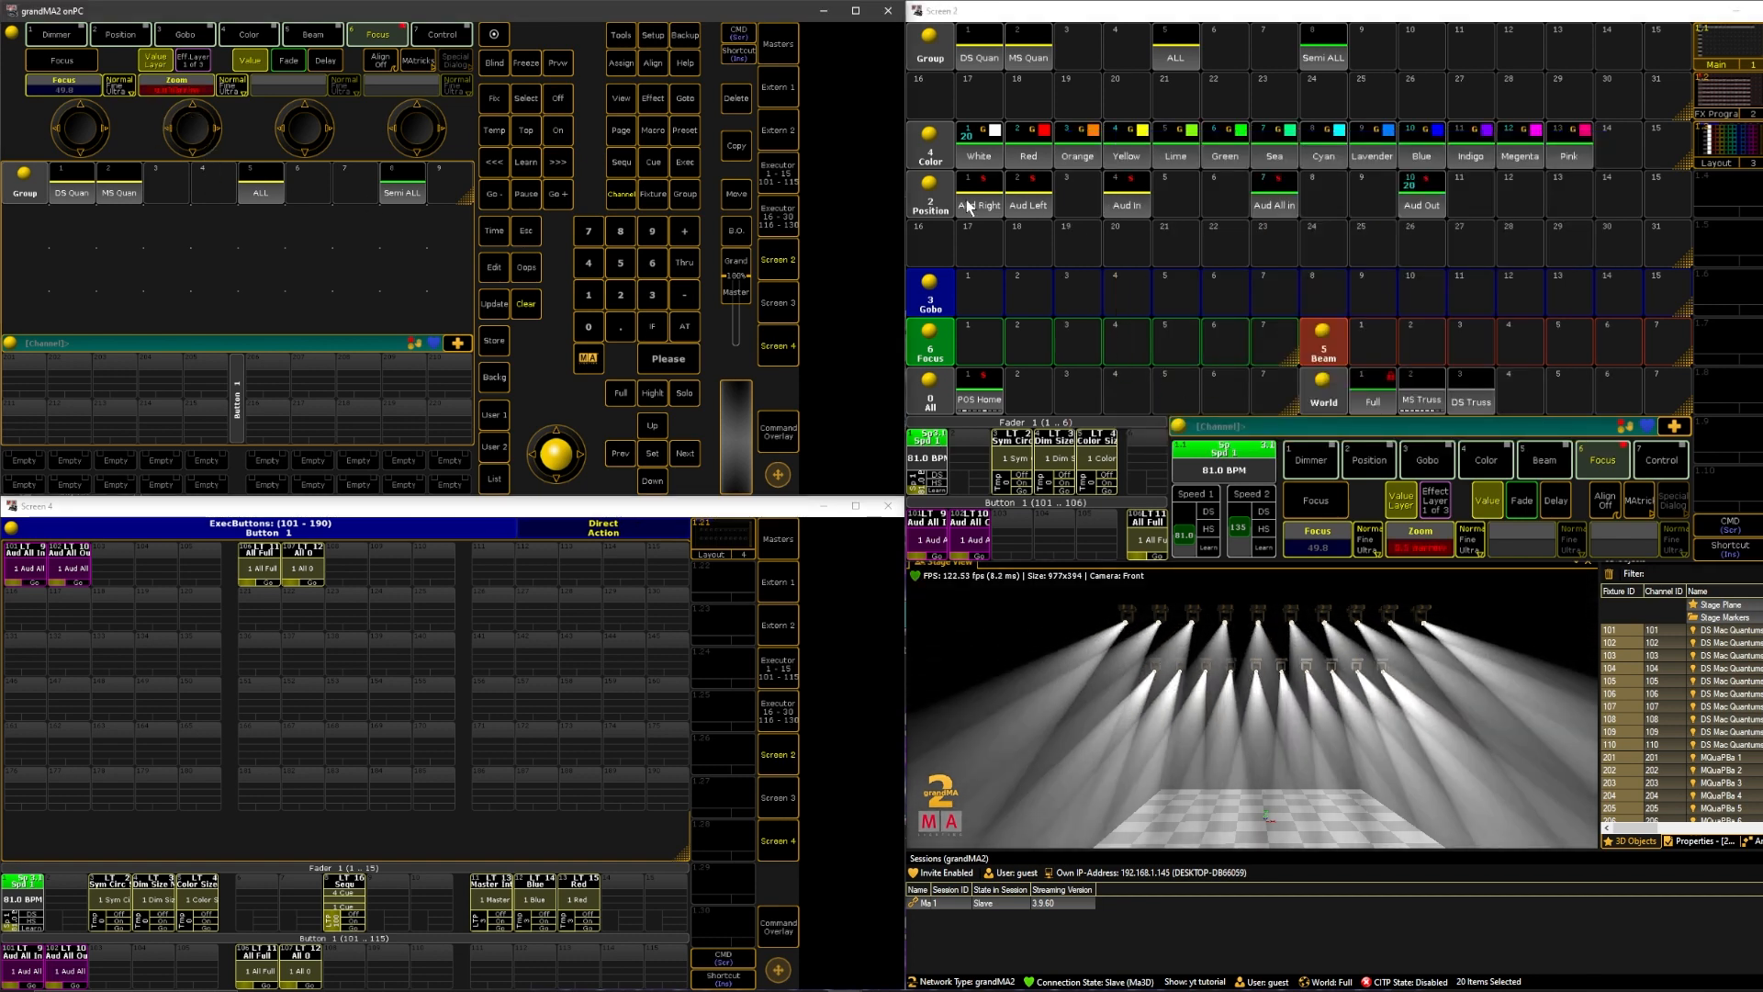
pyautogui.click(1026, 204)
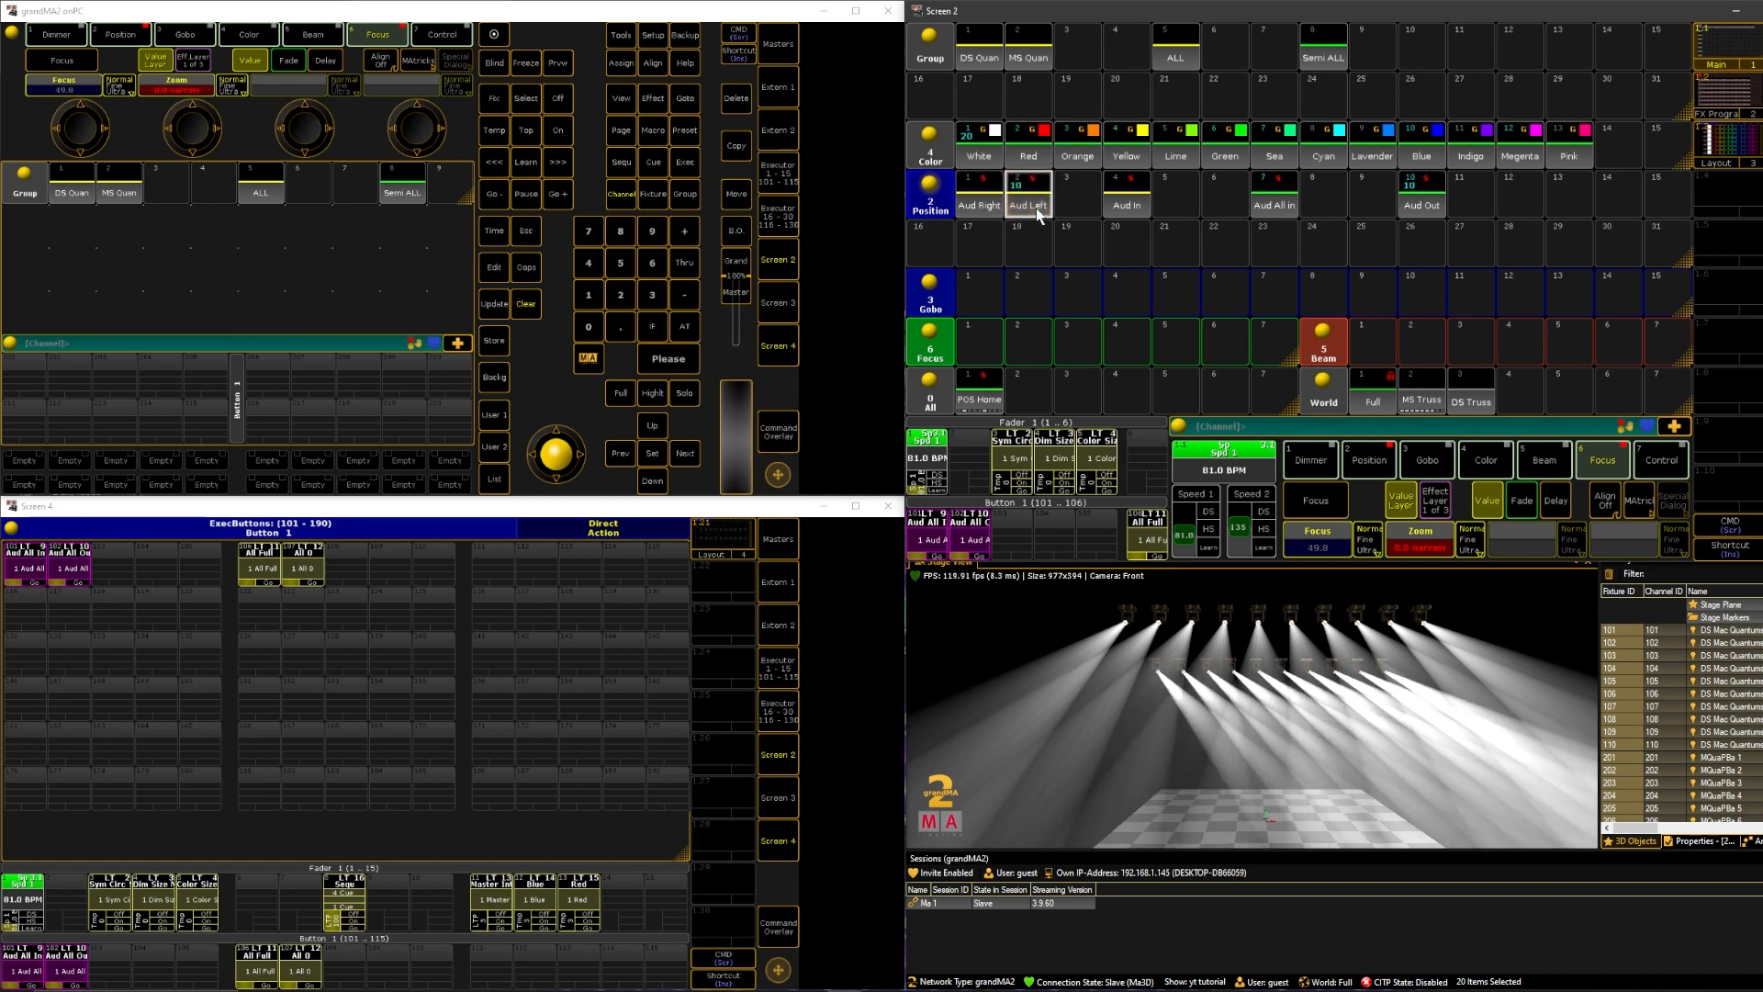
pyautogui.click(1124, 205)
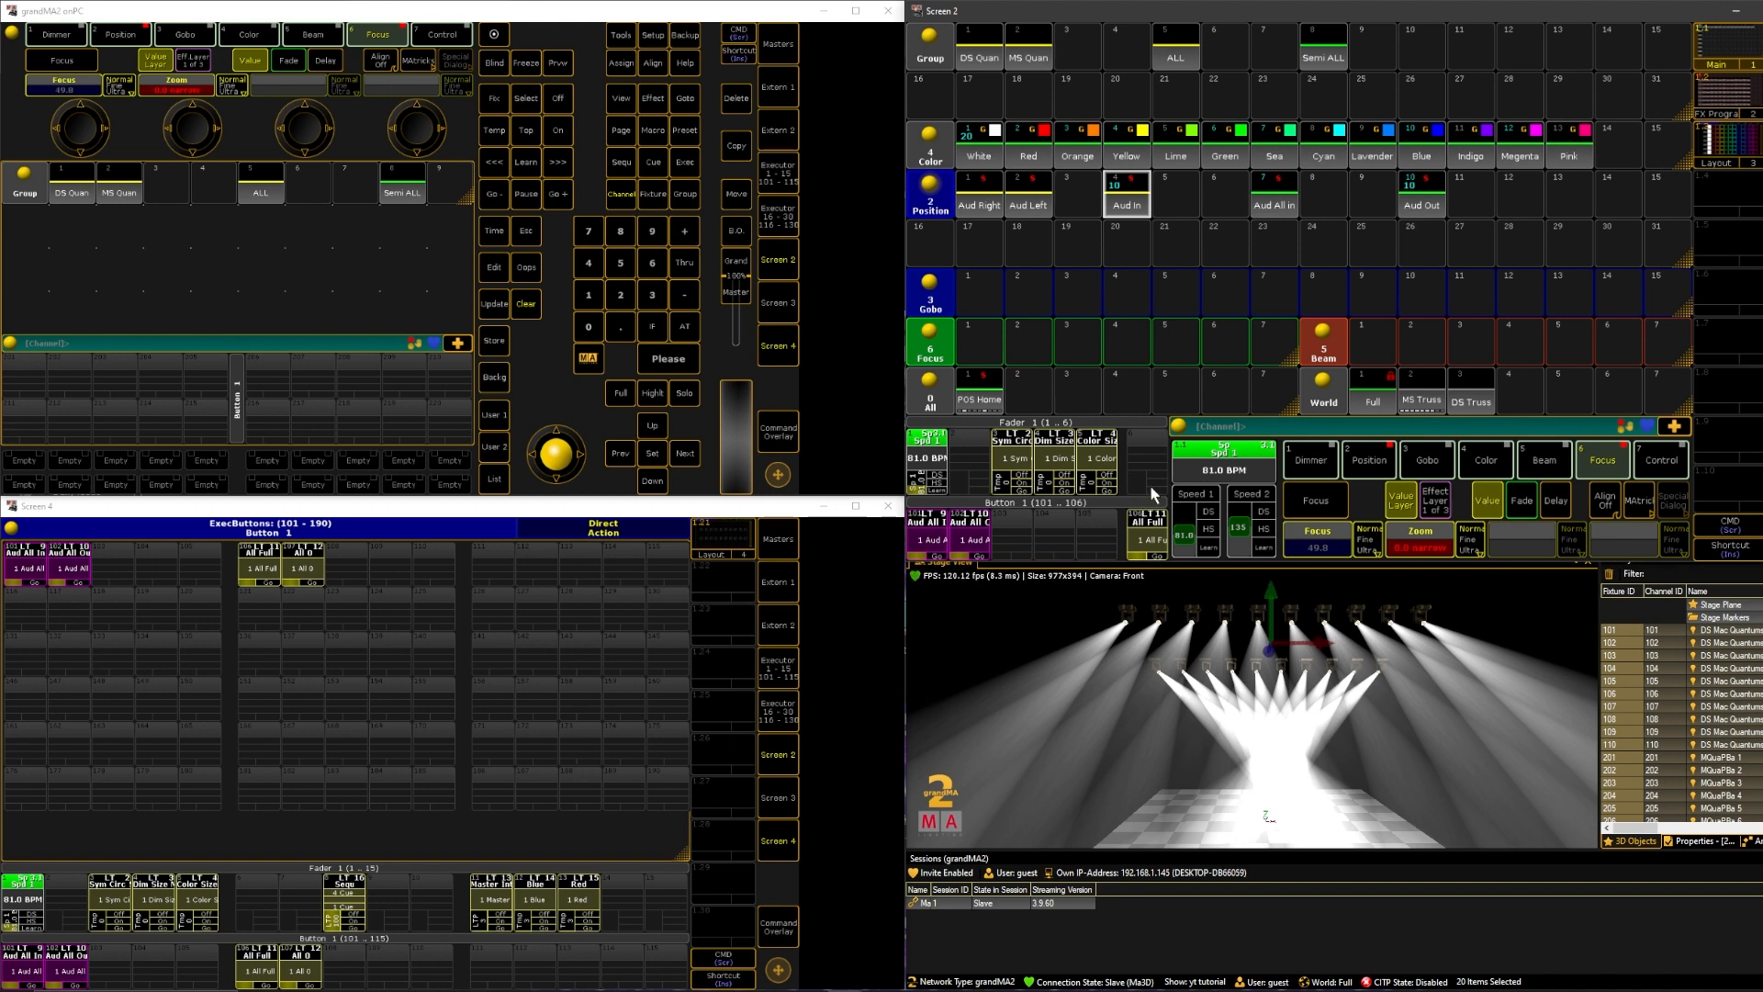
pyautogui.moveTo(491, 349)
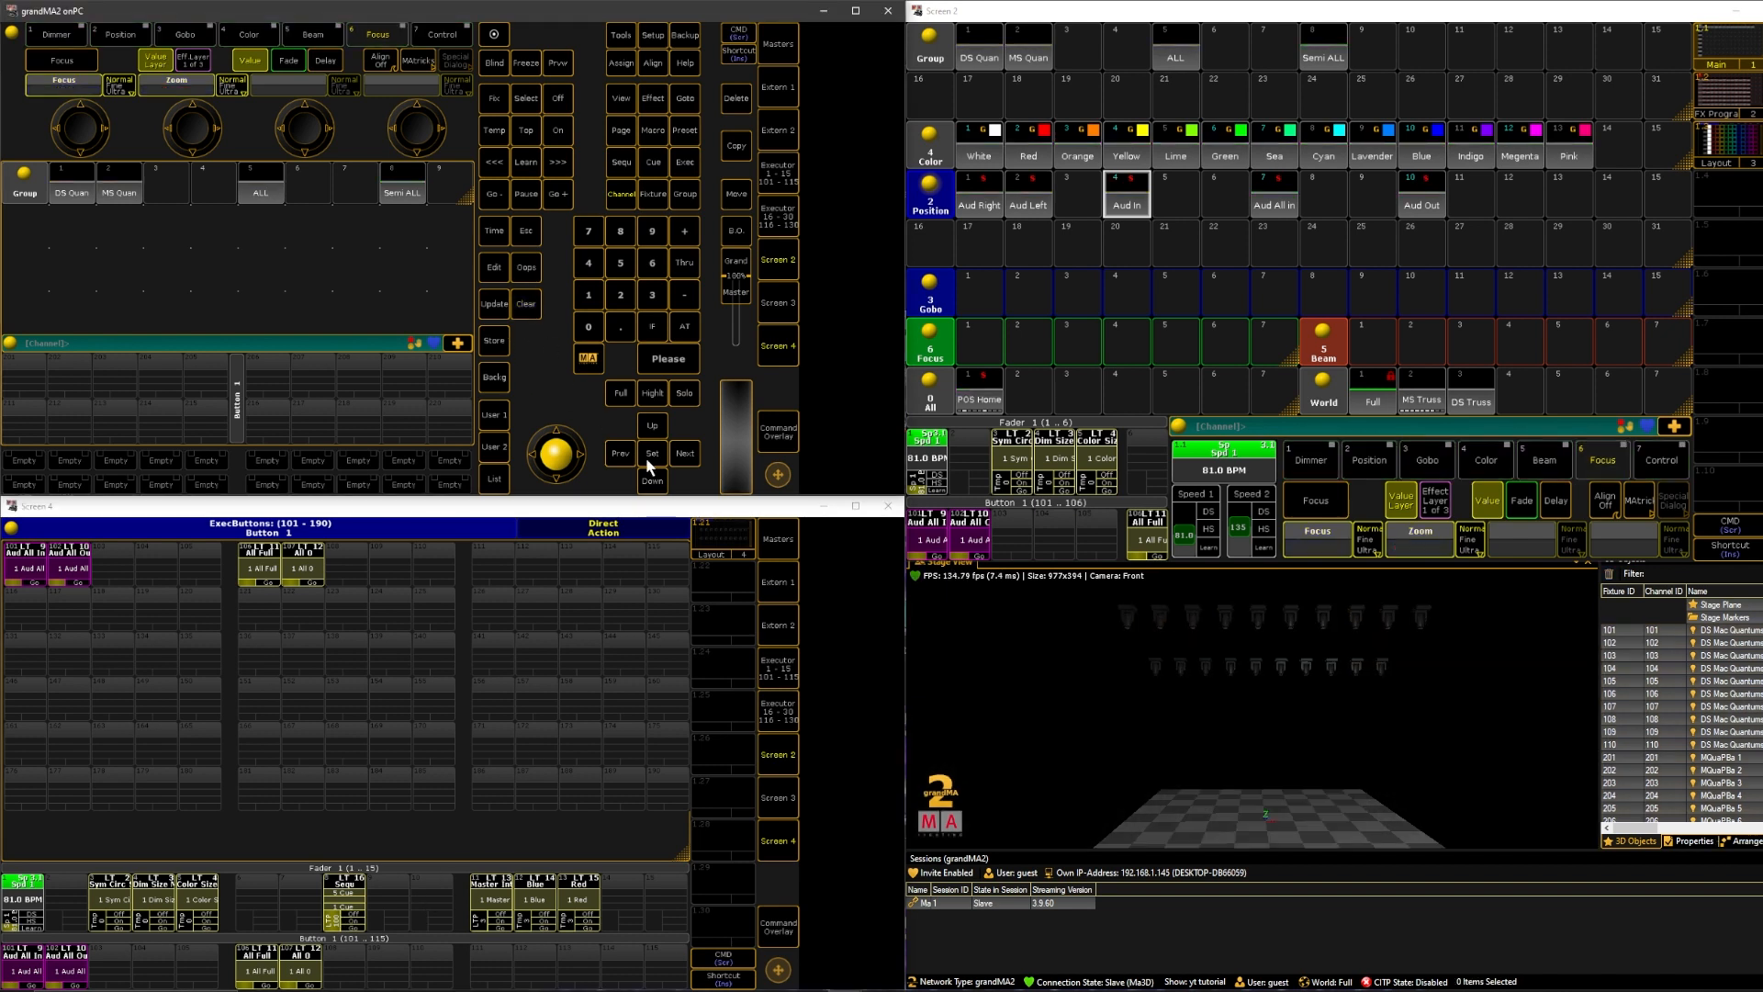
pyautogui.moveTo(397, 934)
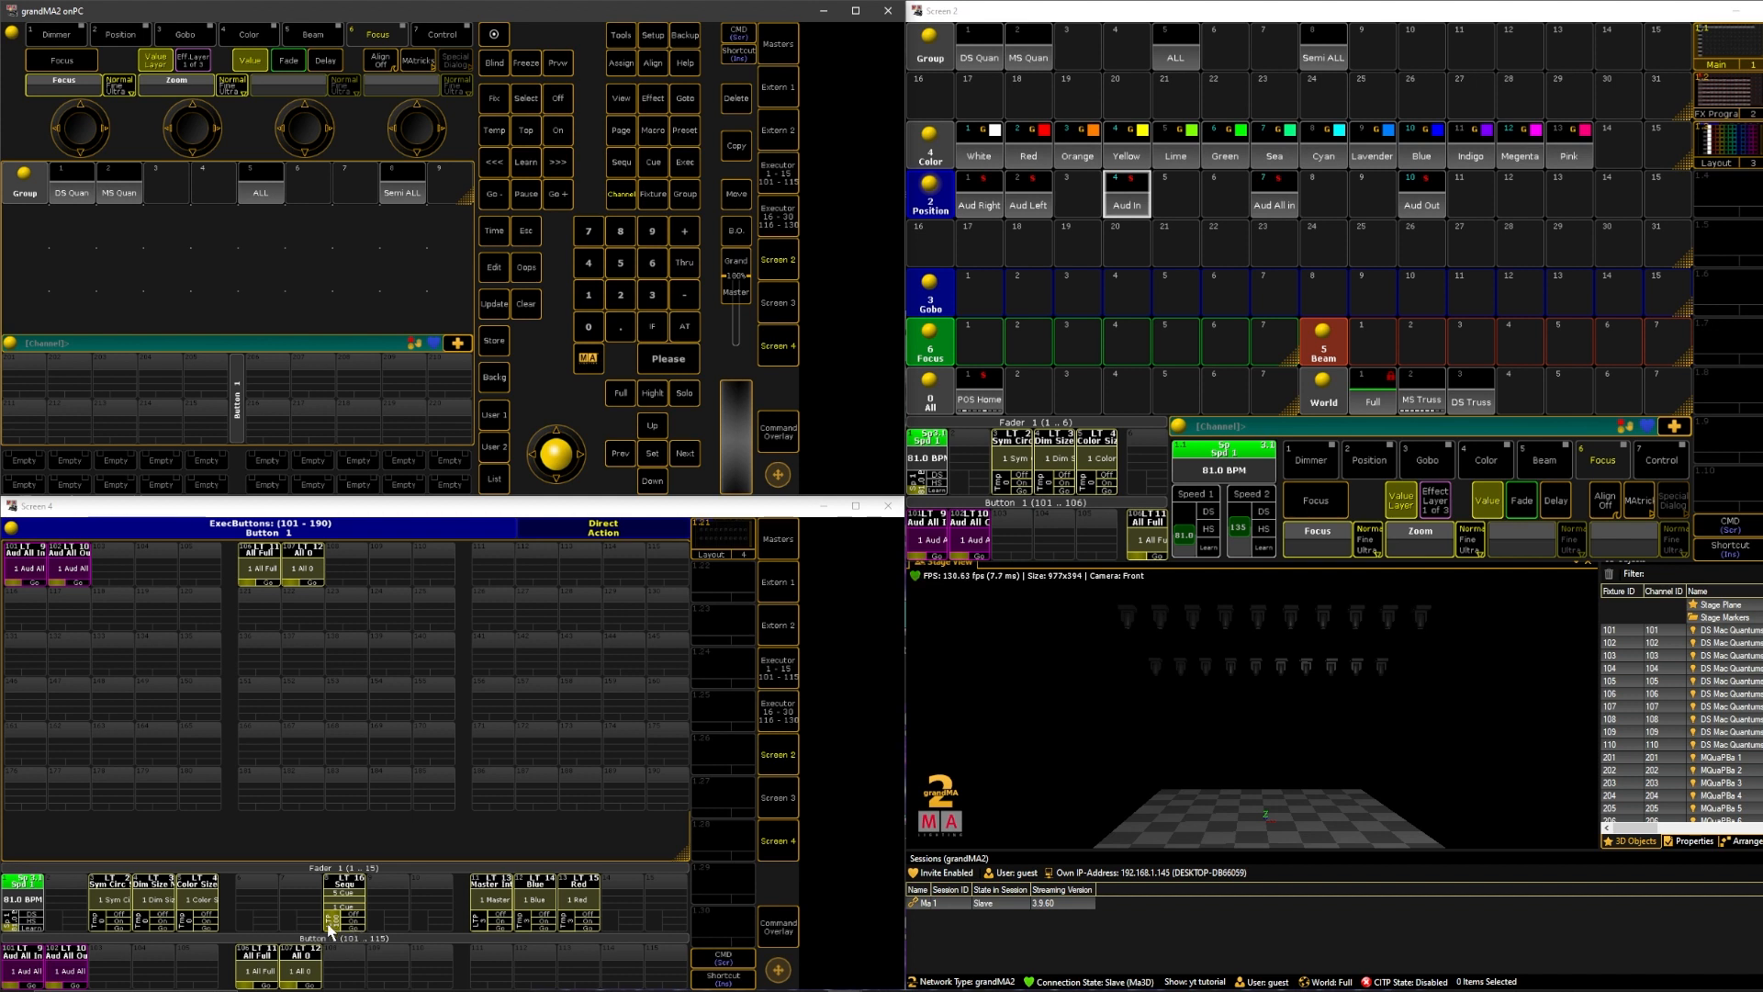
# Open Edit on executor 16 to view Cue 1 through Cue 5.
pyautogui.click(345, 900)
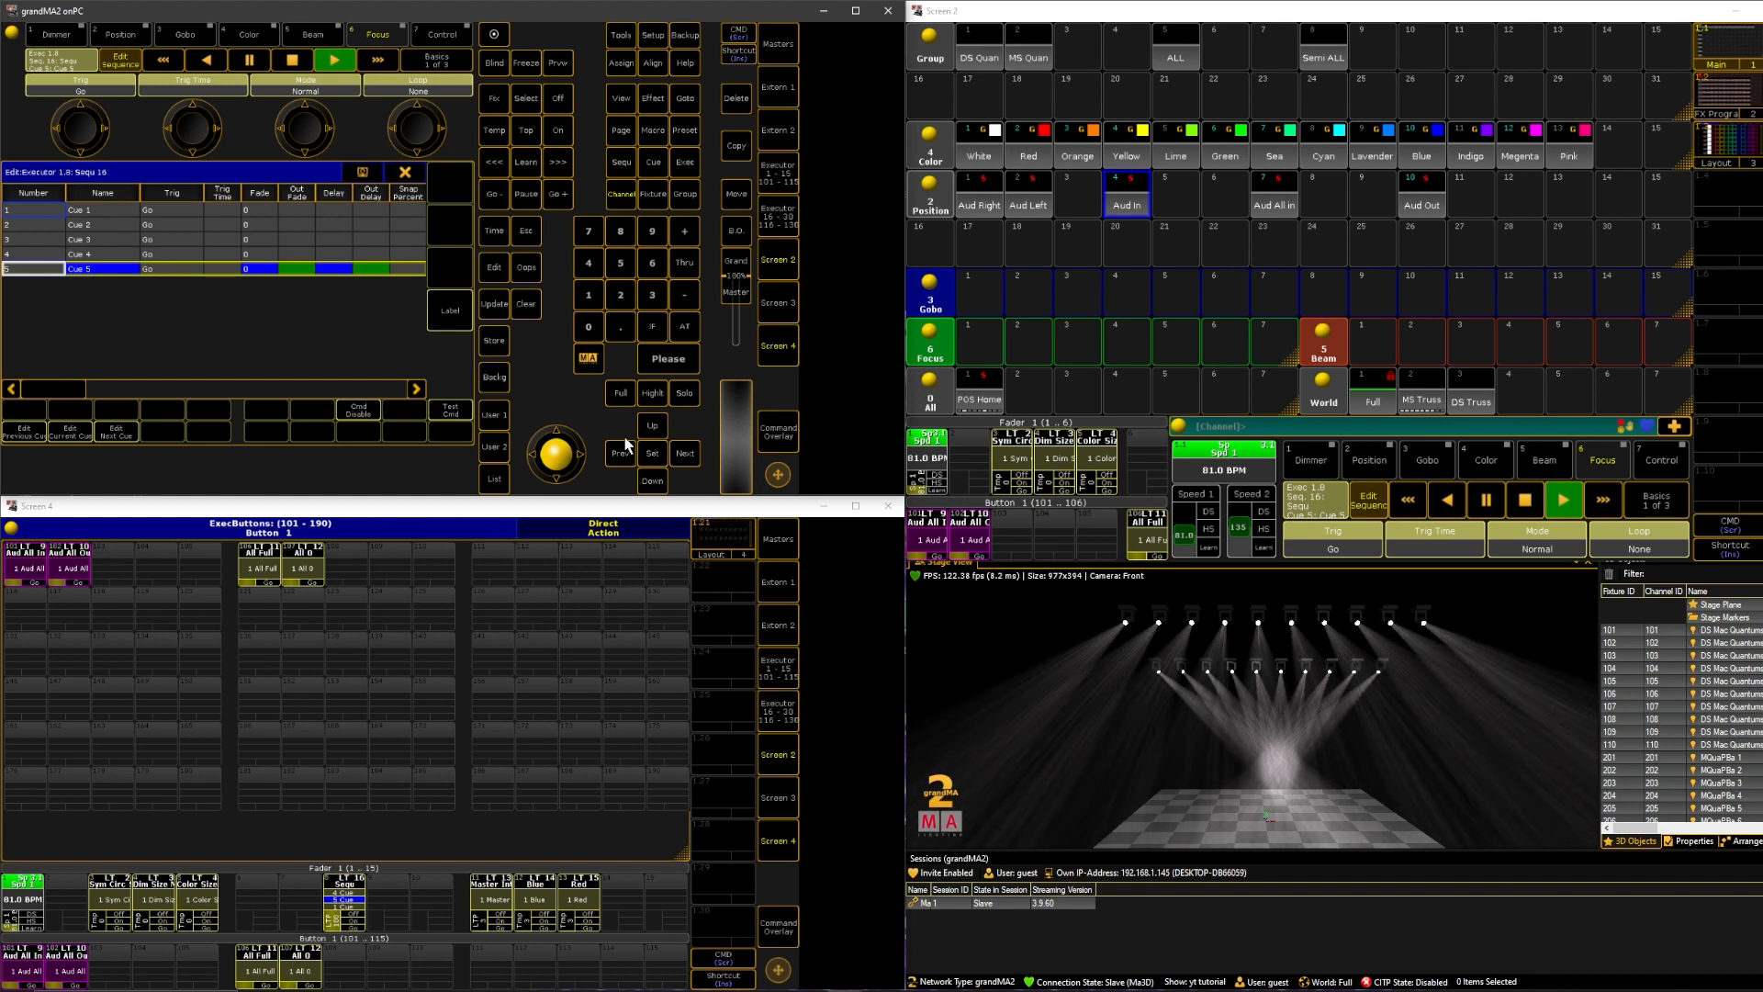
# Reselect Semi ALL and set the first gobo wheel G1 to 20.
pyautogui.click(1322, 57)
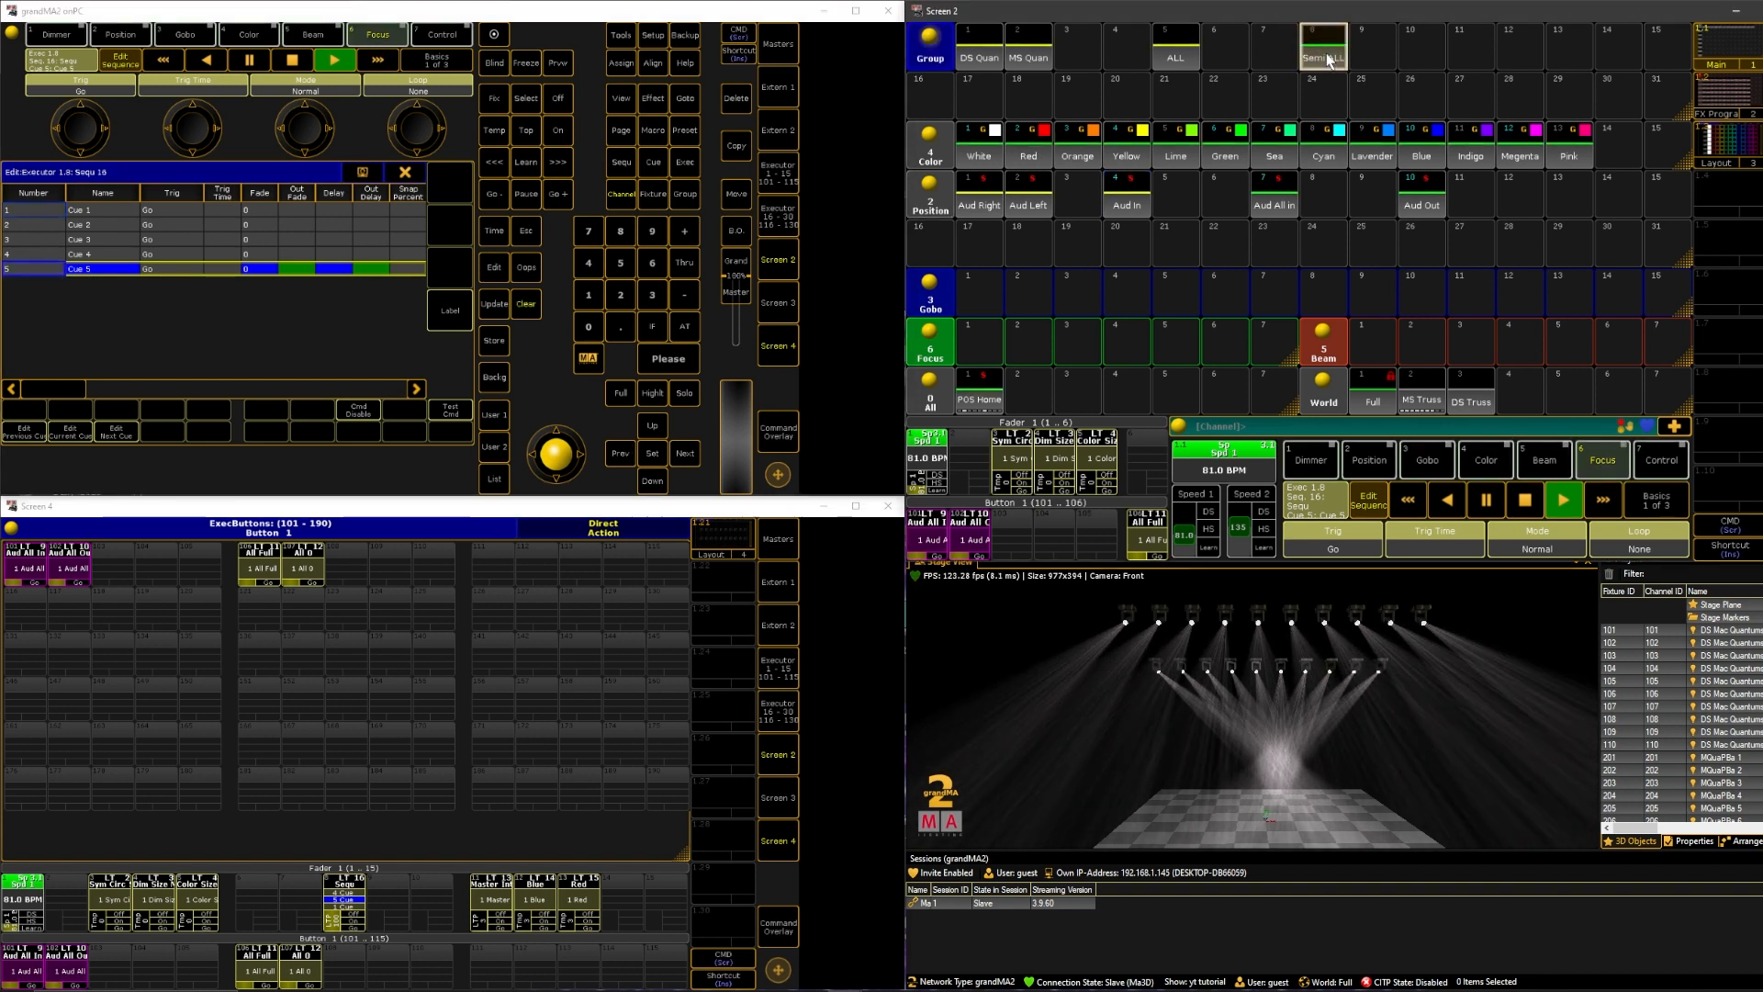
pyautogui.click(1324, 56)
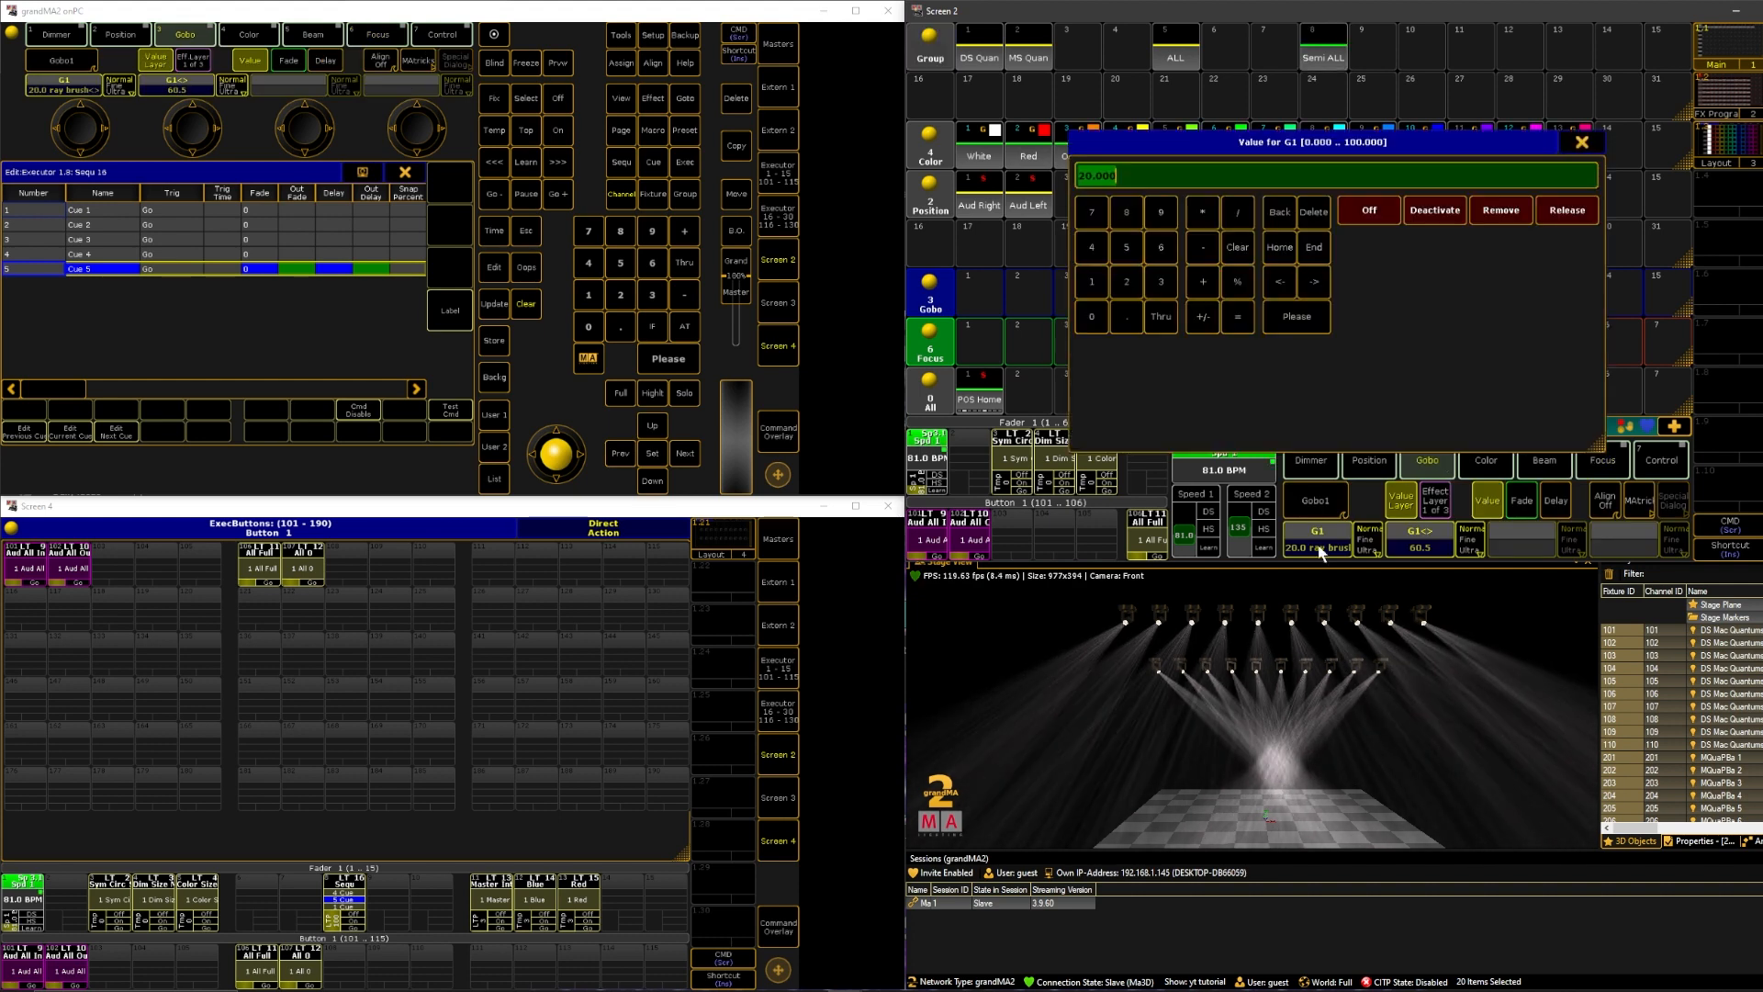
pyautogui.click(1236, 246)
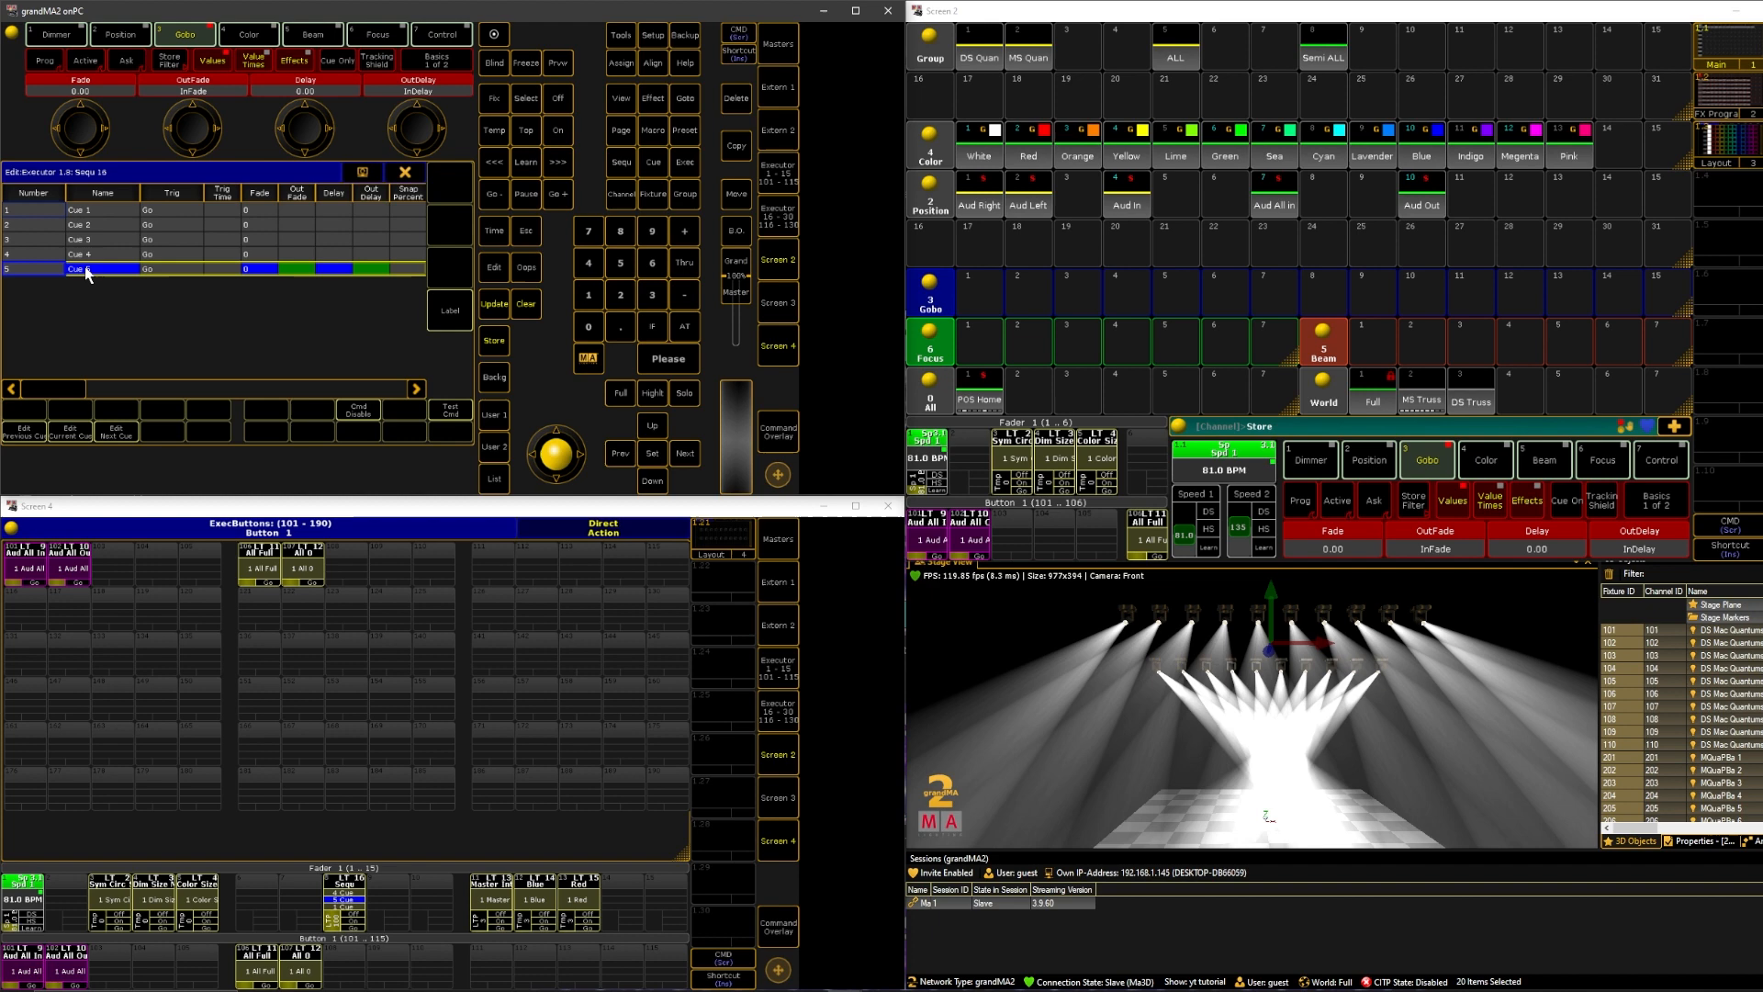
# Store the gobo look into Cue 5 with Merge, then clear the programmer.
pyautogui.click(492, 341)
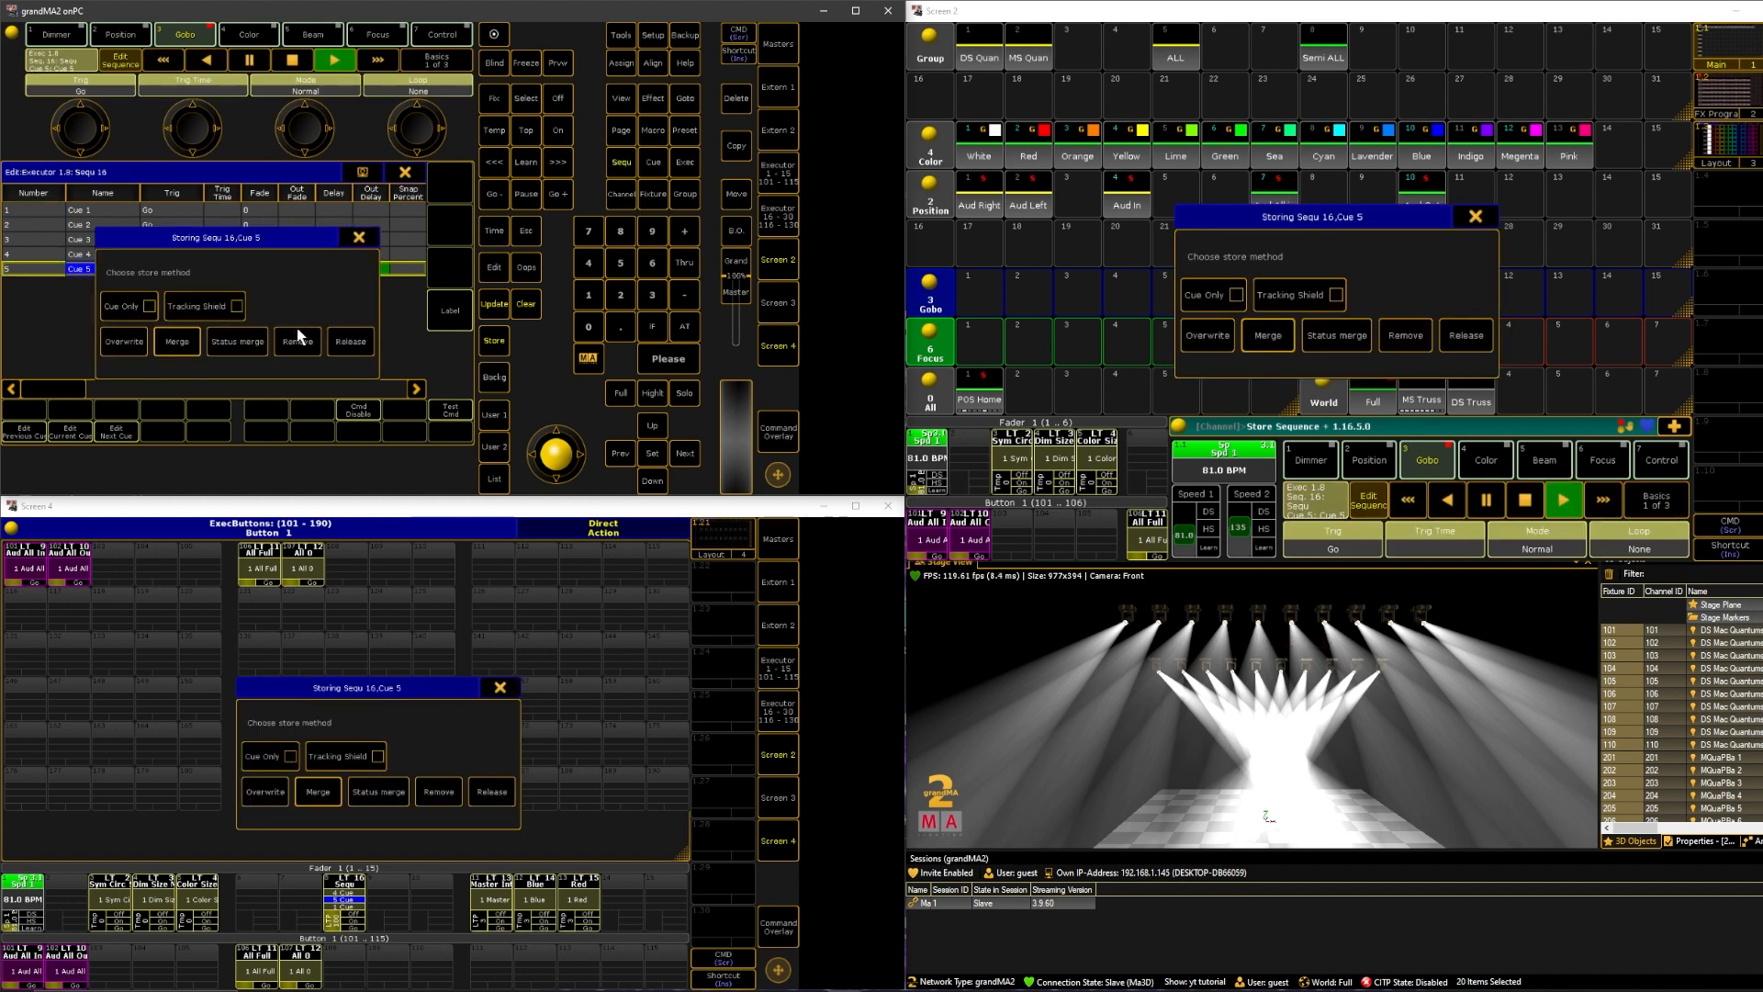
pyautogui.moveTo(326, 310)
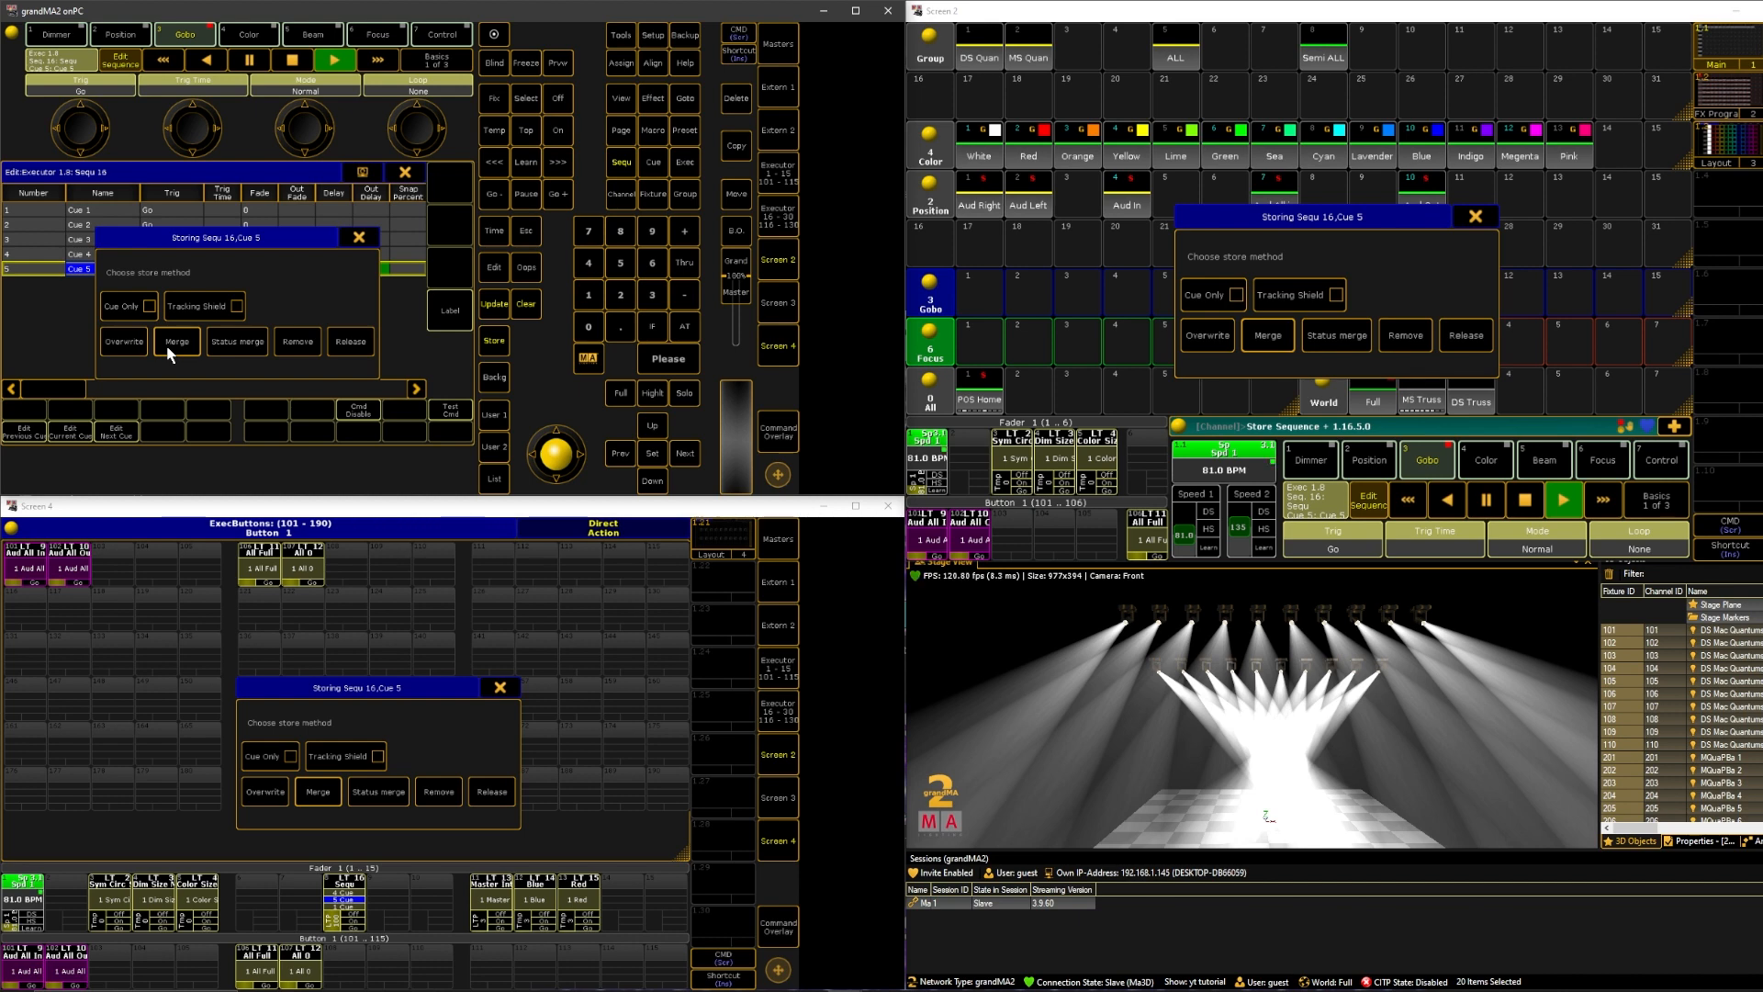
pyautogui.moveTo(185, 347)
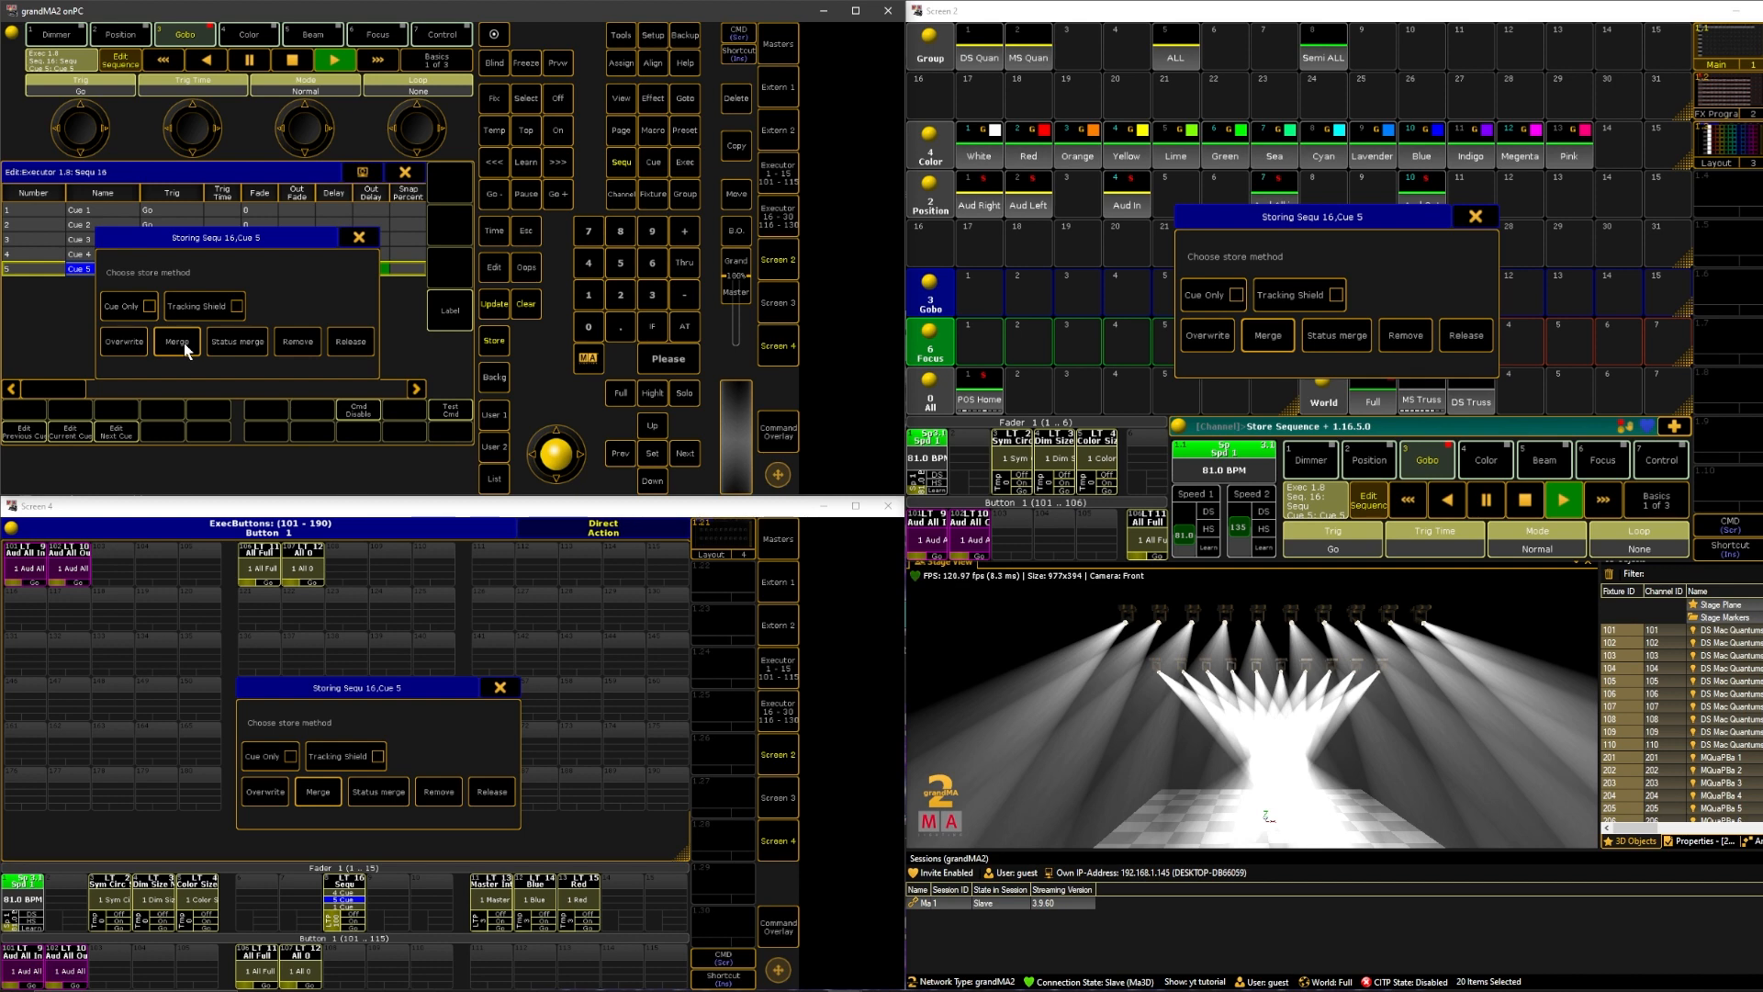
pyautogui.click(175, 342)
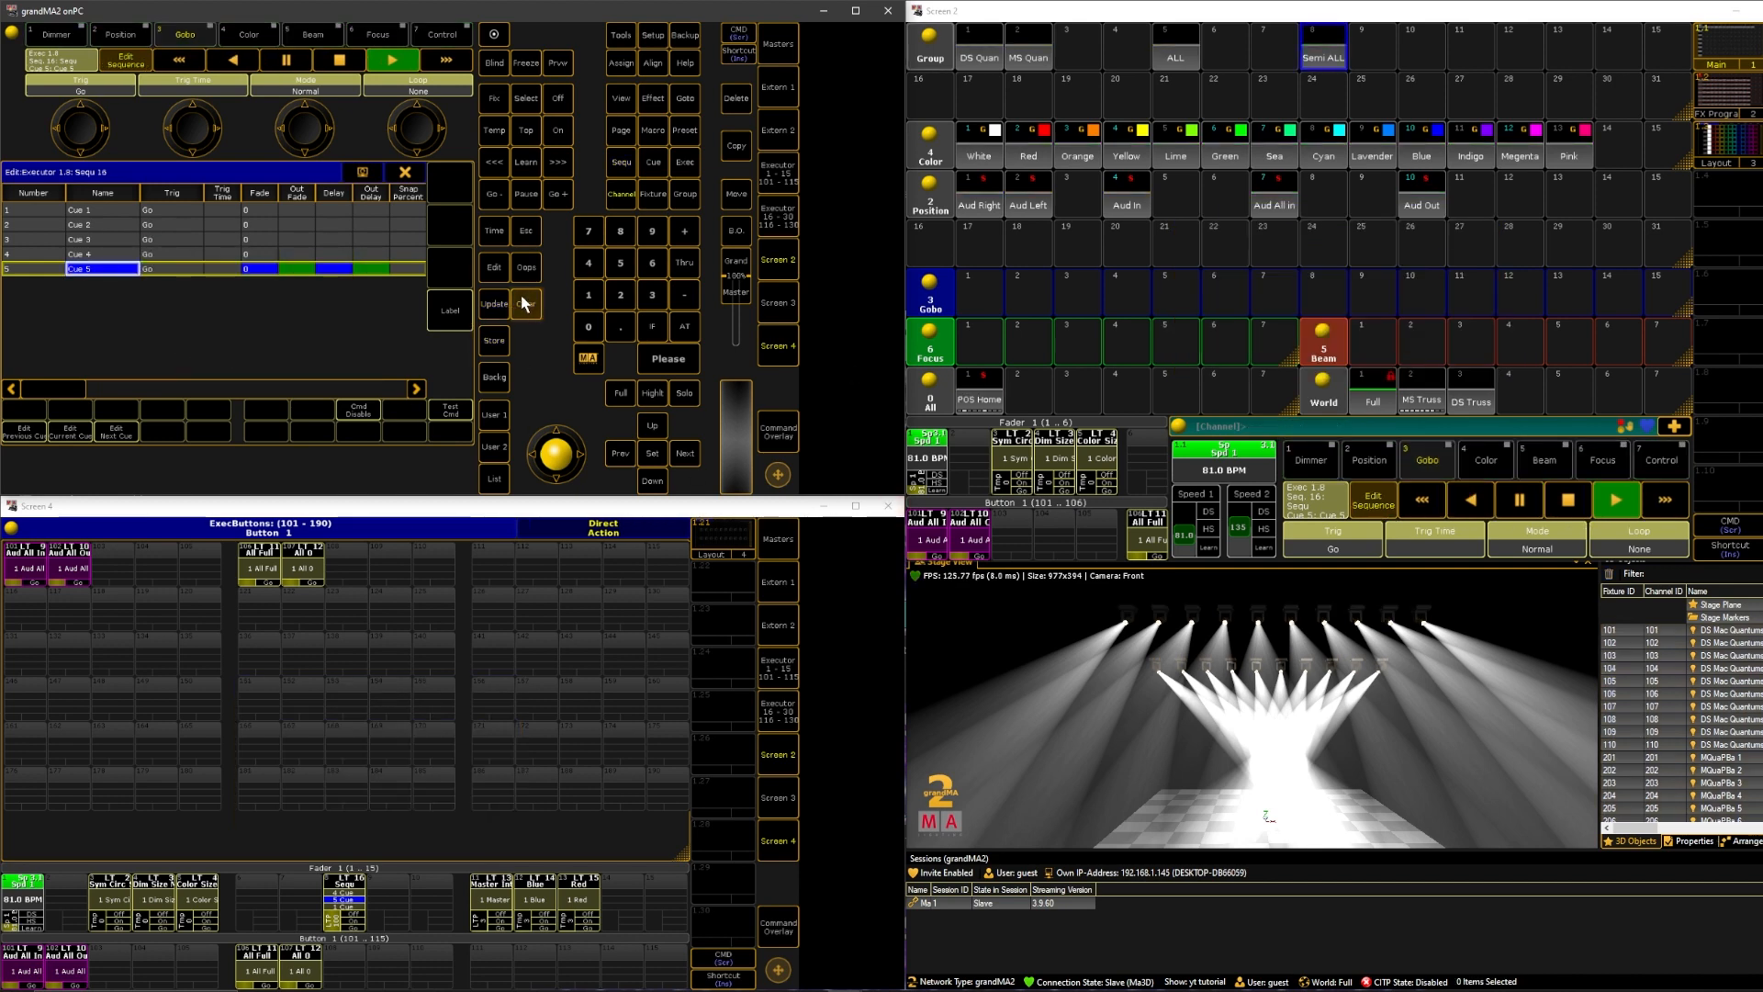
pyautogui.click(523, 302)
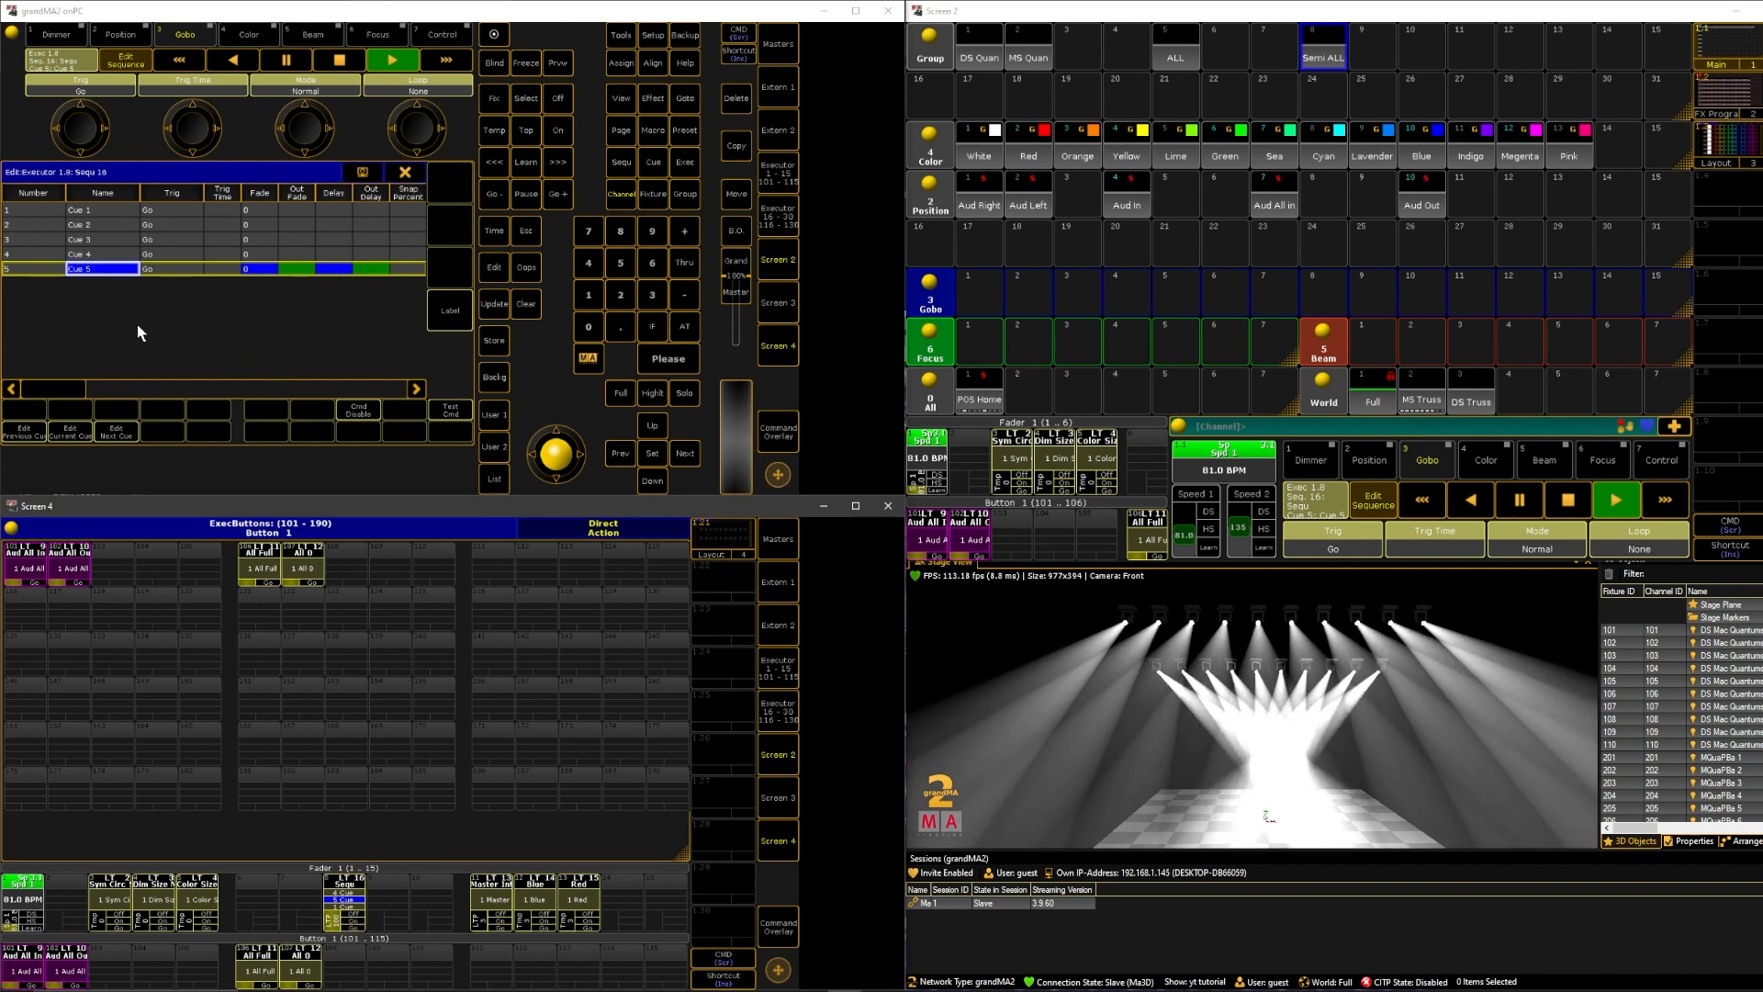
# Move the Sequence 16 cue editor onto Screen 2 and preview Cue 1's trigger choices.
pyautogui.click(362, 171)
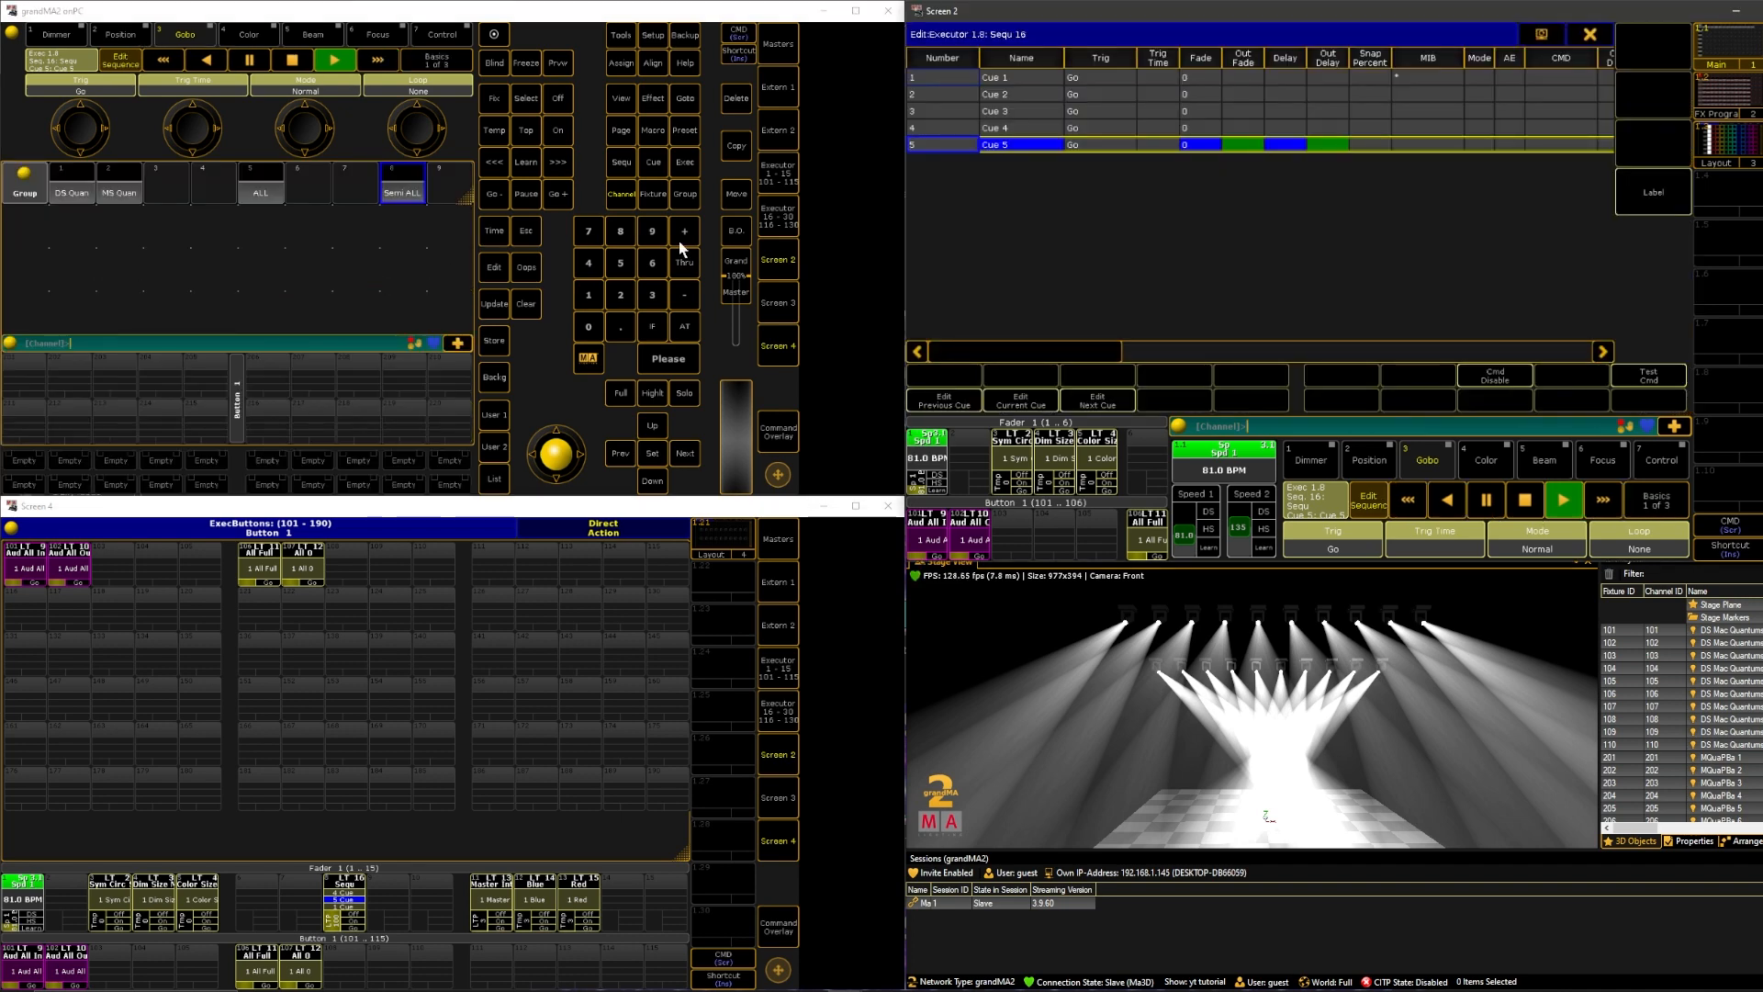
pyautogui.moveTo(1207, 232)
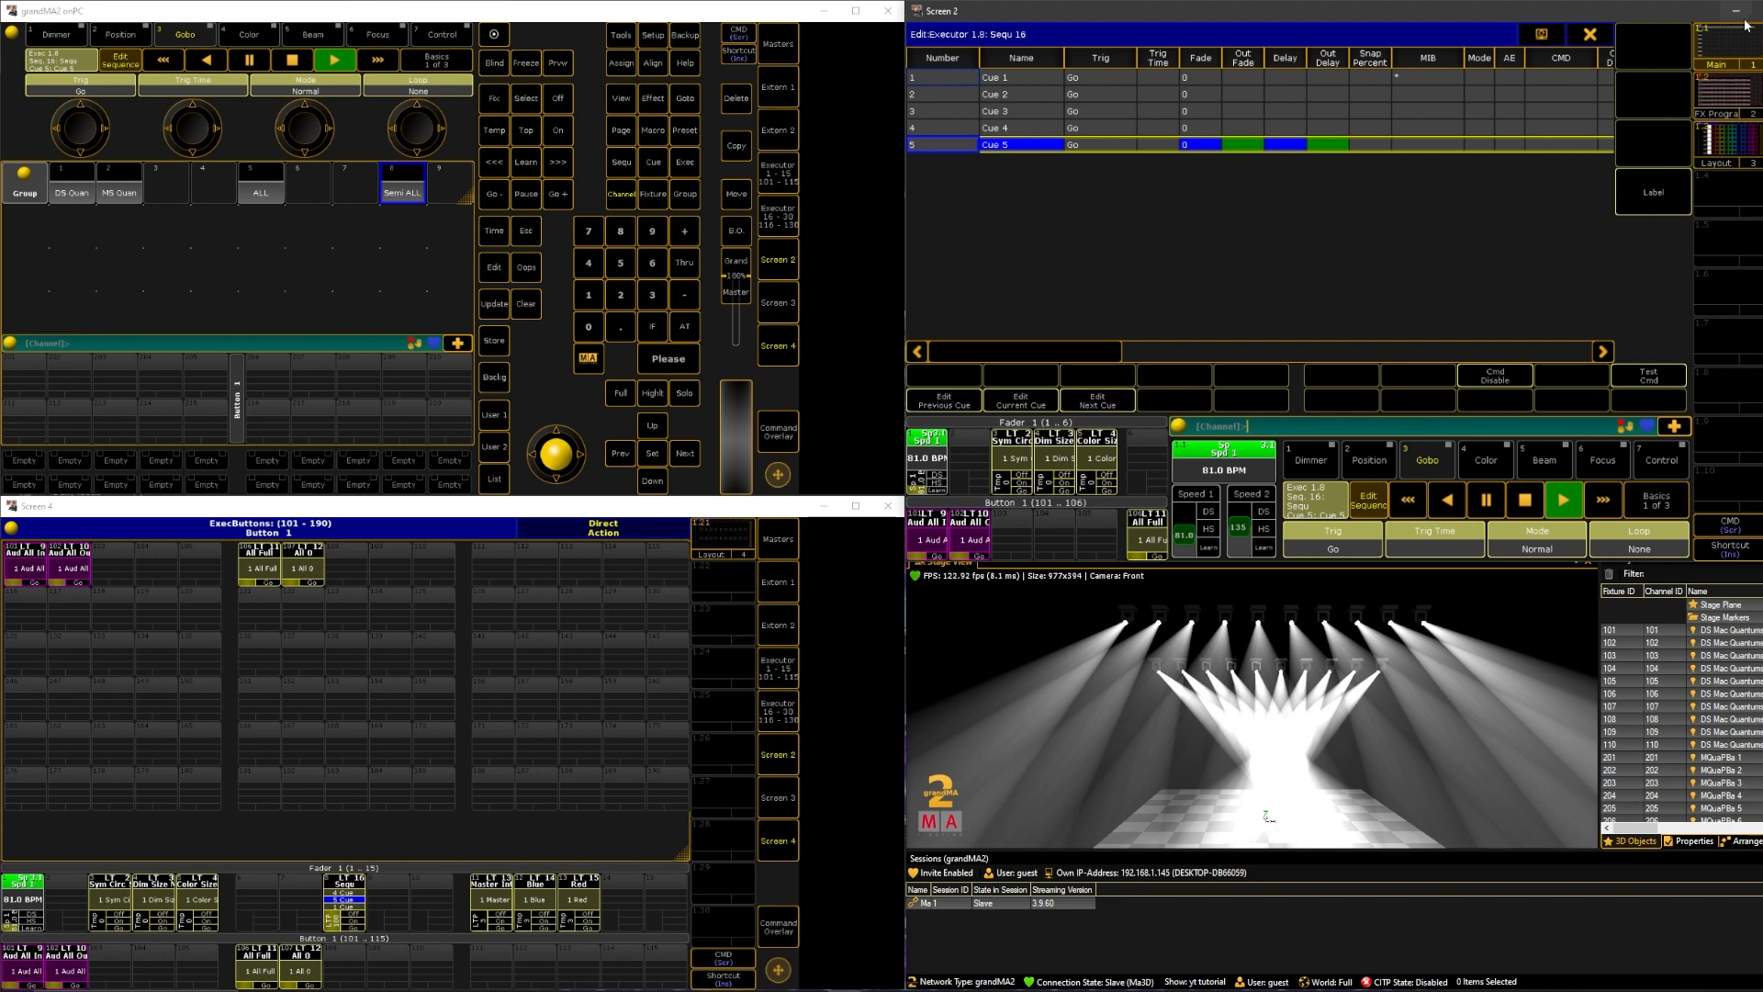
pyautogui.click(1734, 10)
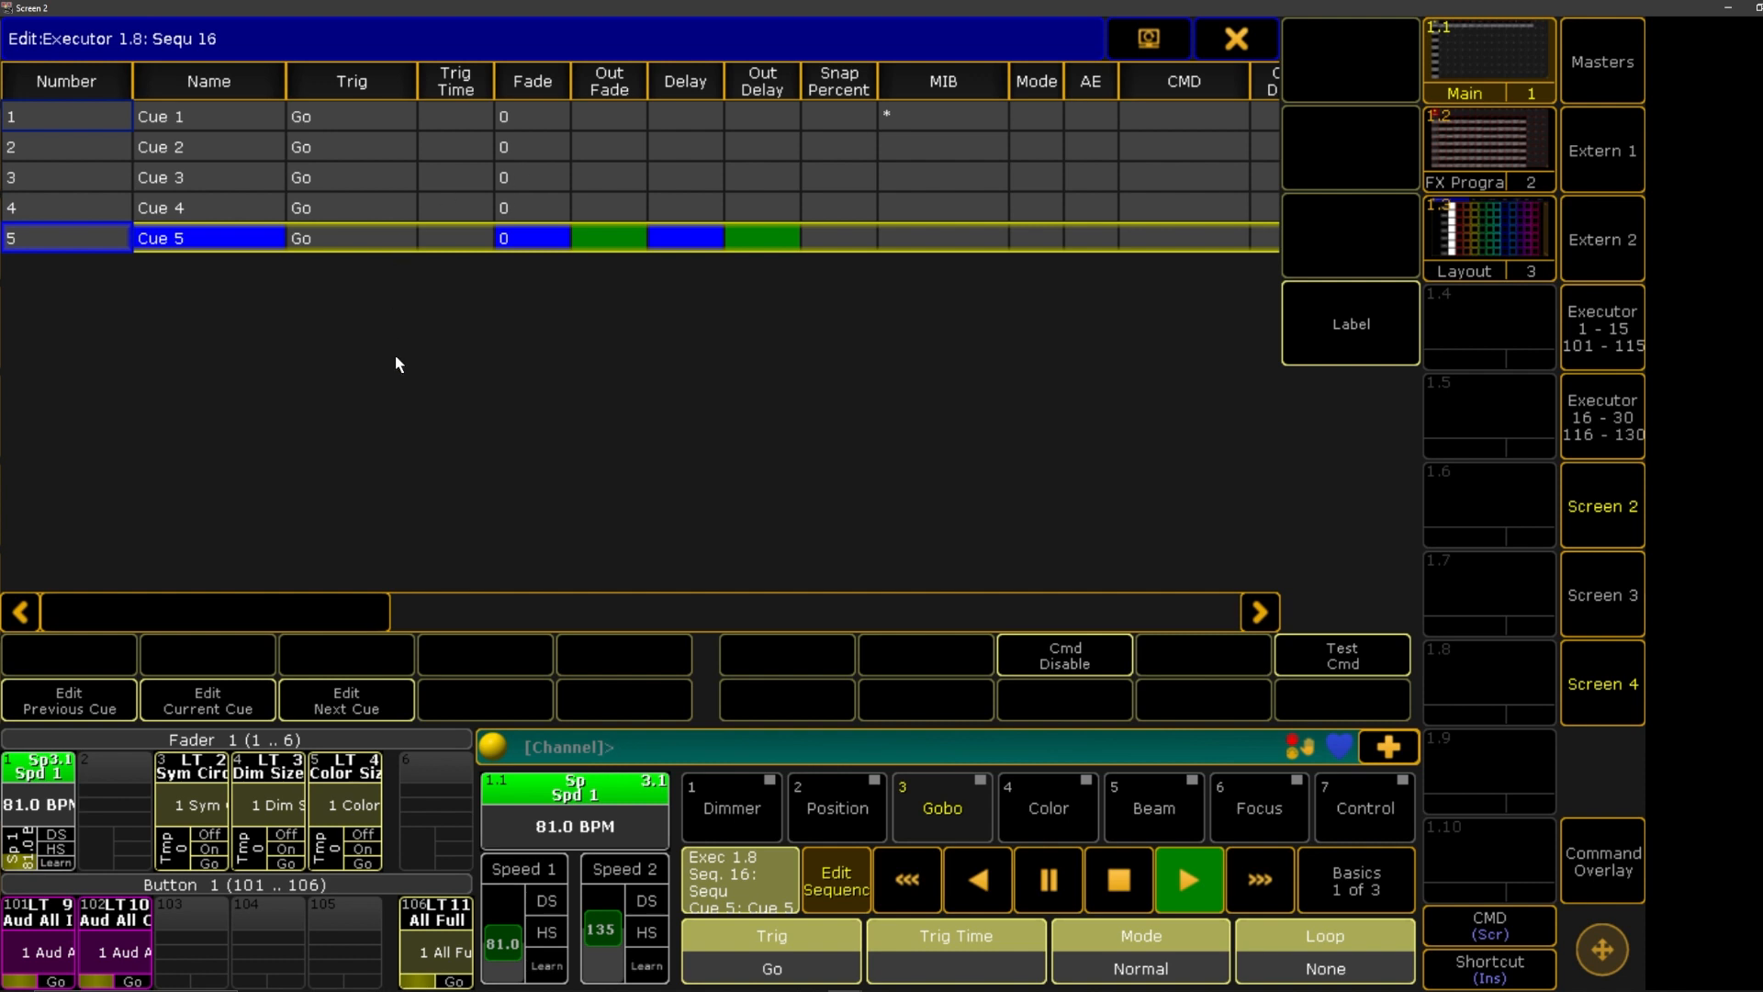
pyautogui.click(351, 237)
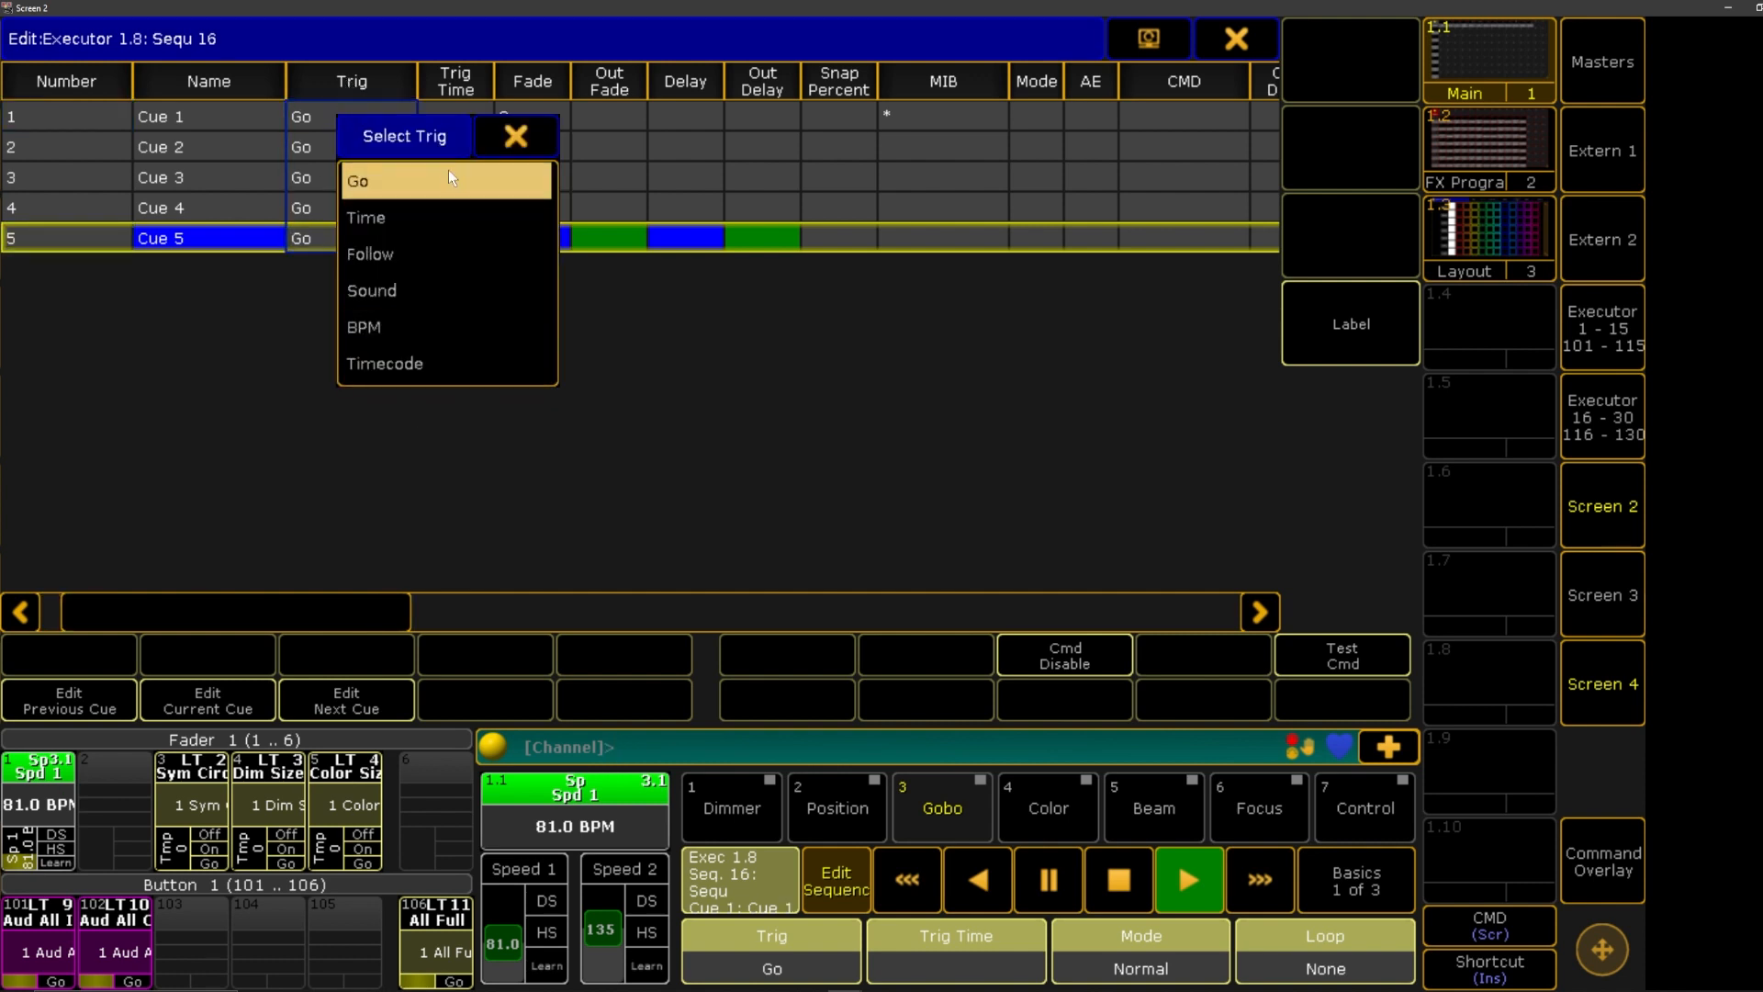
pyautogui.moveTo(390, 290)
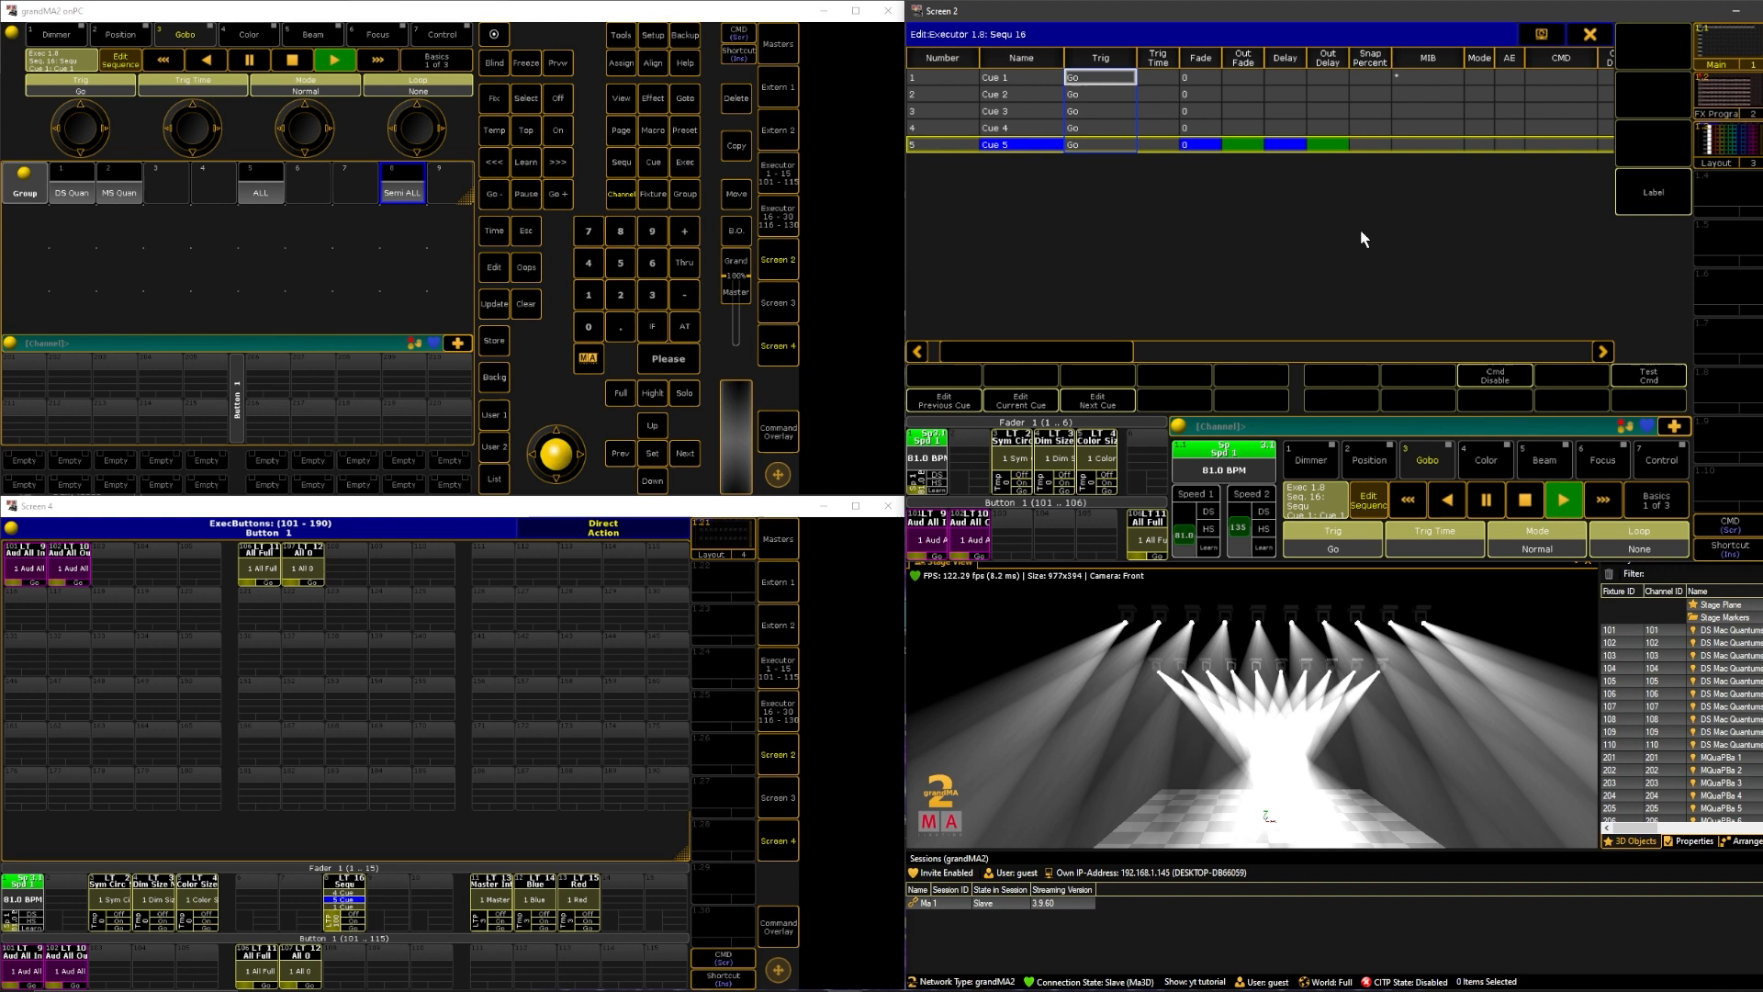
pyautogui.click(1100, 94)
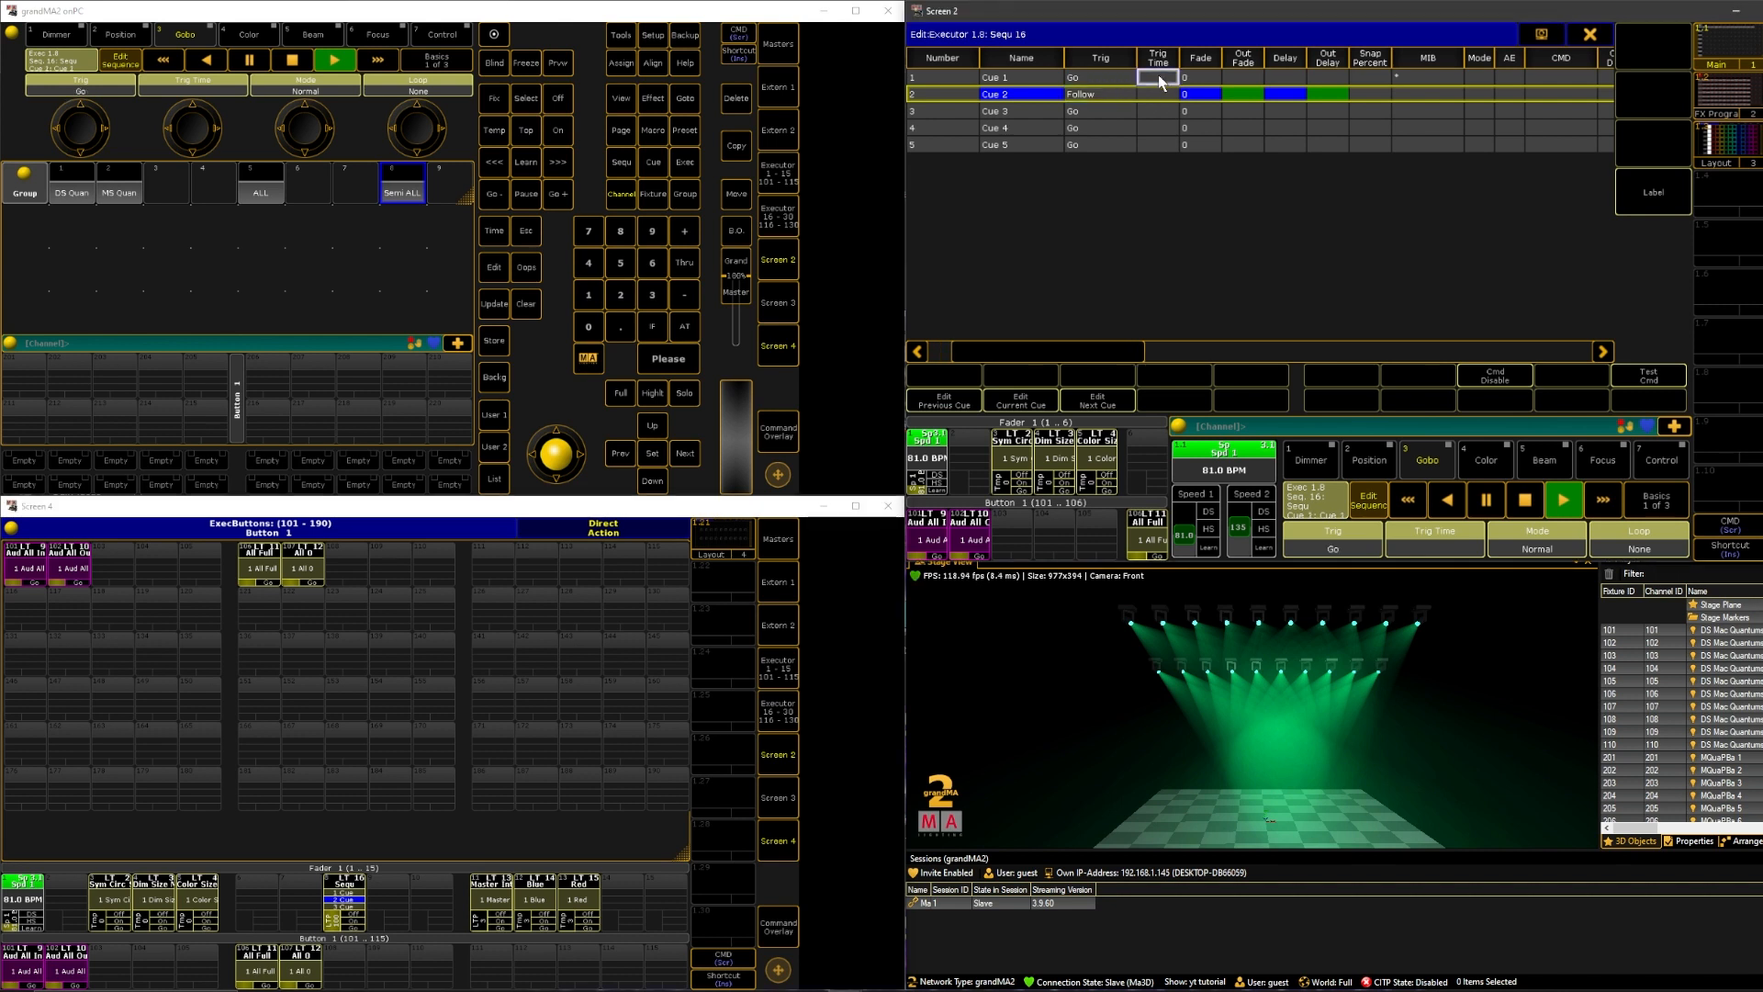
# Set Cue 1 to Time and Cue 2 to Follow, +1 trigger time, 2 s fade, testing with Go/Stop.
pyautogui.click(1098, 76)
pyautogui.write('1')
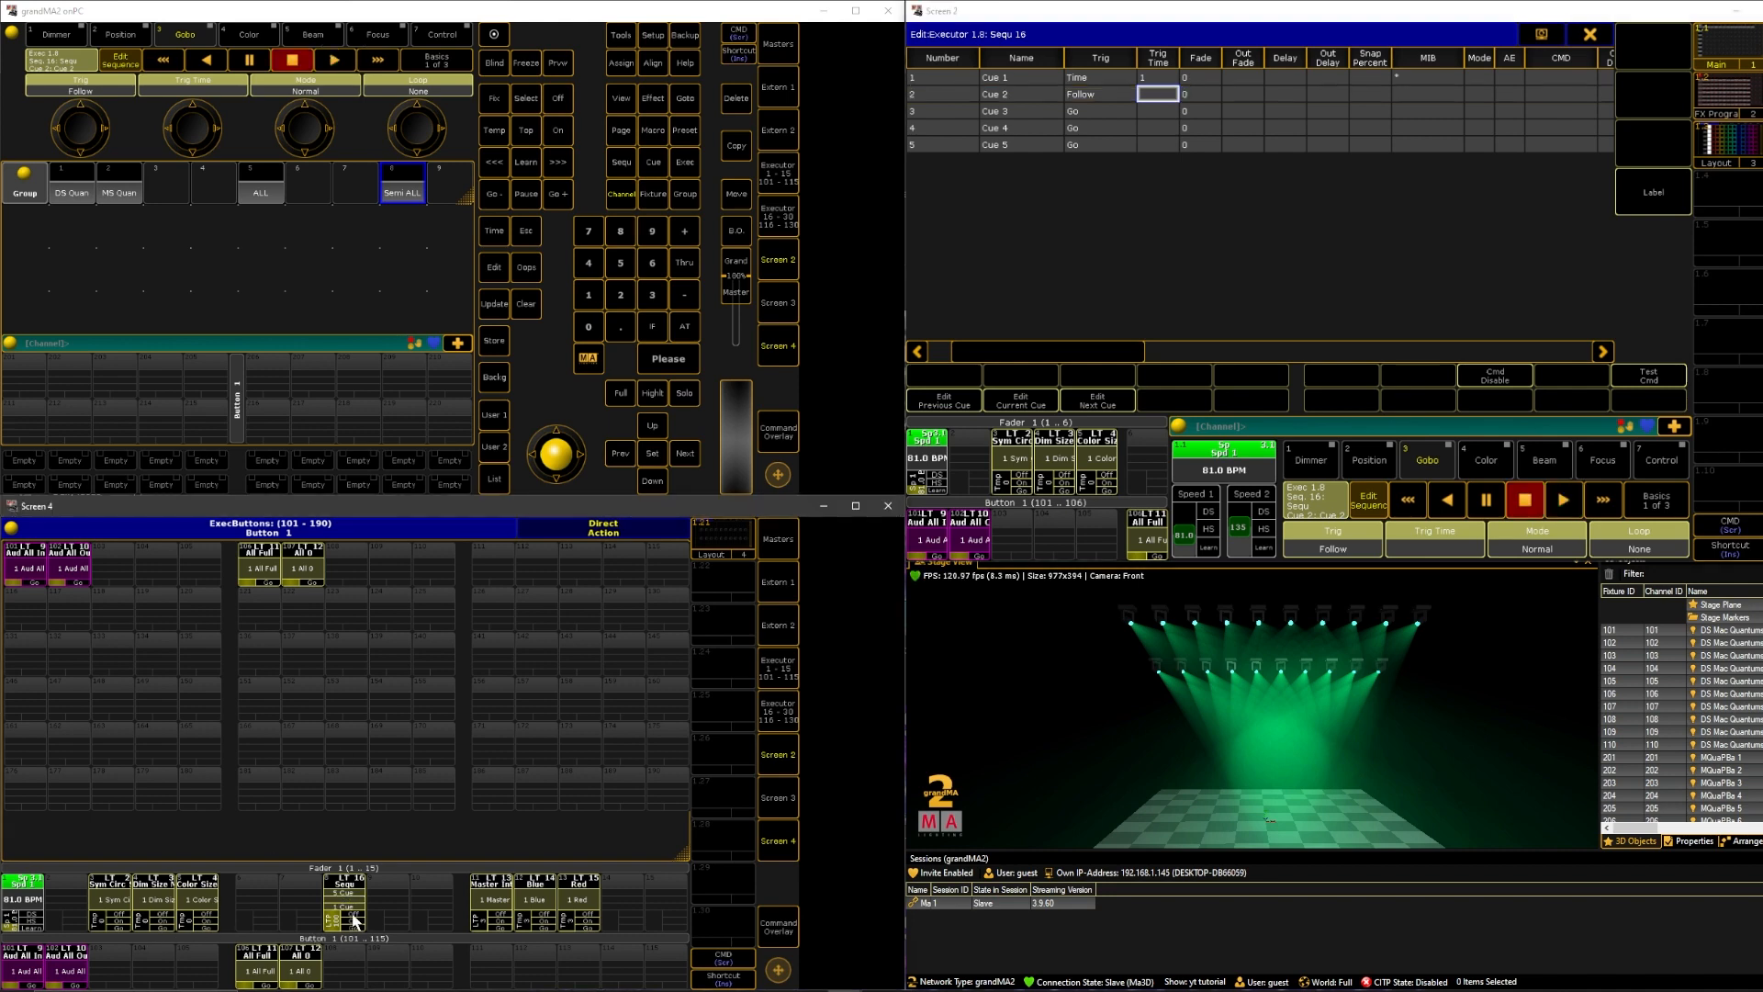
pyautogui.click(334, 60)
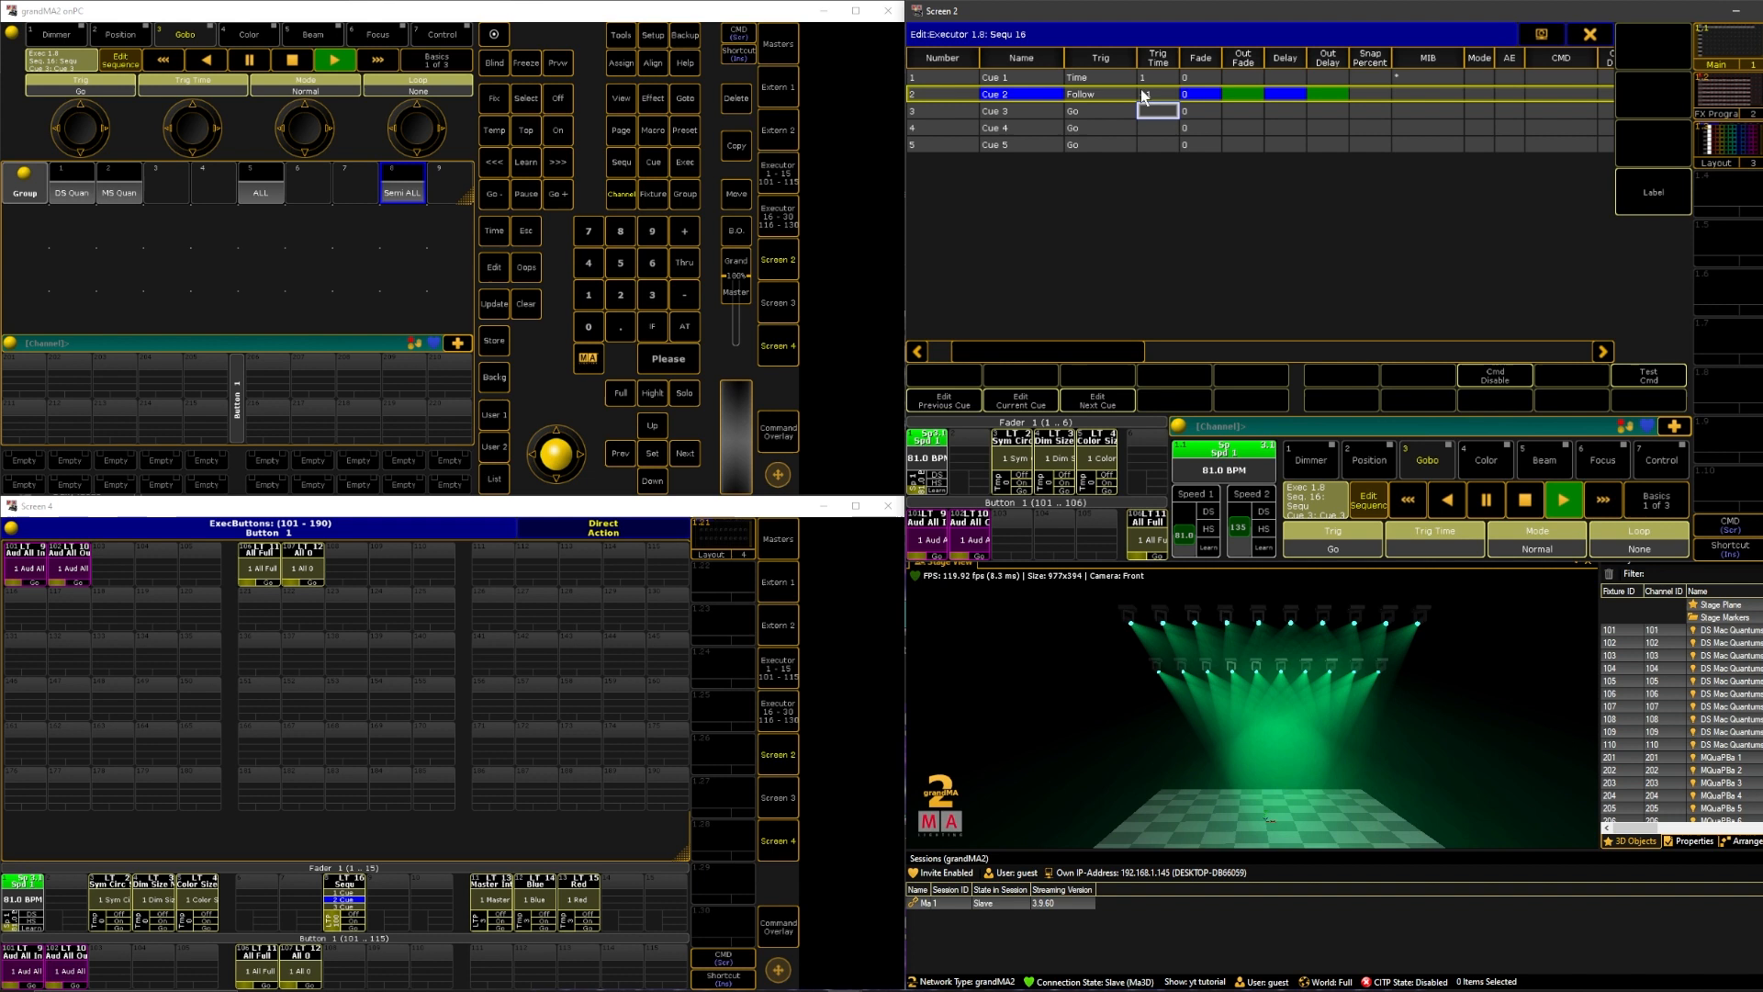
pyautogui.click(1156, 94)
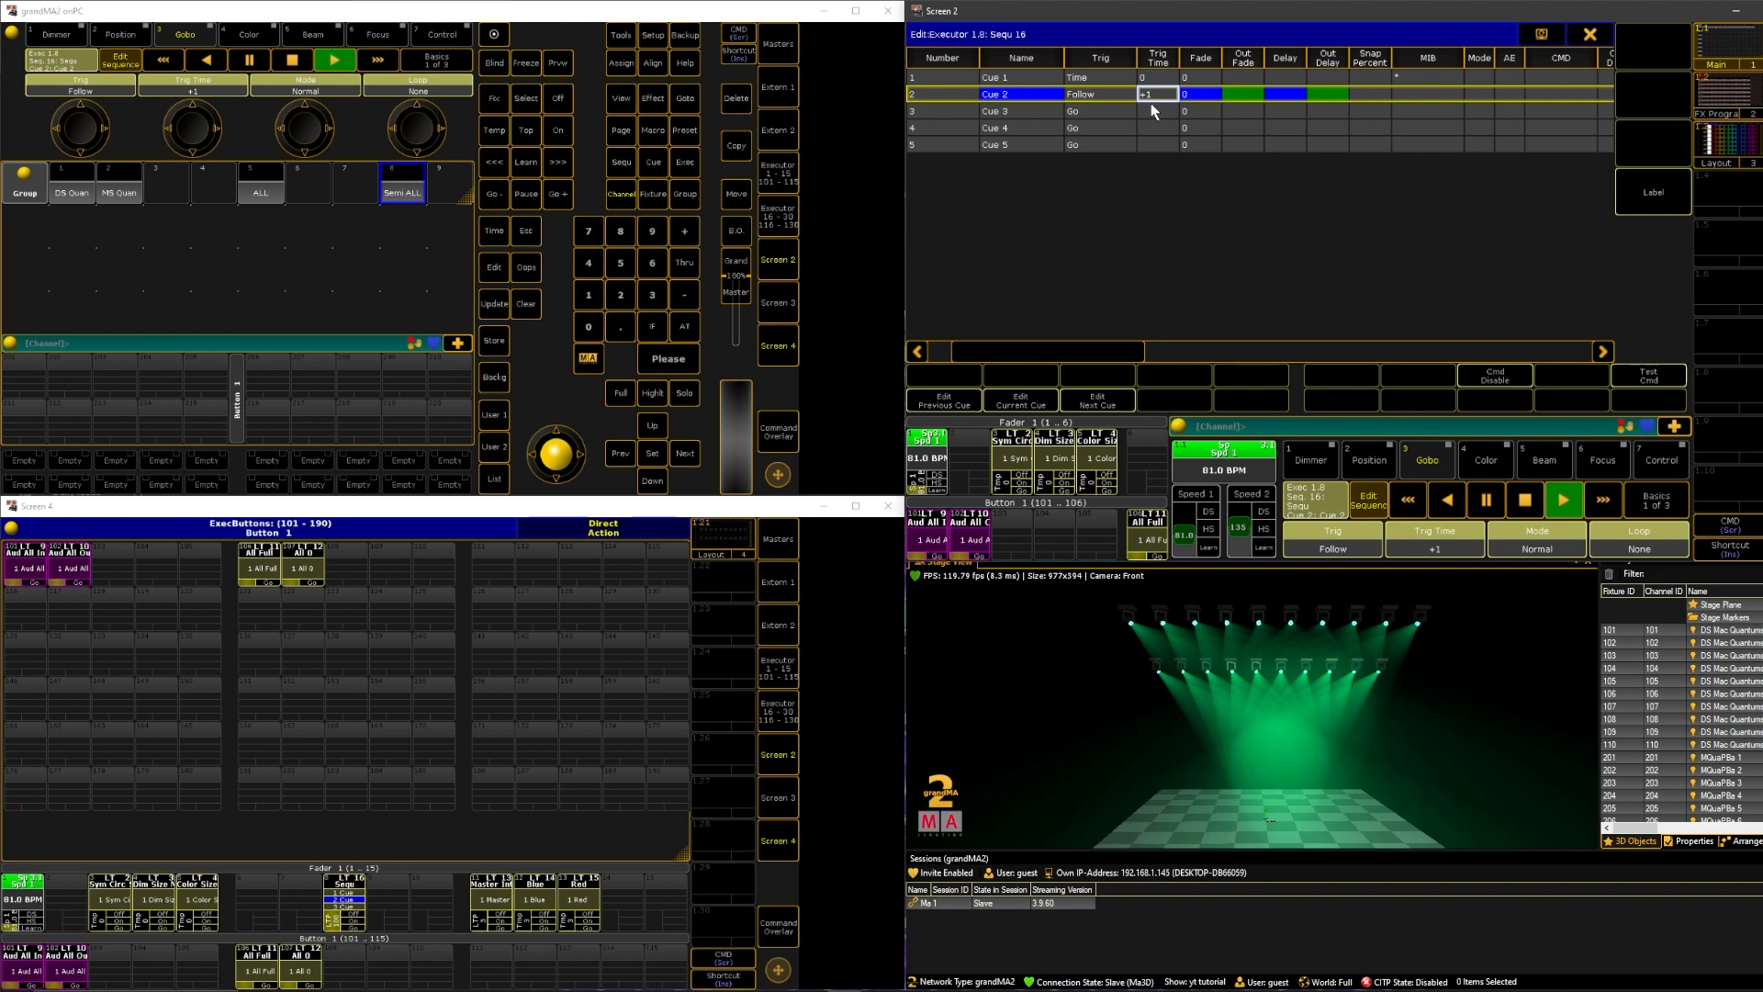
pyautogui.moveTo(436, 663)
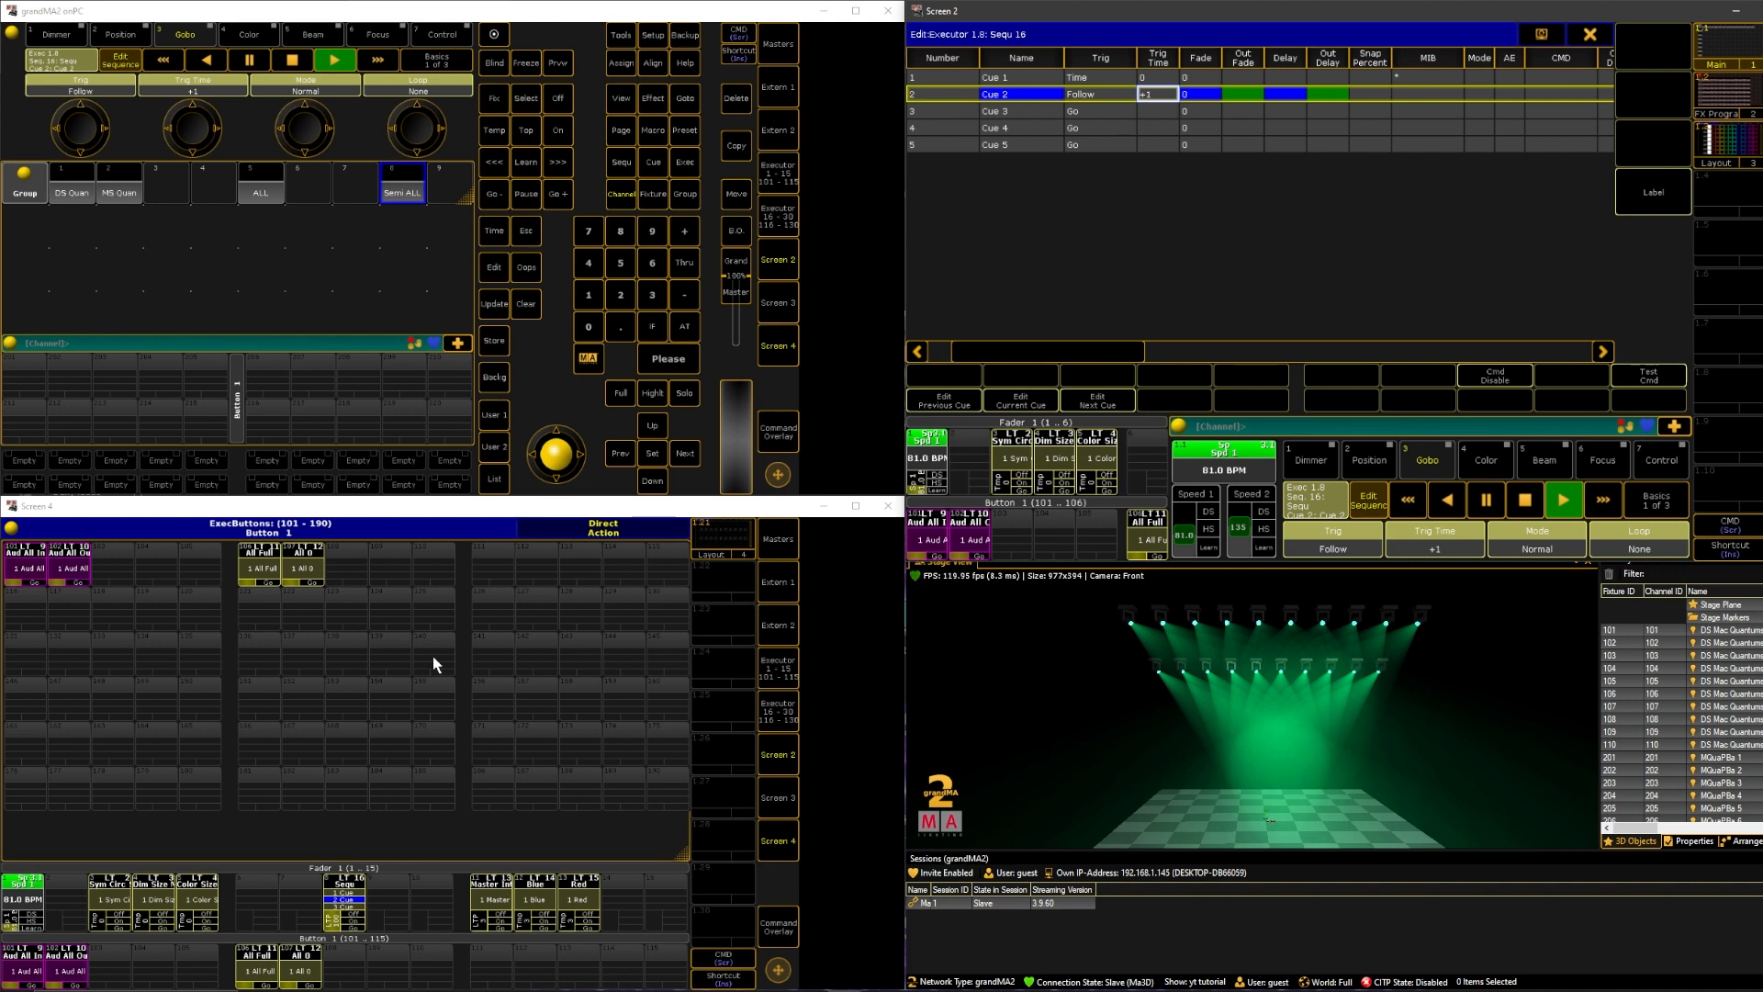
pyautogui.click(292, 60)
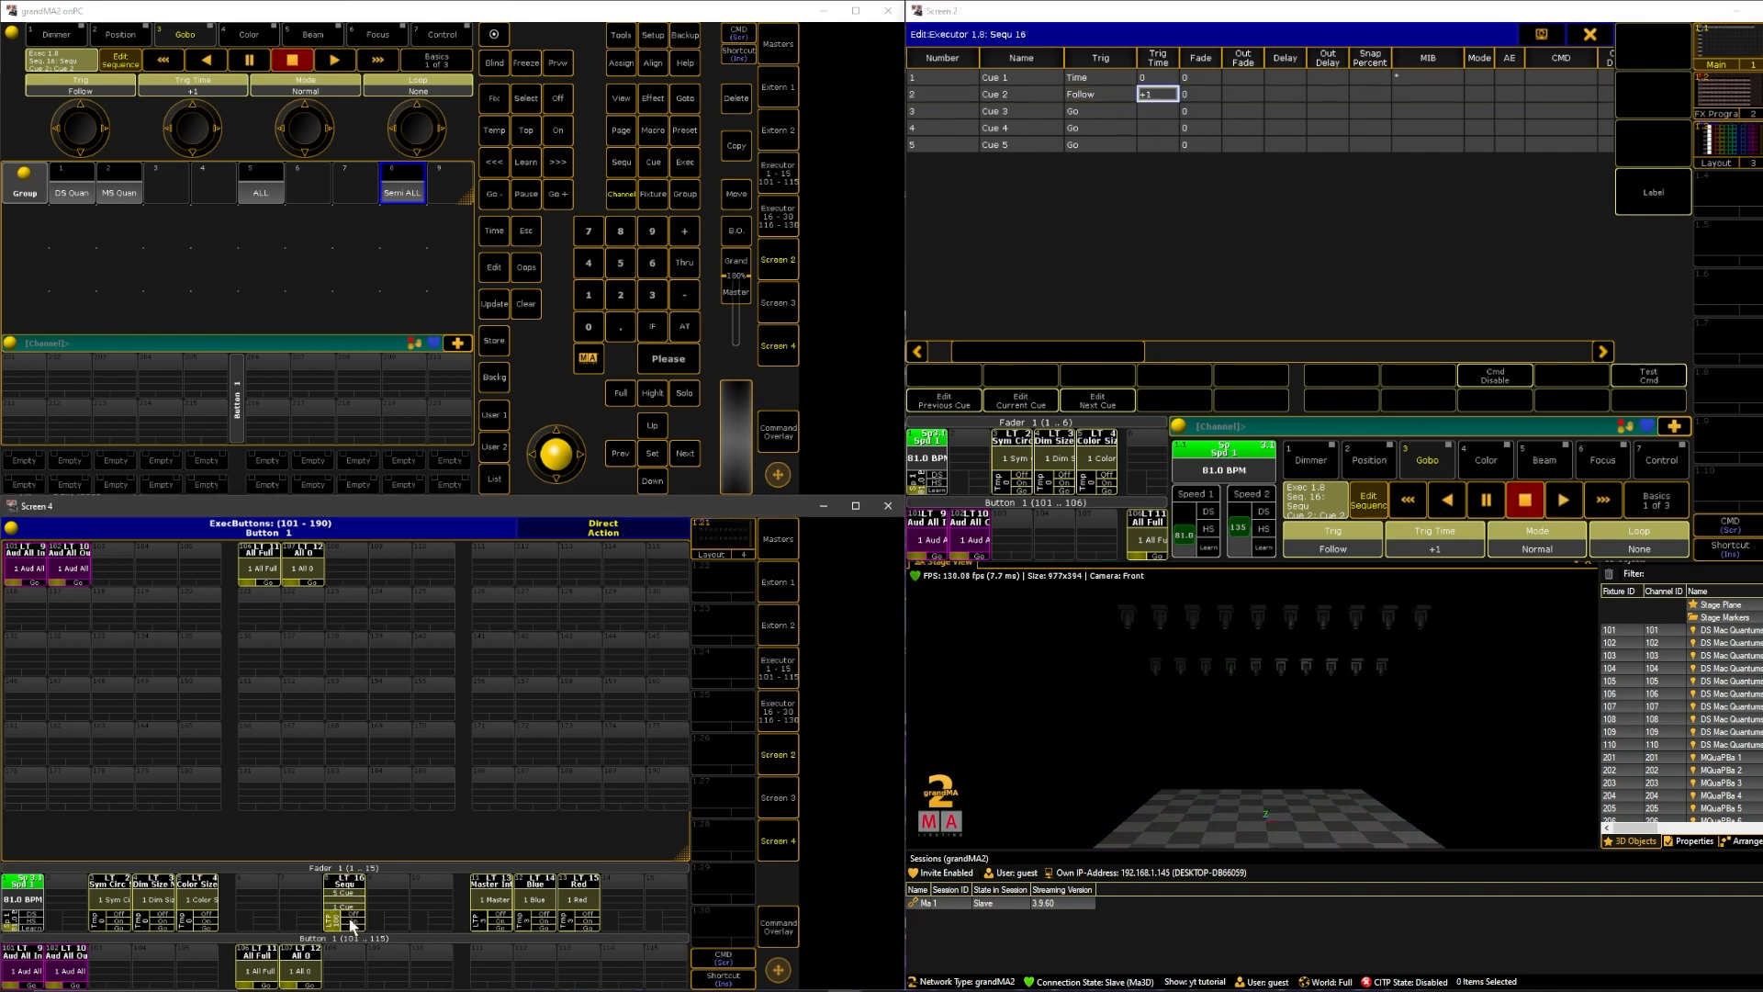
pyautogui.click(334, 60)
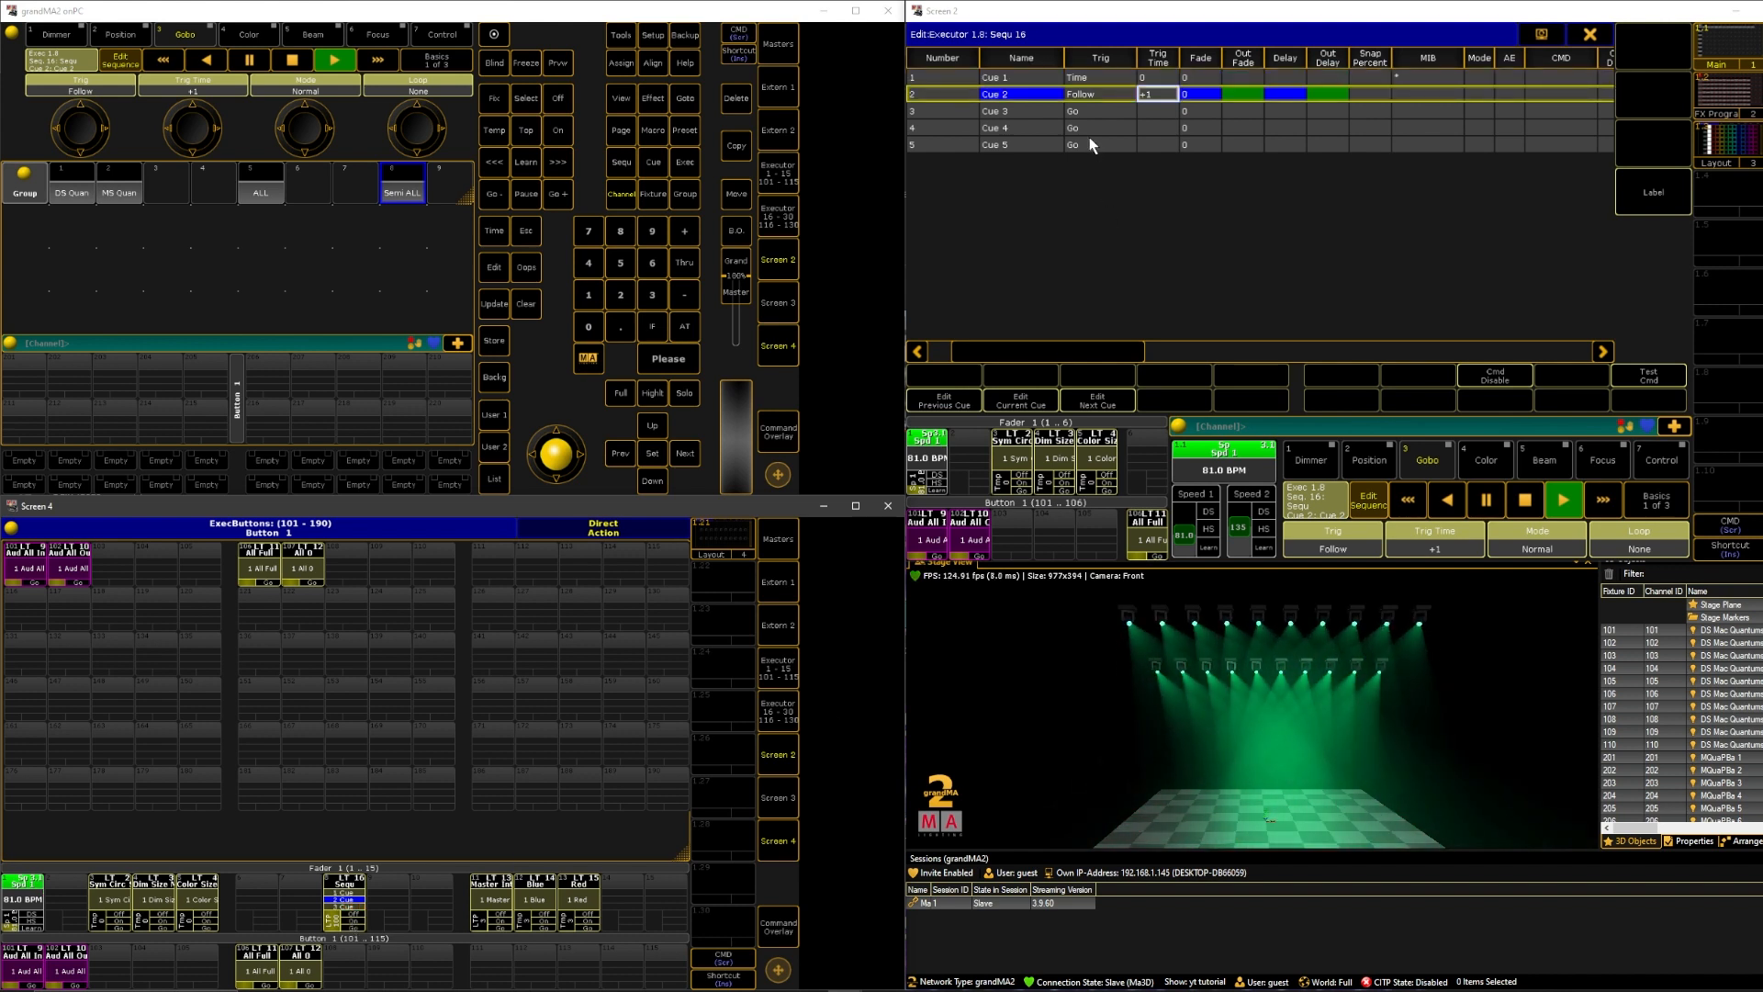
pyautogui.click(292, 59)
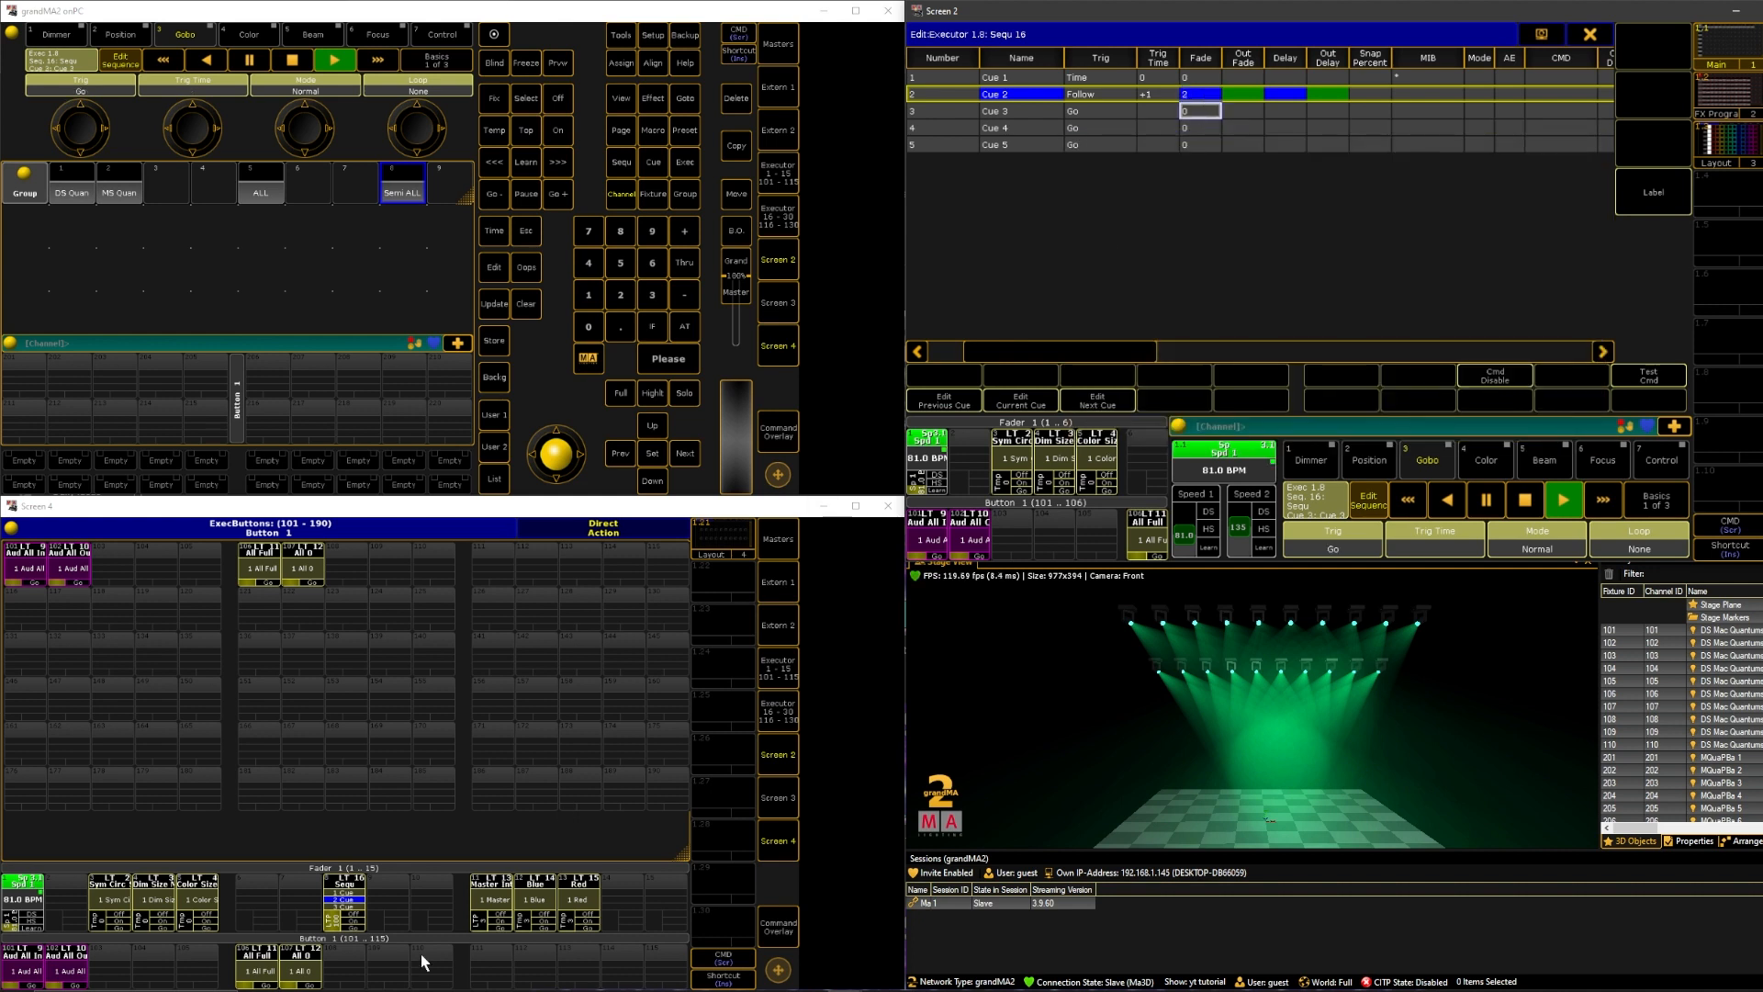
pyautogui.click(334, 60)
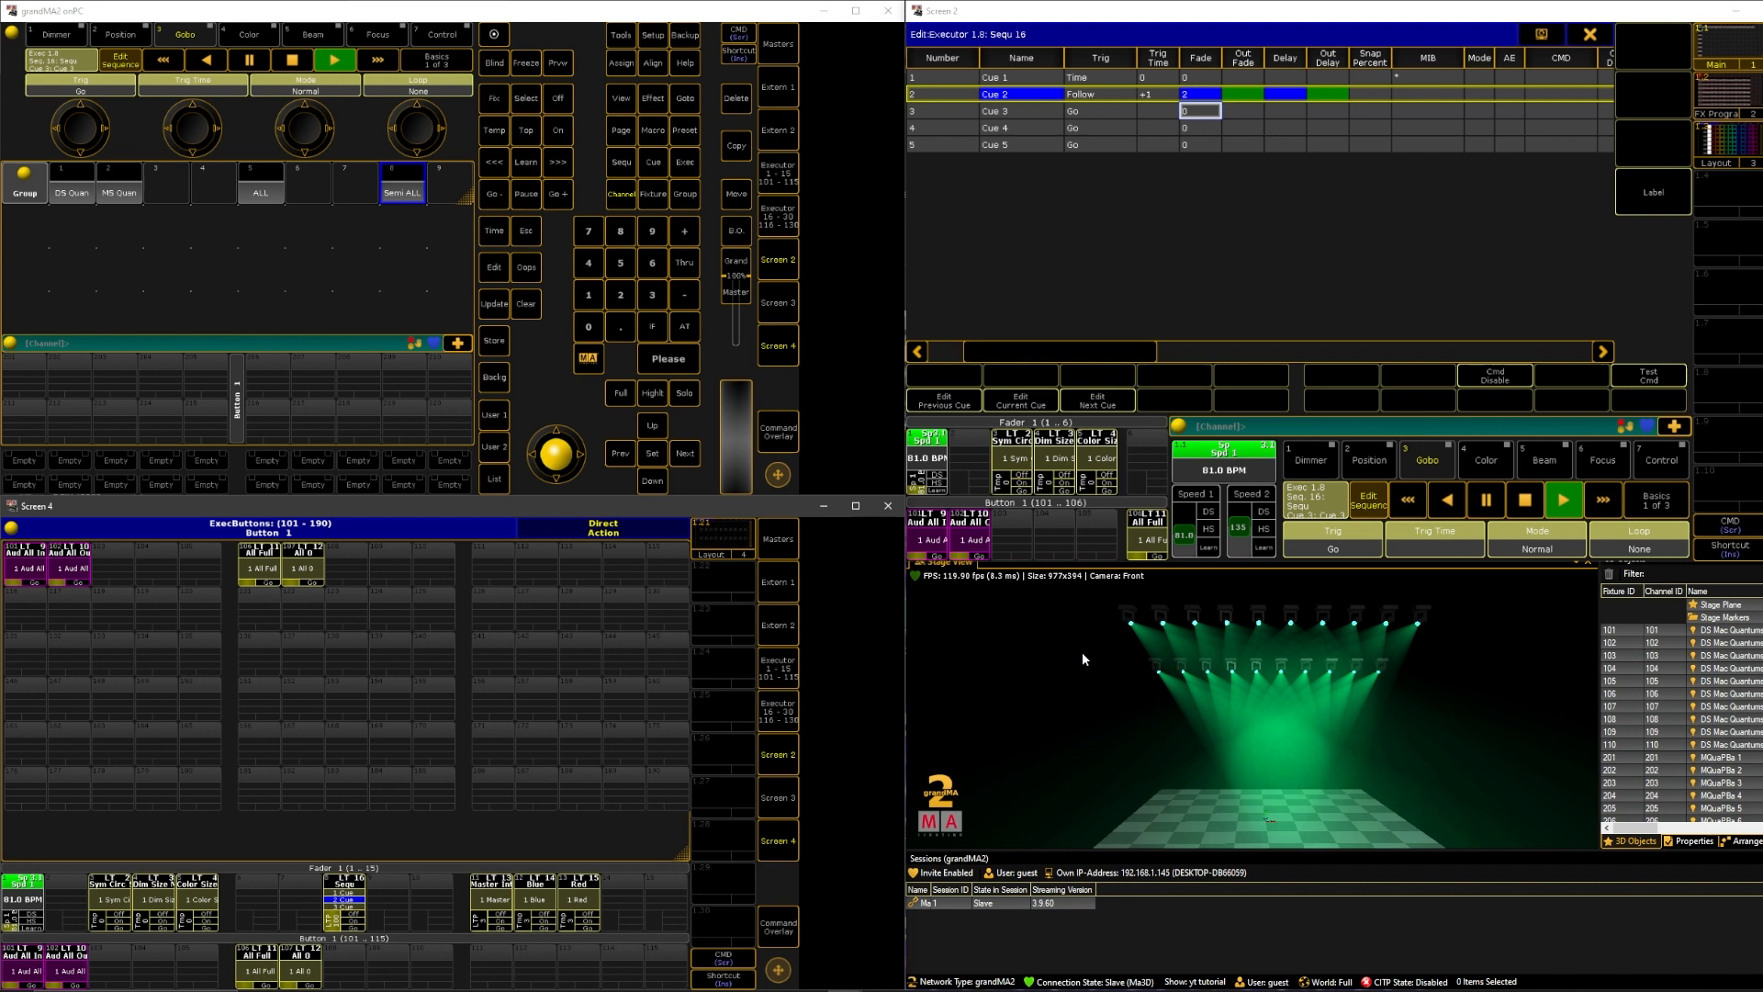
pyautogui.moveTo(1293, 126)
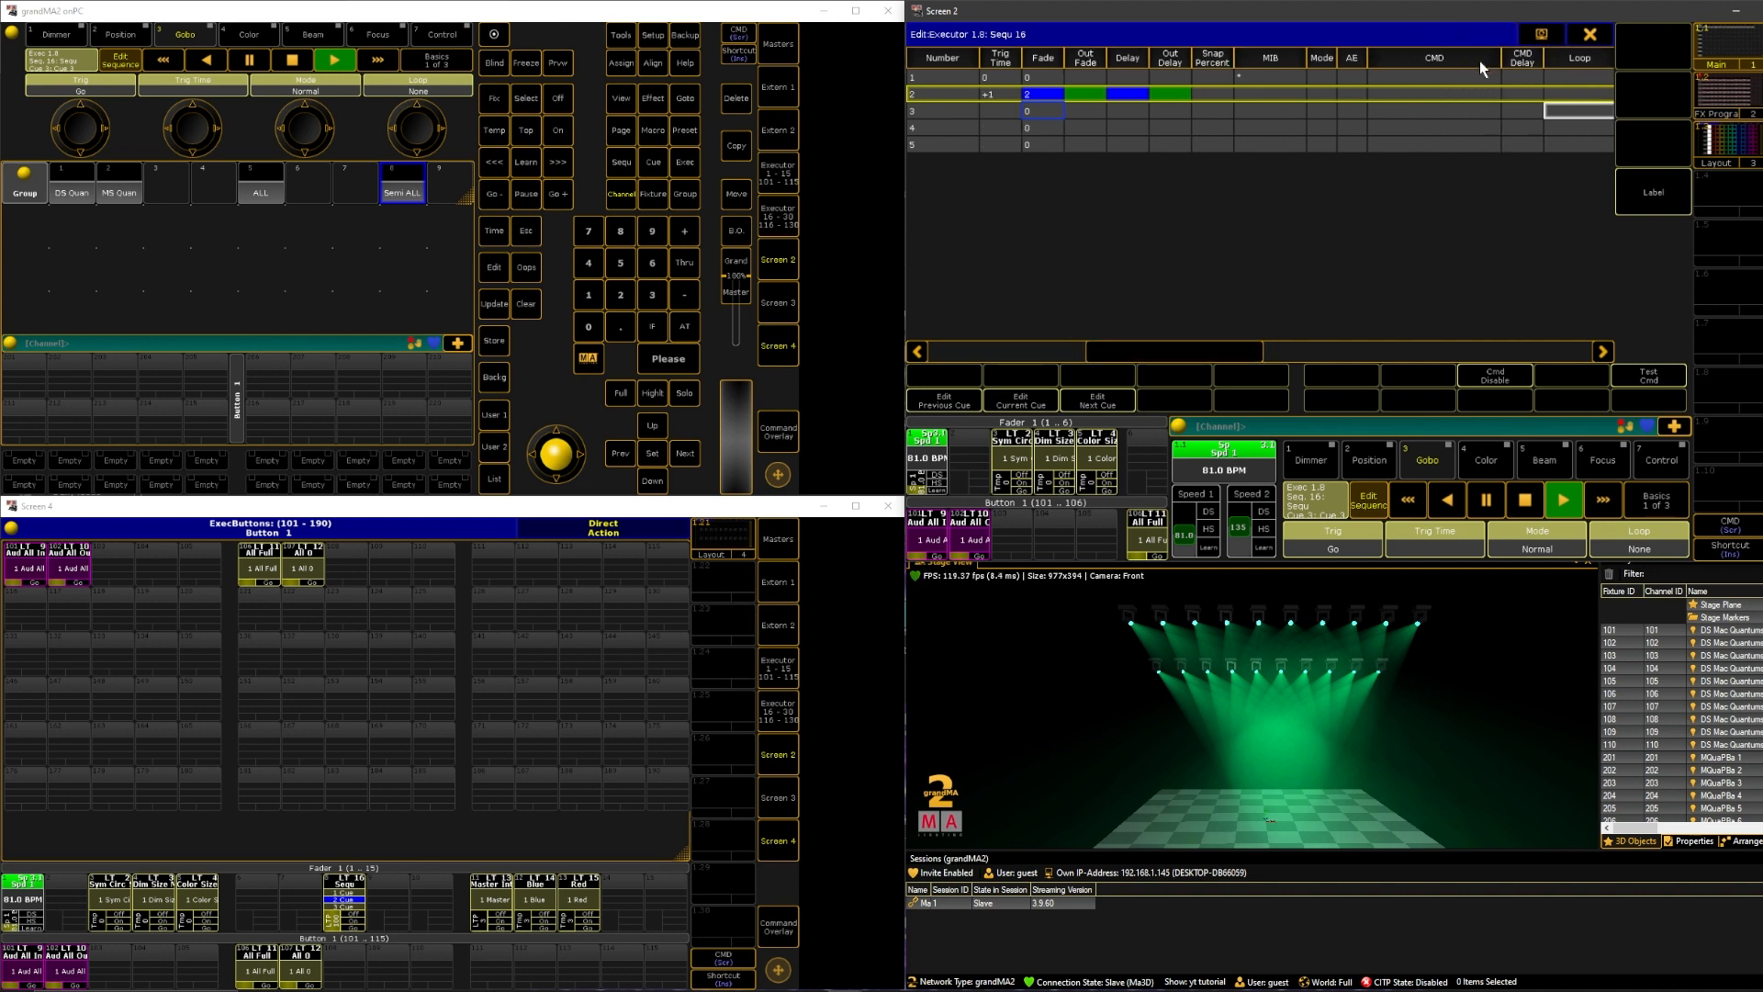
pyautogui.moveTo(1410, 126)
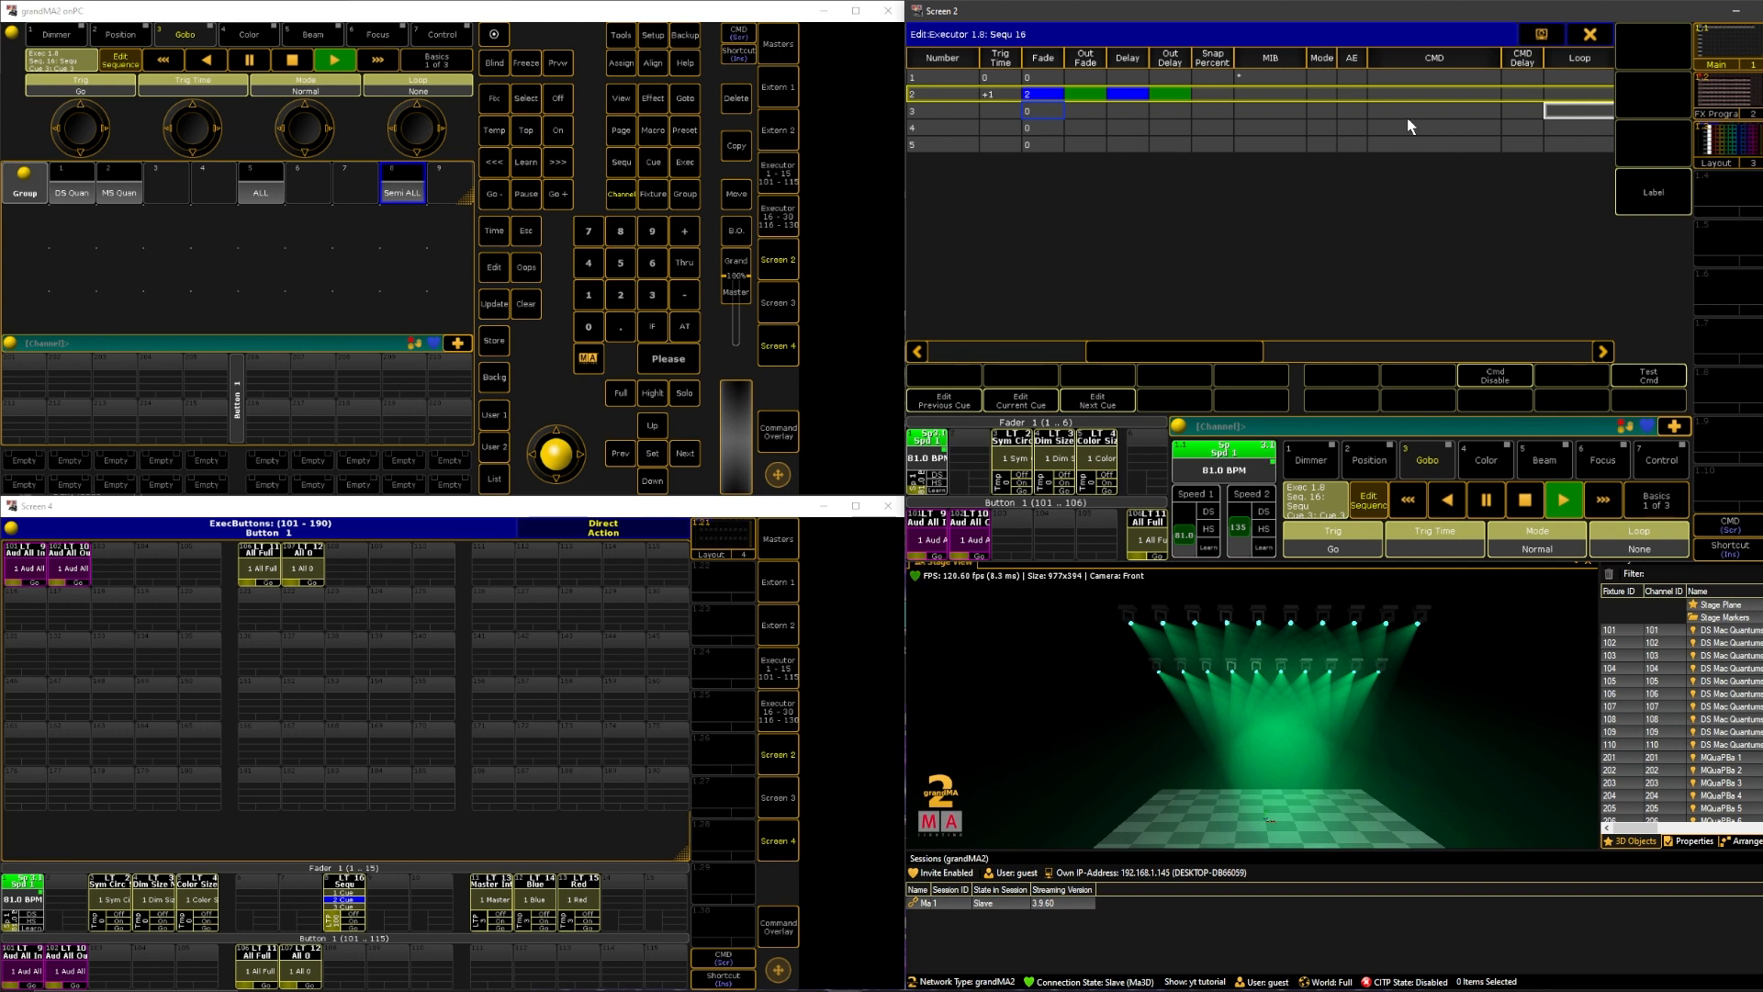
pyautogui.moveTo(786, 751)
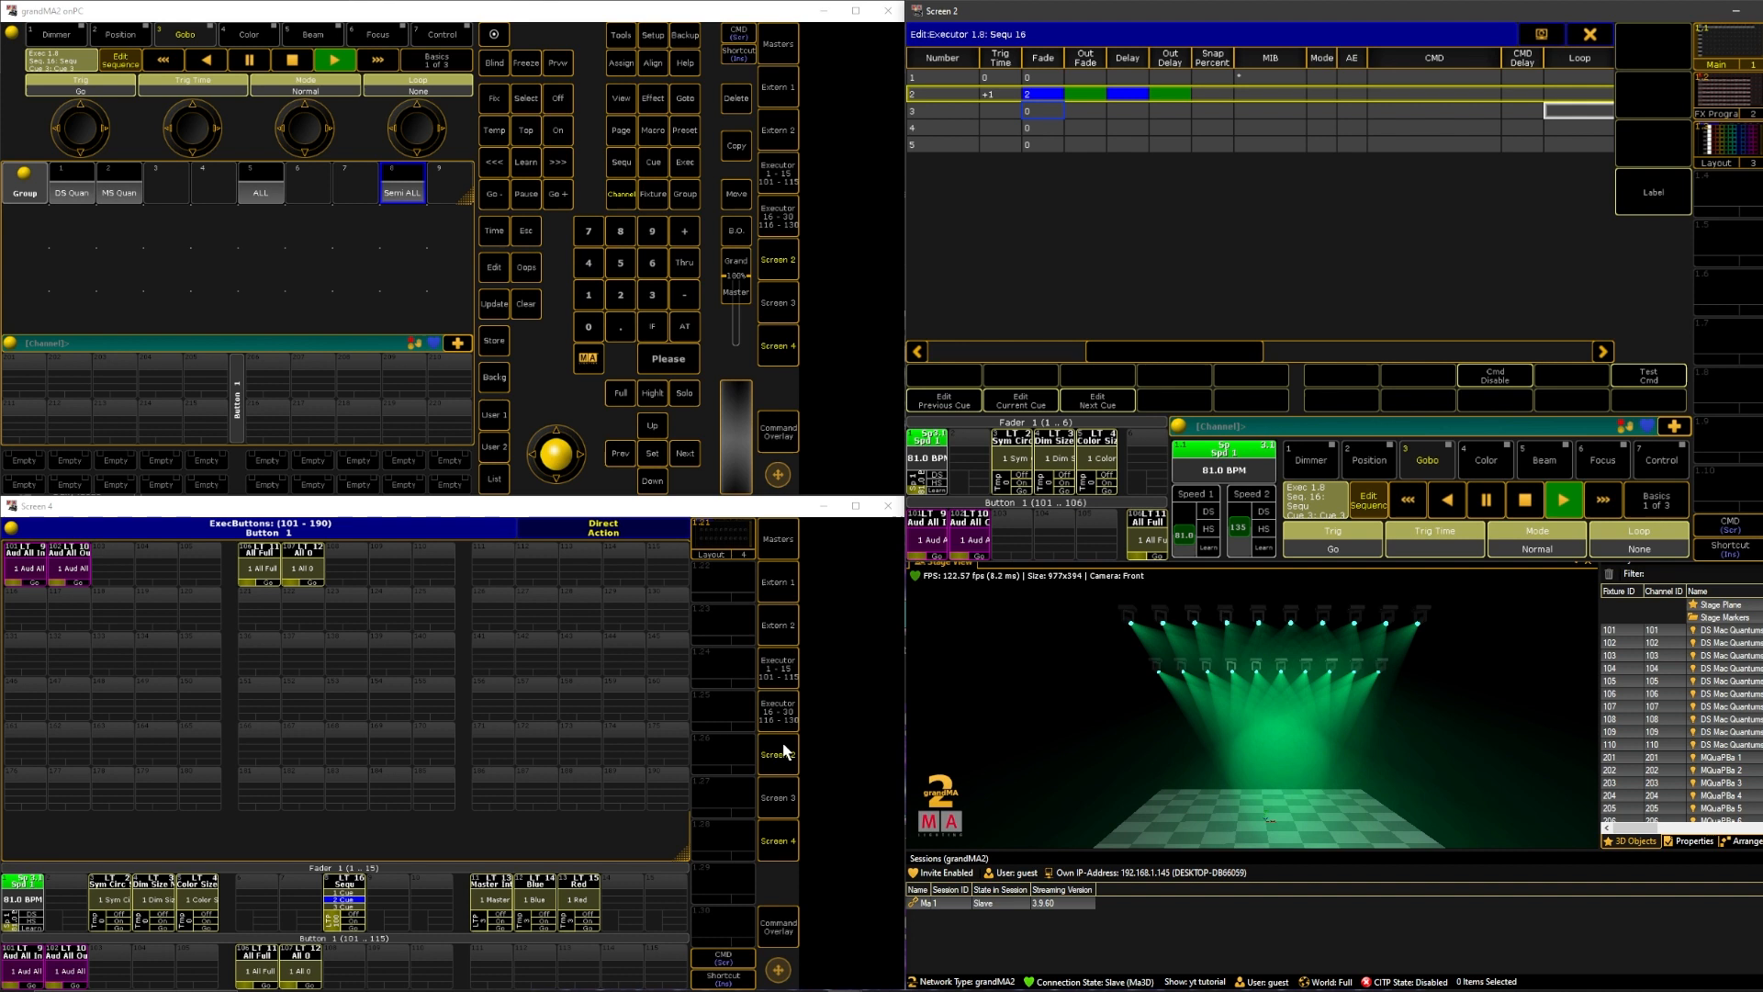
pyautogui.moveTo(669, 968)
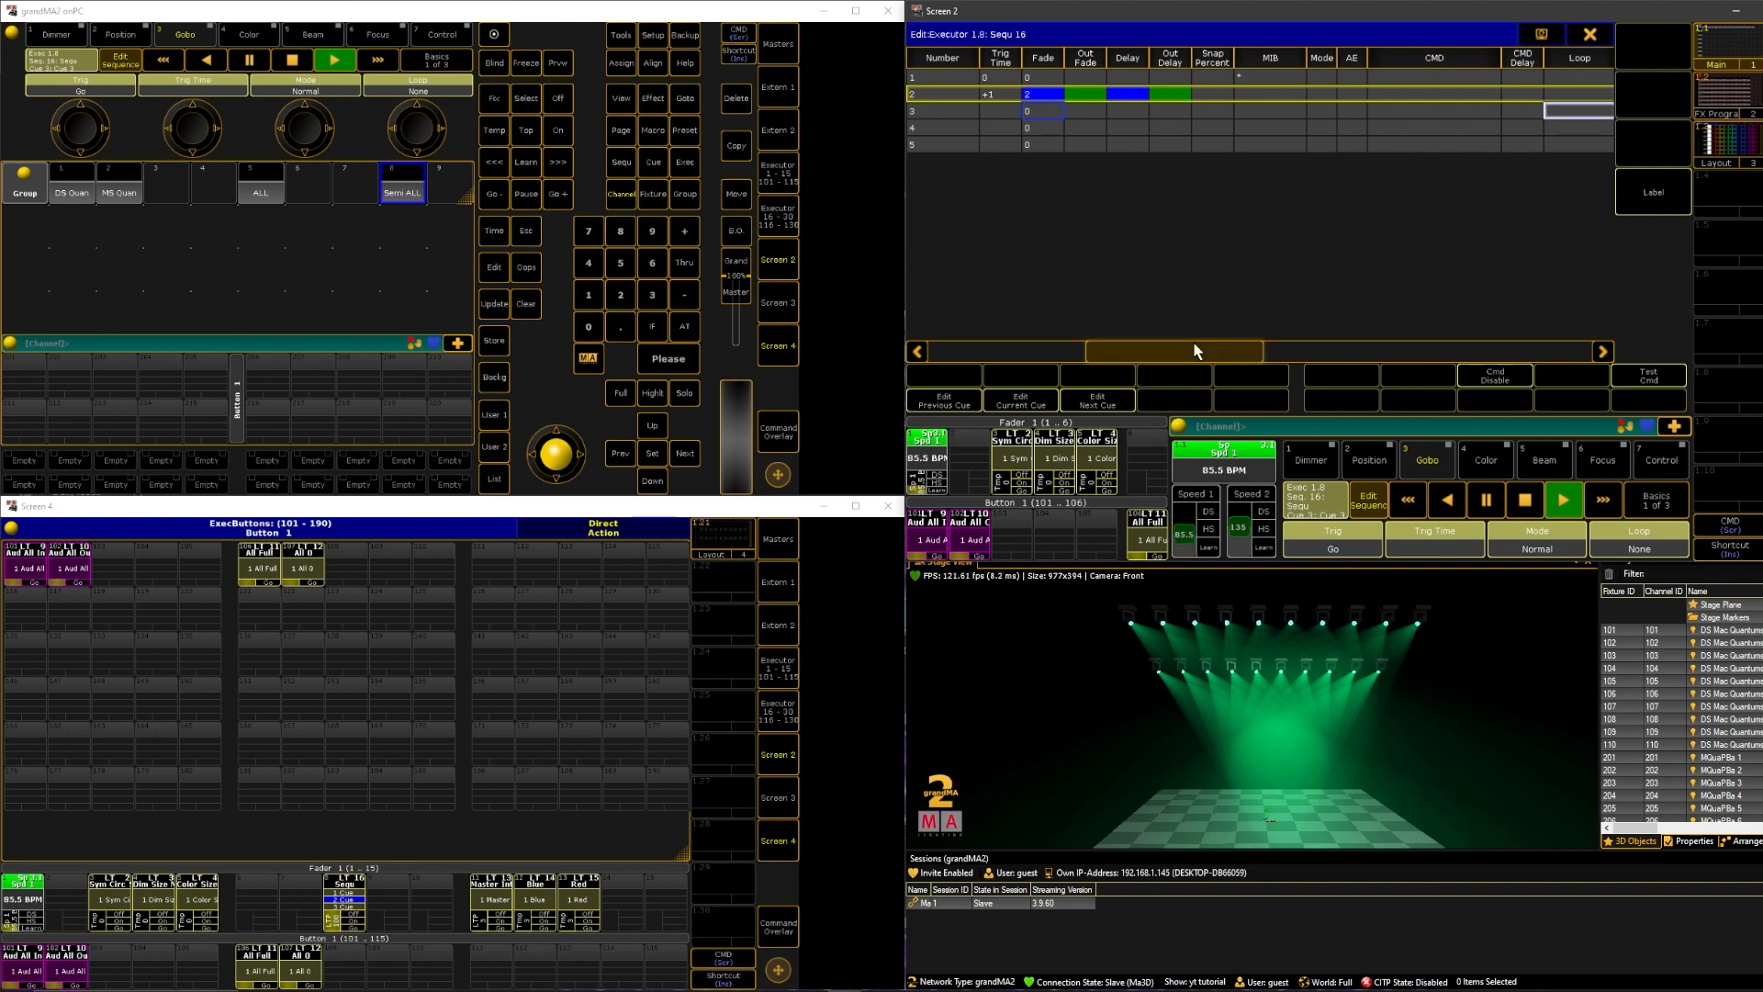
pyautogui.hscroll(3)
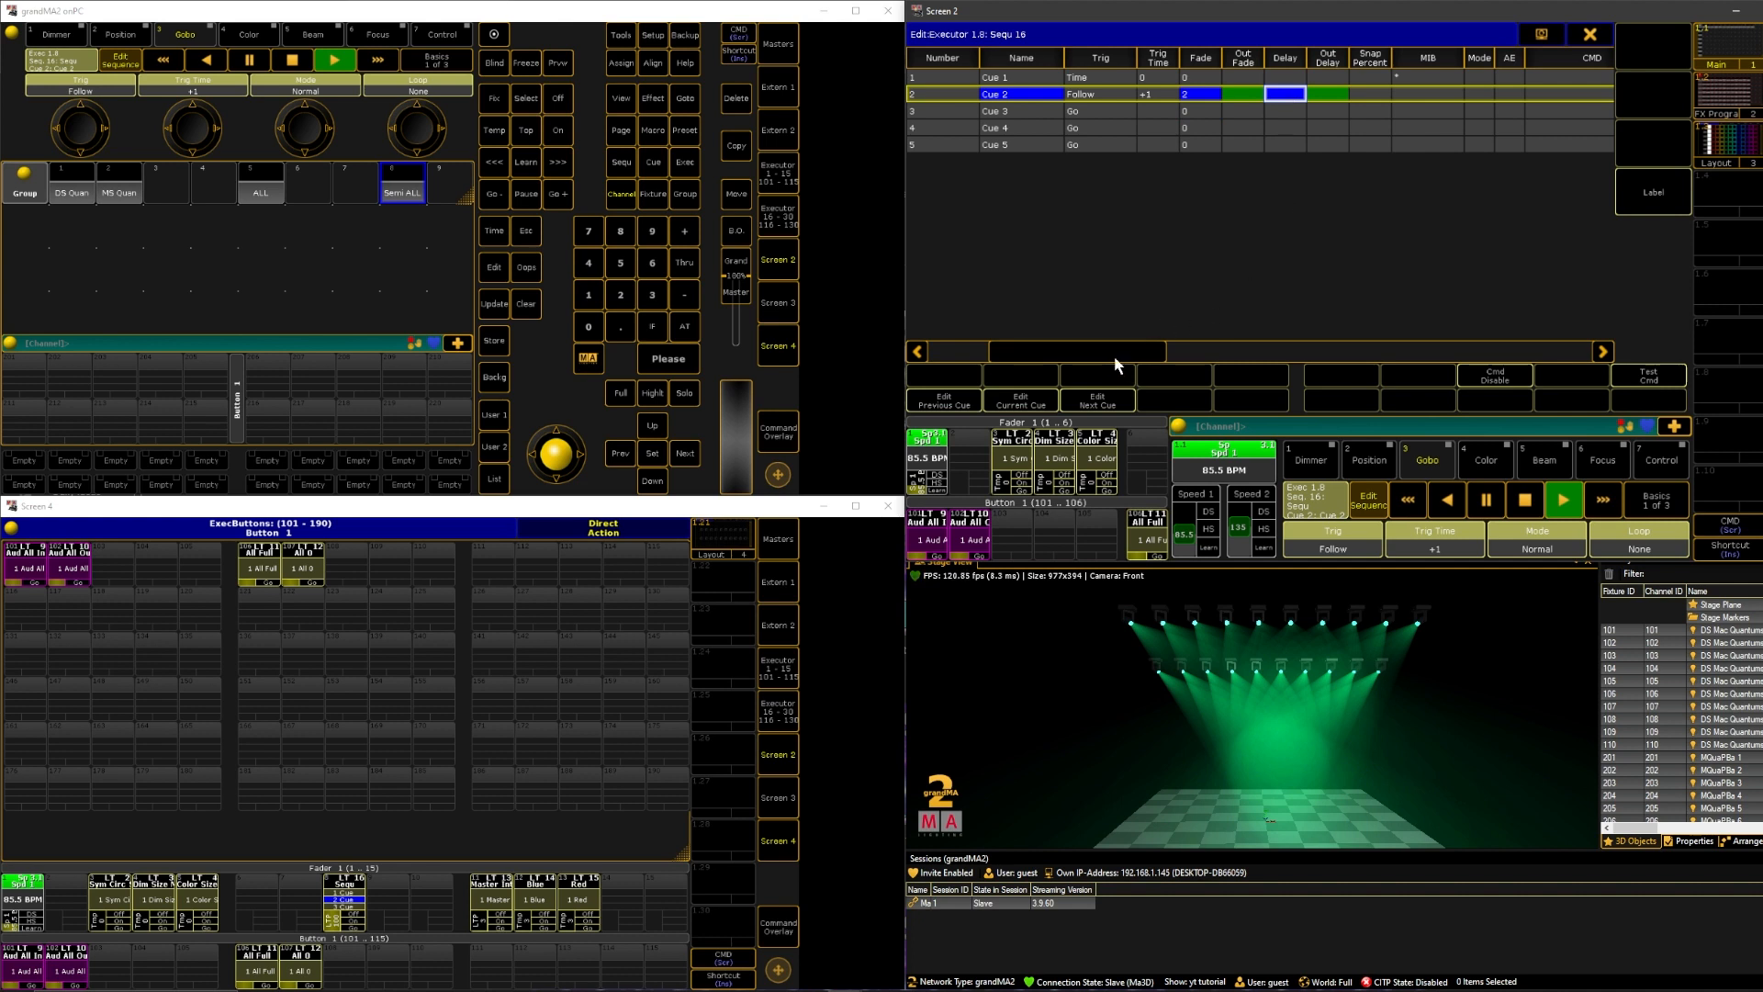
pyautogui.click(1601, 351)
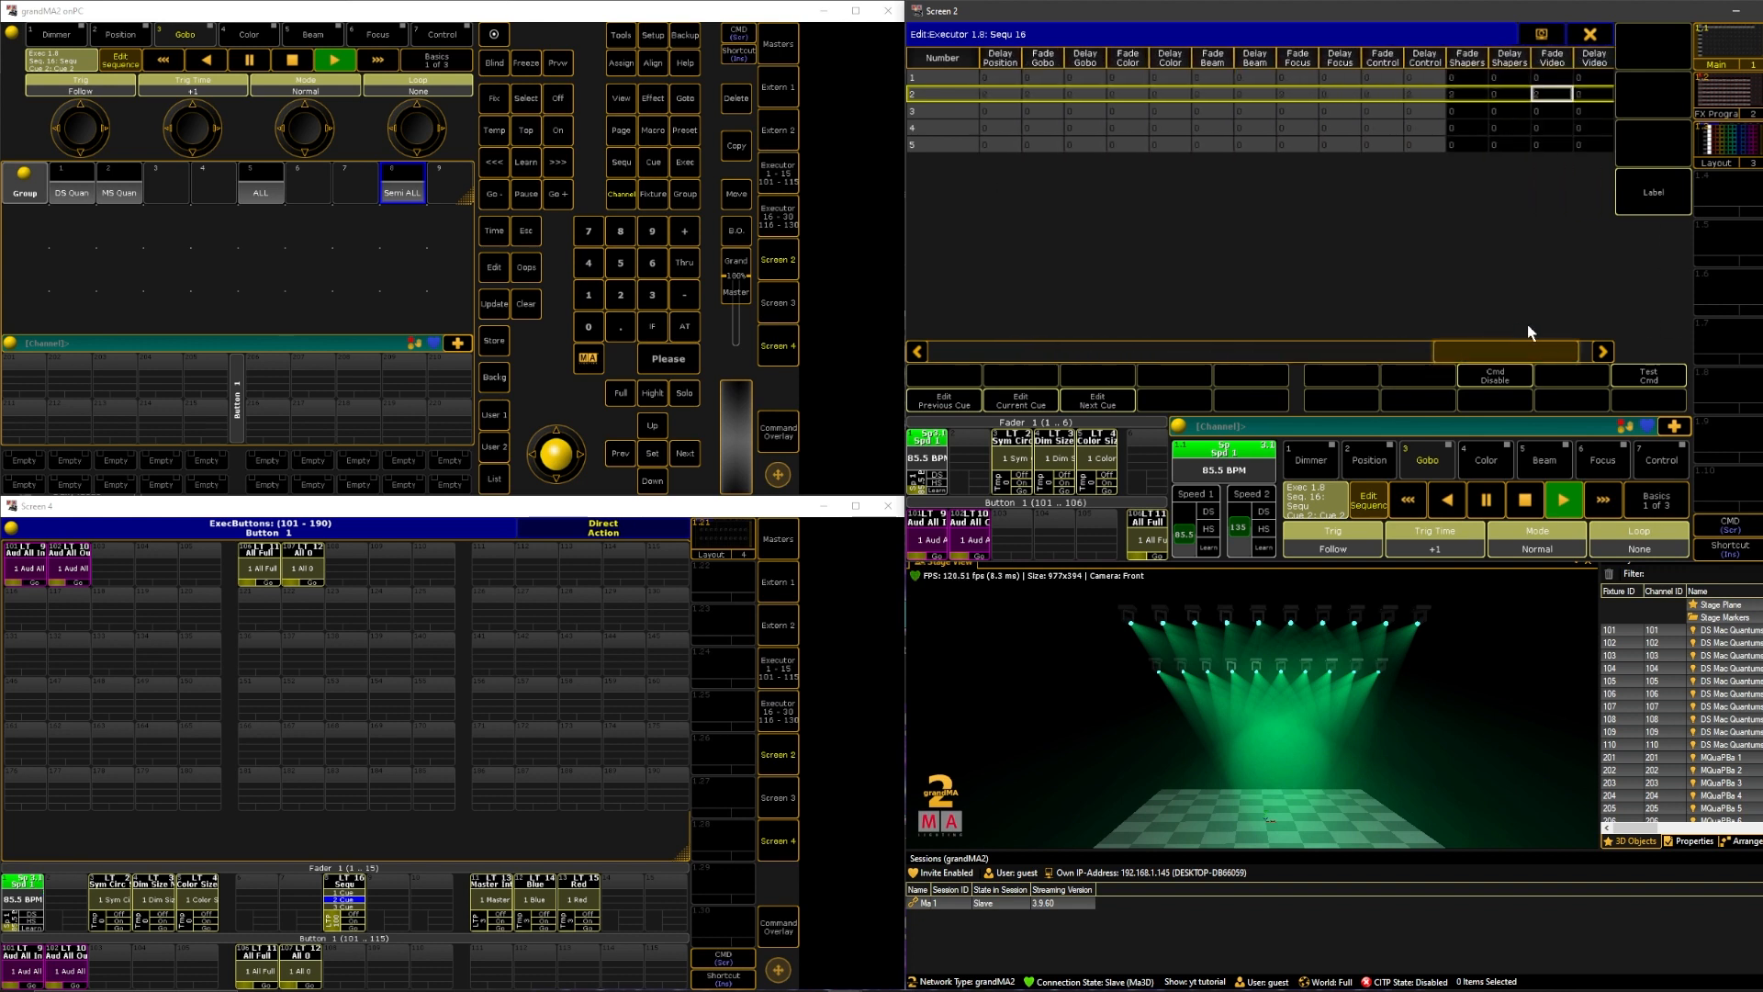
pyautogui.click(1080, 94)
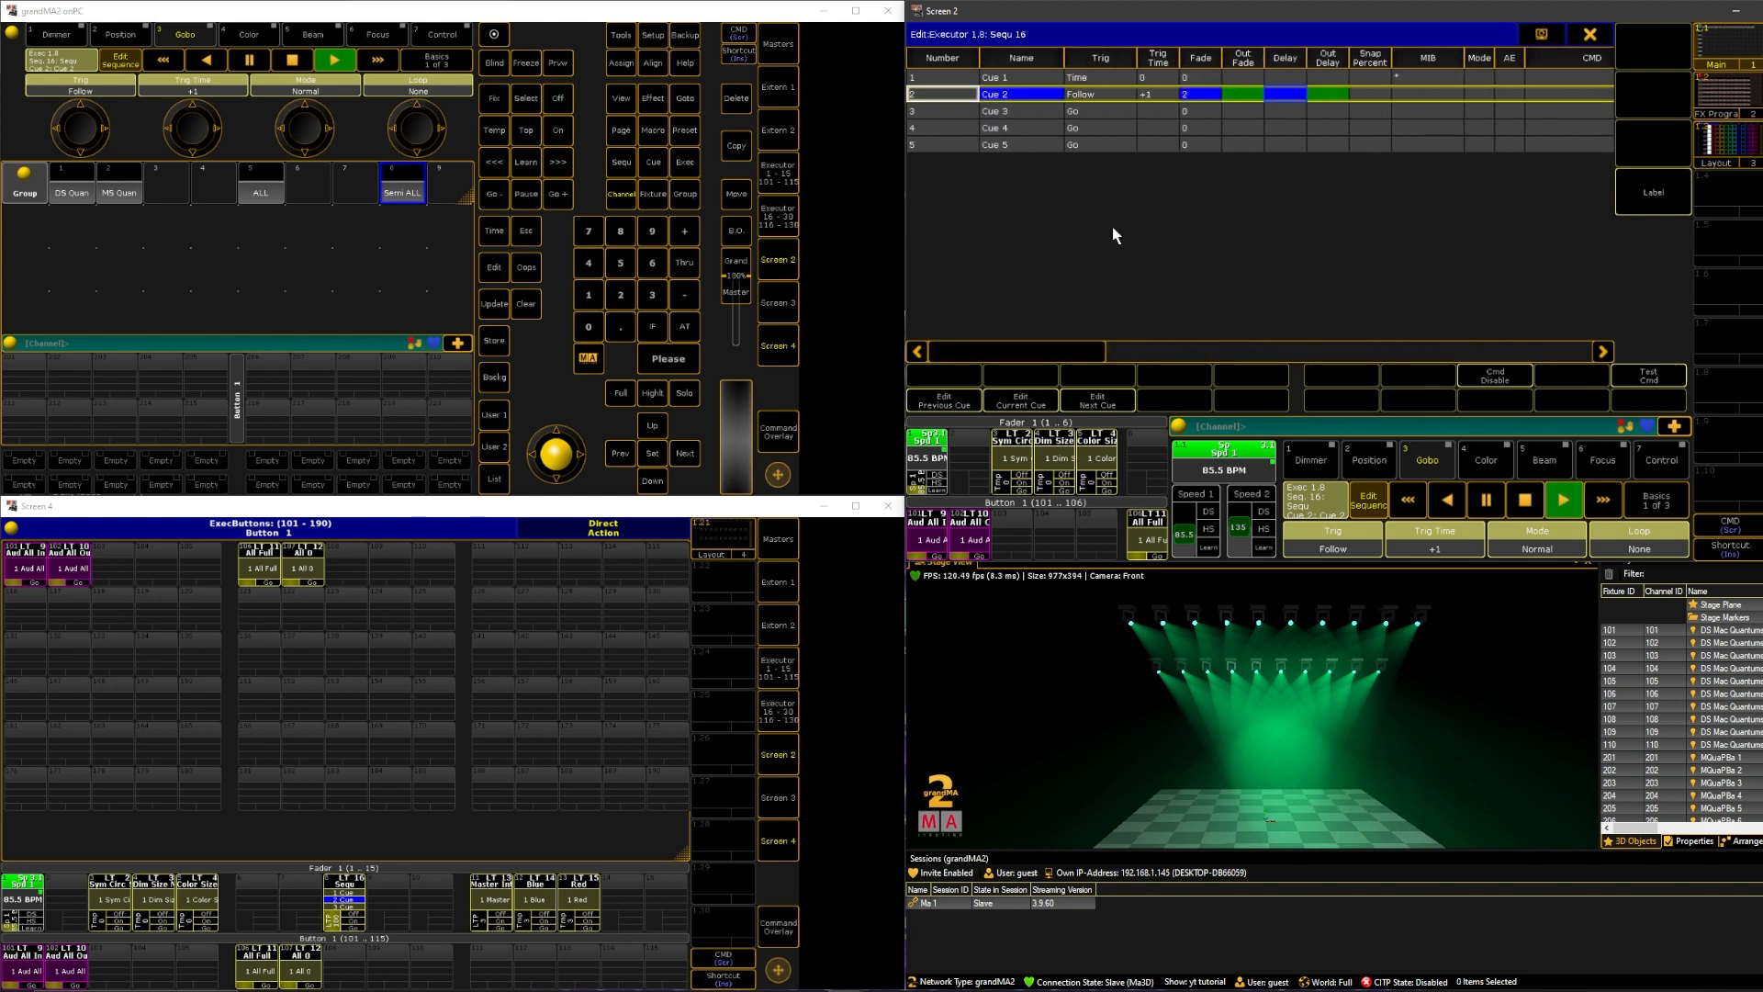
pyautogui.moveTo(1349, 211)
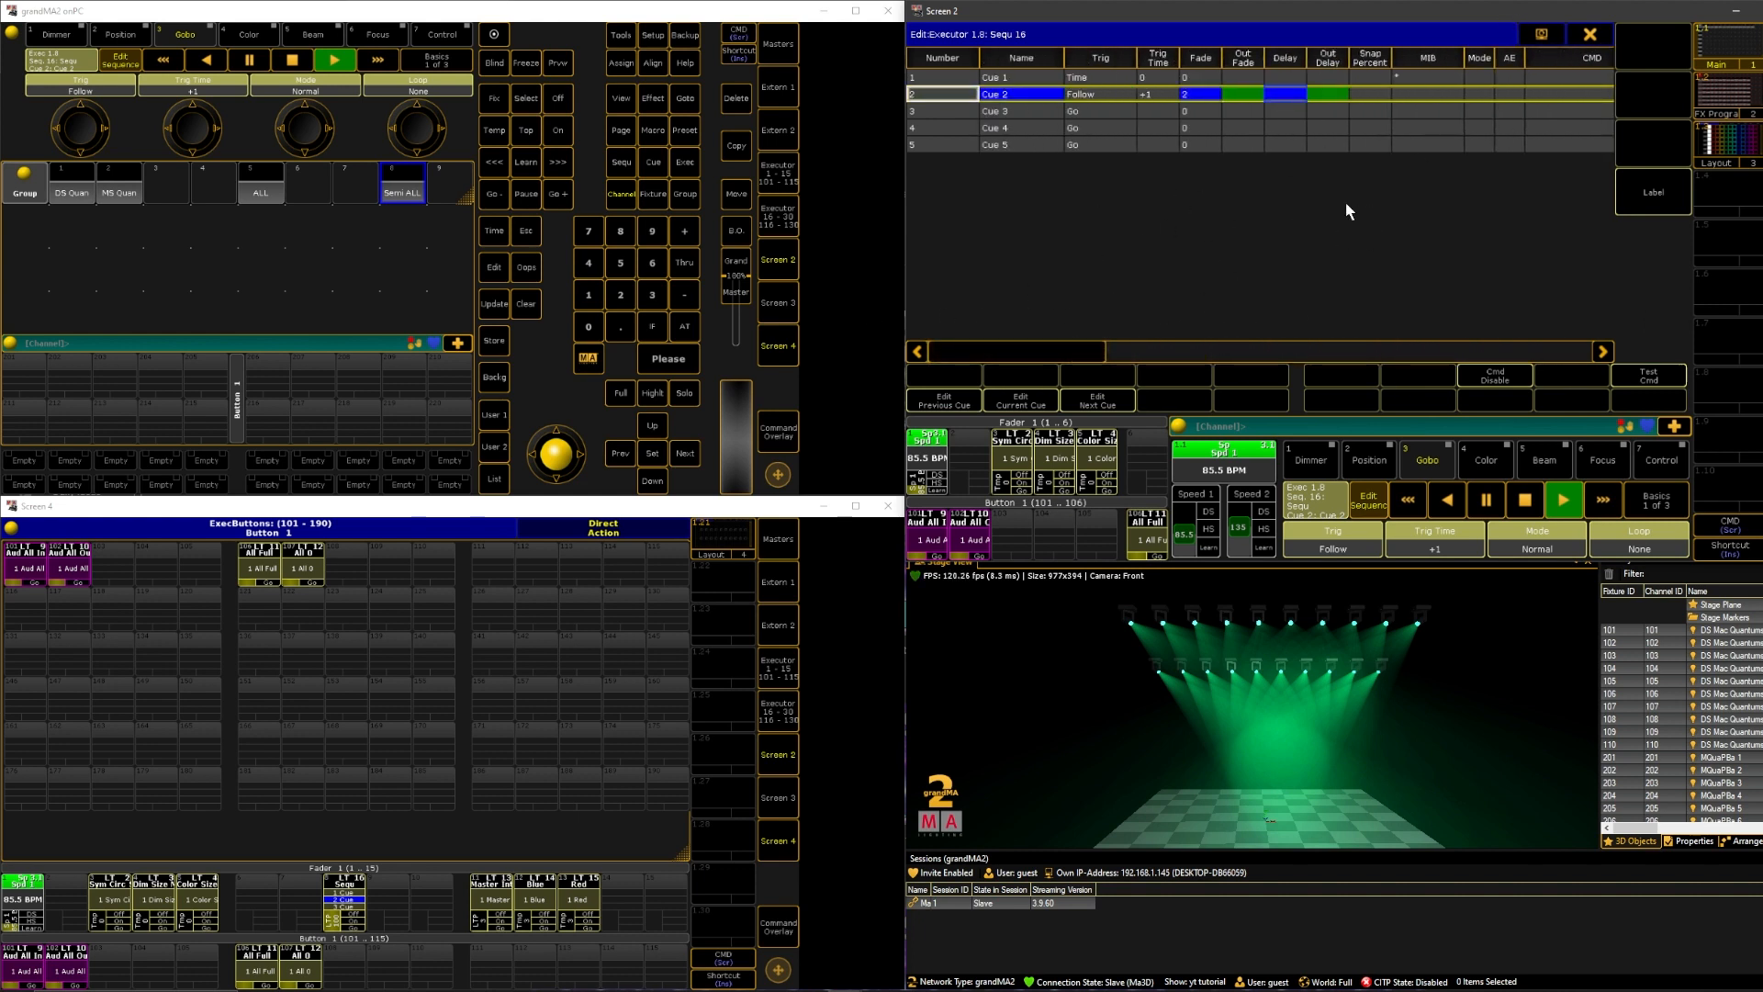
pyautogui.moveTo(1102, 169)
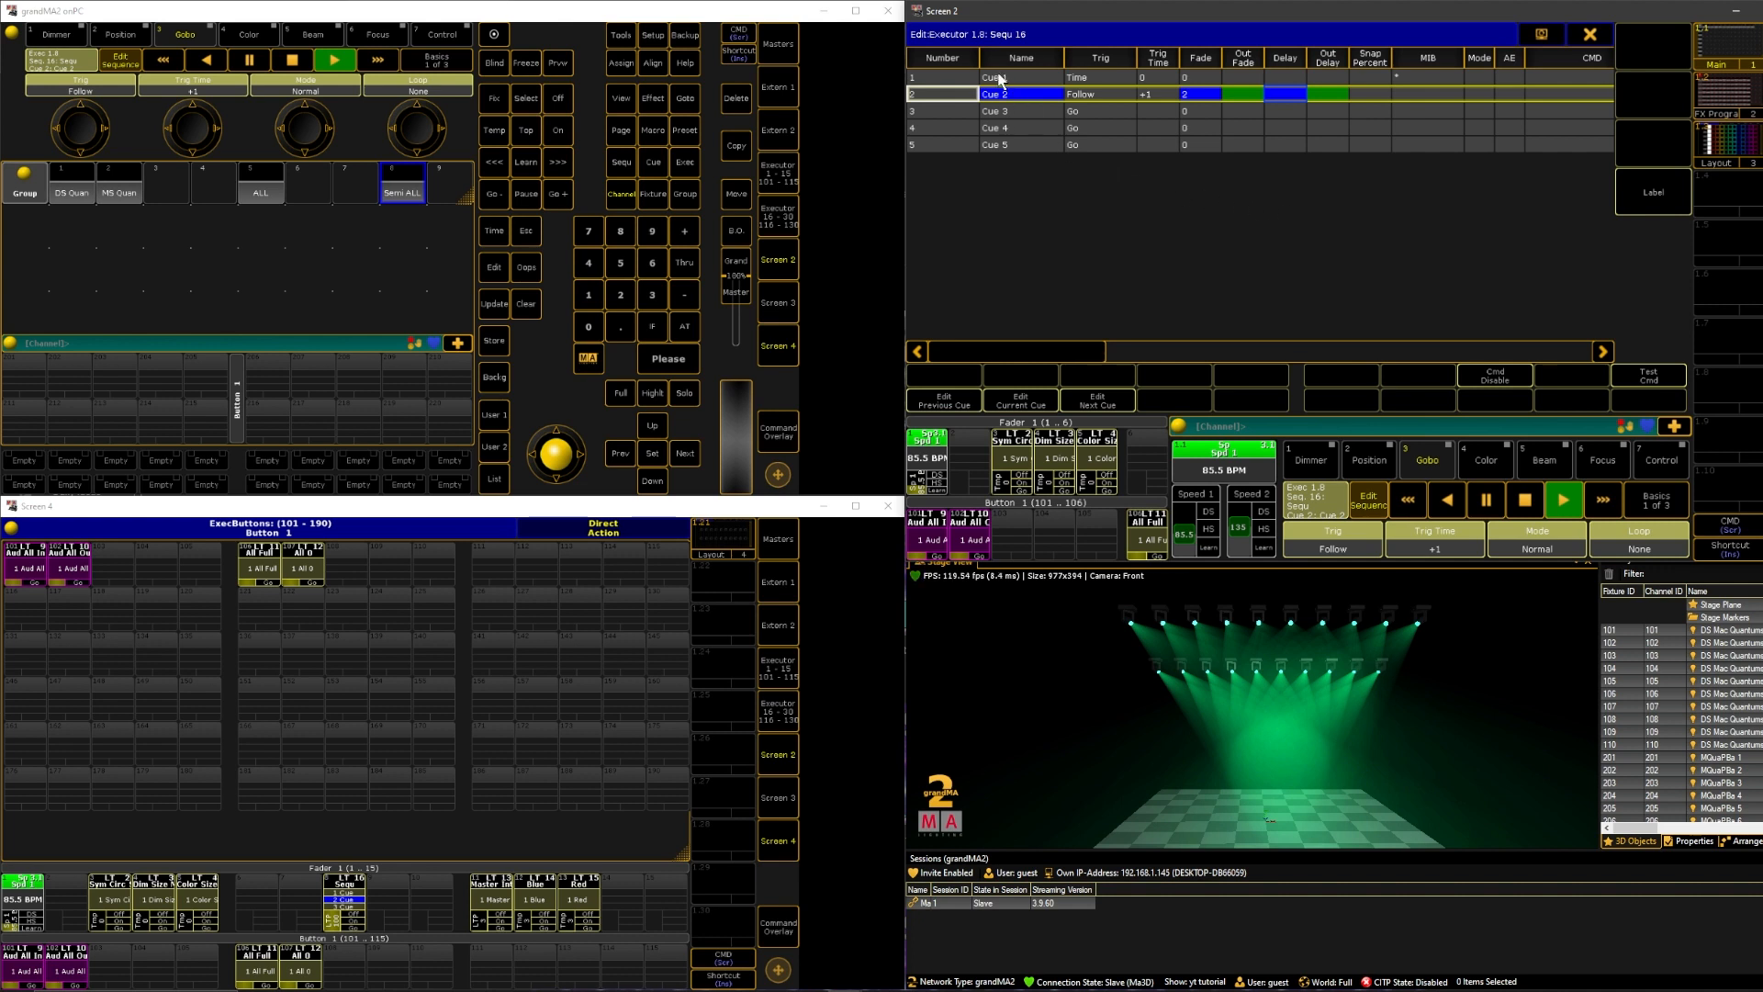
# Label cues 1–5 Intro, Build, Big Moment, Drums and Outro in the sequence editor.
pyautogui.click(1019, 144)
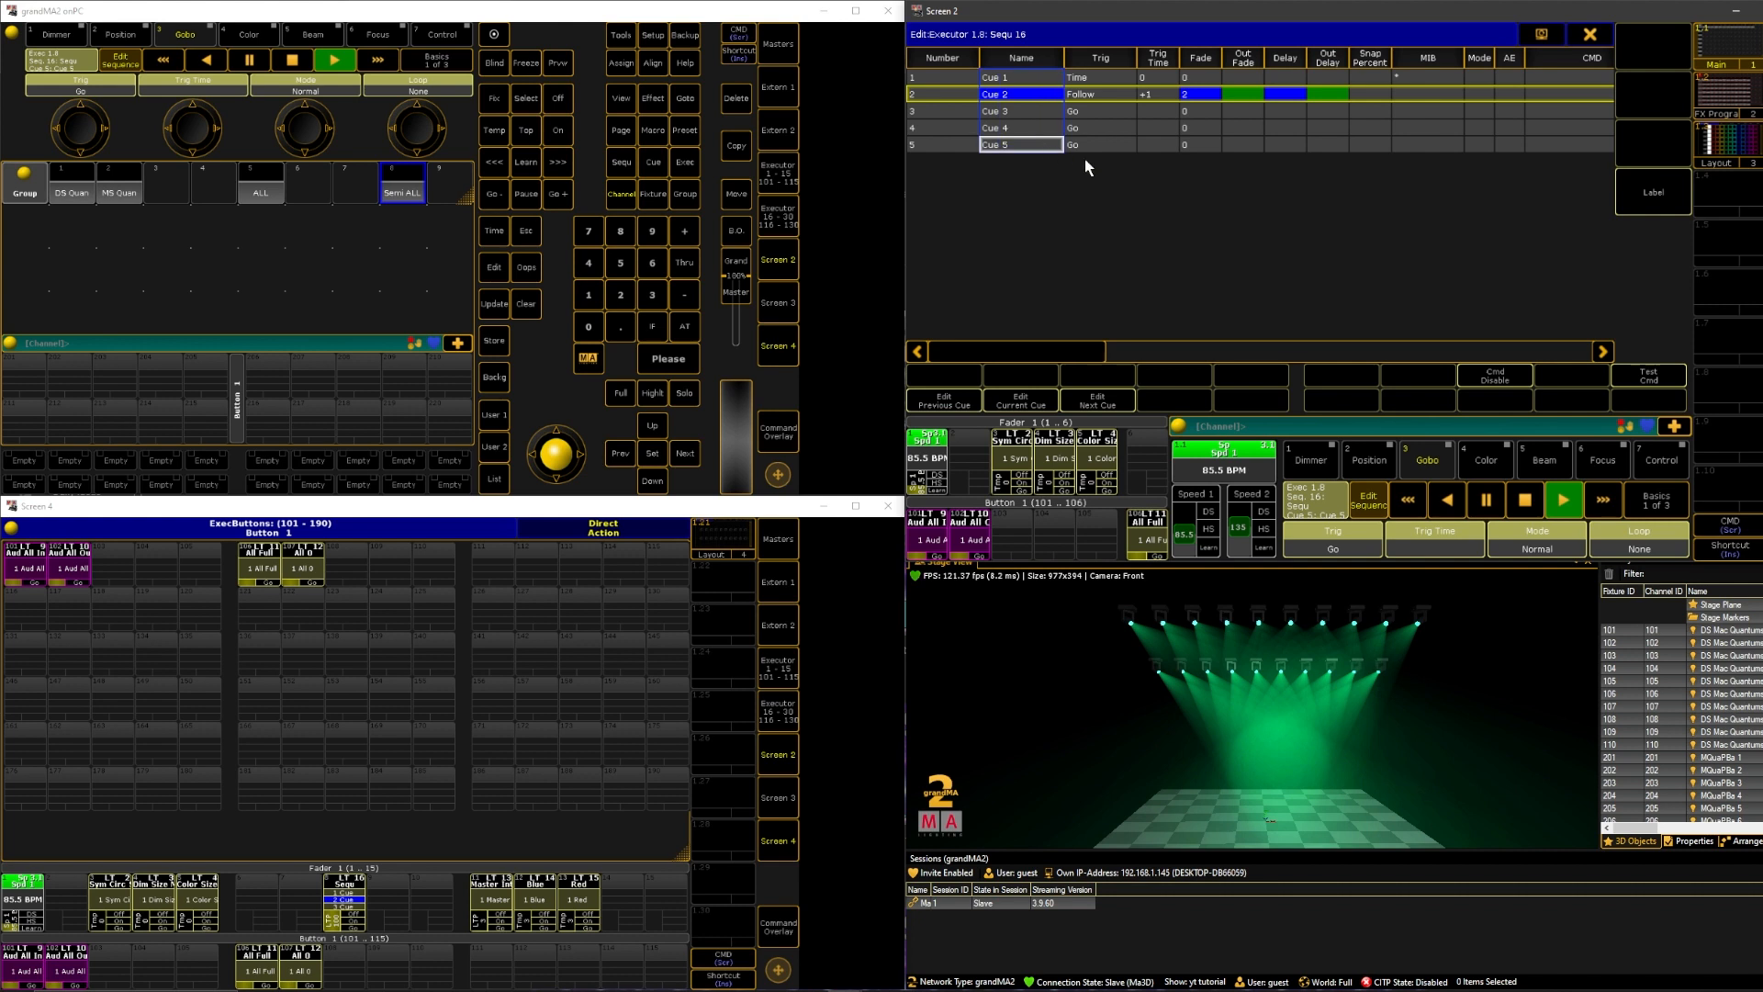
pyautogui.moveTo(1048, 117)
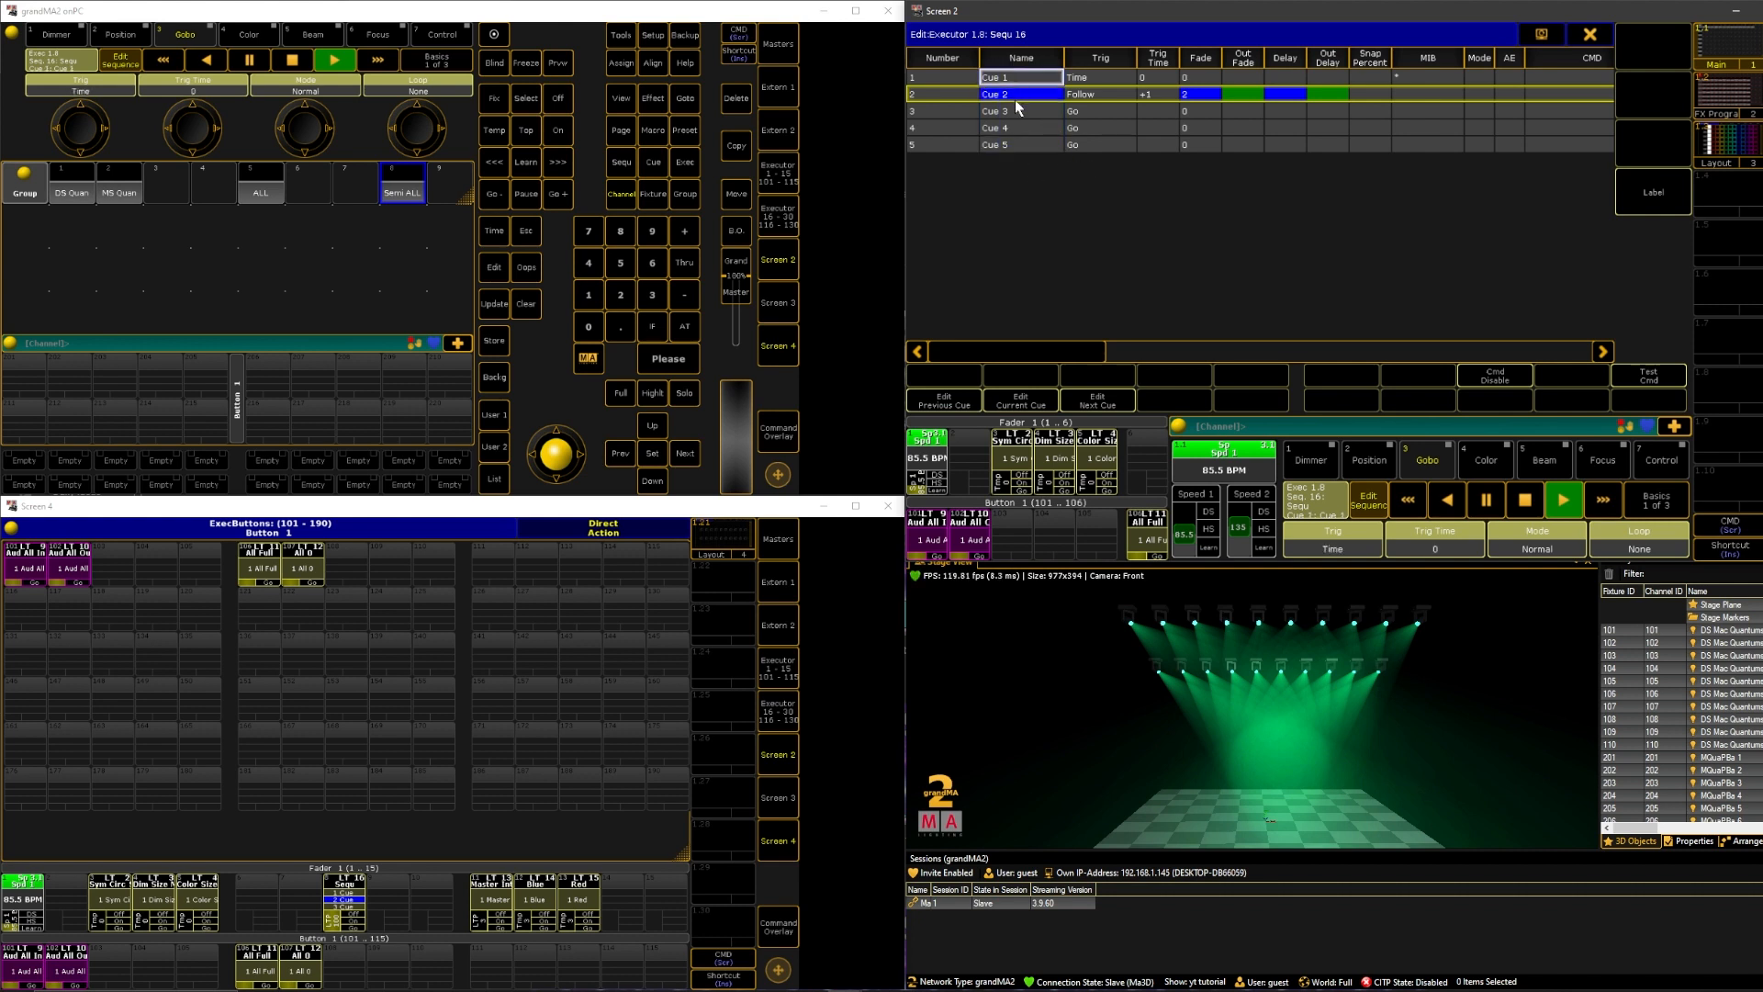
pyautogui.click(1020, 111)
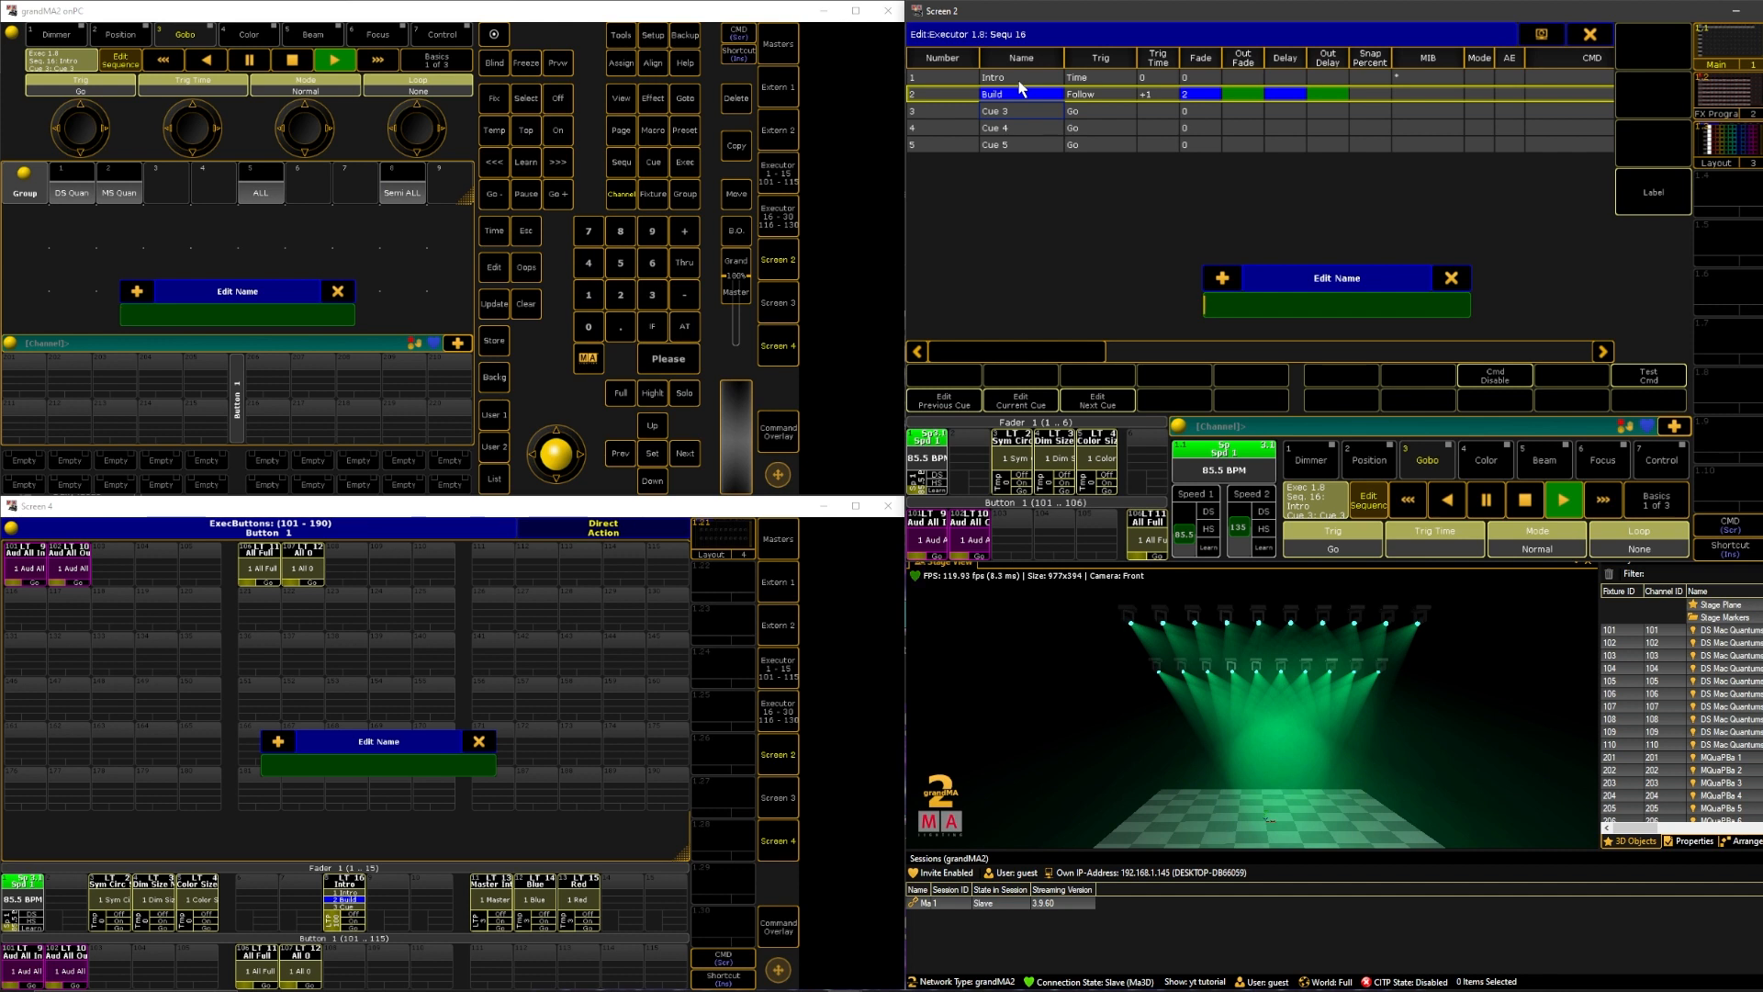
pyautogui.write('Big Moment')
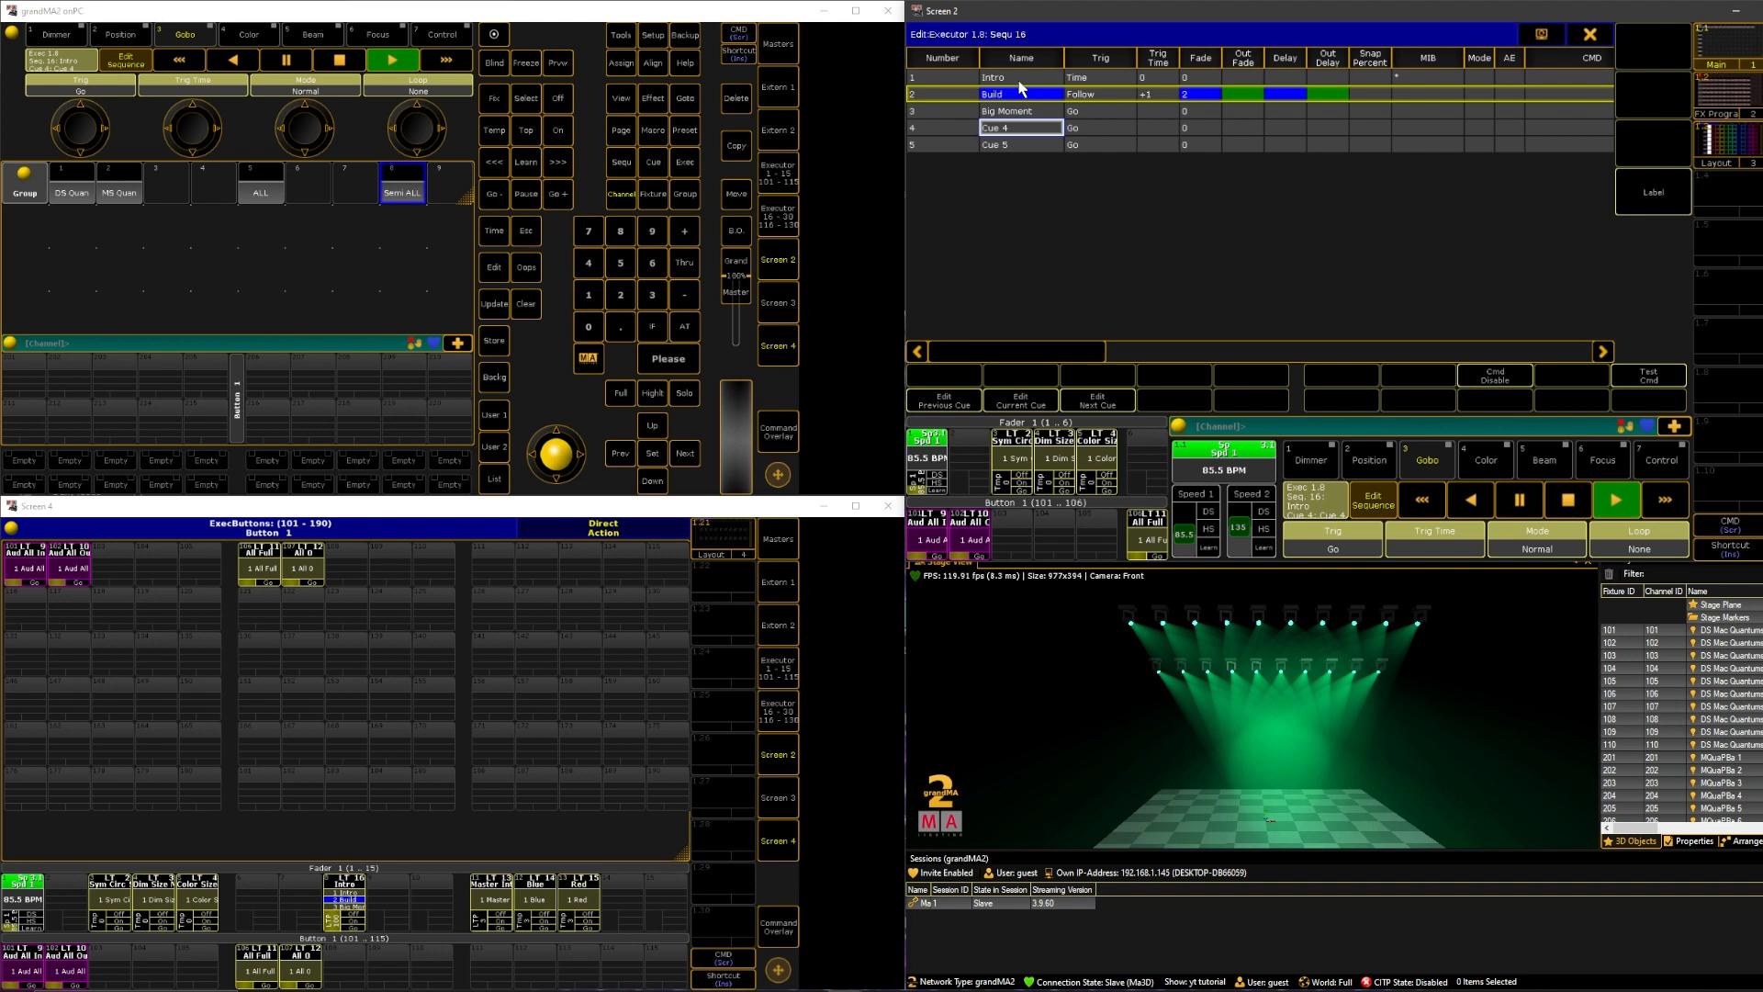
pyautogui.doubleClick(1018, 126)
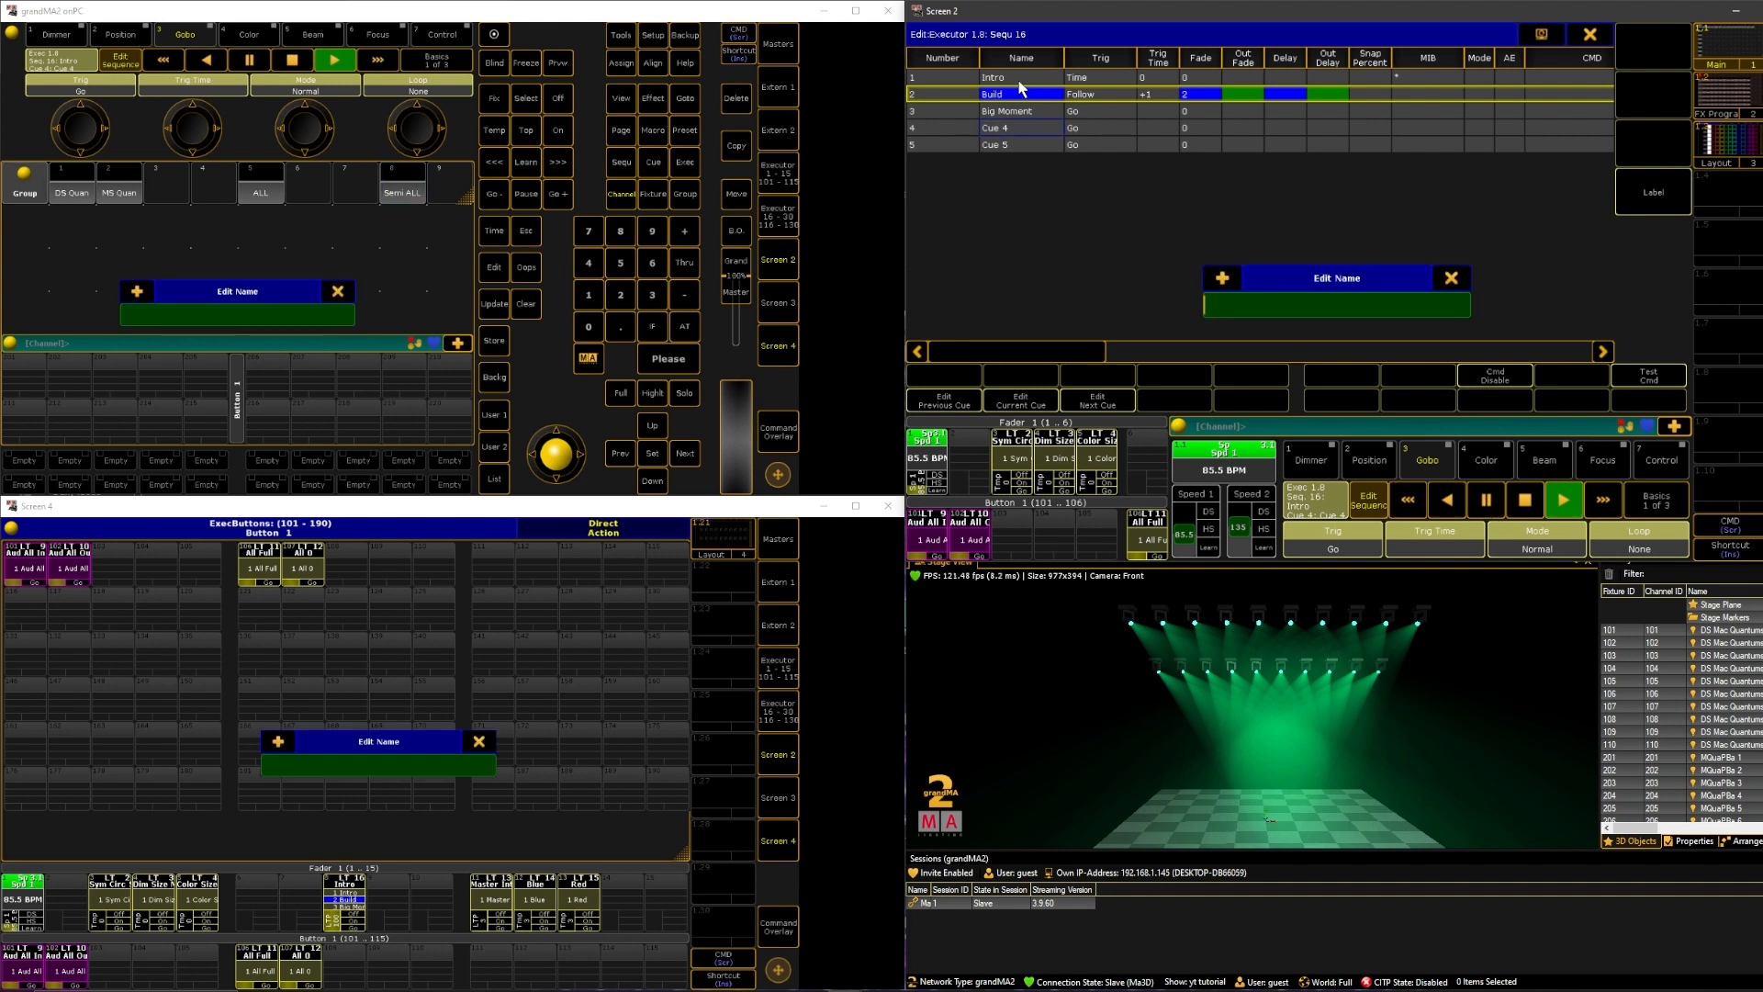
pyautogui.write('Drums')
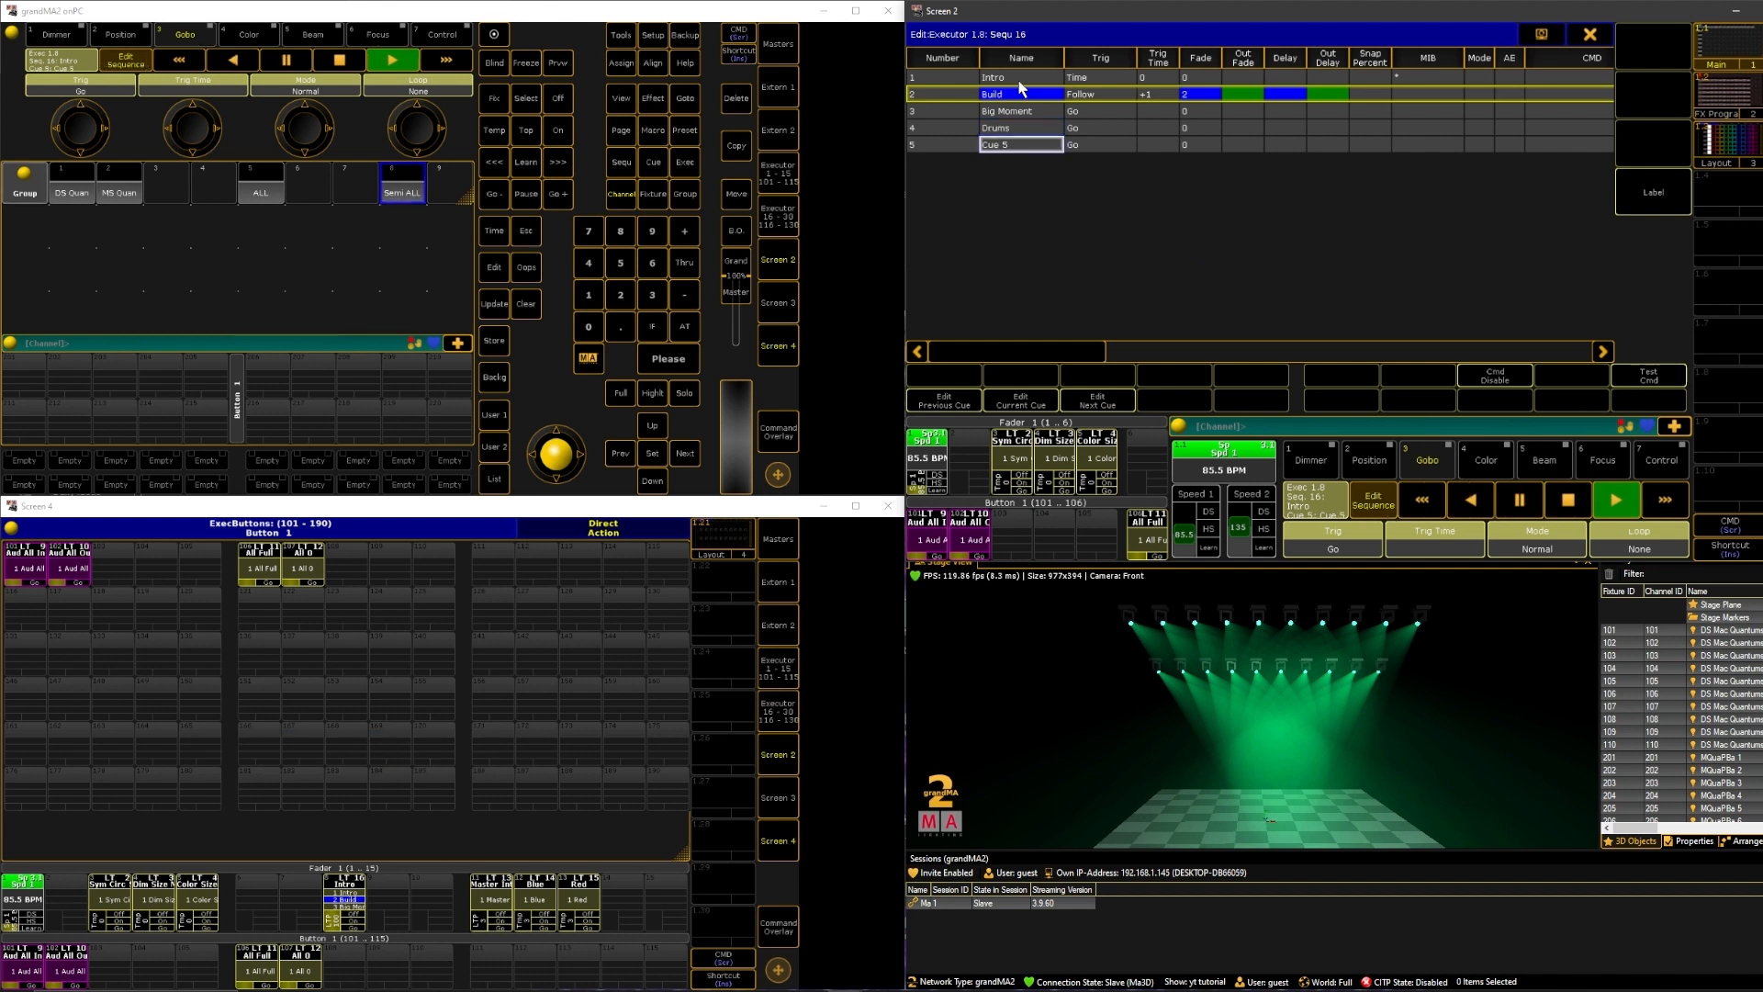
pyautogui.doubleClick(1019, 144)
pyautogui.write('Outro')
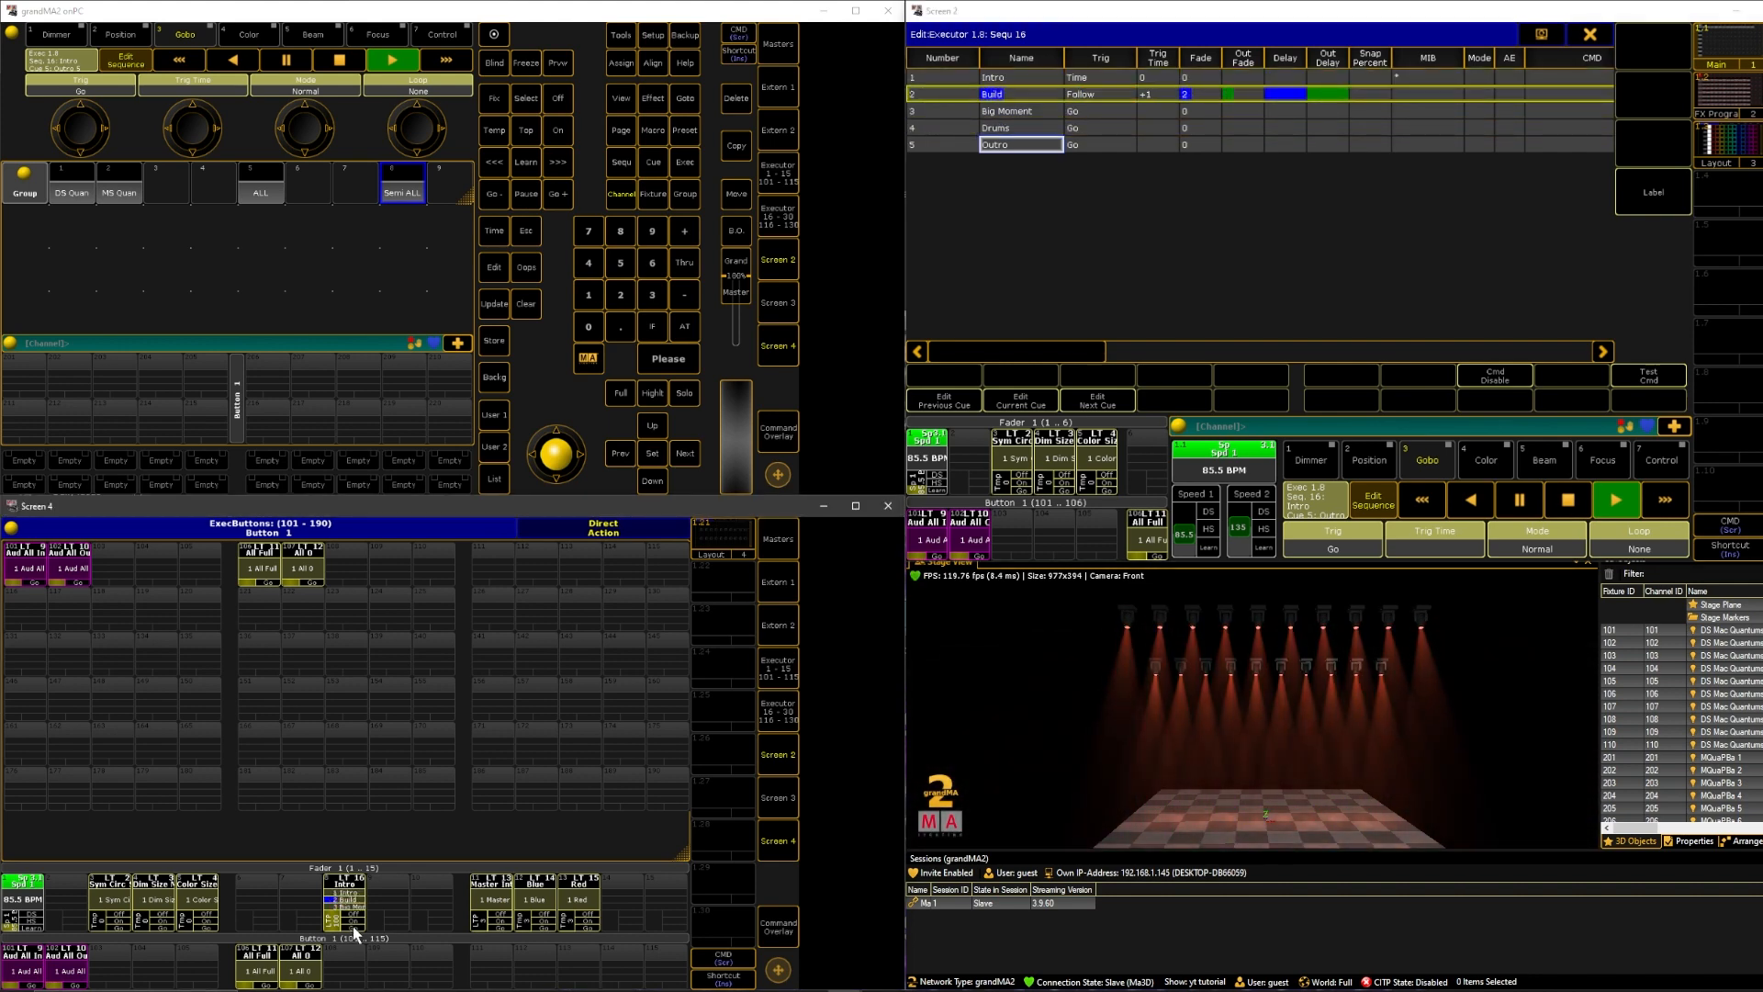
pyautogui.click(349, 887)
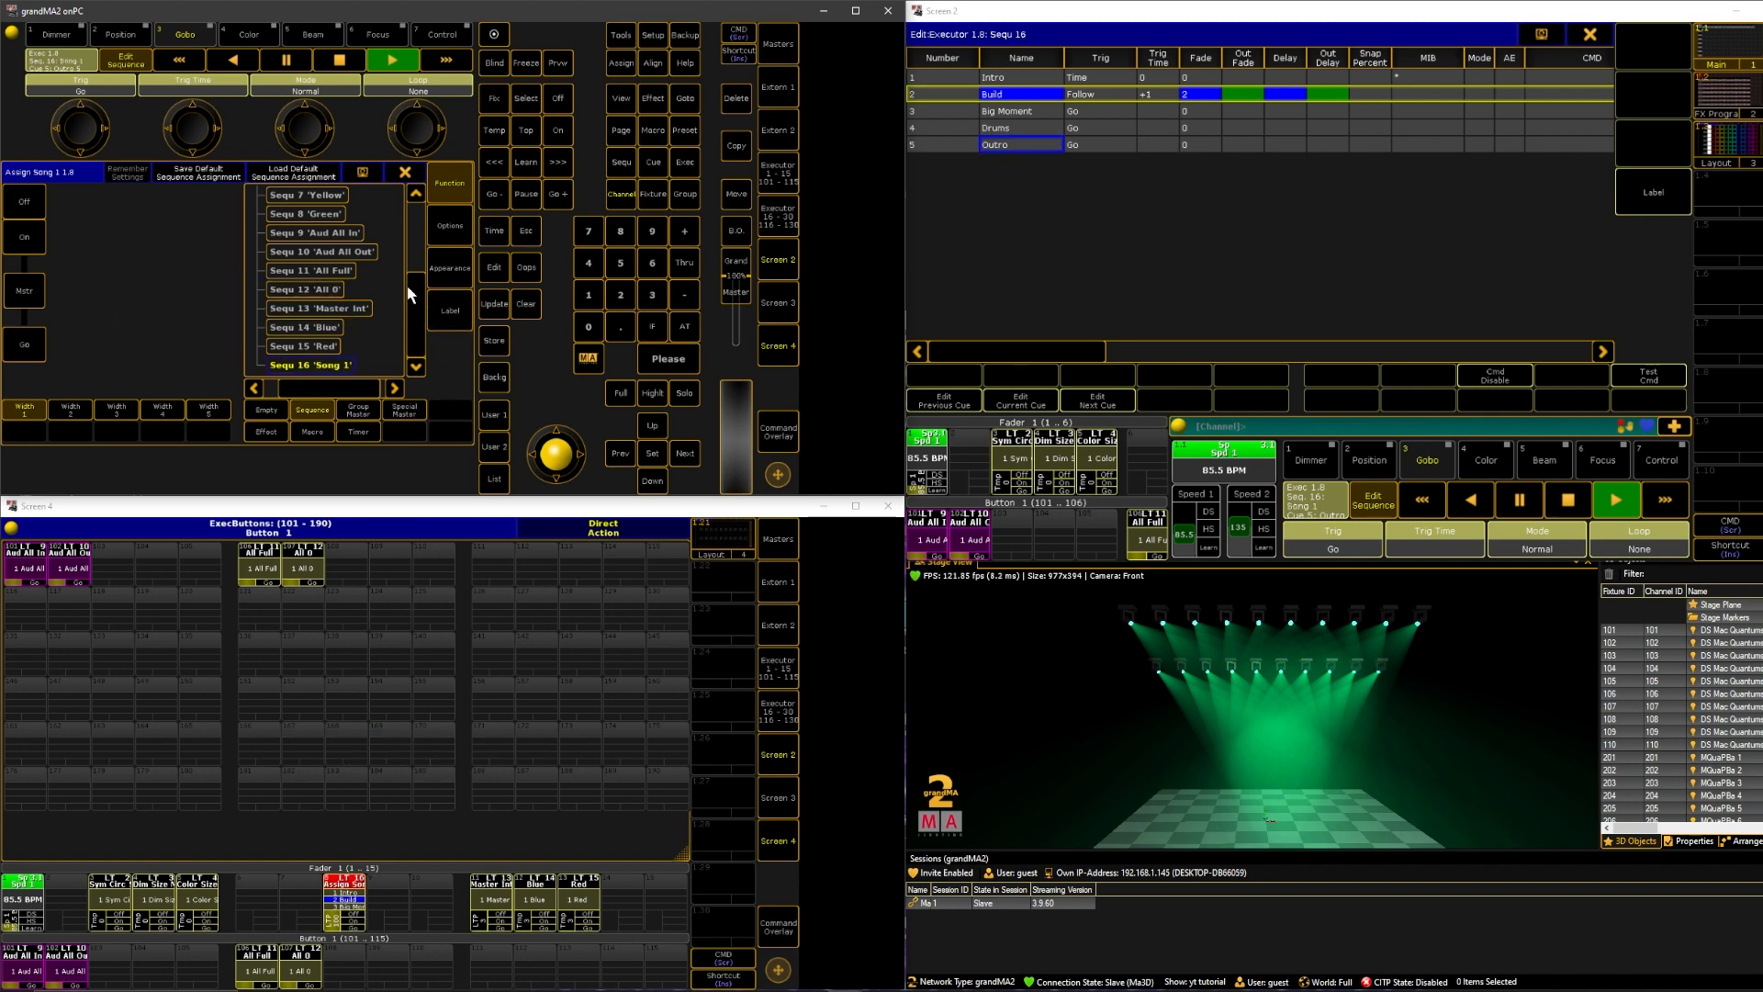
pyautogui.click(402, 171)
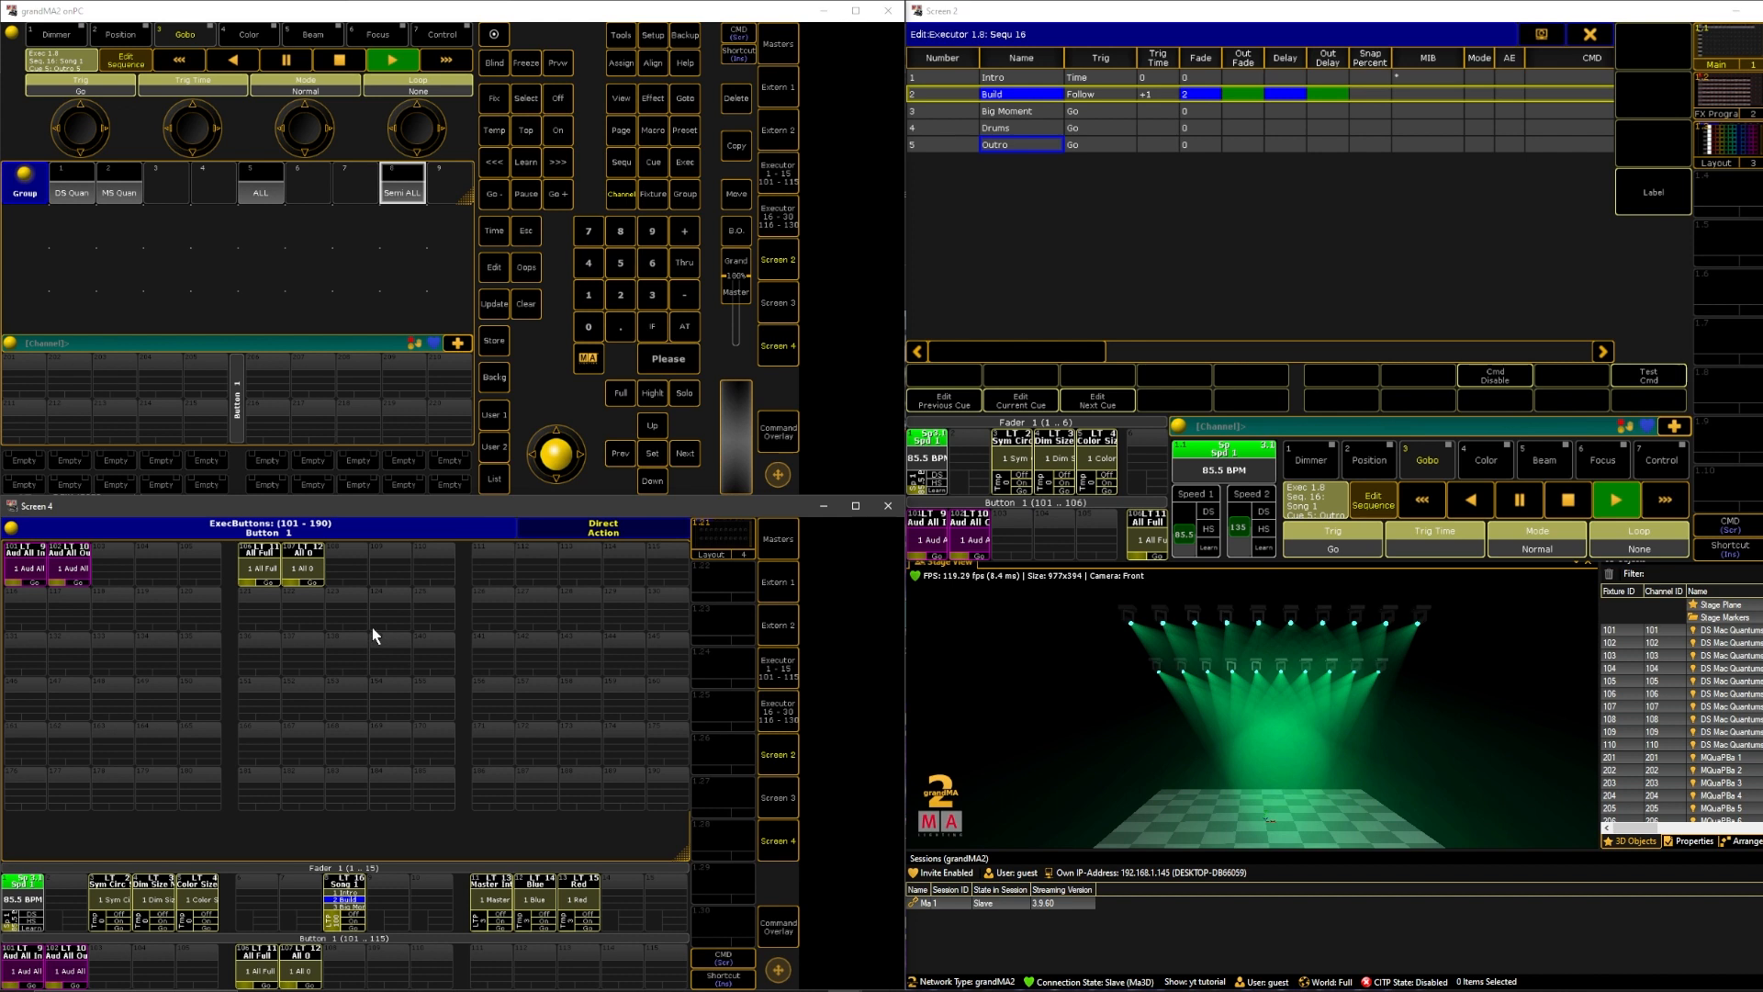
pyautogui.moveTo(1188, 172)
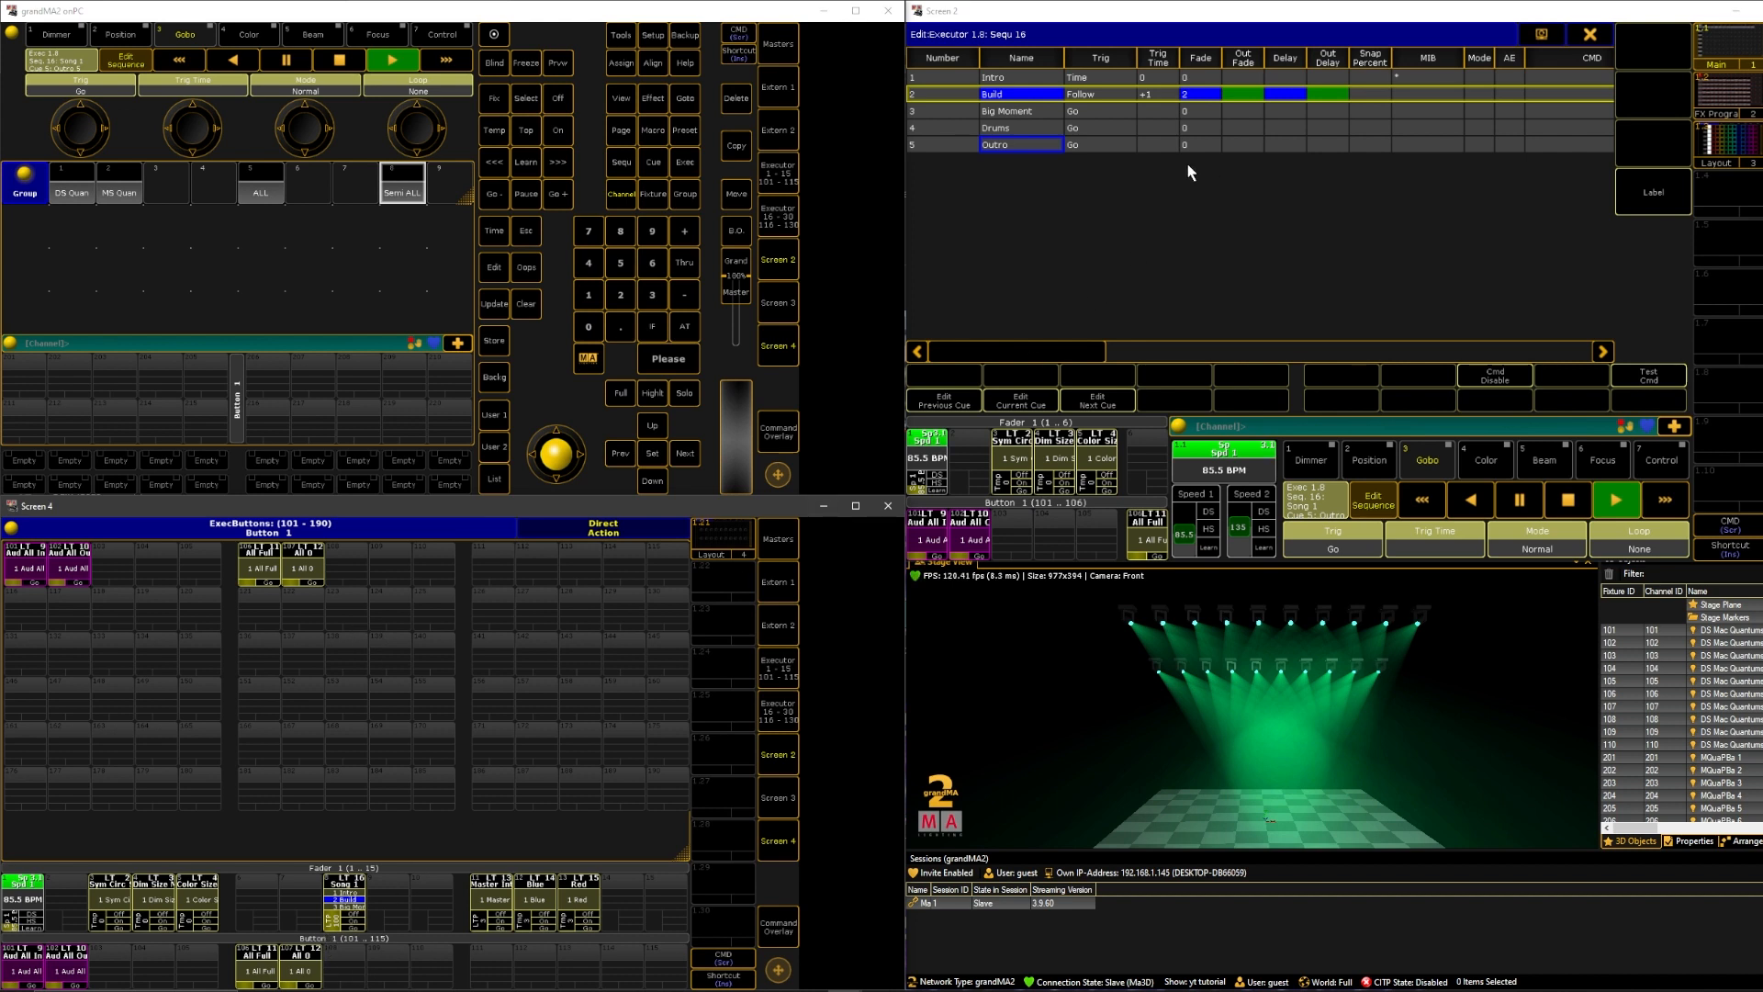
# Enter 2-second fades for the Intro, Build, Big Moment and Drums cues.
pyautogui.click(1198, 145)
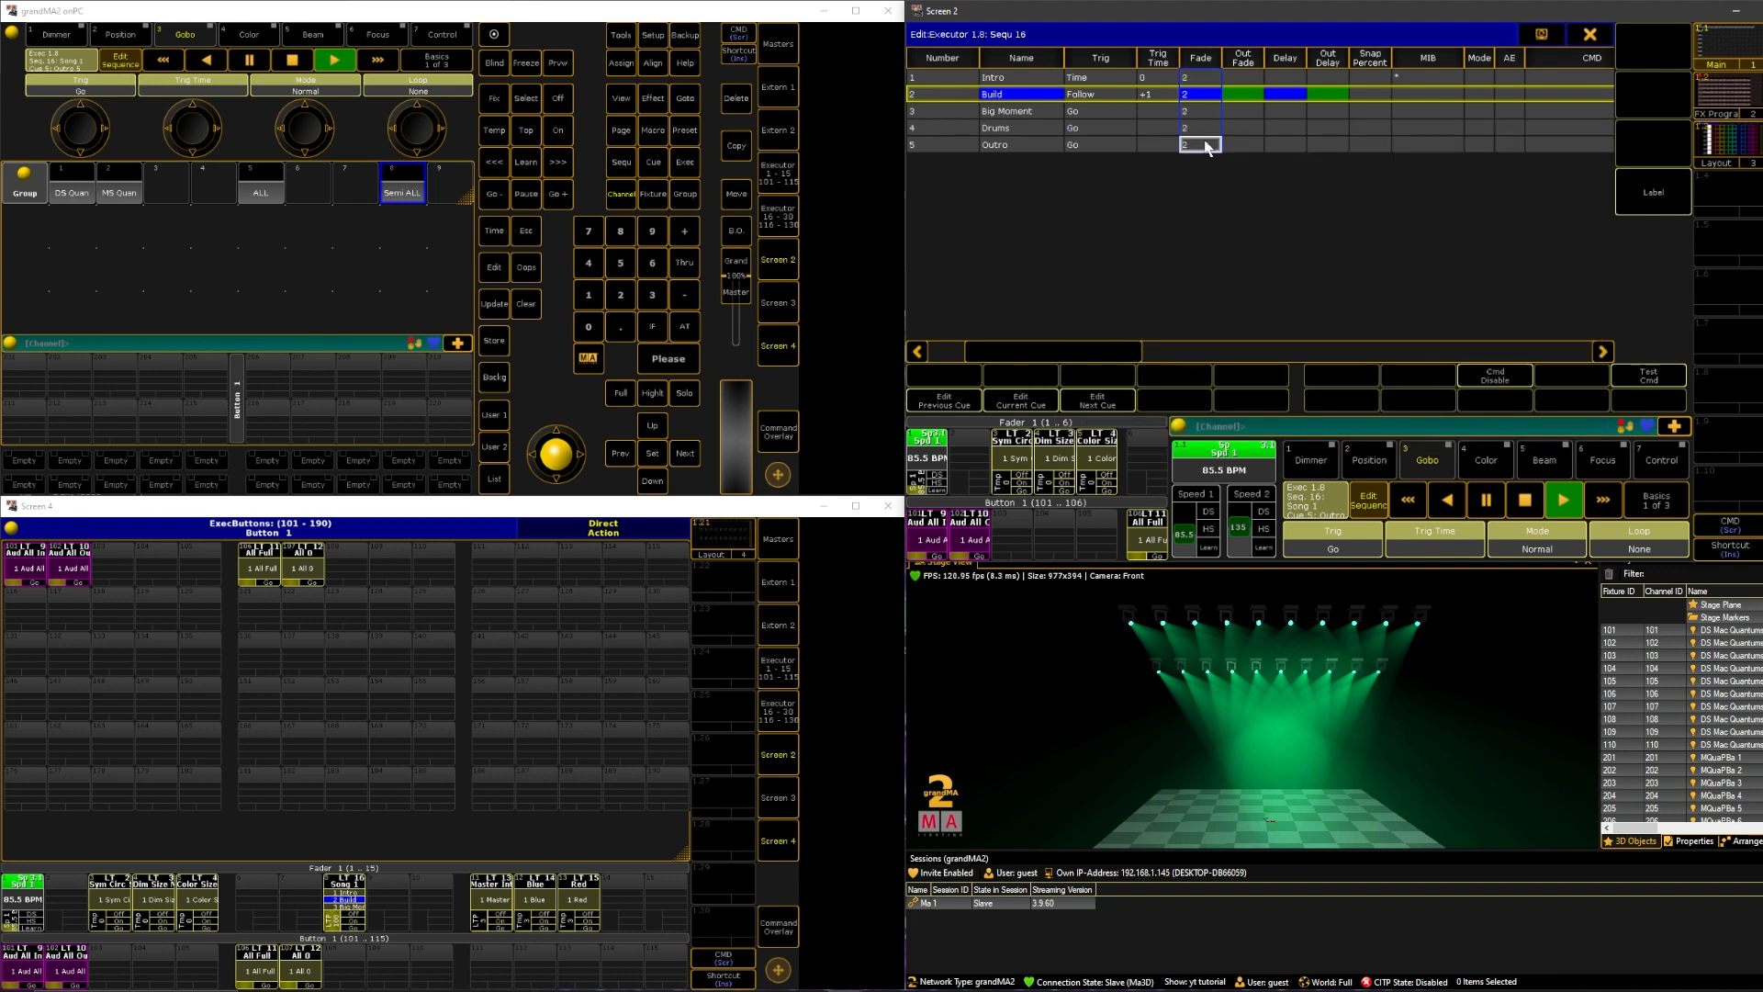
pyautogui.click(1200, 127)
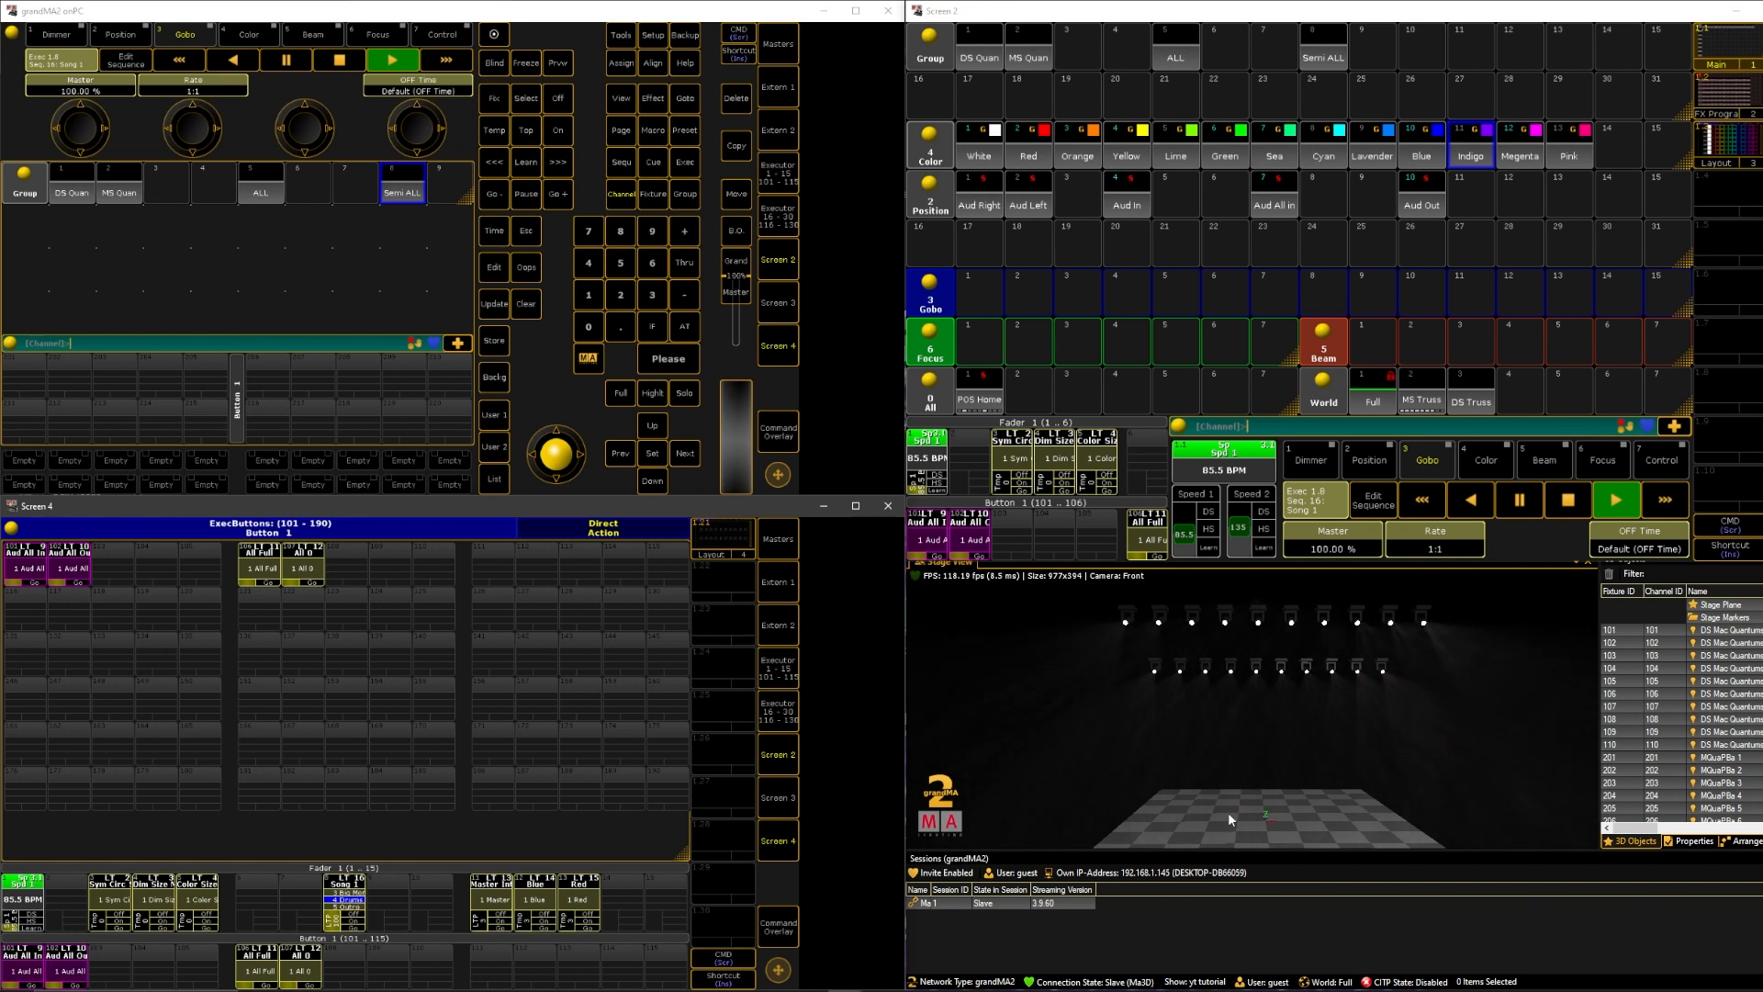
pyautogui.moveTo(1181, 672)
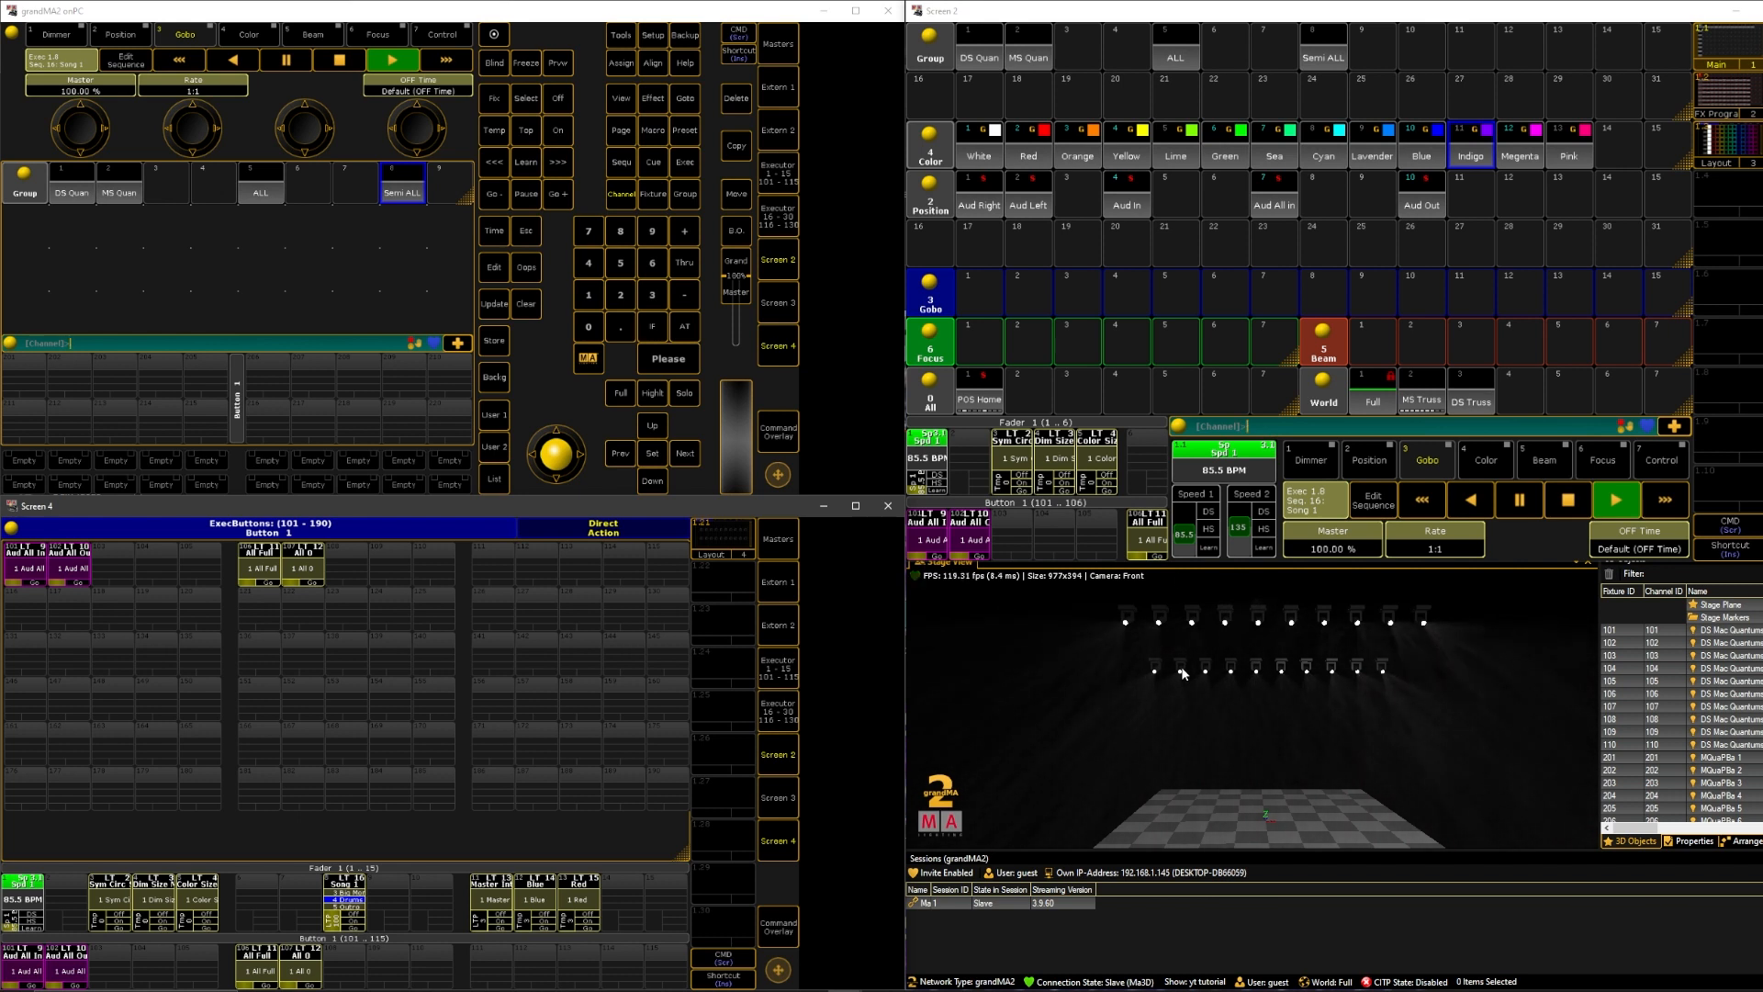
pyautogui.moveTo(1233, 706)
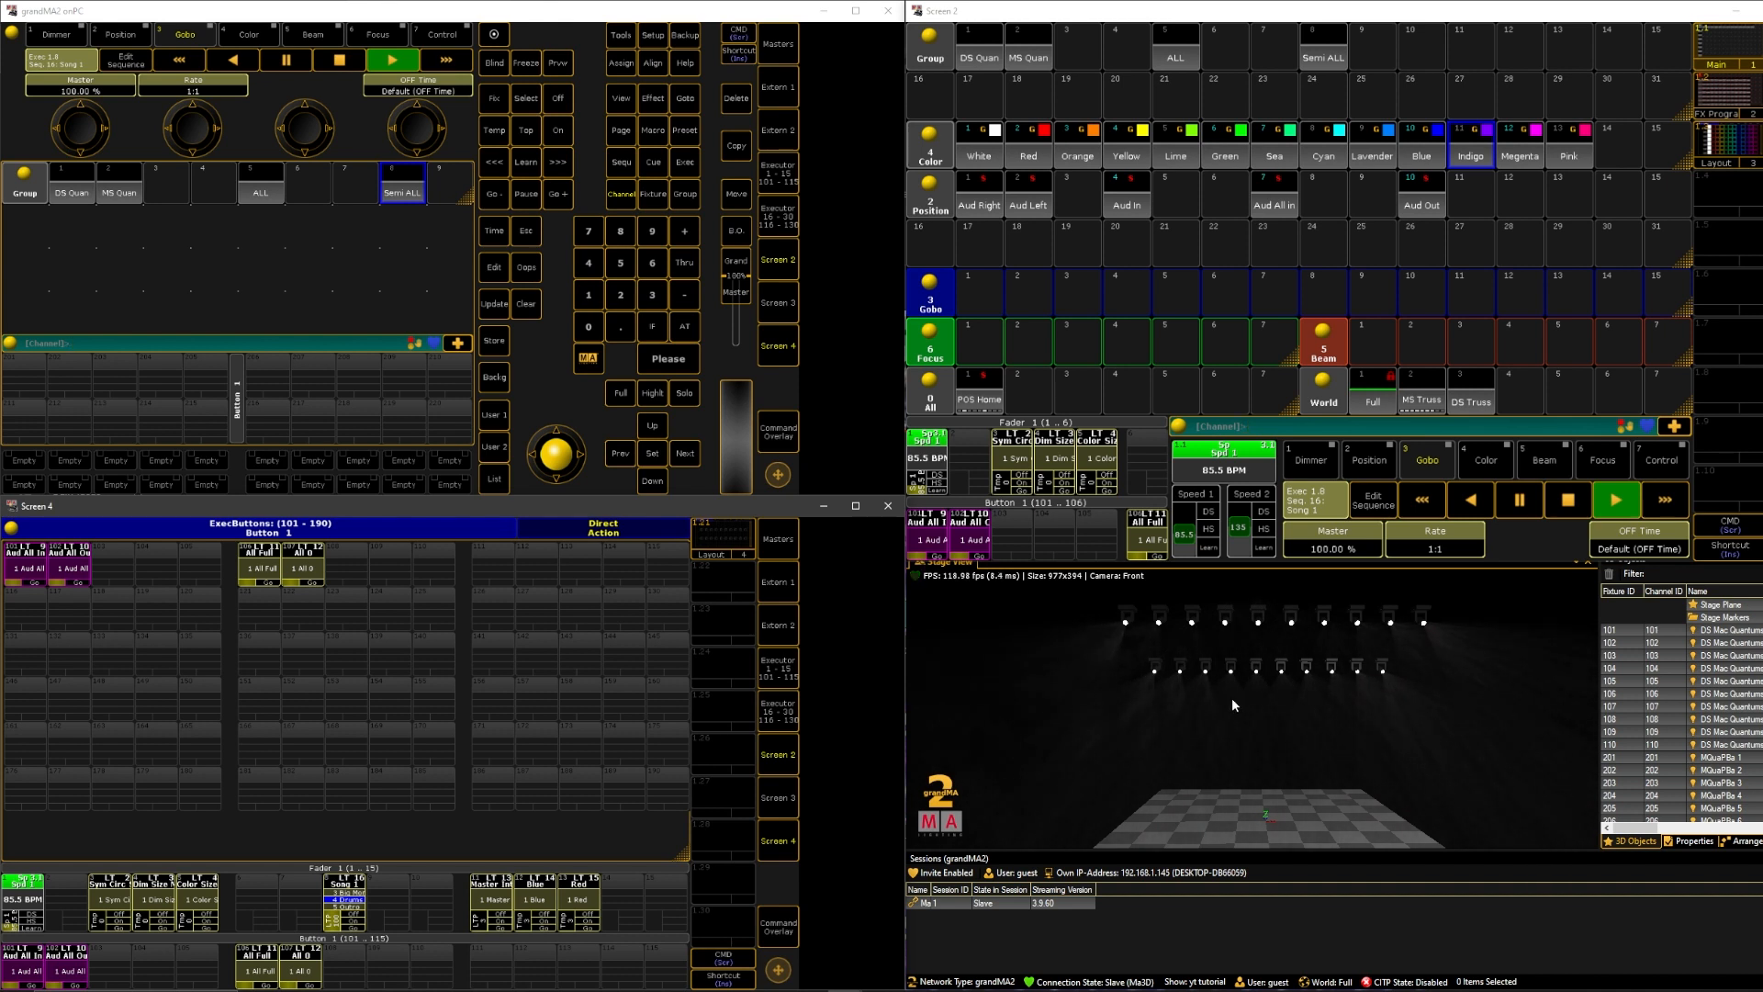
pyautogui.moveTo(1046, 818)
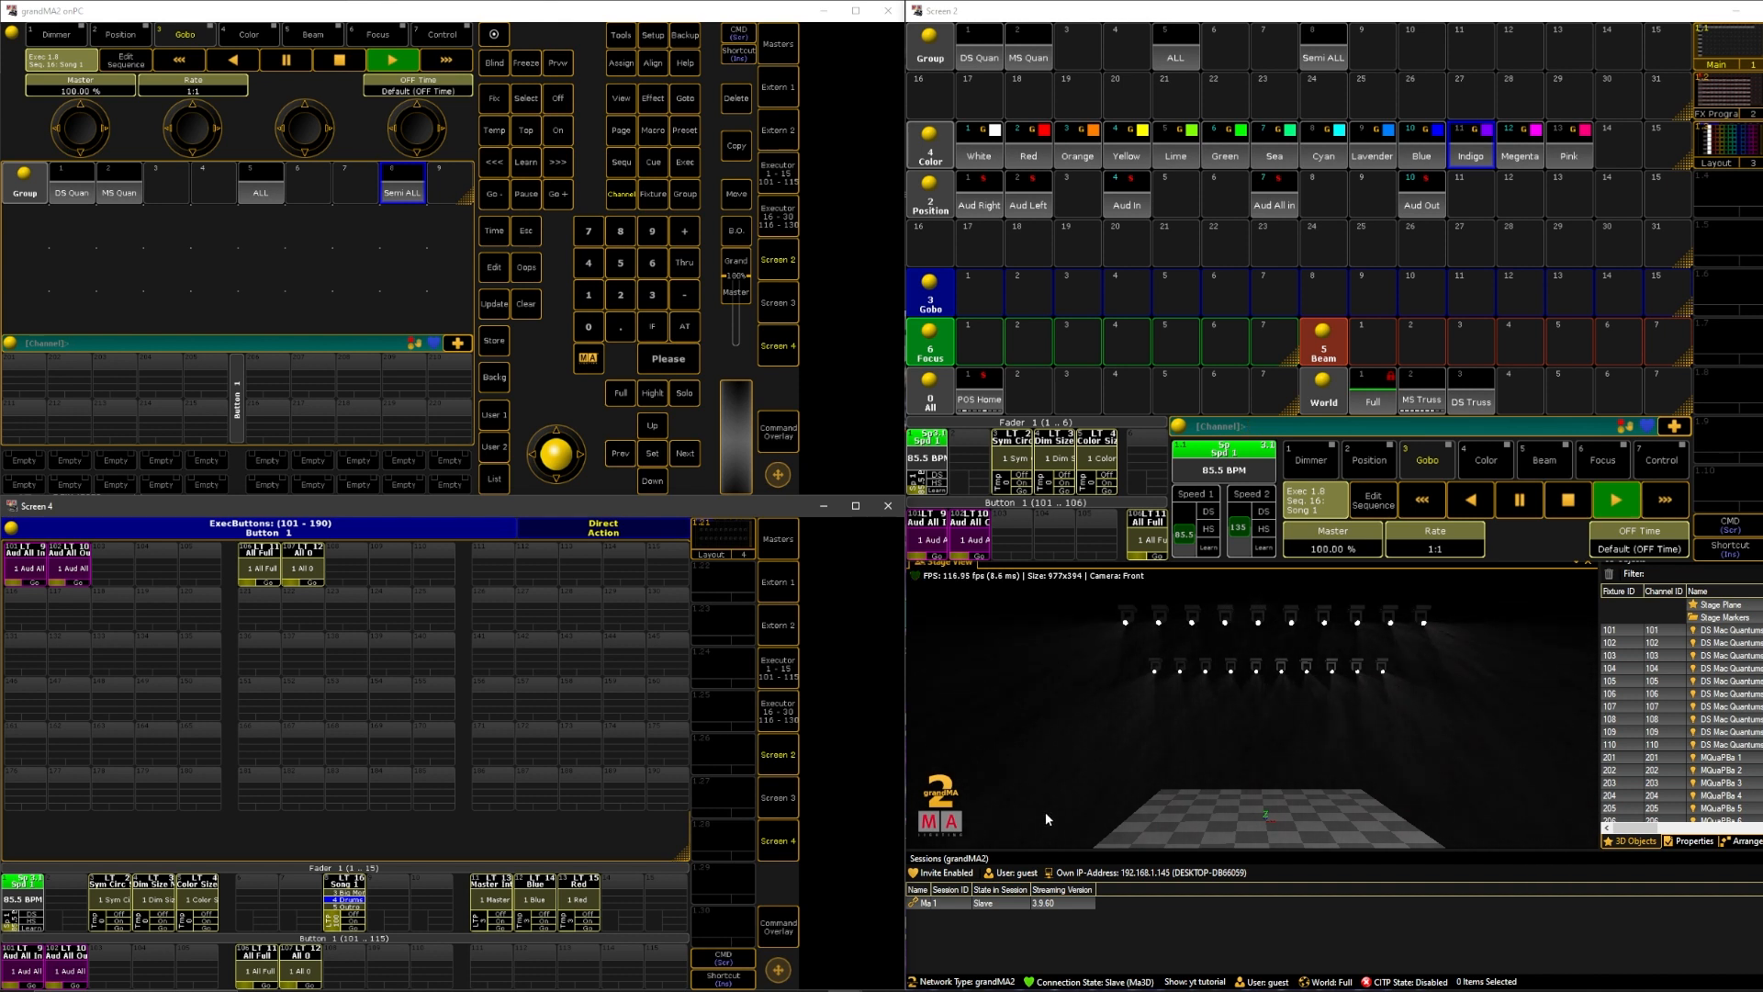
pyautogui.moveTo(996, 805)
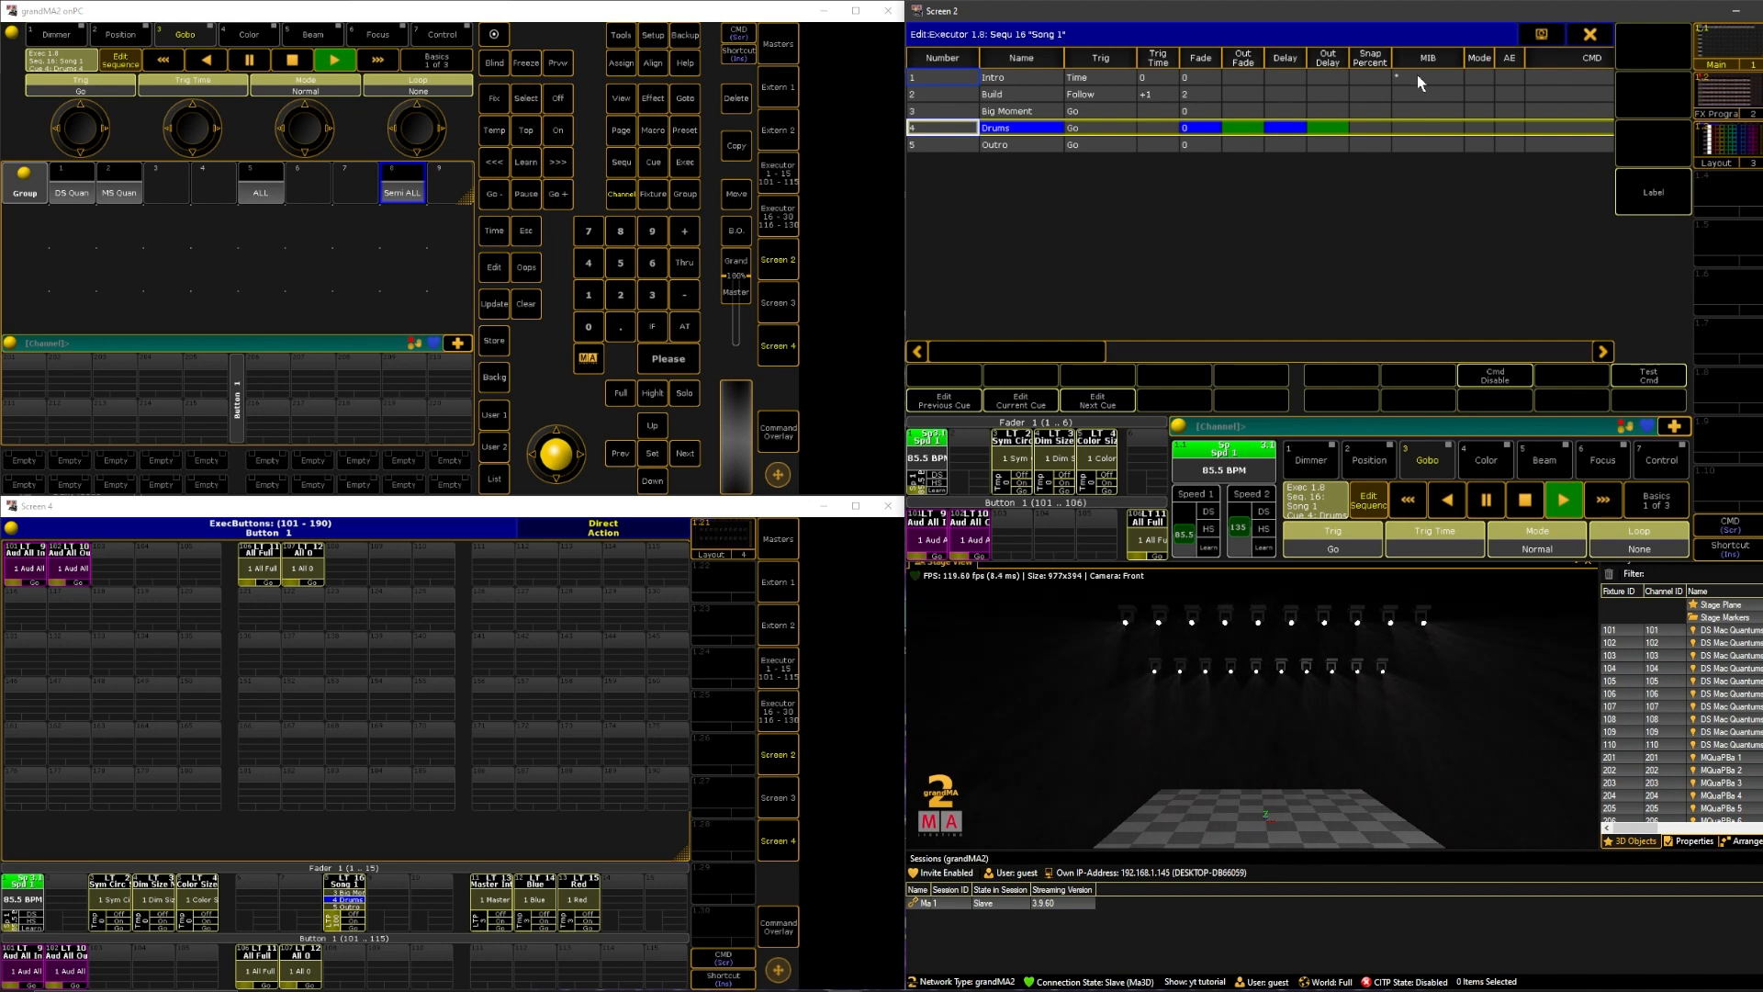
# Set Big Moment's trigger to Time with a 3-second trigger time and jump to it.
pyautogui.click(1589, 34)
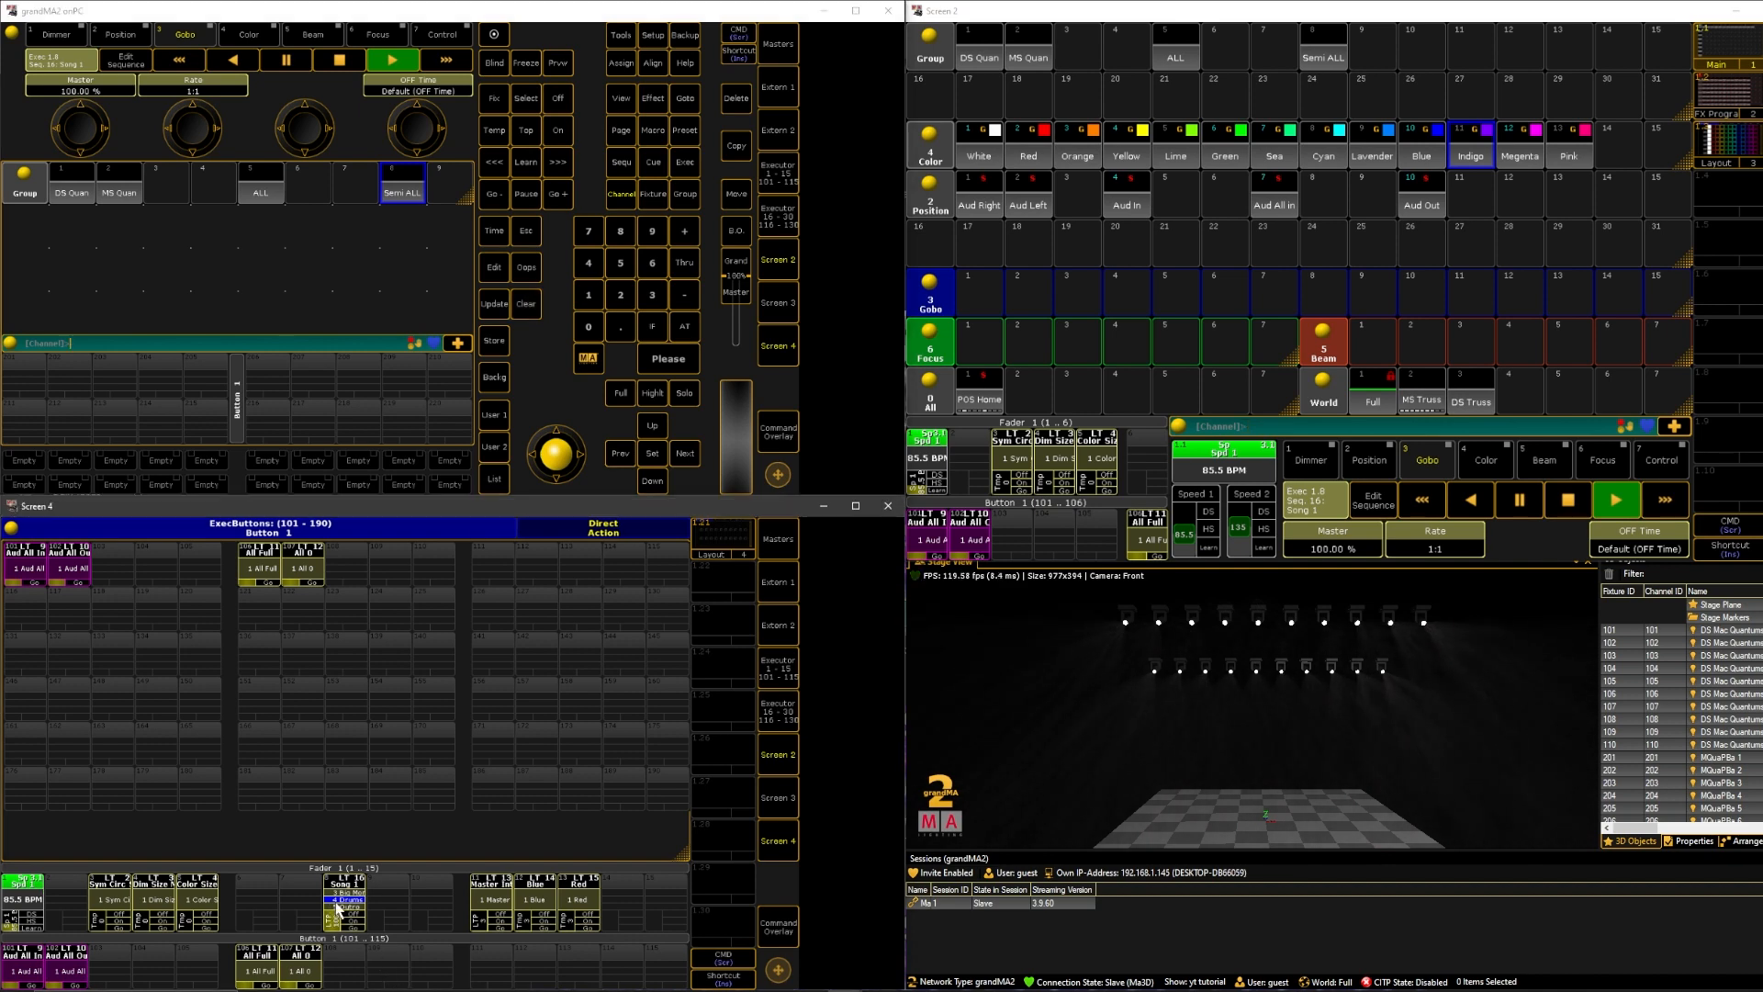
pyautogui.click(1071, 127)
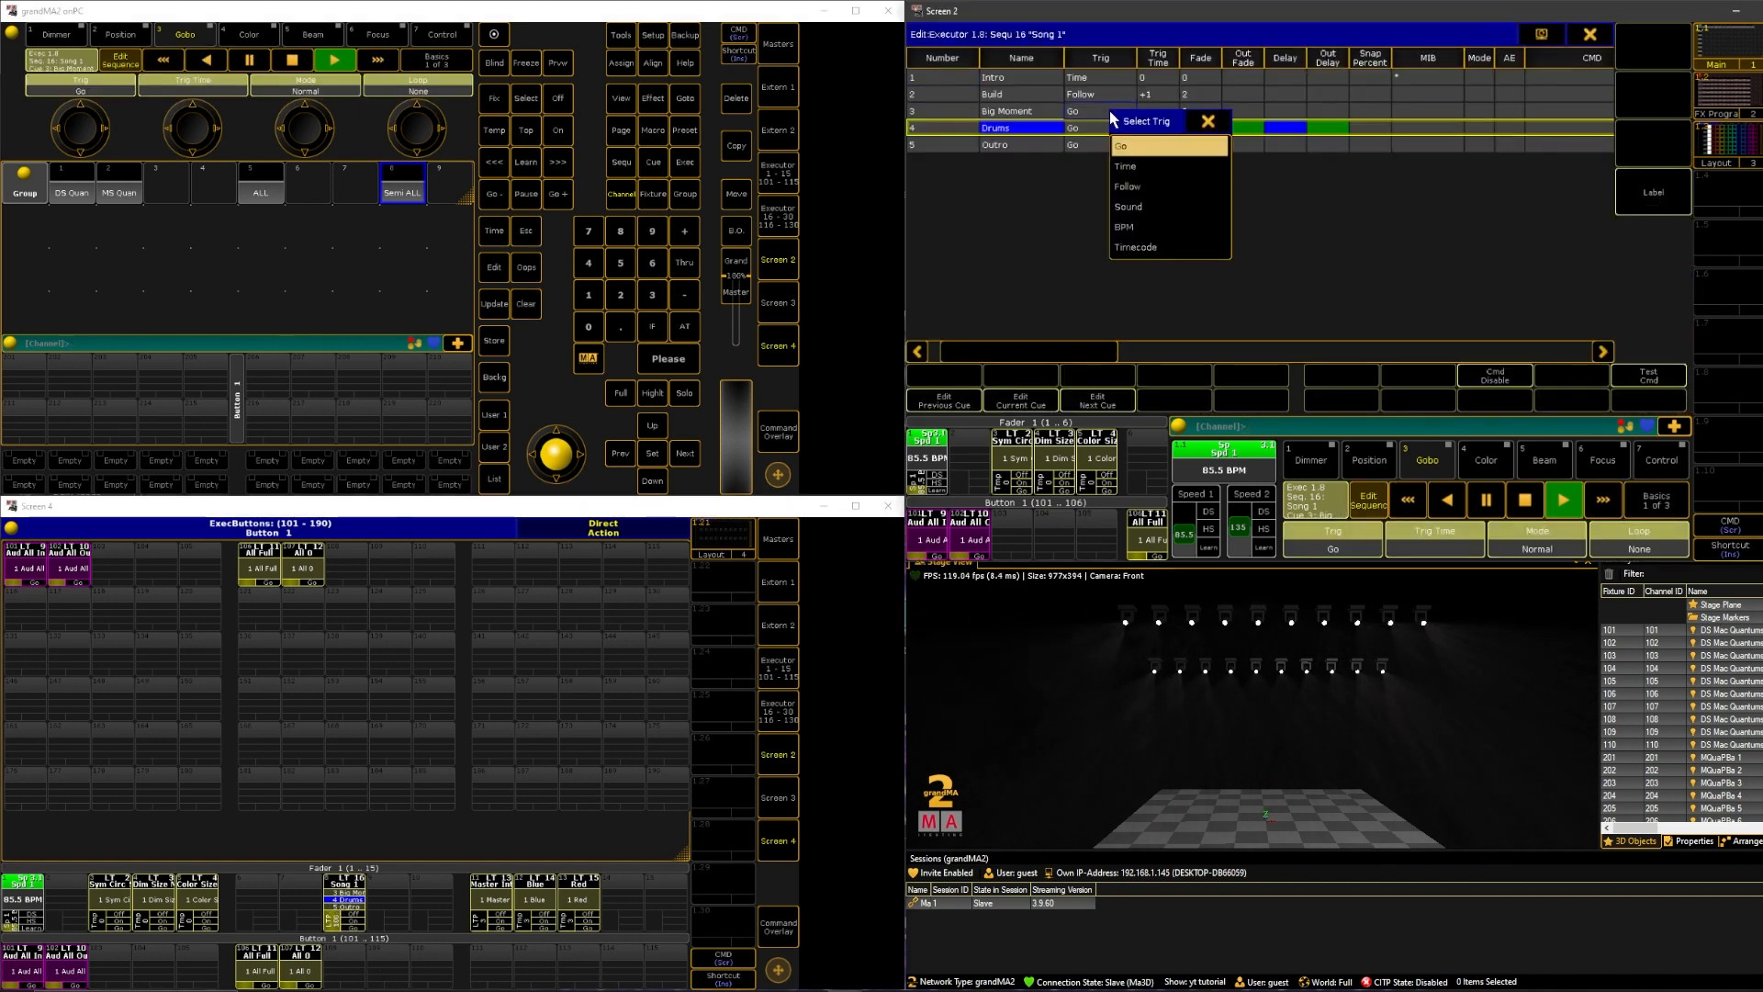
pyautogui.click(1120, 145)
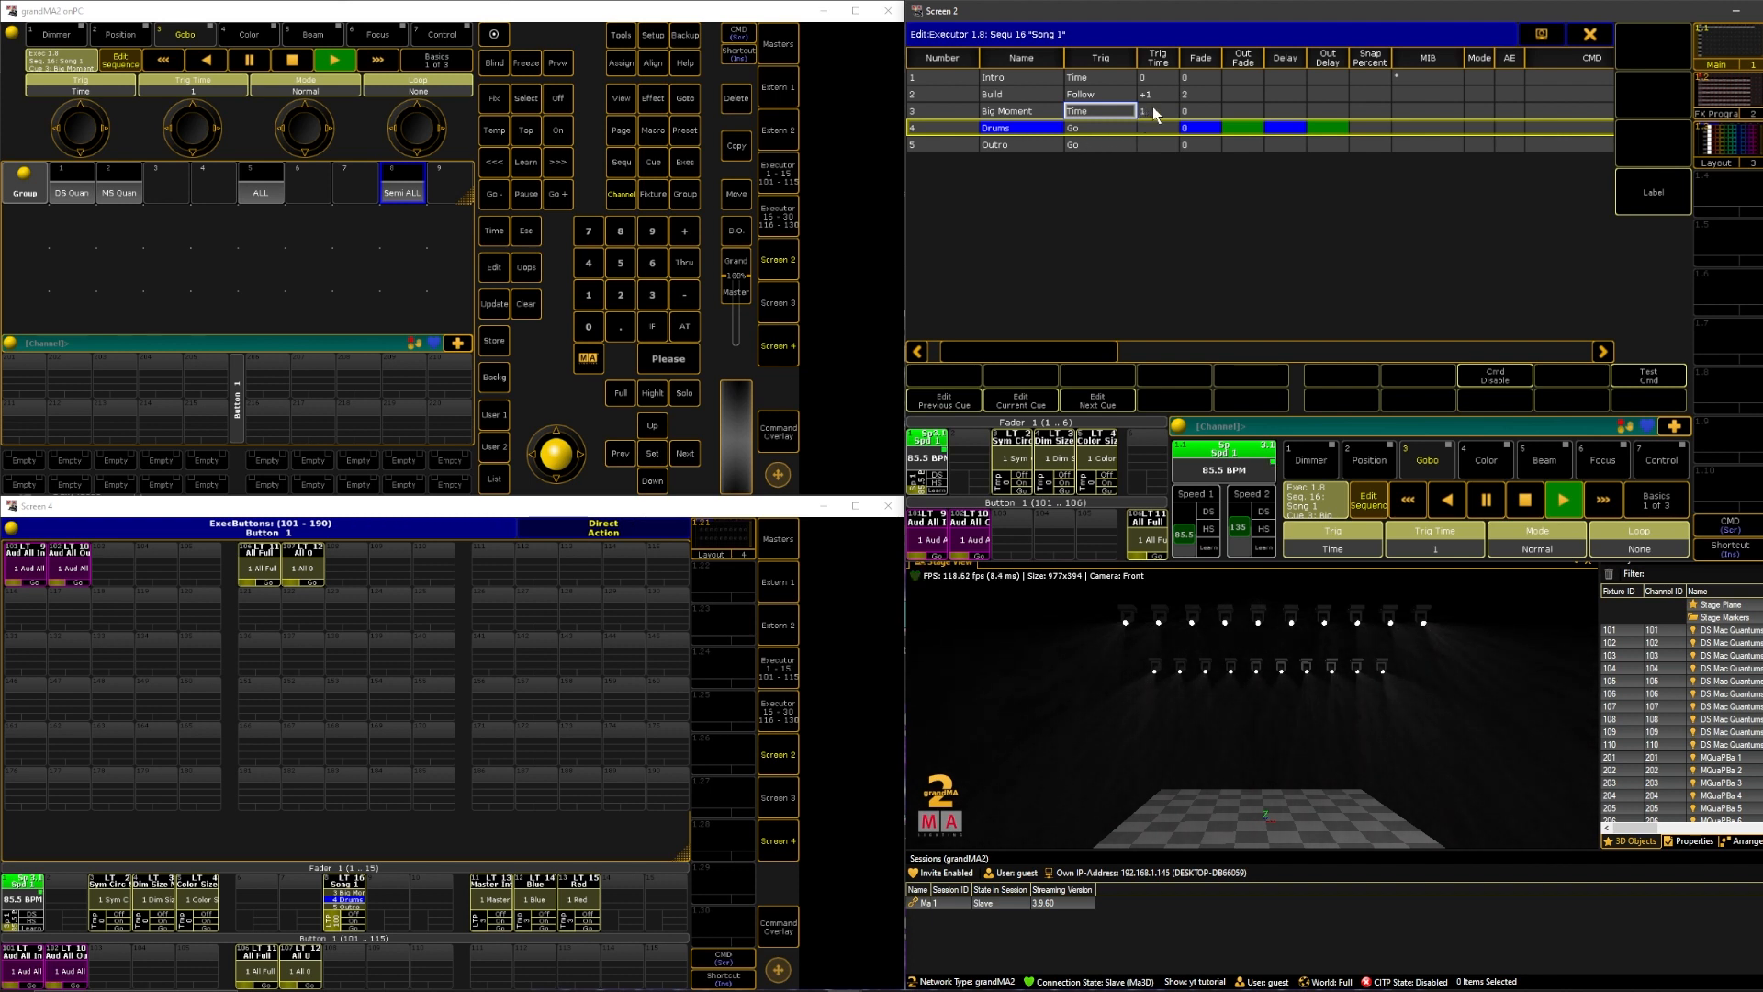
pyautogui.click(1155, 110)
pyautogui.write('3')
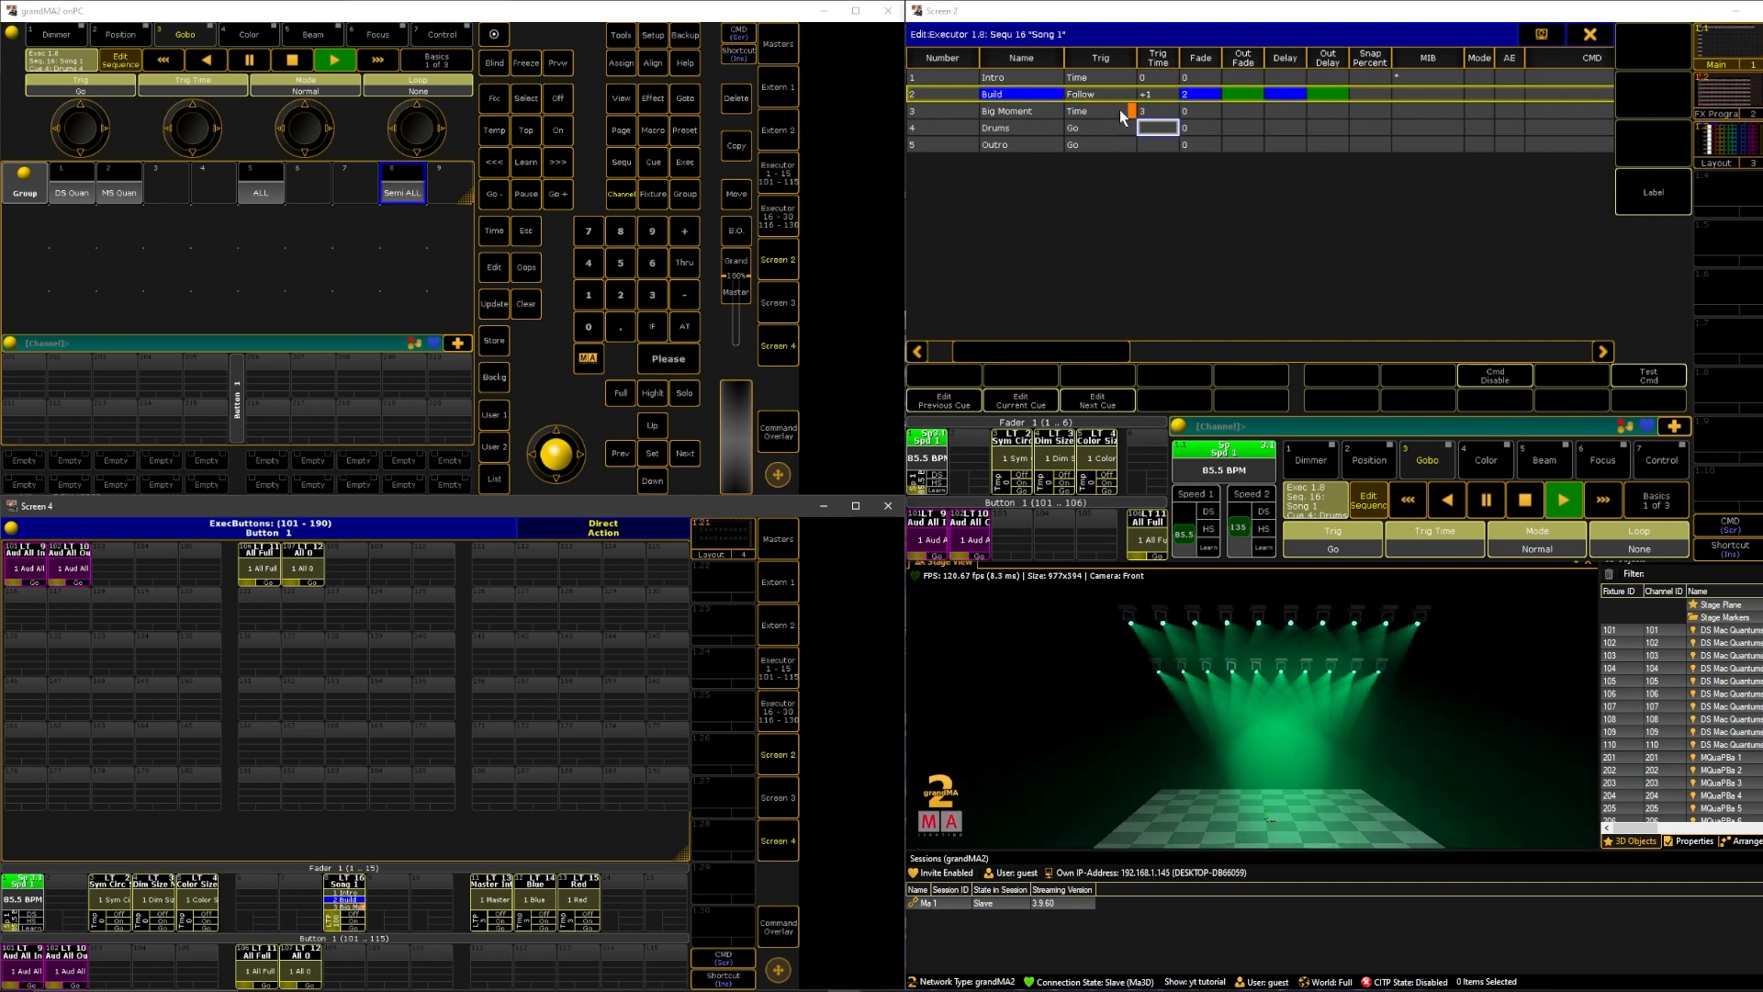
pyautogui.click(1006, 110)
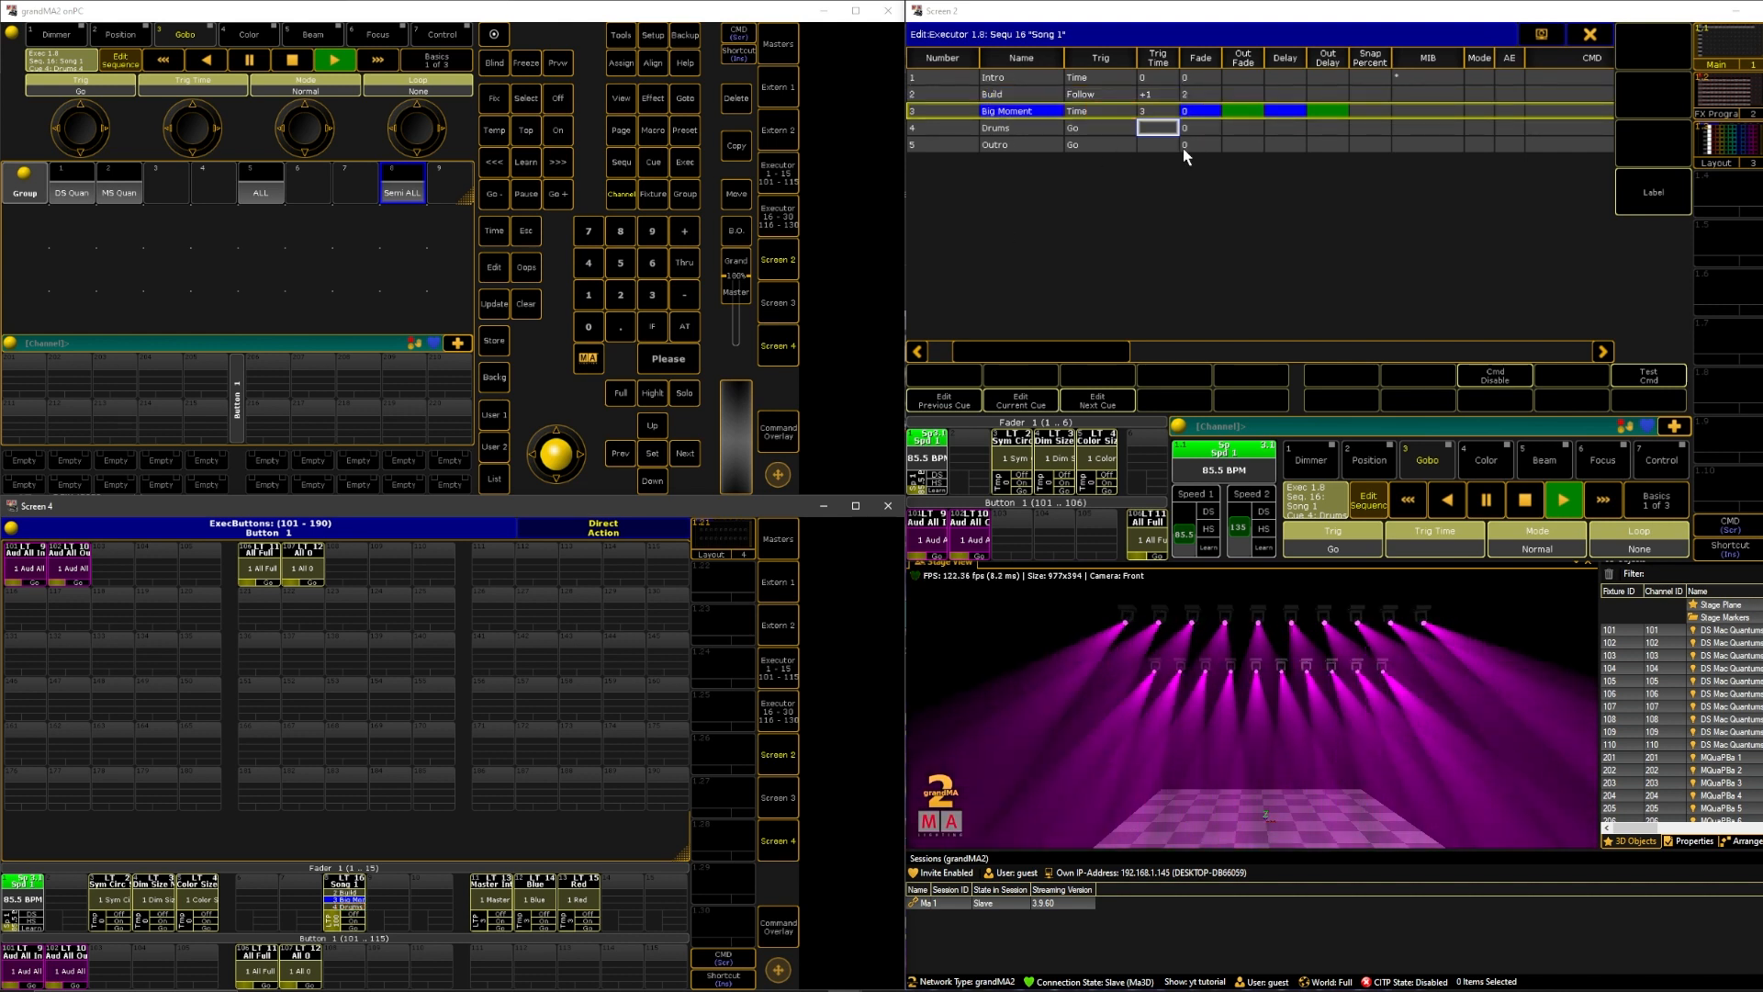
# Enter 2-second fades for cues 1–5 and open Big Moment's Select Trig popup.
pyautogui.click(1198, 110)
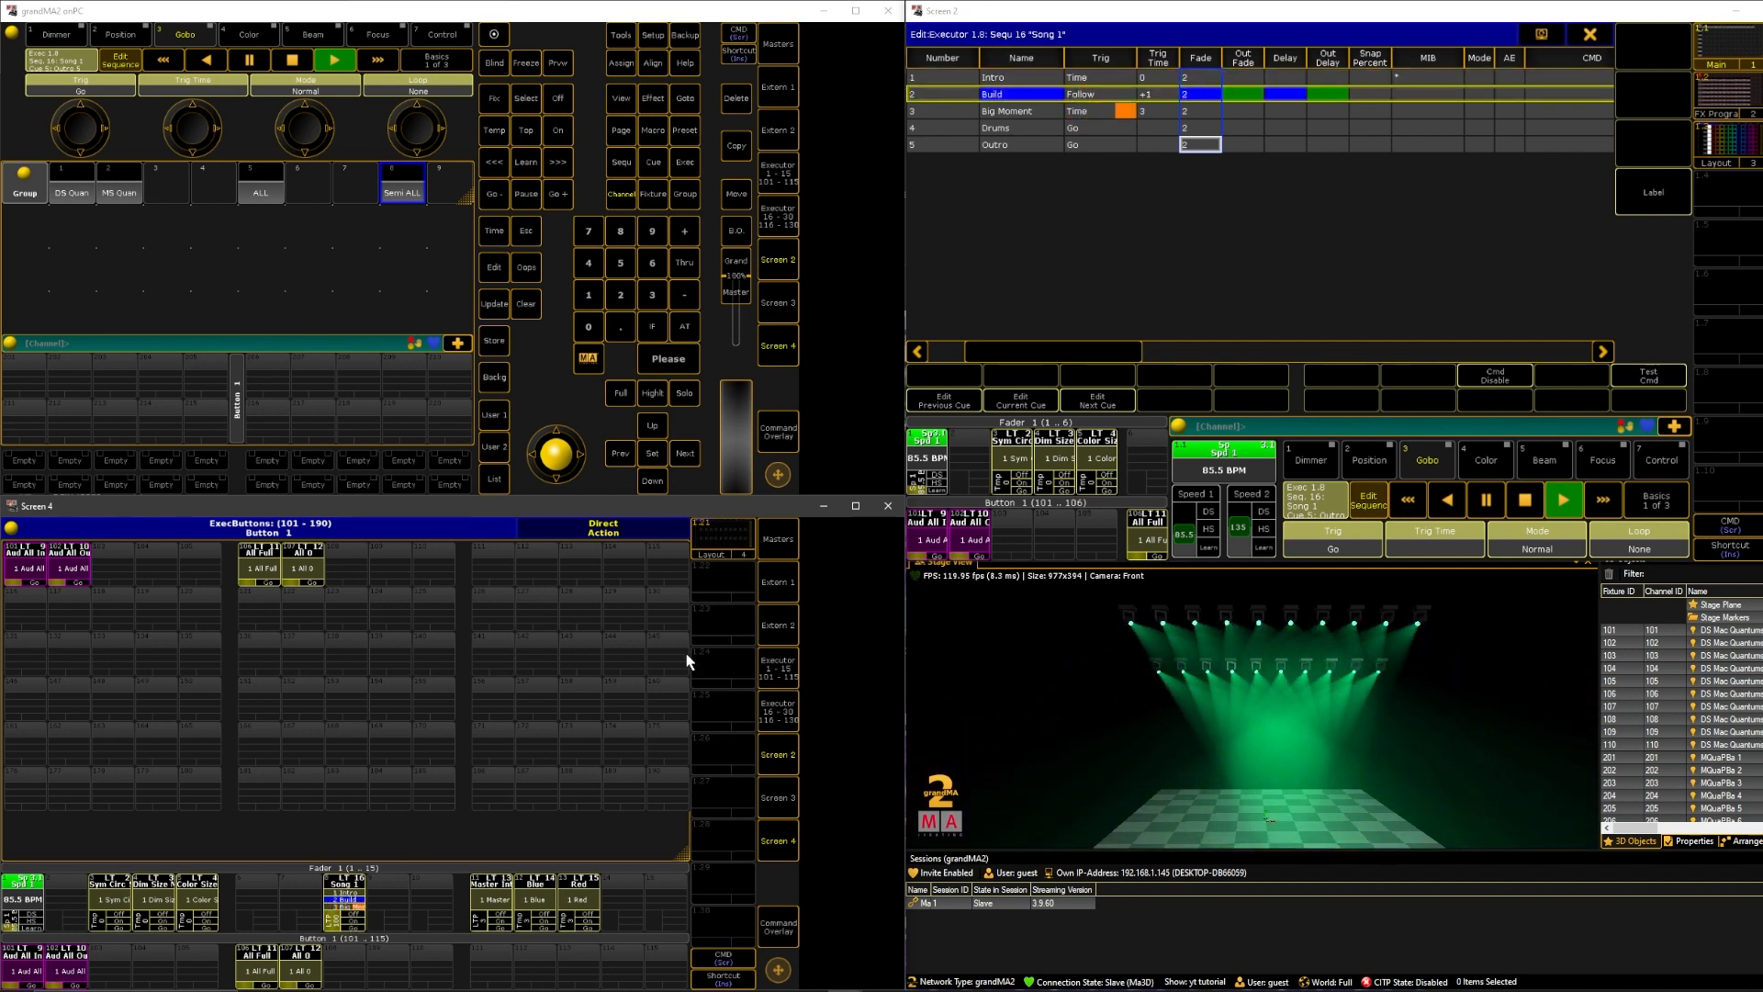
pyautogui.click(1012, 110)
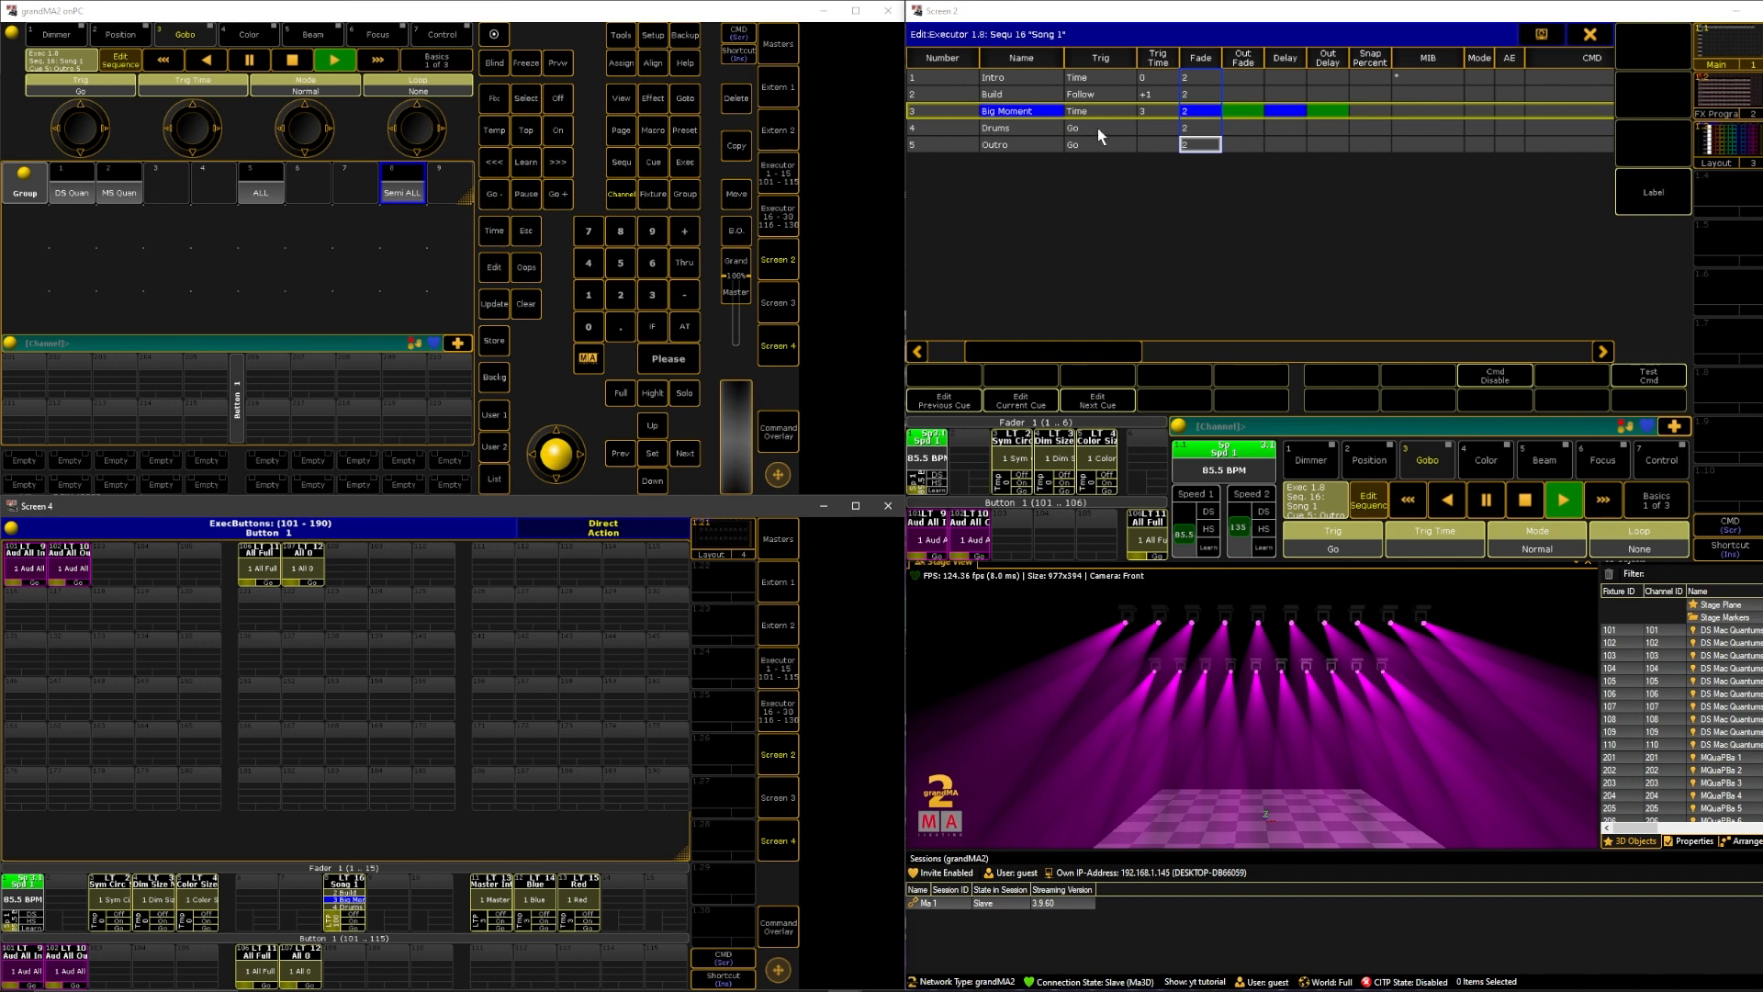
pyautogui.click(1100, 110)
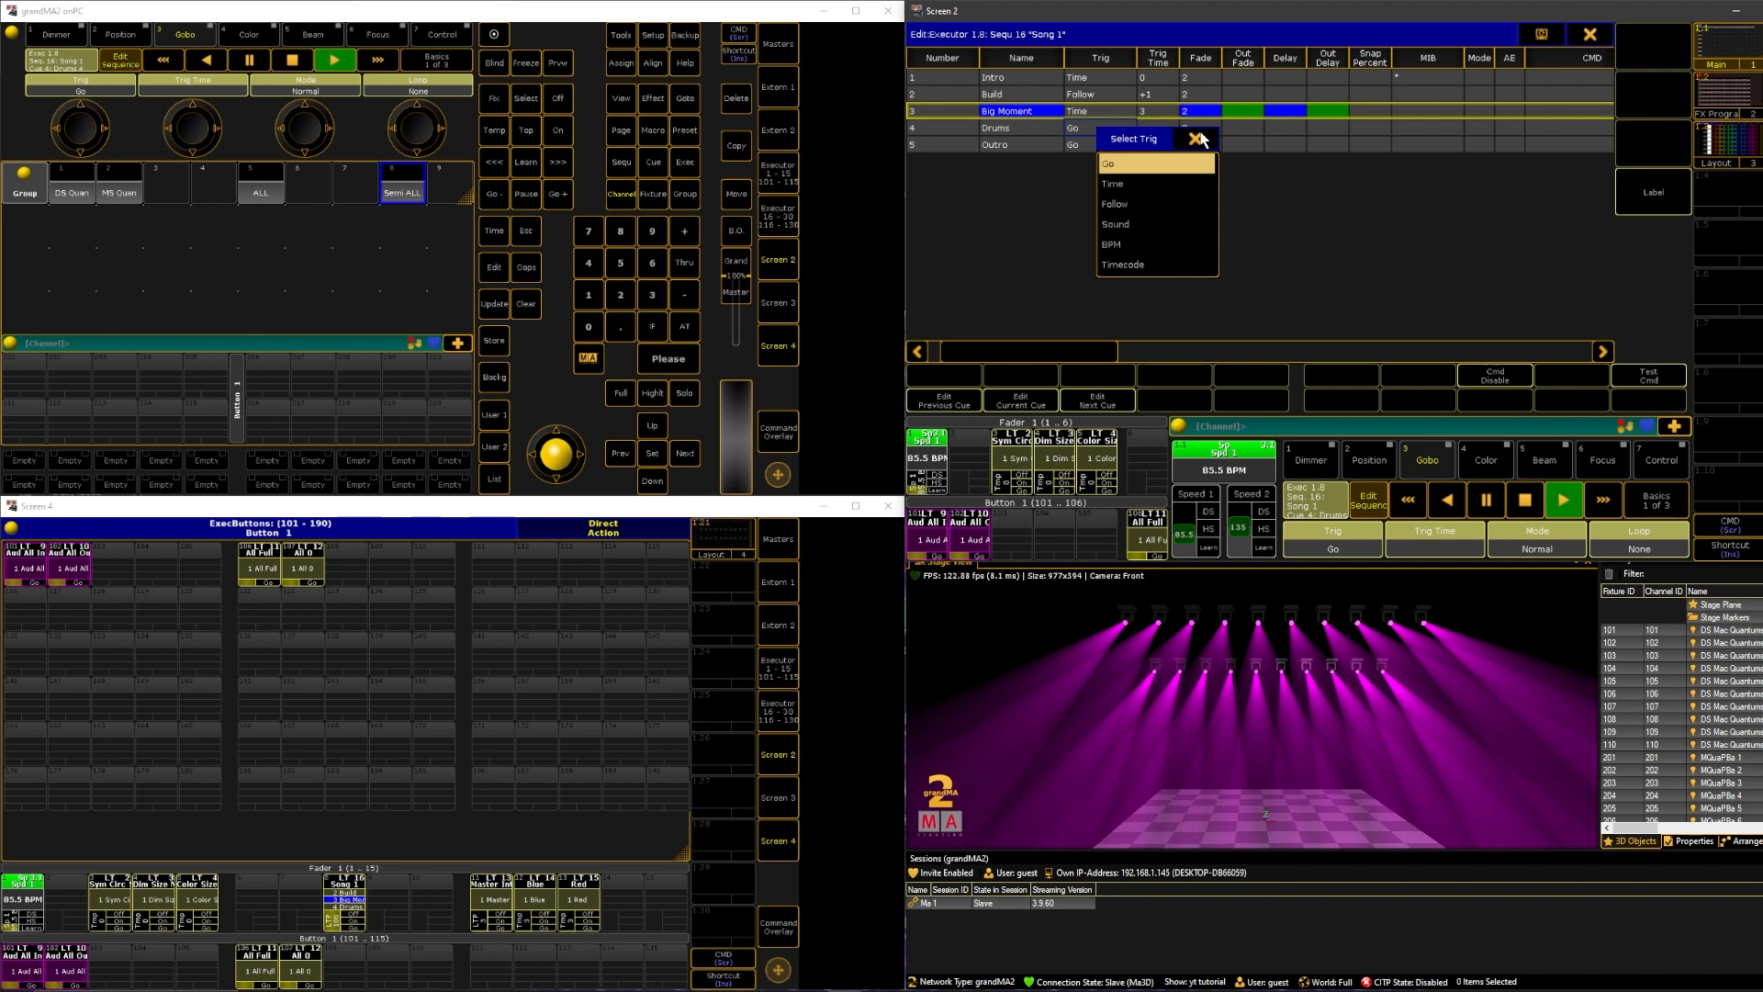
pyautogui.moveTo(1164, 244)
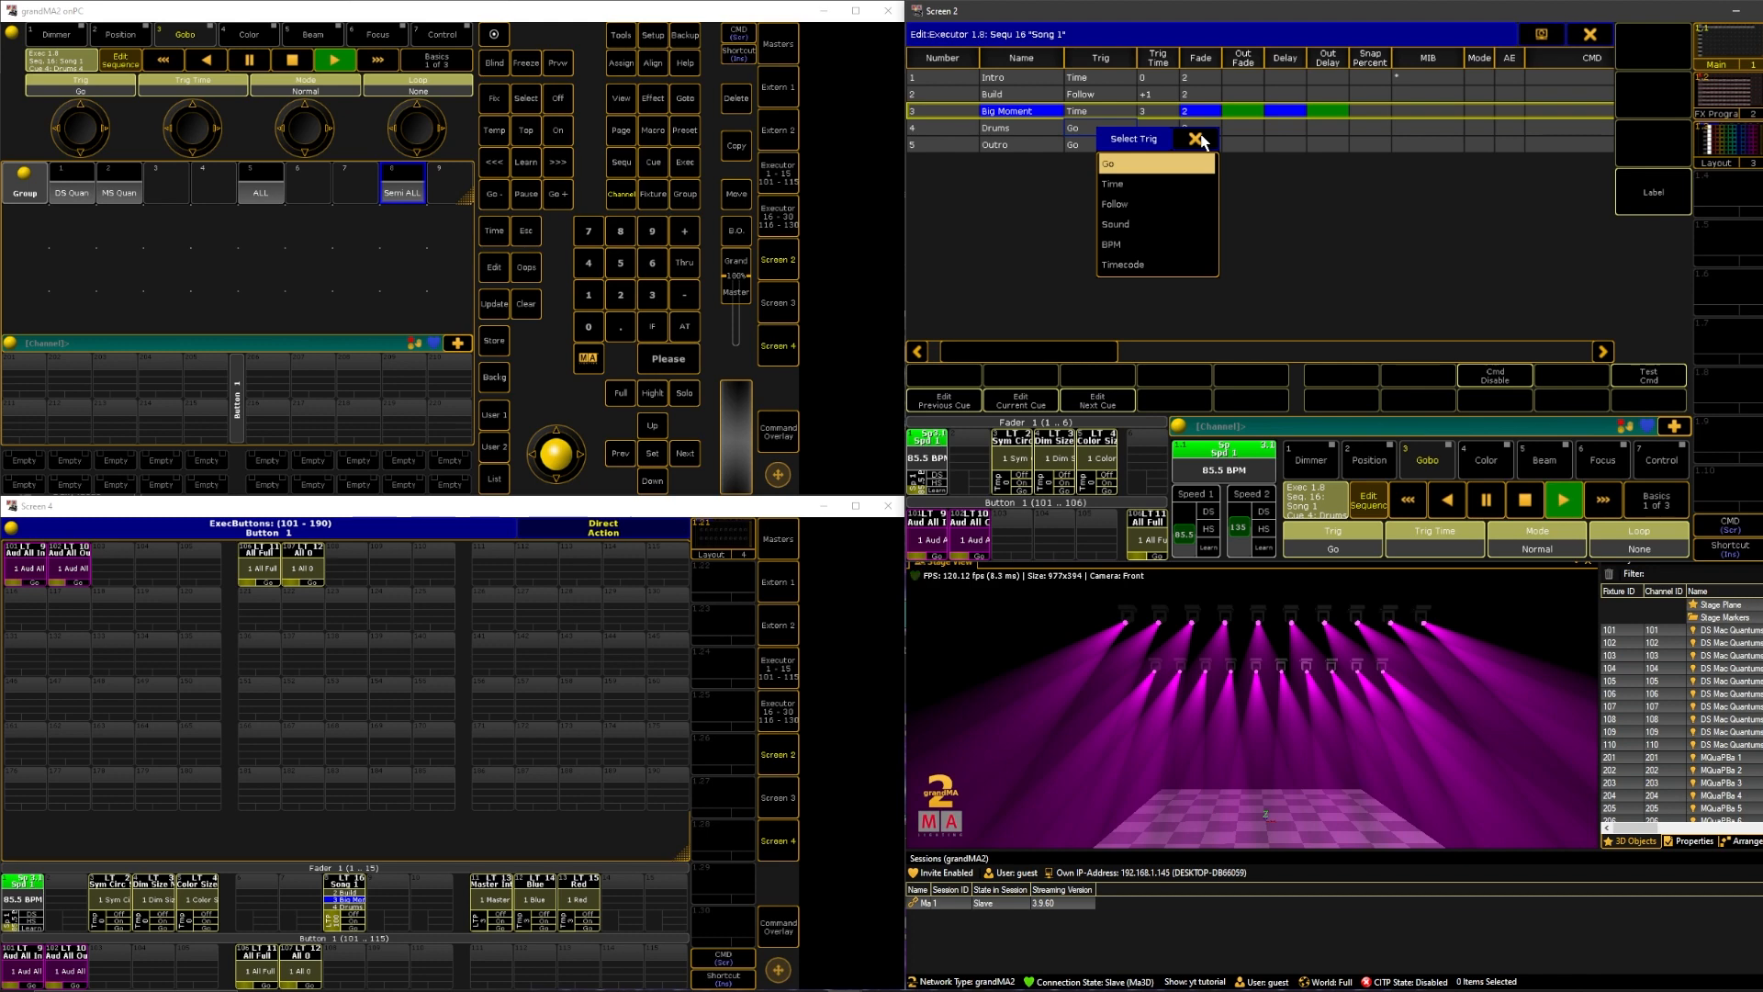
# Close the cue editor and copy Song 1 onto an empty executor button.
pyautogui.click(1196, 138)
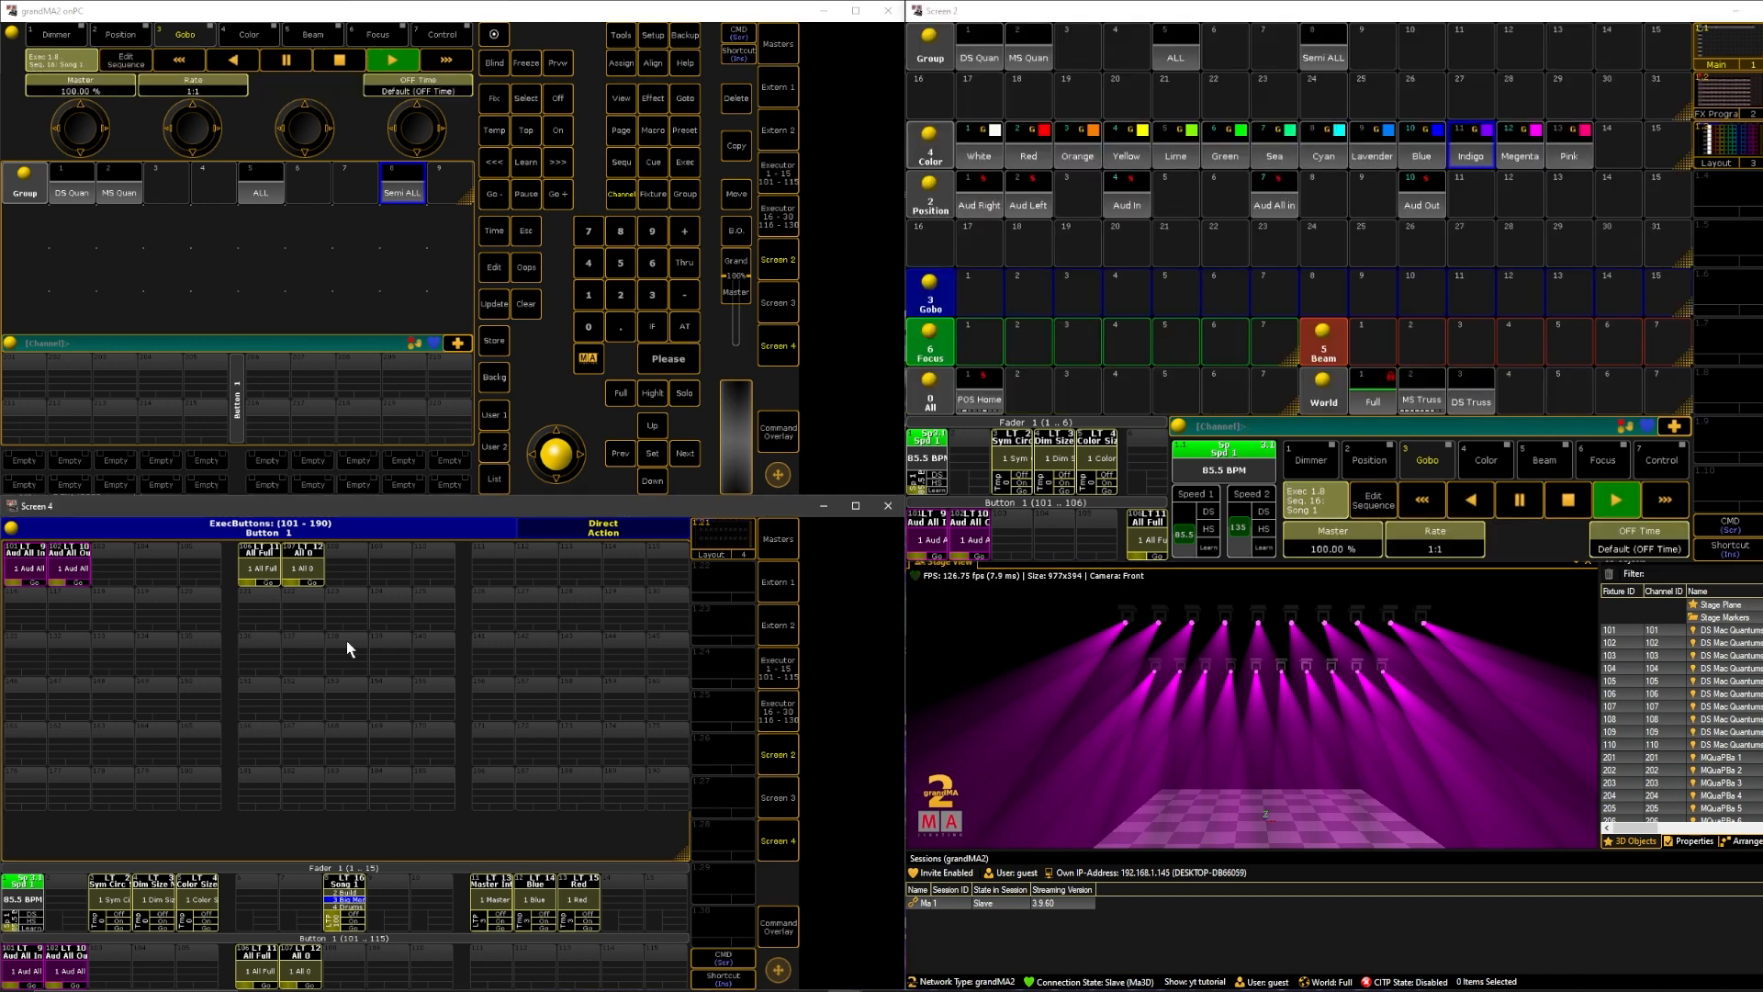
pyautogui.moveTo(547, 297)
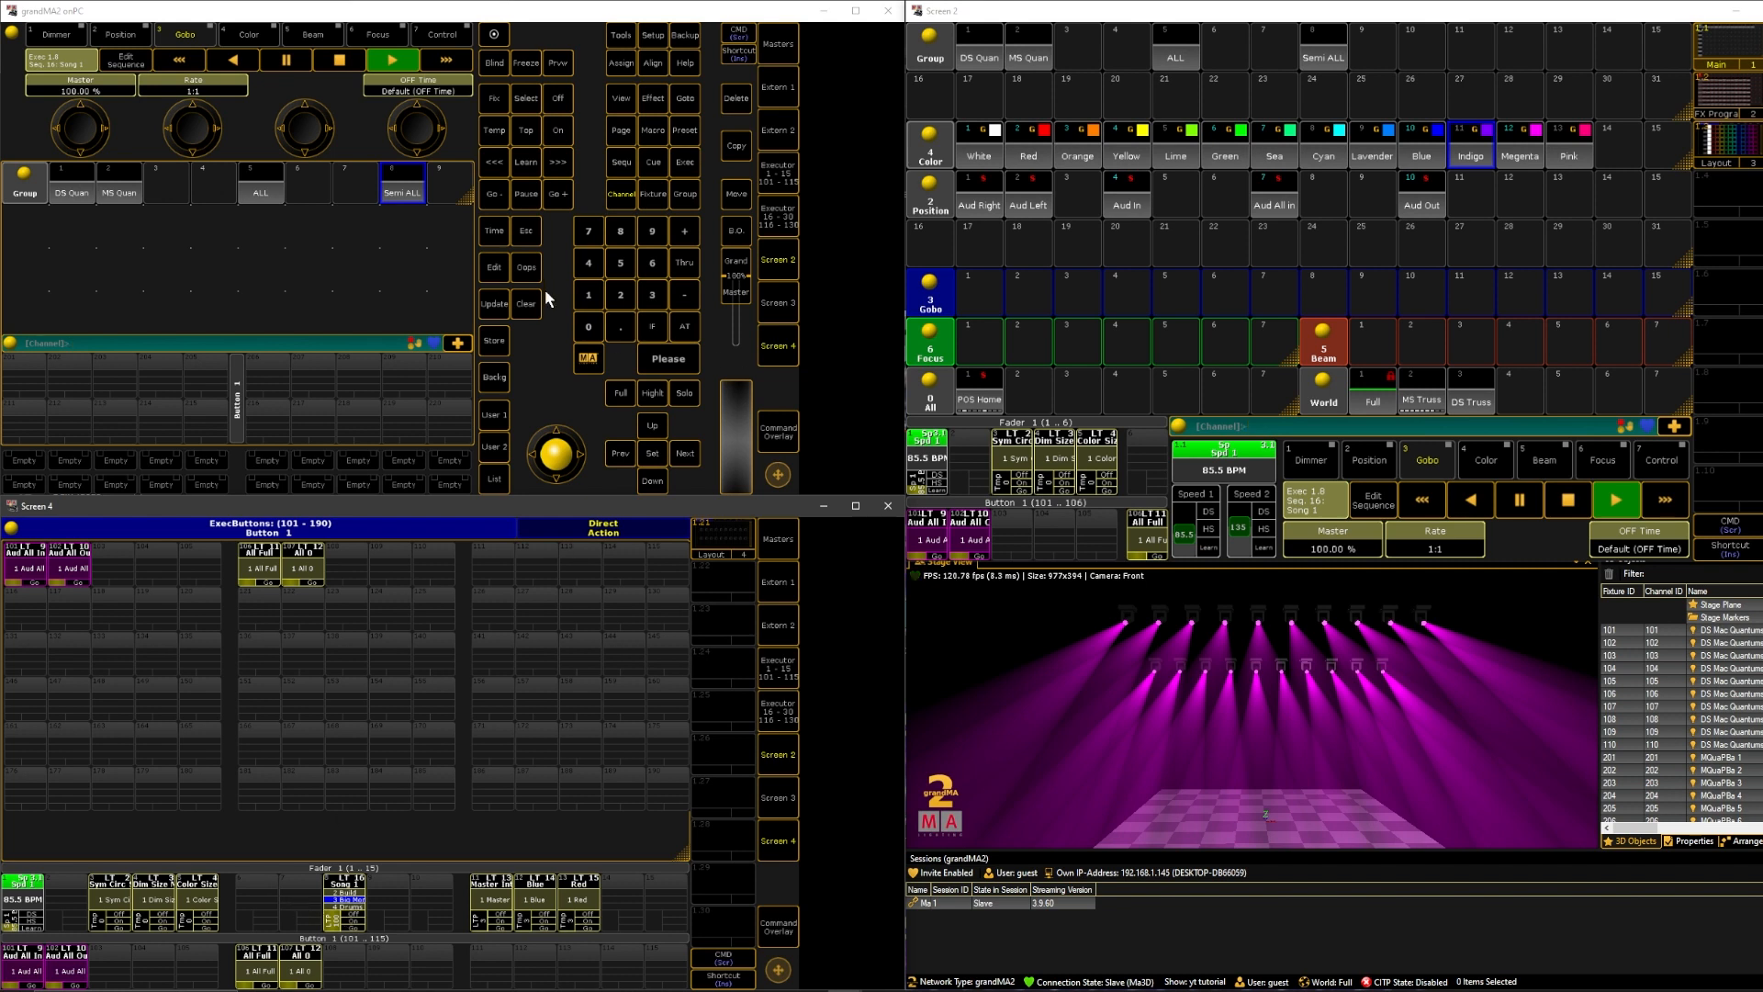
pyautogui.click(735, 145)
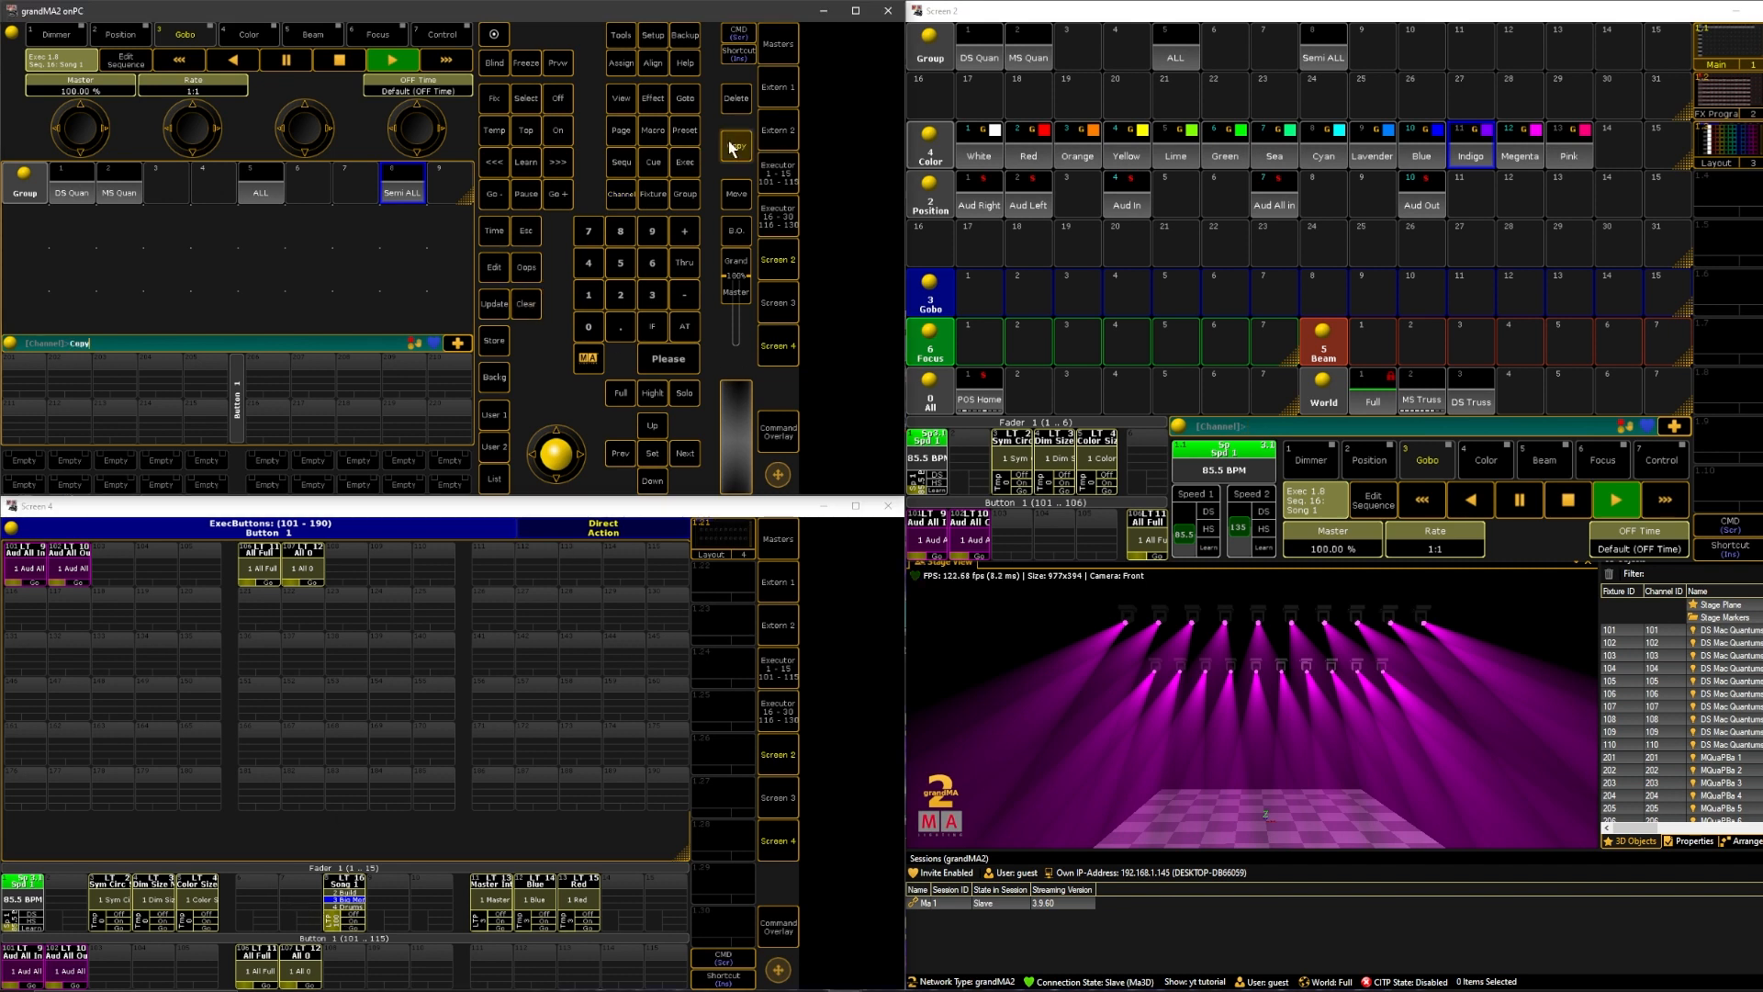
pyautogui.click(735, 144)
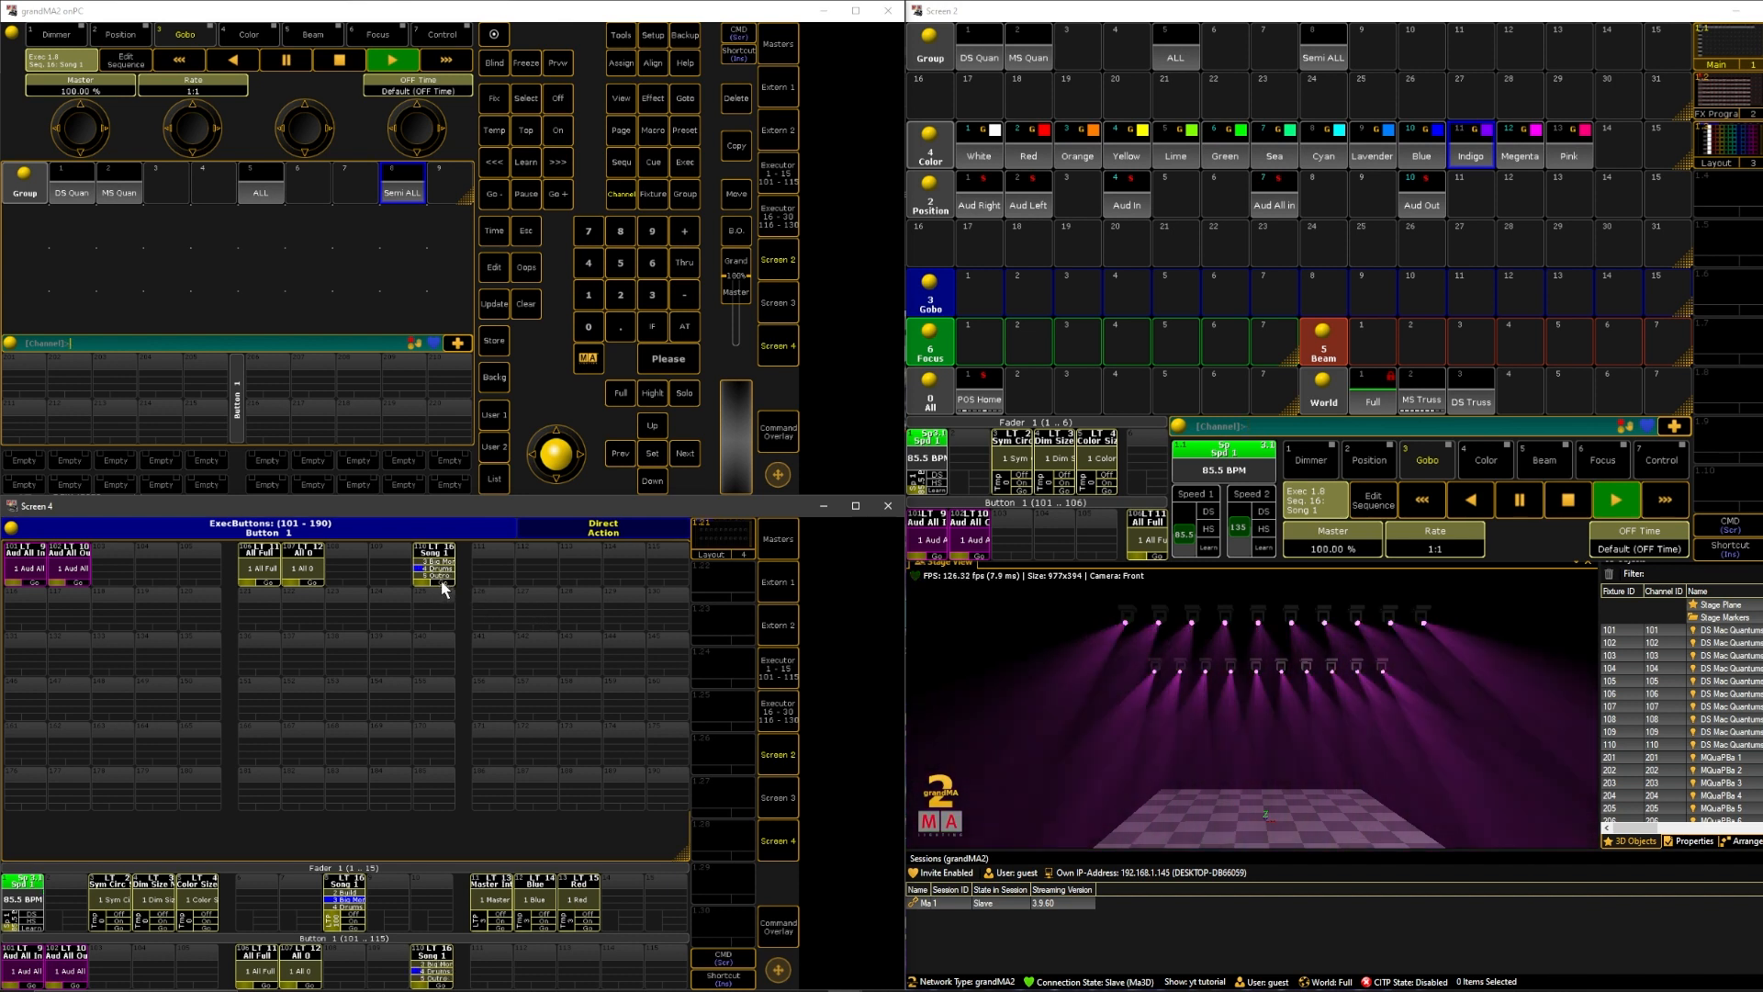
# Play Song 1 from its executor button, stepping through the cues on the 3D stage.
pyautogui.click(434, 573)
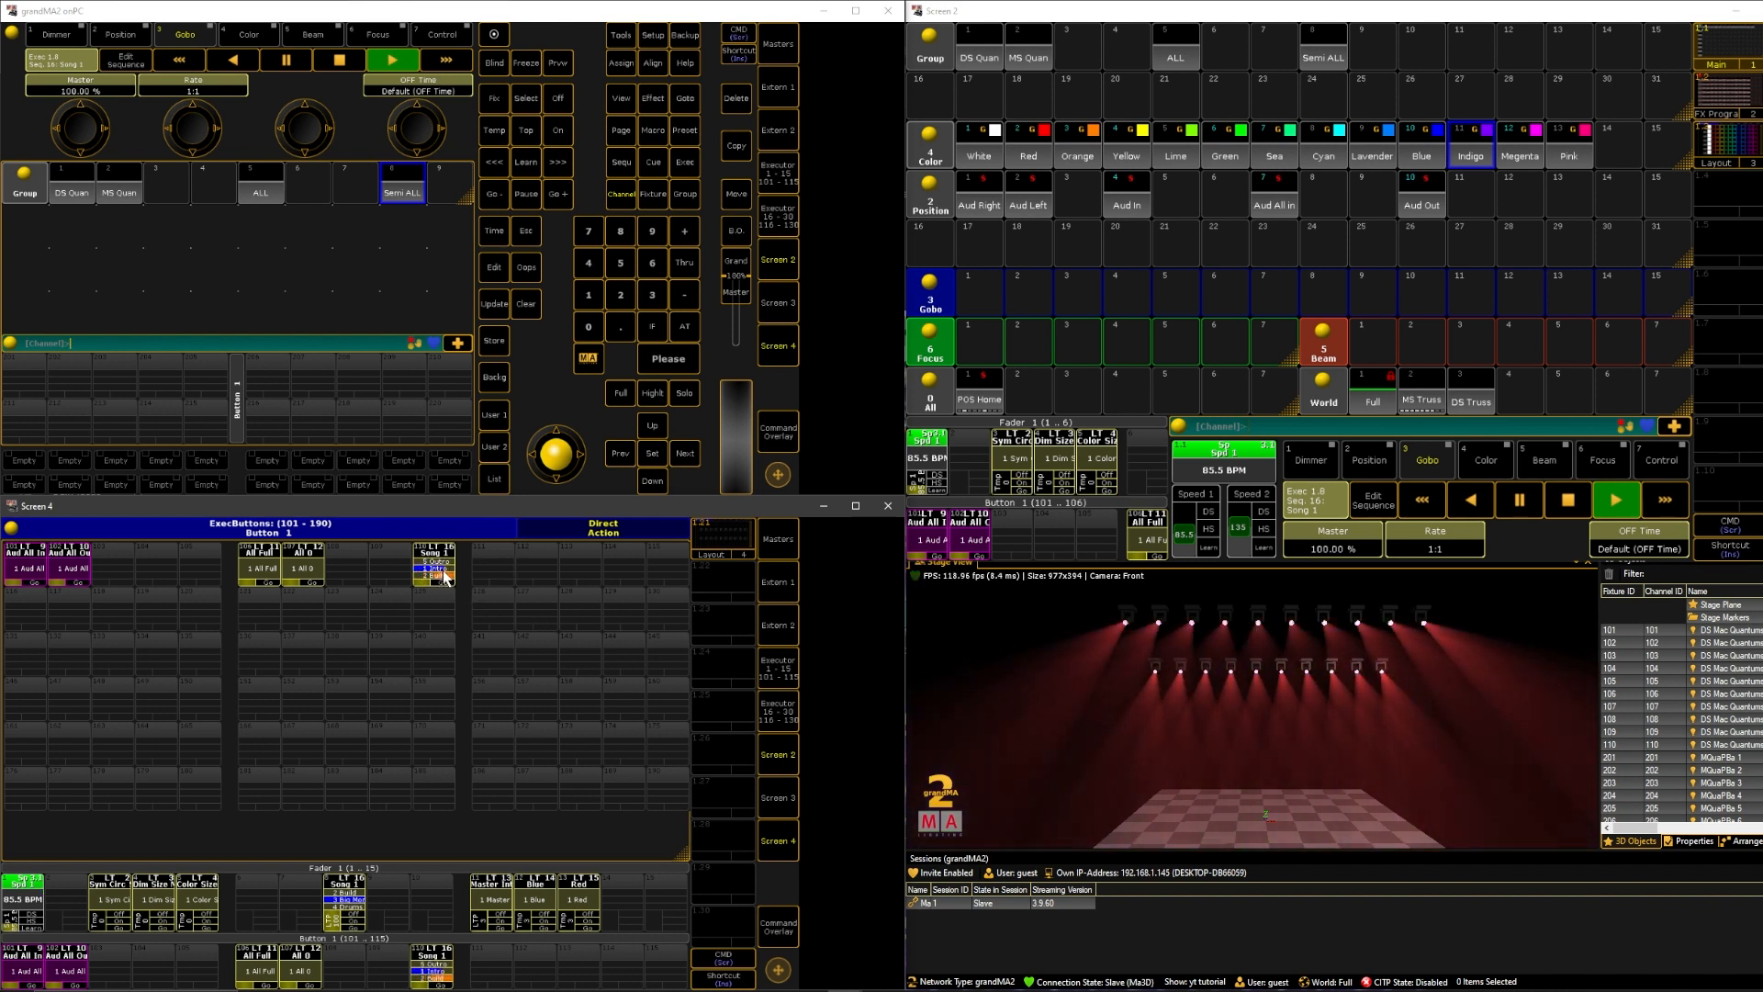
pyautogui.click(432, 568)
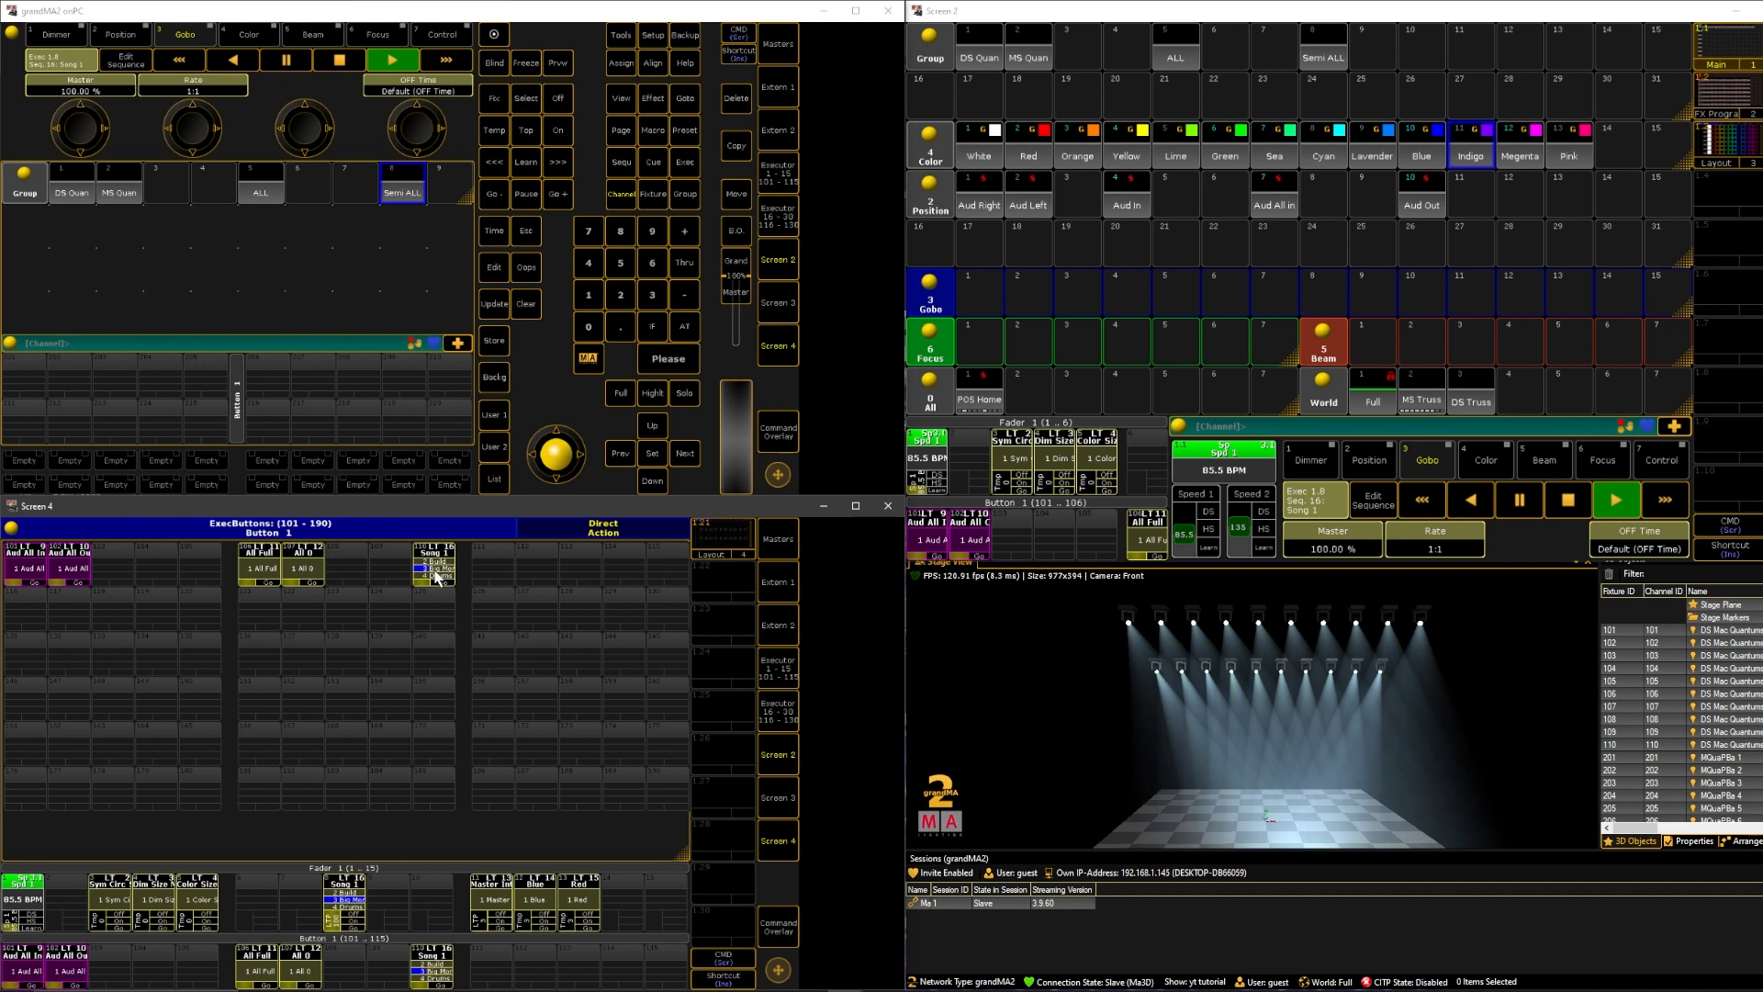
pyautogui.click(433, 573)
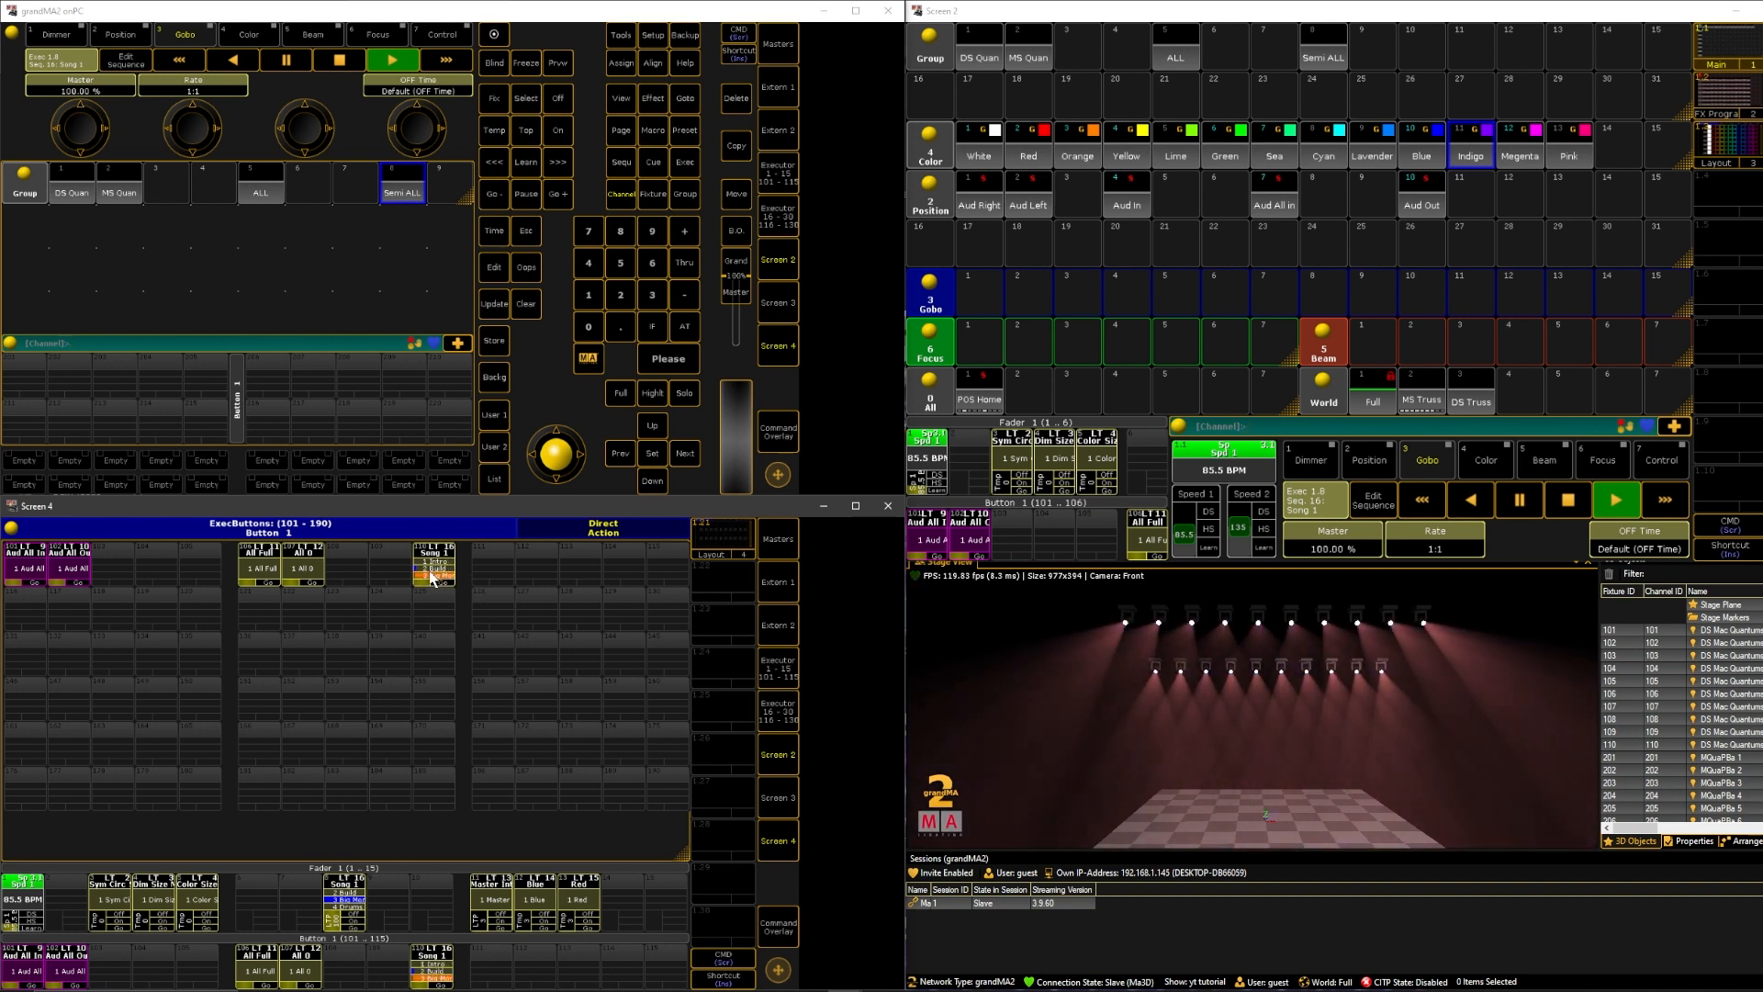
pyautogui.click(432, 567)
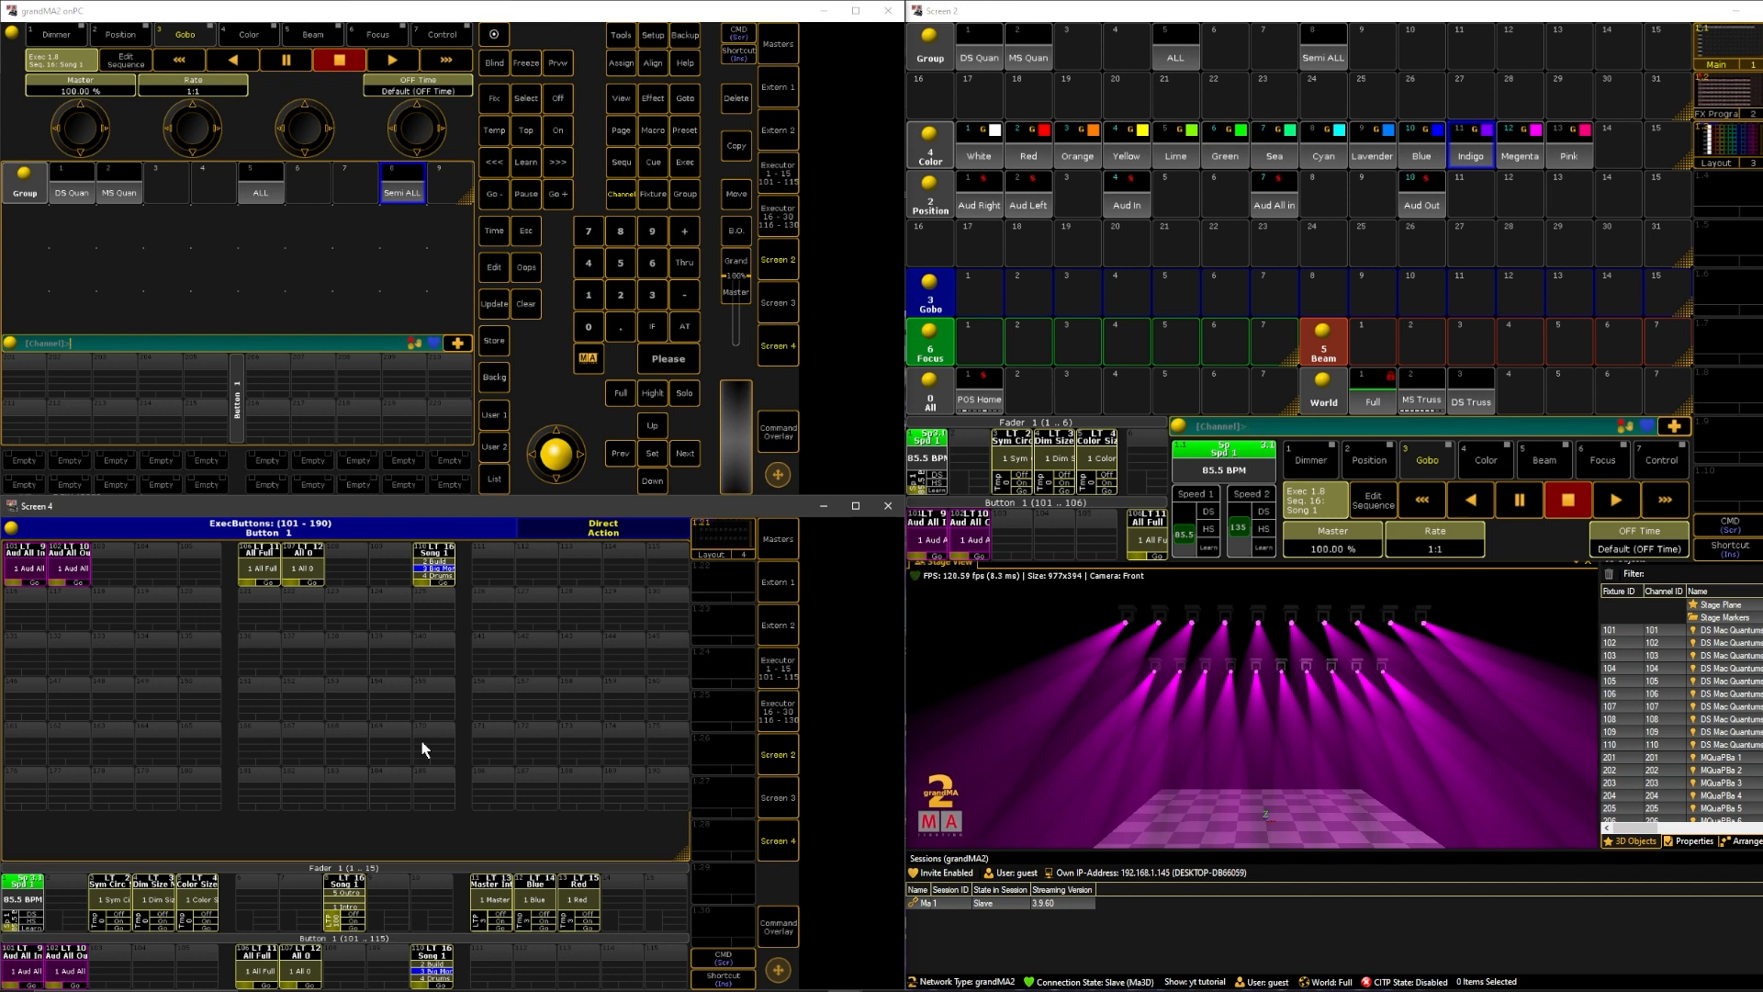
pyautogui.moveTo(376, 745)
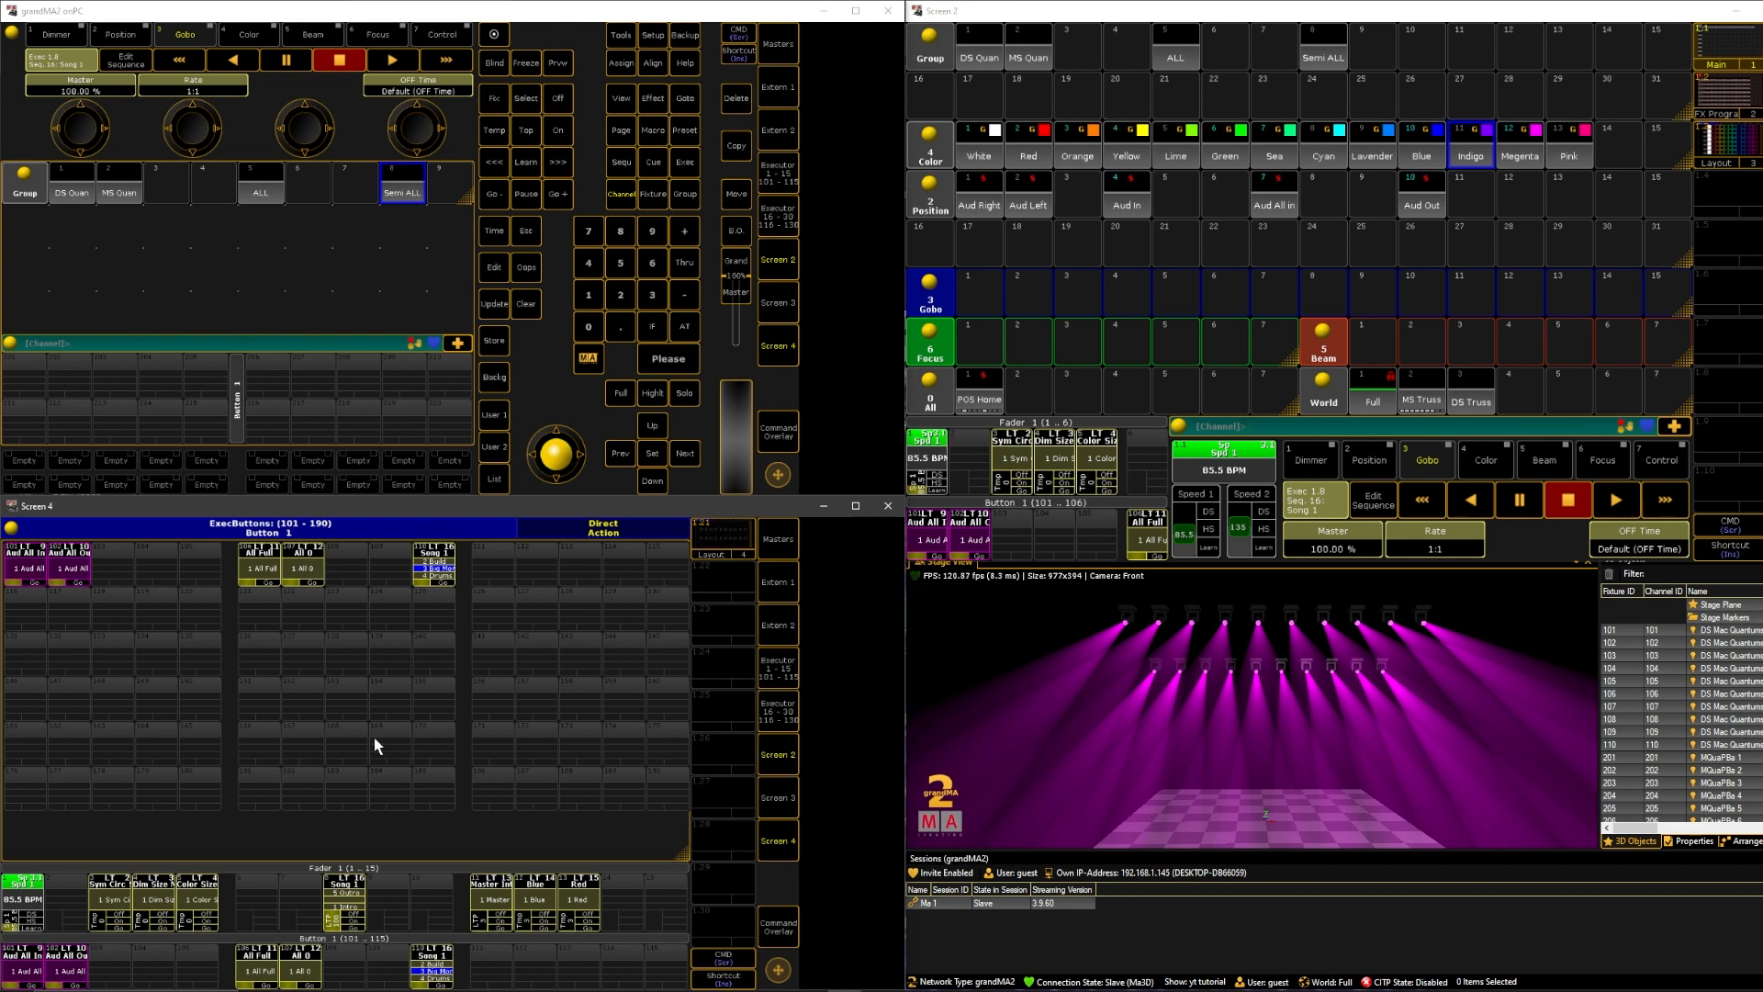
pyautogui.moveTo(402, 766)
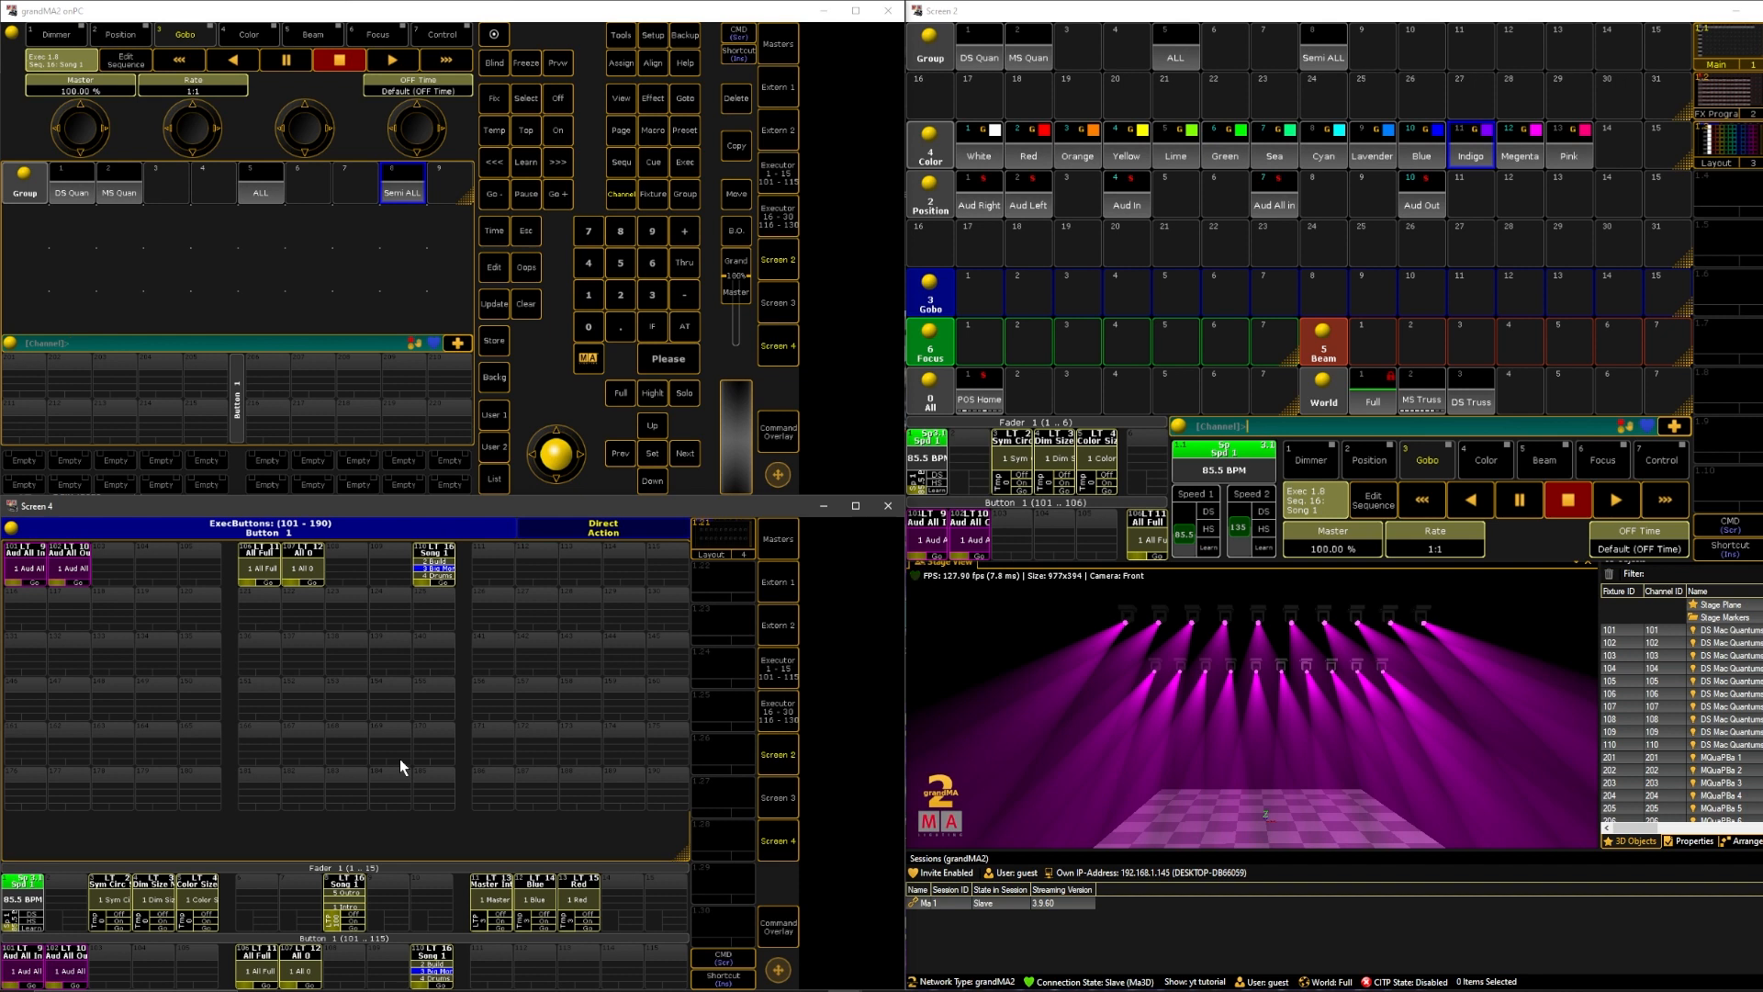